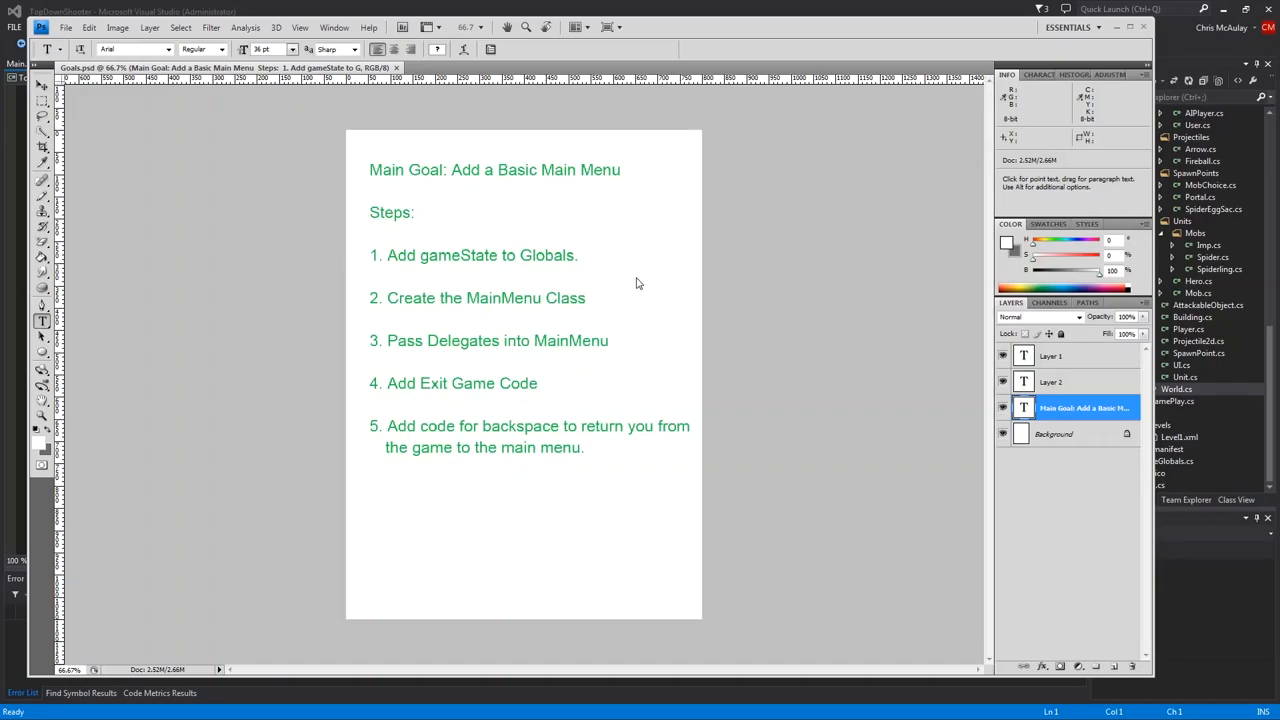
pyautogui.moveTo(716, 218)
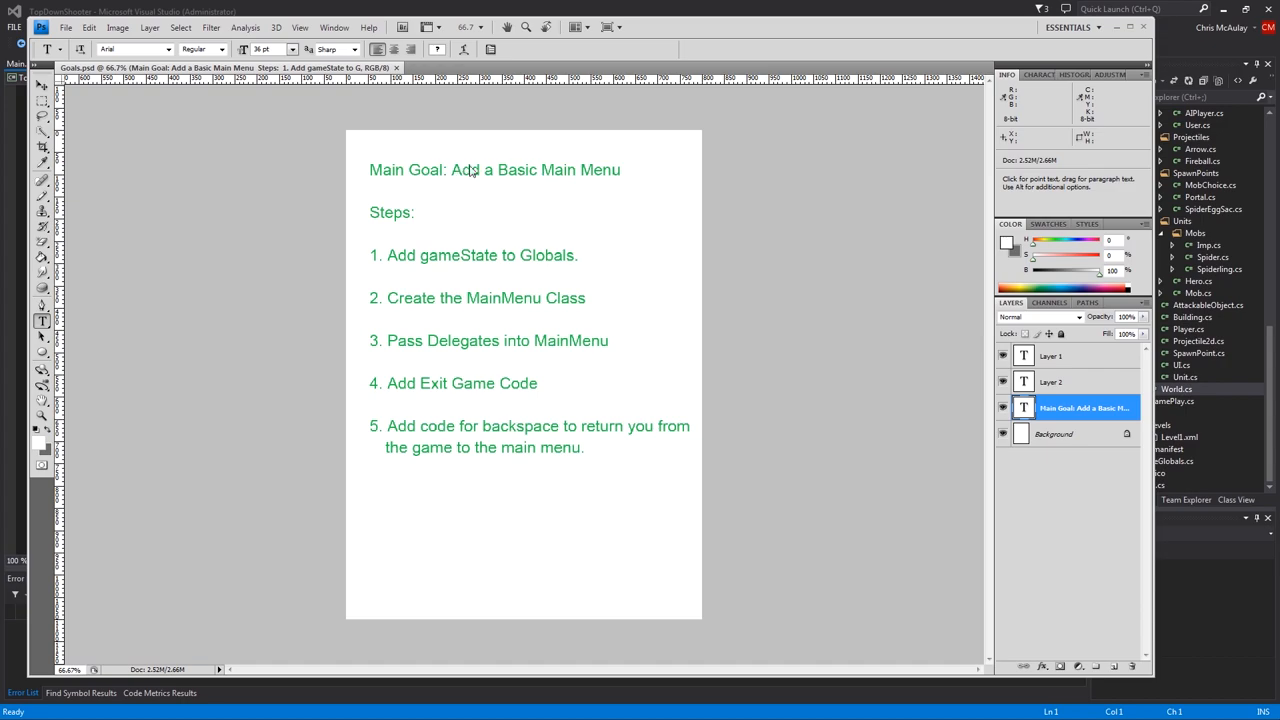
pyautogui.moveTo(380, 184)
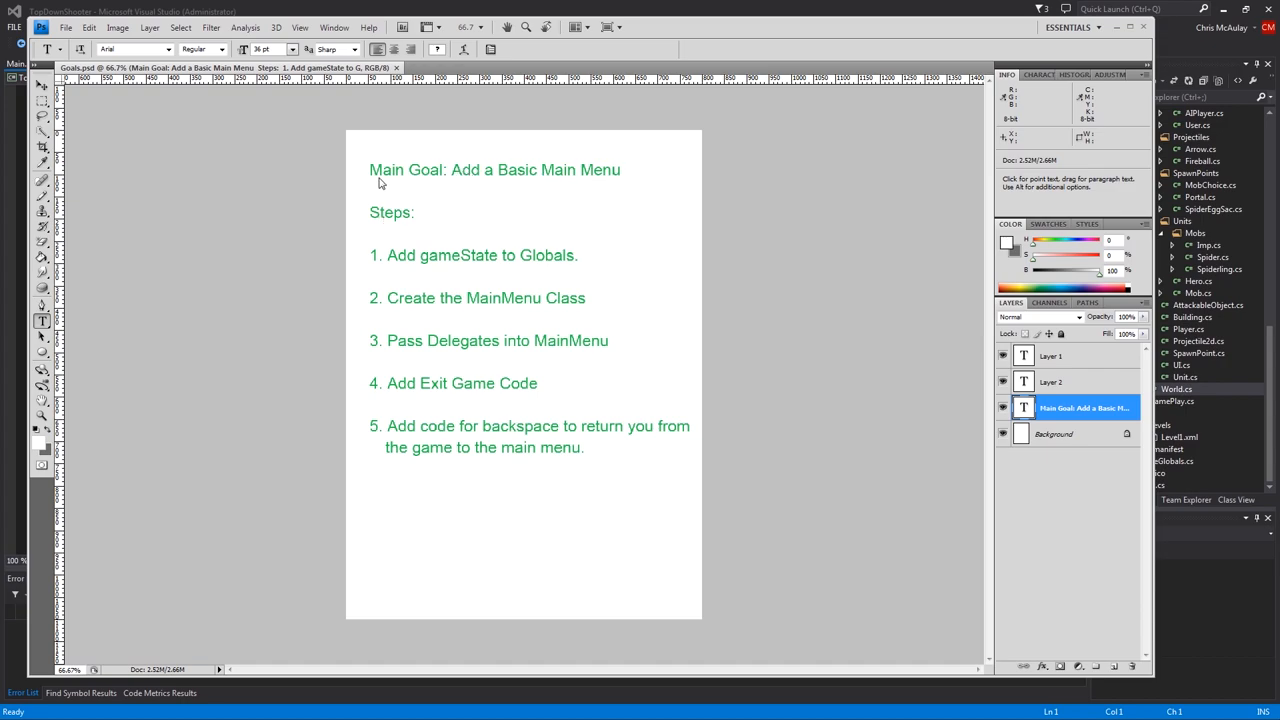
pyautogui.moveTo(600, 270)
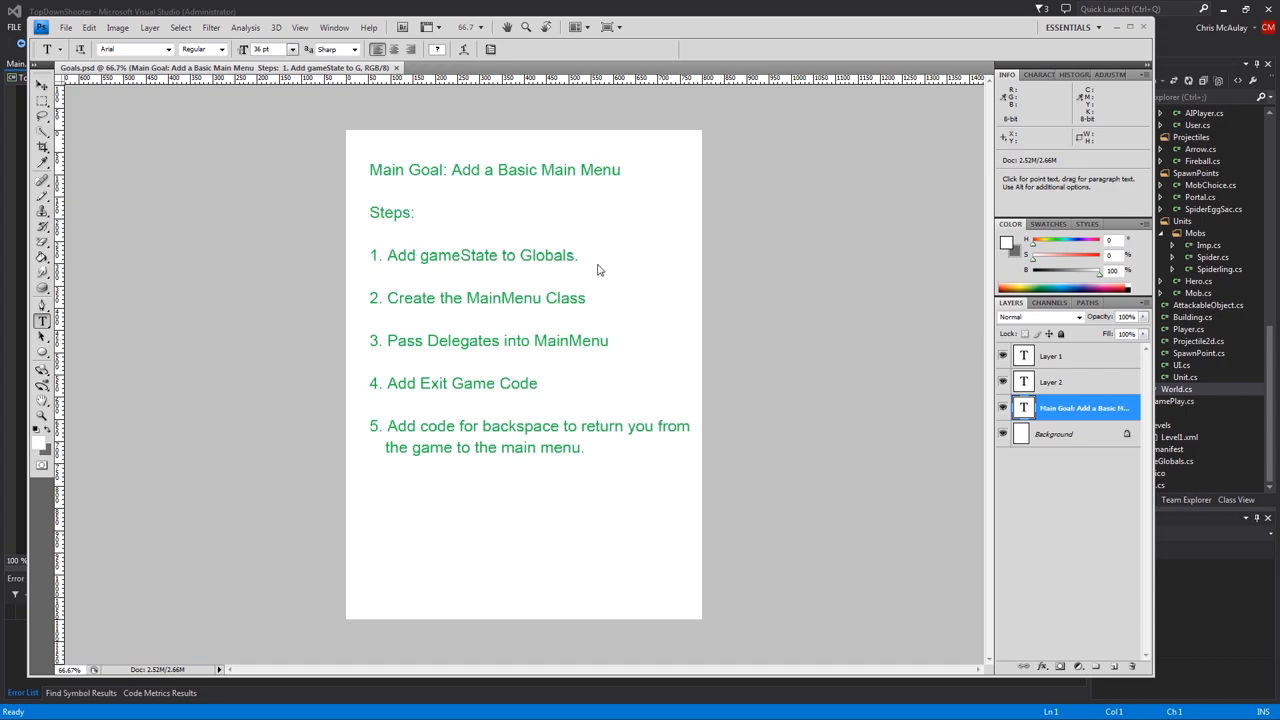
pyautogui.moveTo(530, 270)
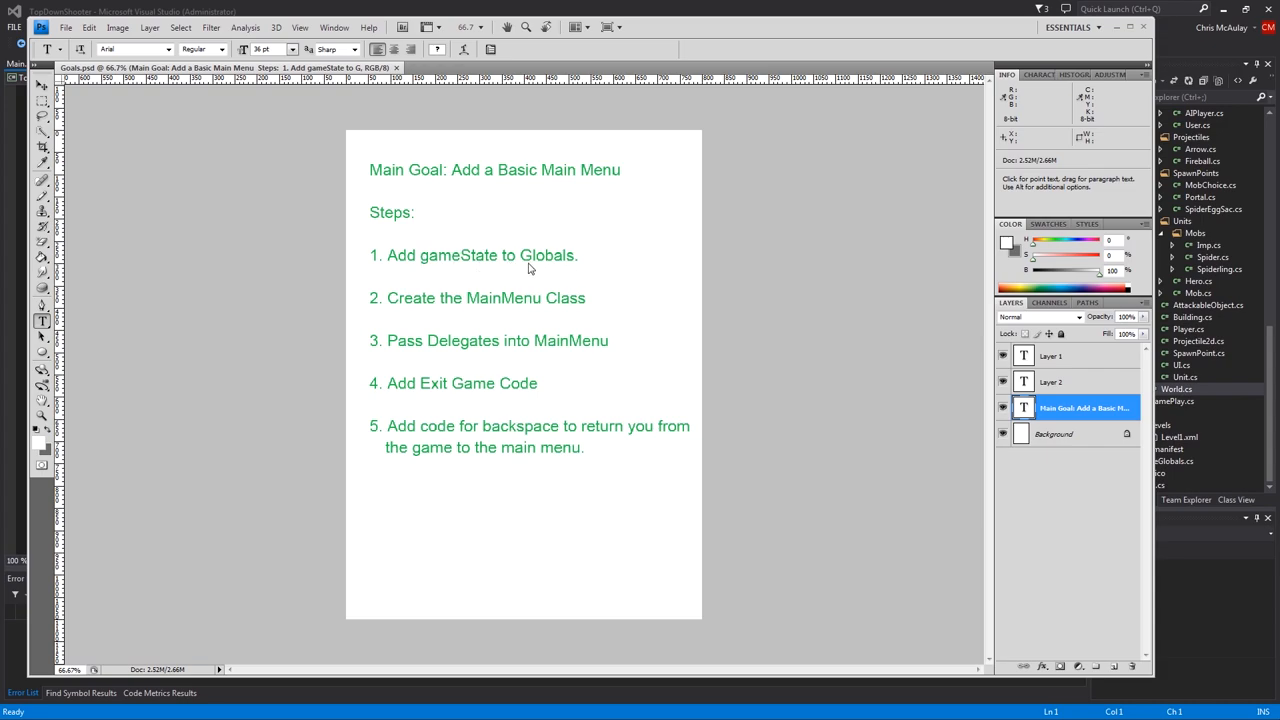
pyautogui.moveTo(476, 308)
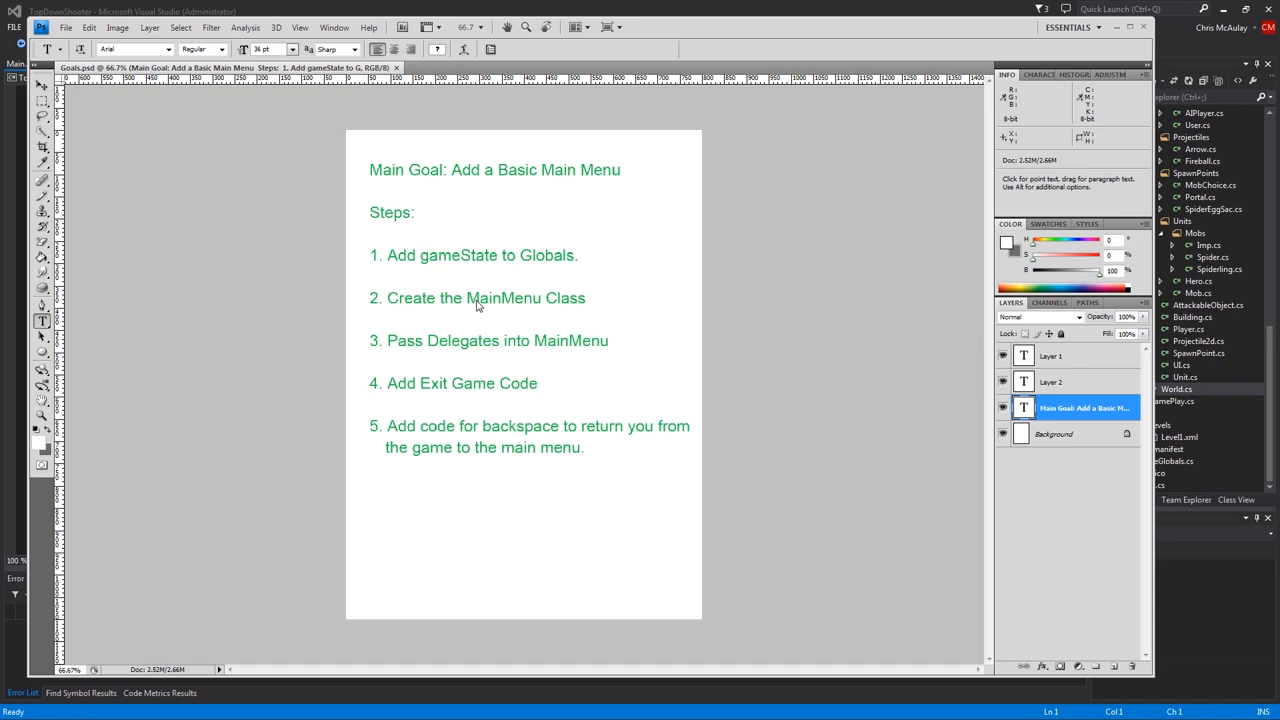
pyautogui.moveTo(1212, 418)
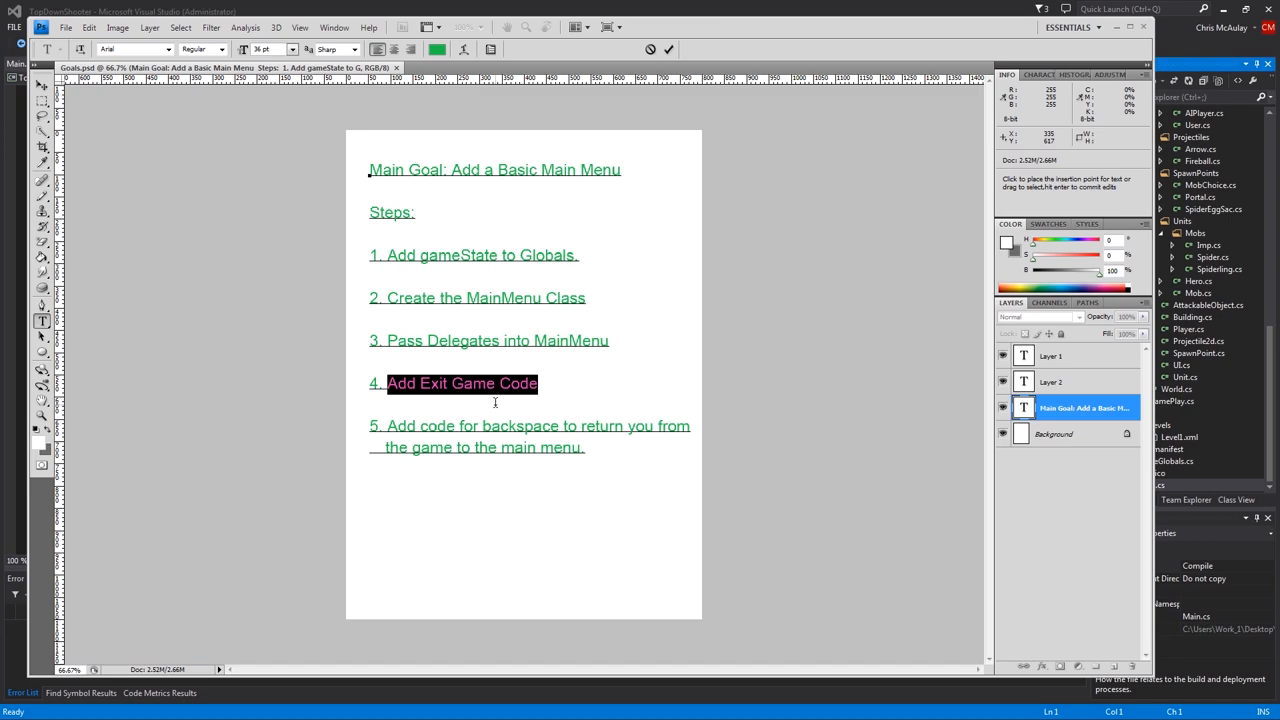
pyautogui.moveTo(496, 402)
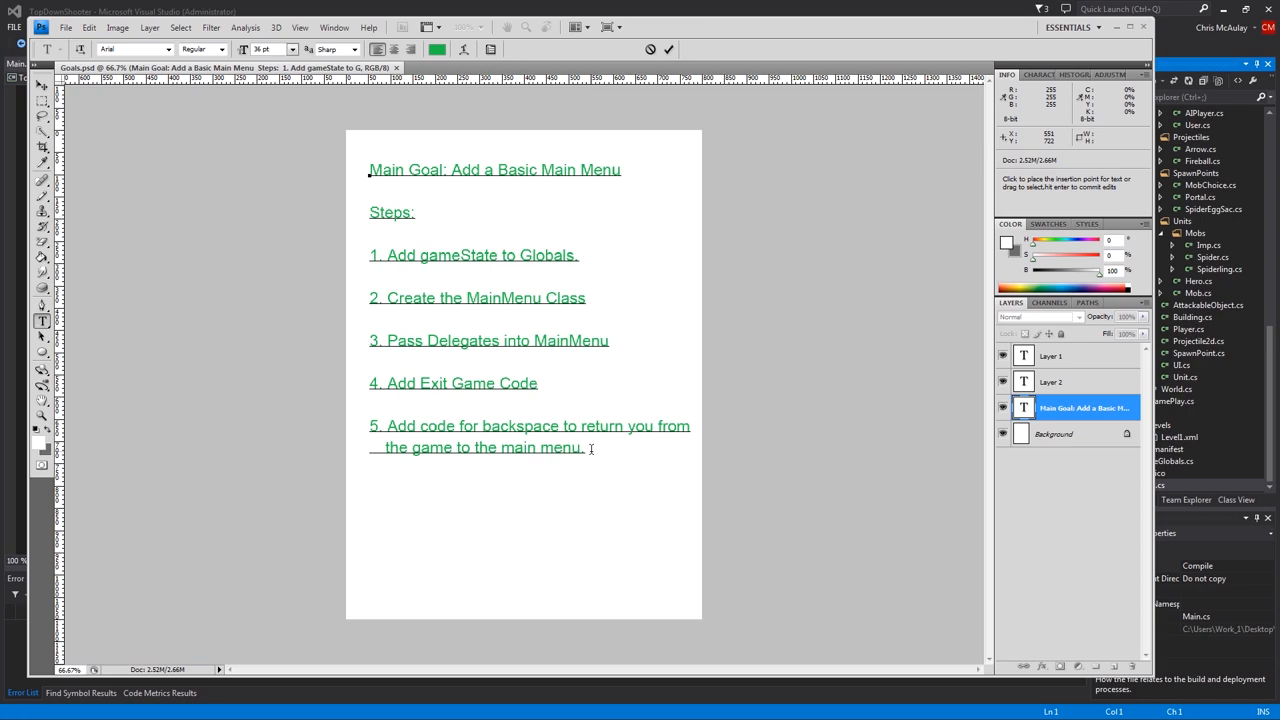
# Glance at World.cs, return to Main.cs and browse the Source > GamePlay folder in Solution Explorer
pyautogui.click(536, 384)
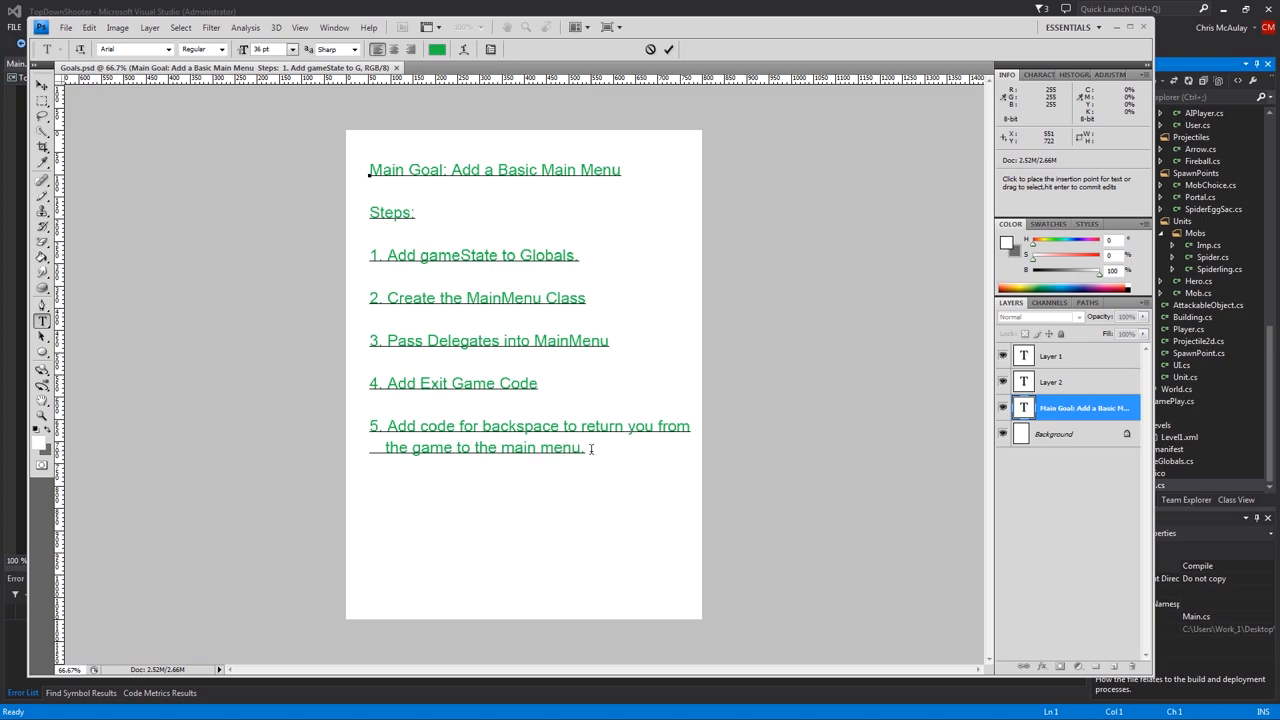
pyautogui.click(536, 384)
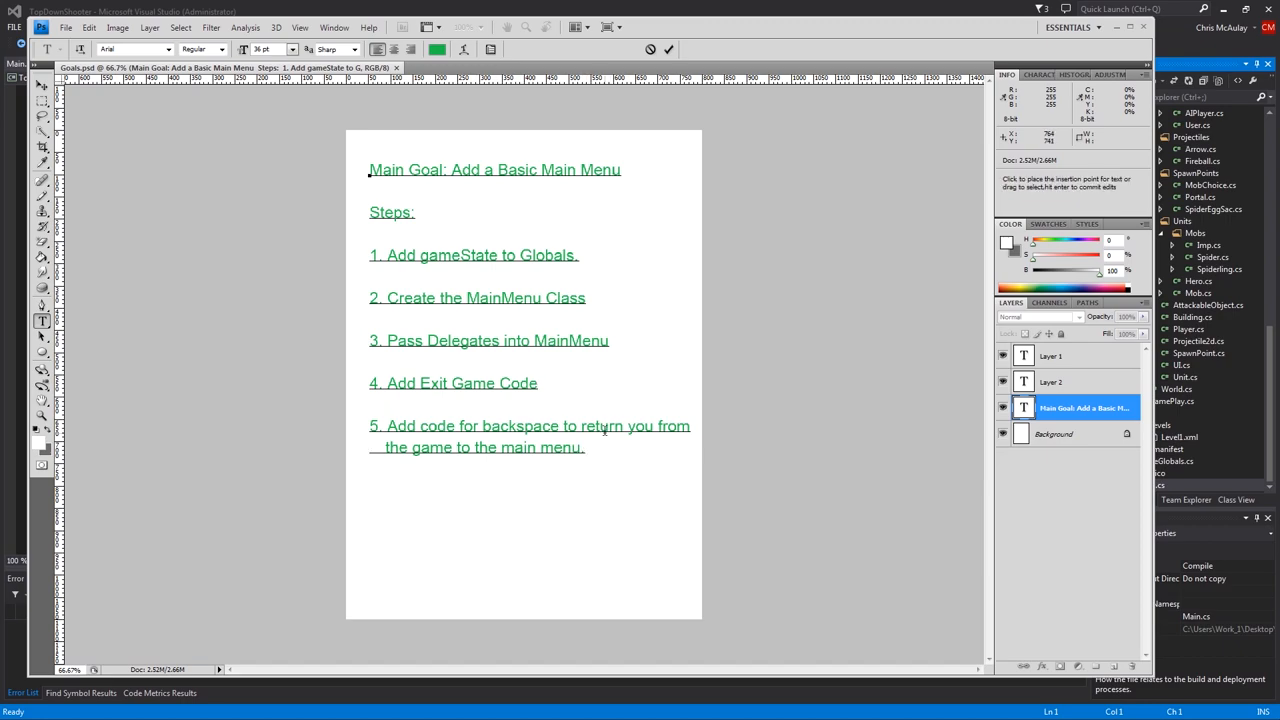
pyautogui.click(538, 384)
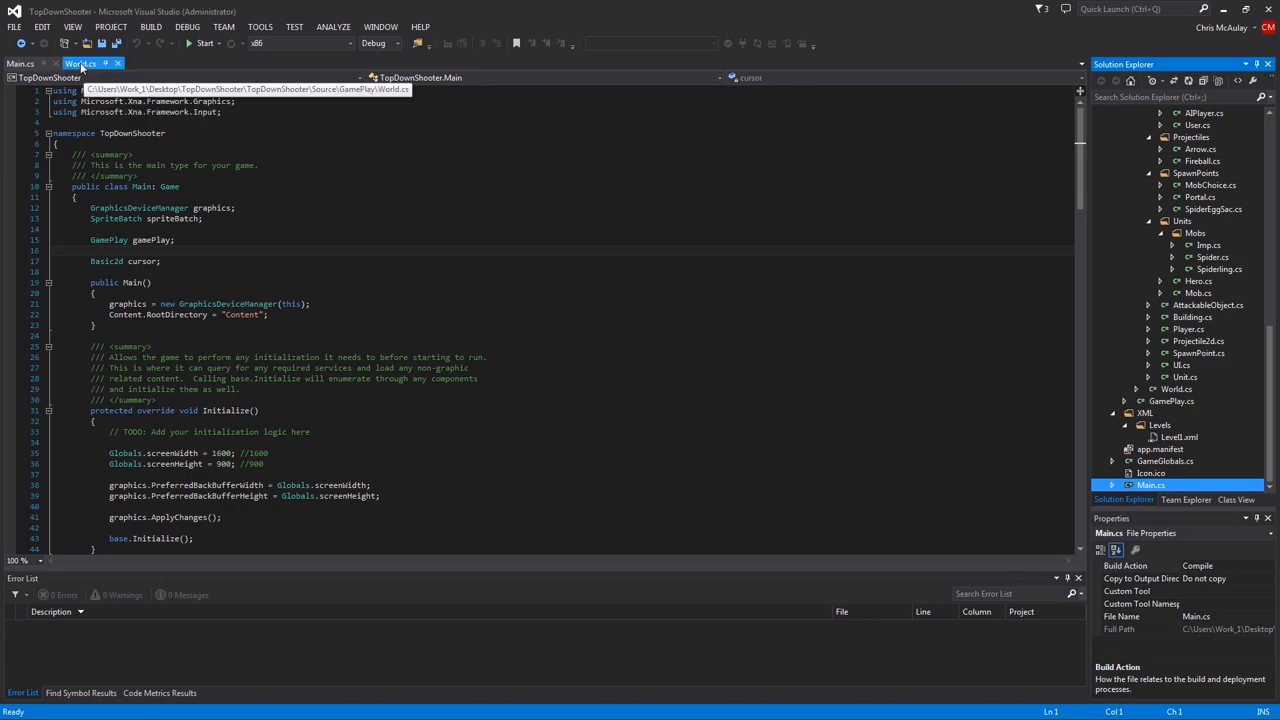
pyautogui.click(80, 62)
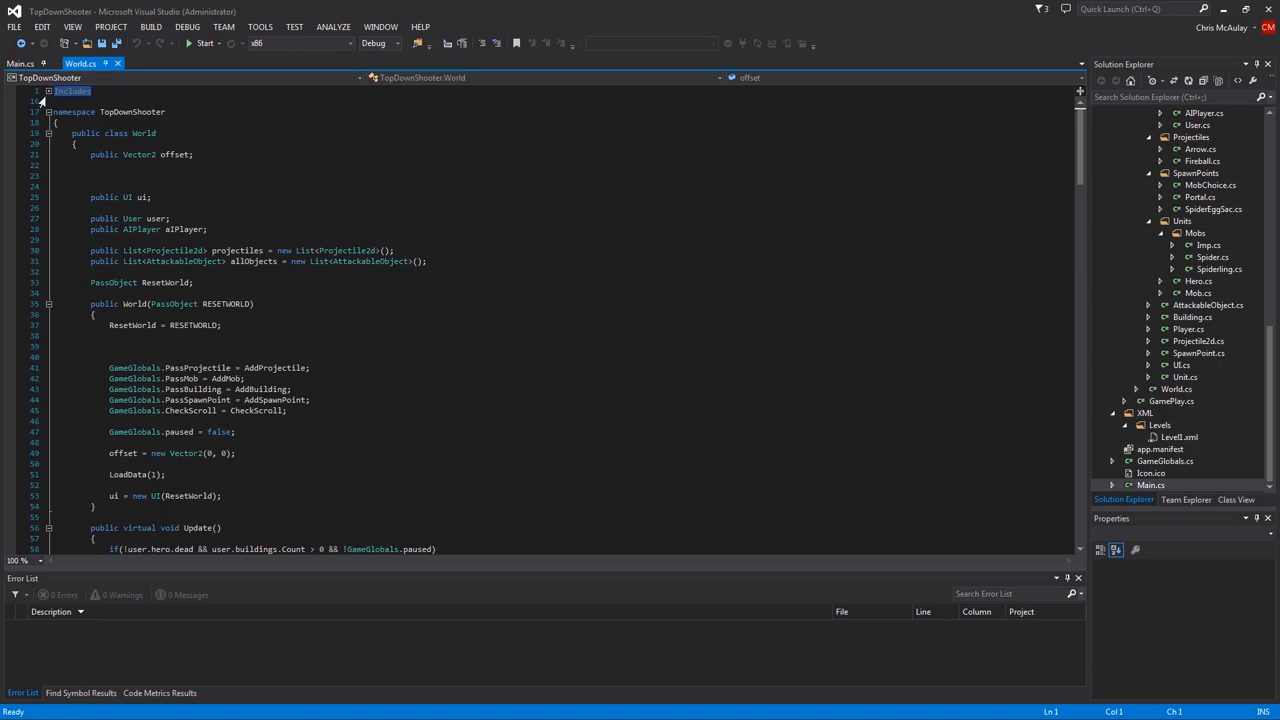
pyautogui.click(20, 62)
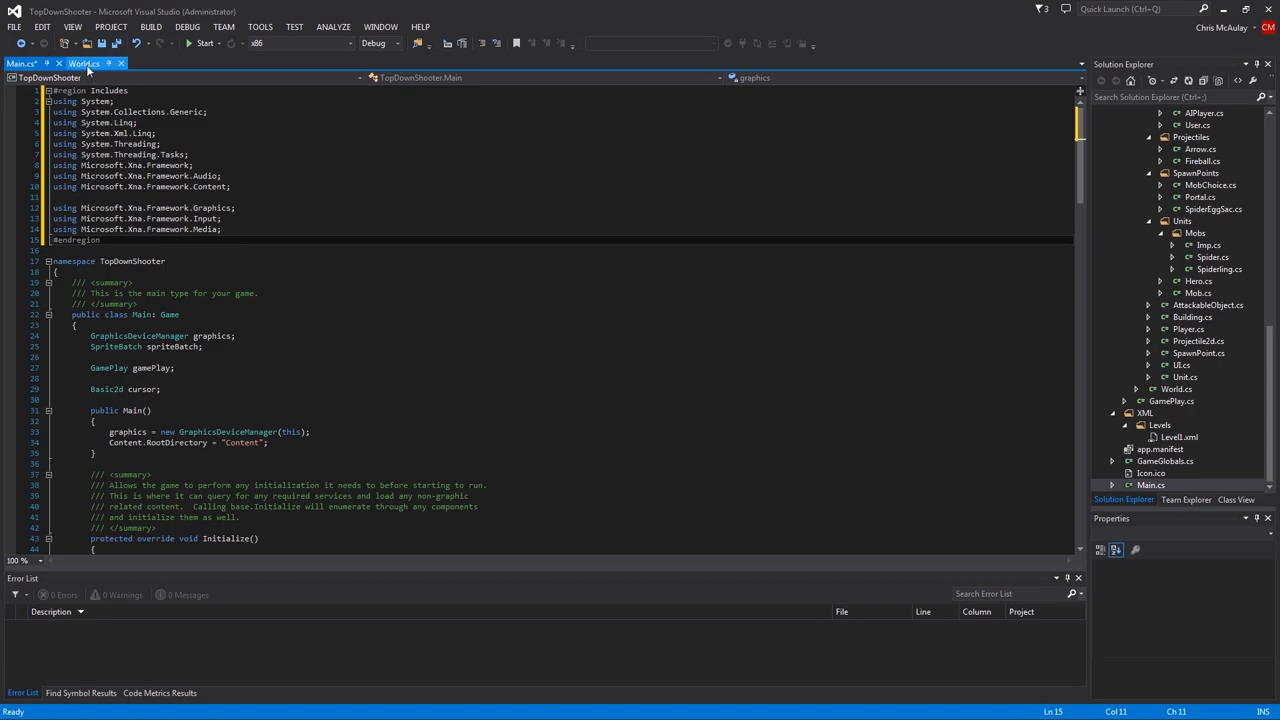
pyautogui.click(84, 62)
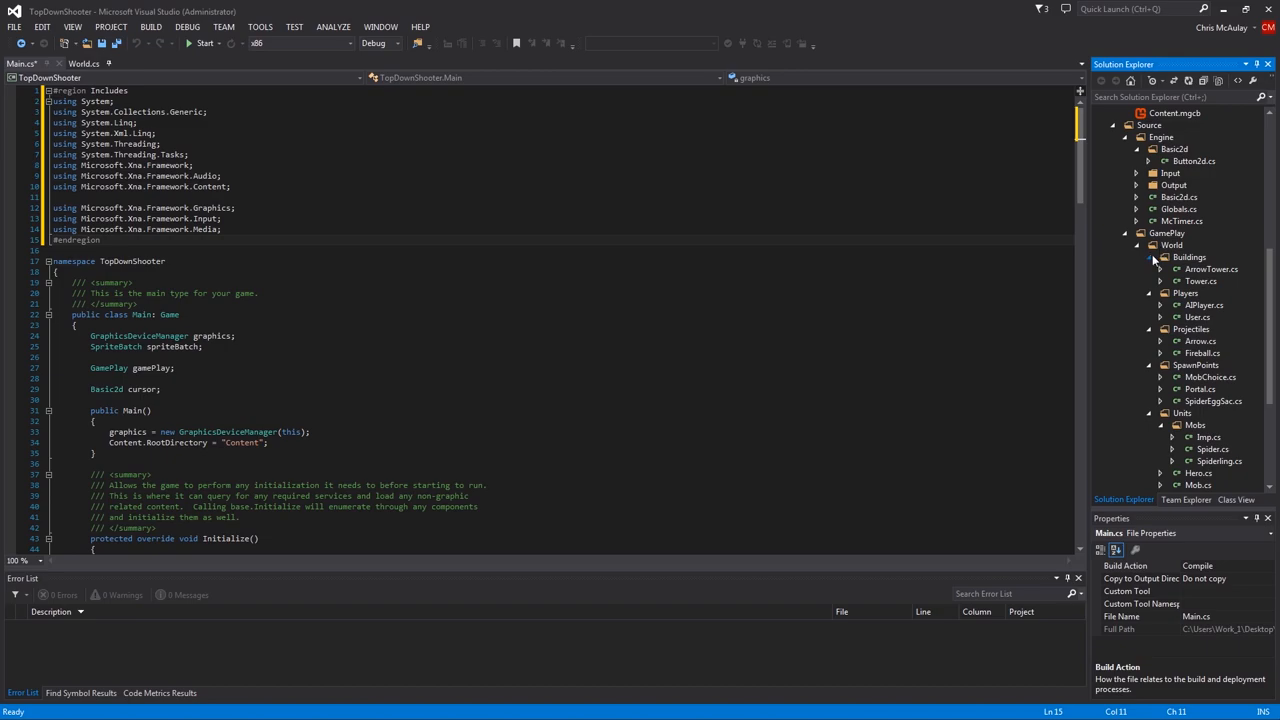
pyautogui.scroll(-3)
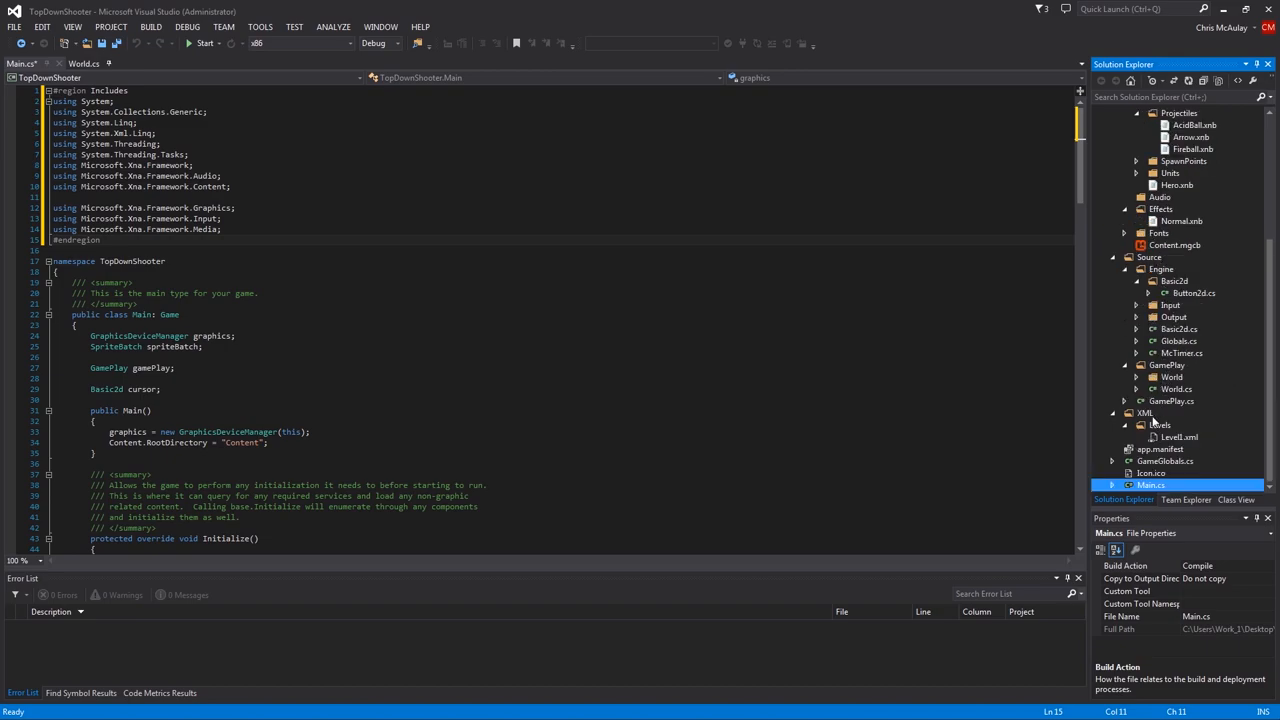
pyautogui.moveTo(1164, 374)
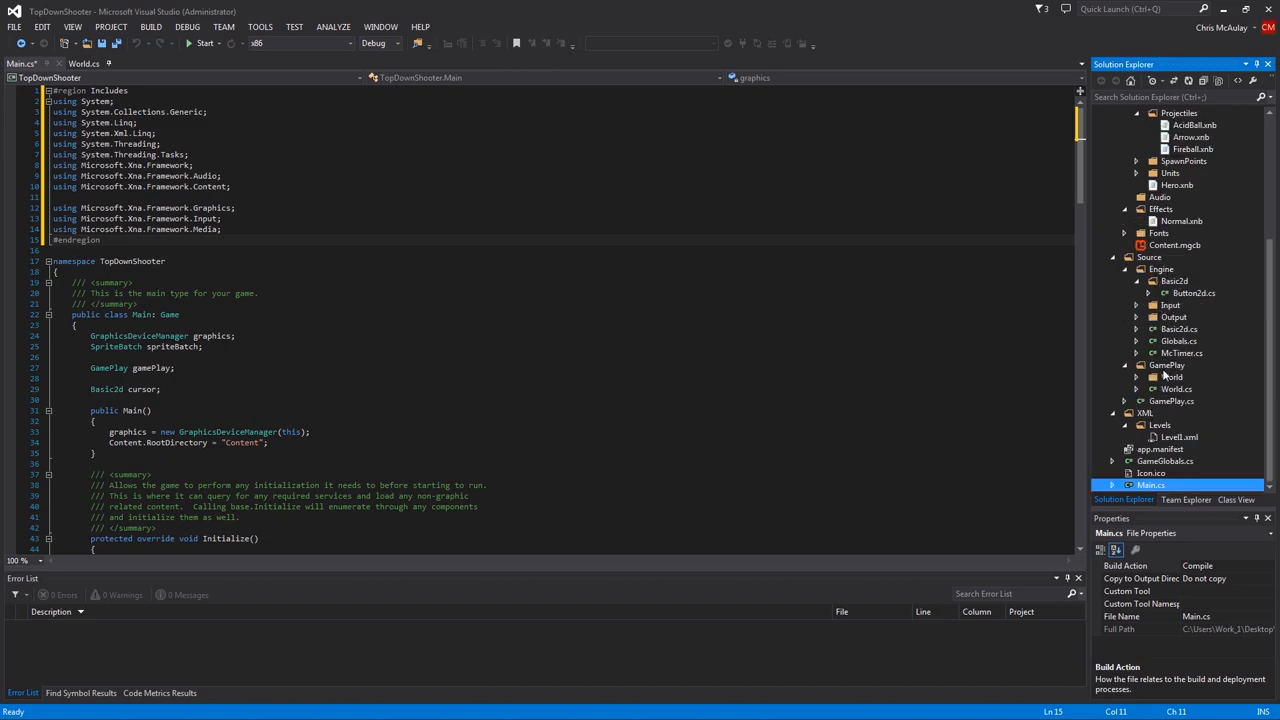
# Add a new class file MainMenu.cs to the GamePlay folder
pyautogui.rightClick(1168, 364)
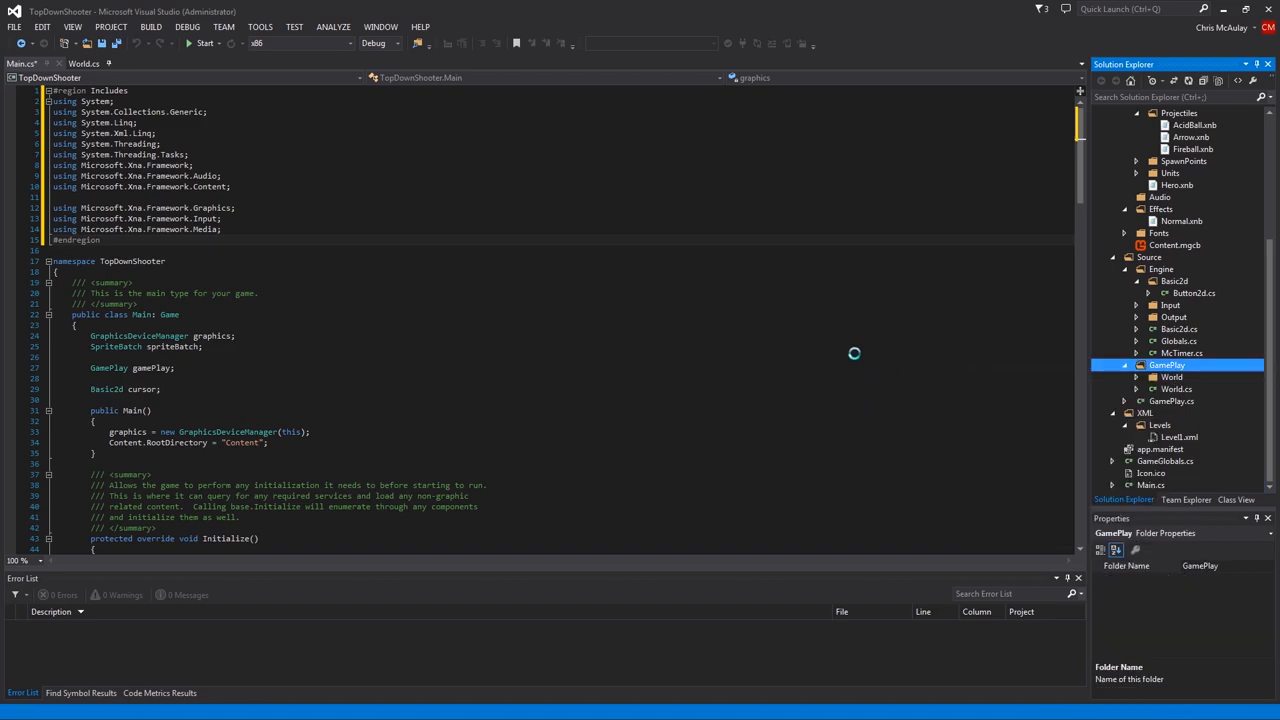
pyautogui.moveTo(848, 344)
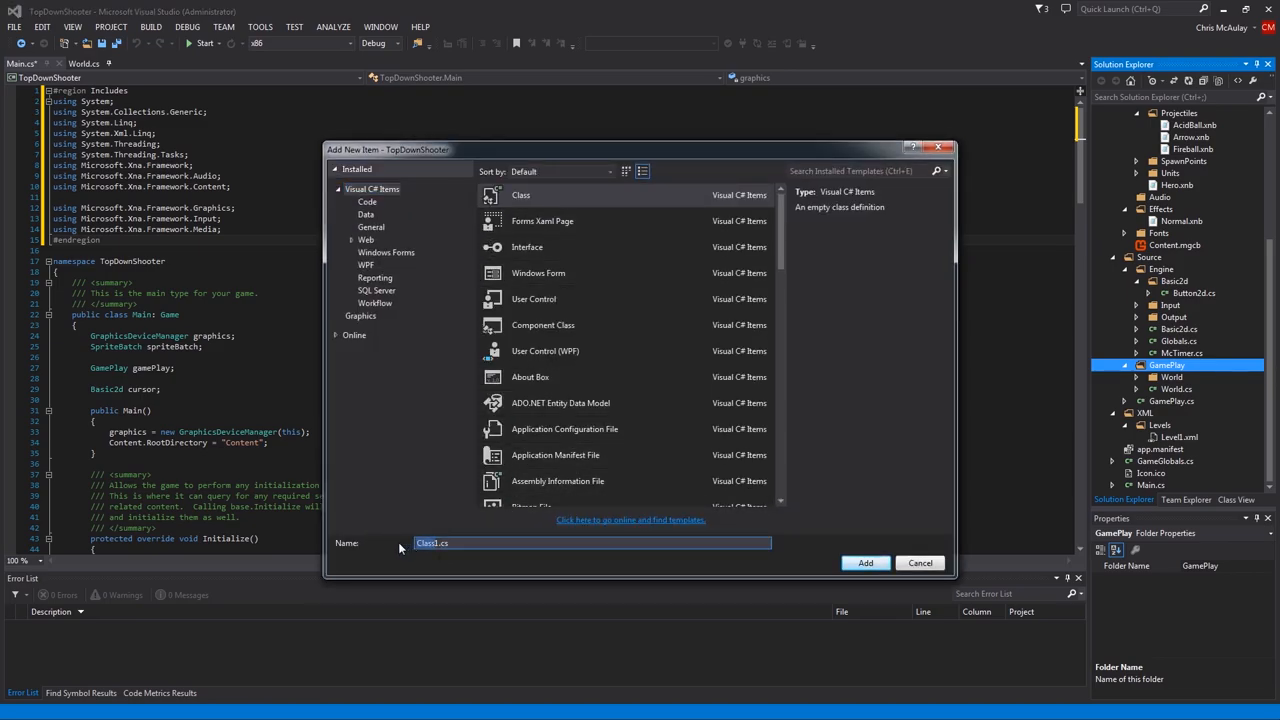
pyautogui.write('Main.cs')
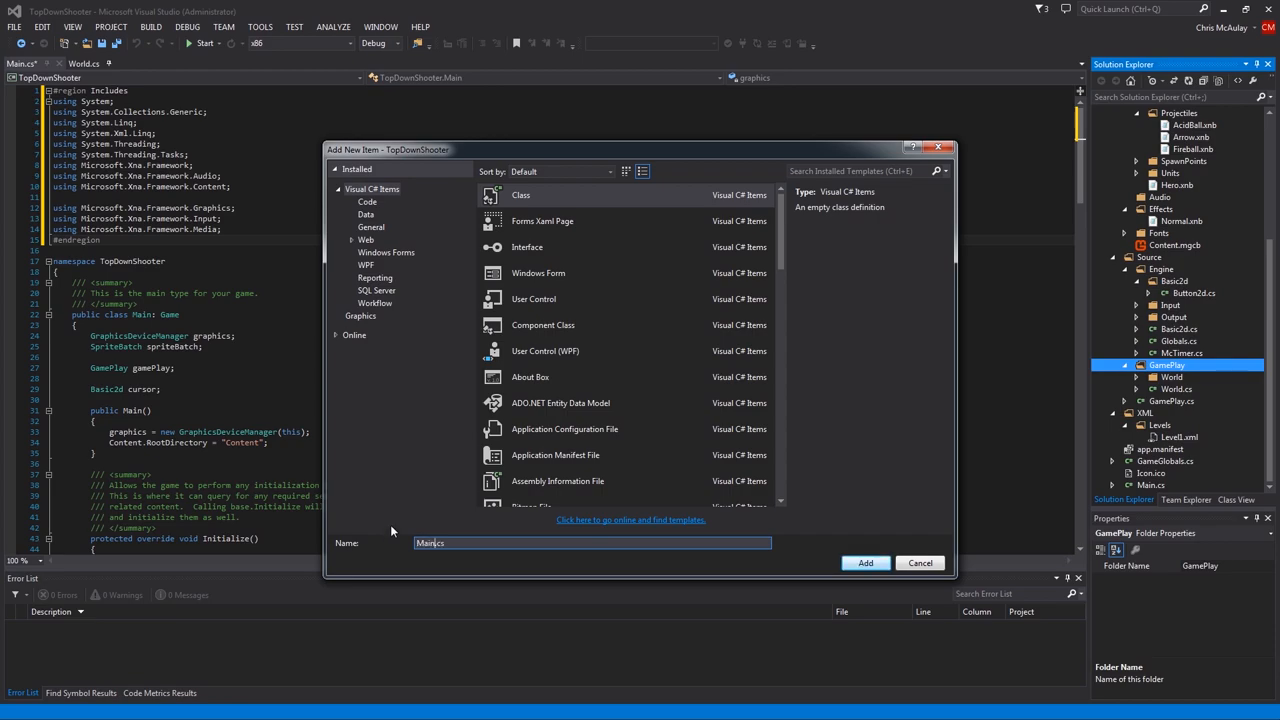
pyautogui.click(864, 562)
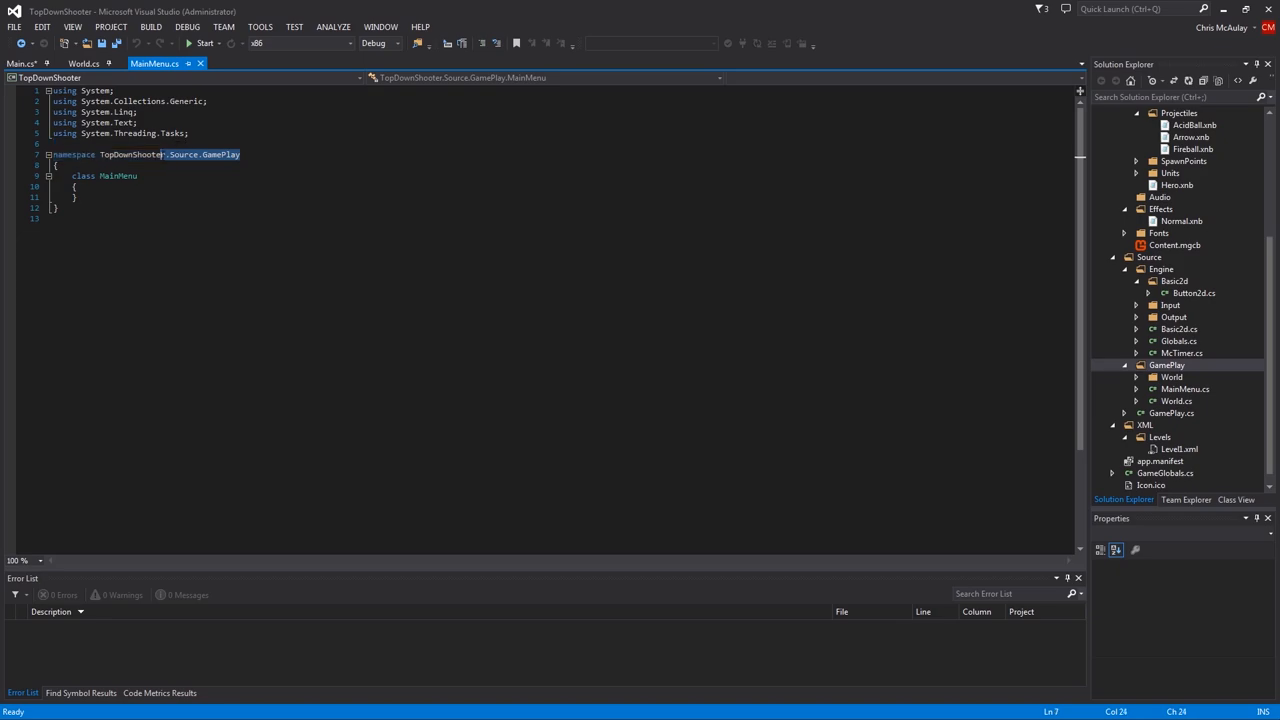
# Trim the namespace to TopDownShooter, make MainMenu public and add an empty MainMenu() constructor
pyautogui.press('Delete')
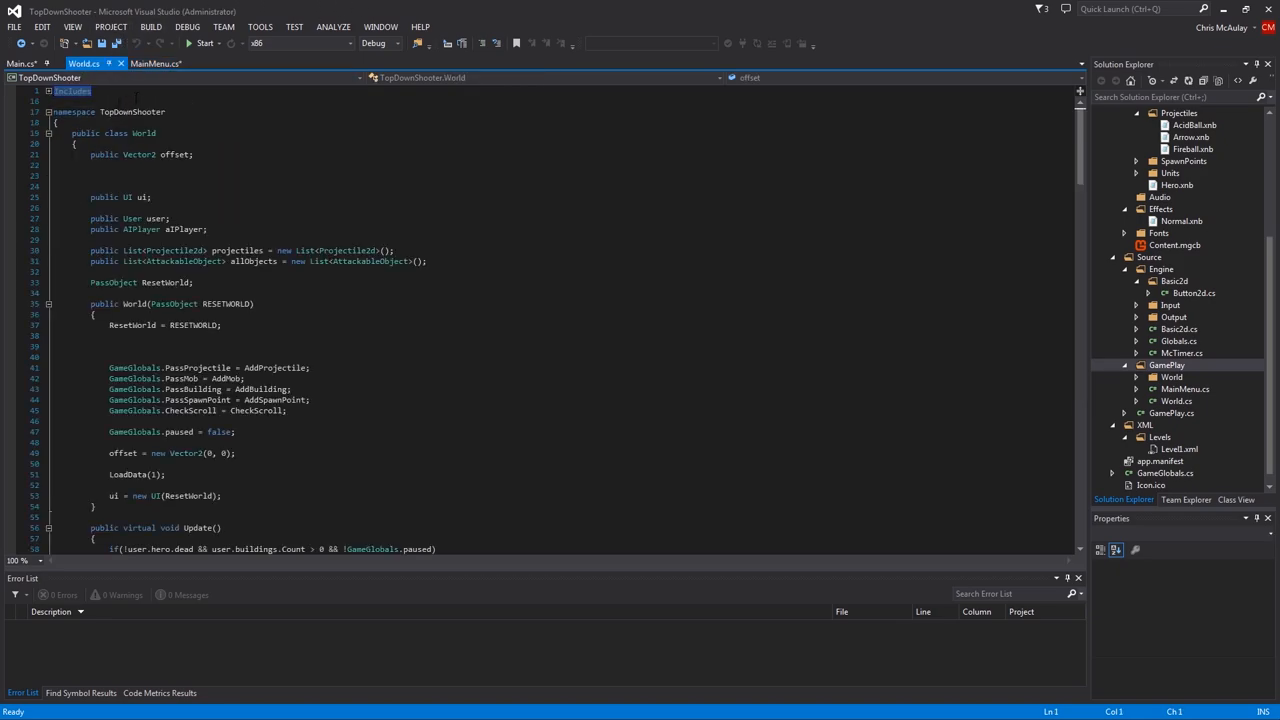
pyautogui.click(156, 62)
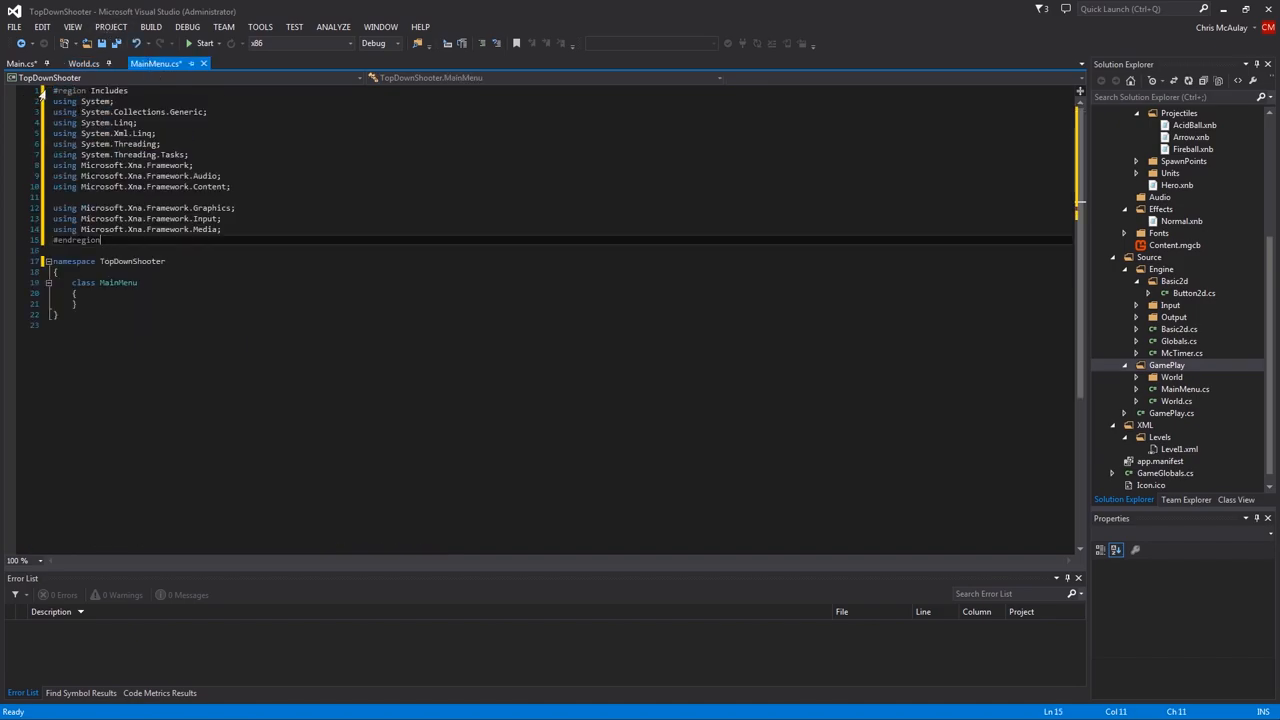
pyautogui.click(44, 90)
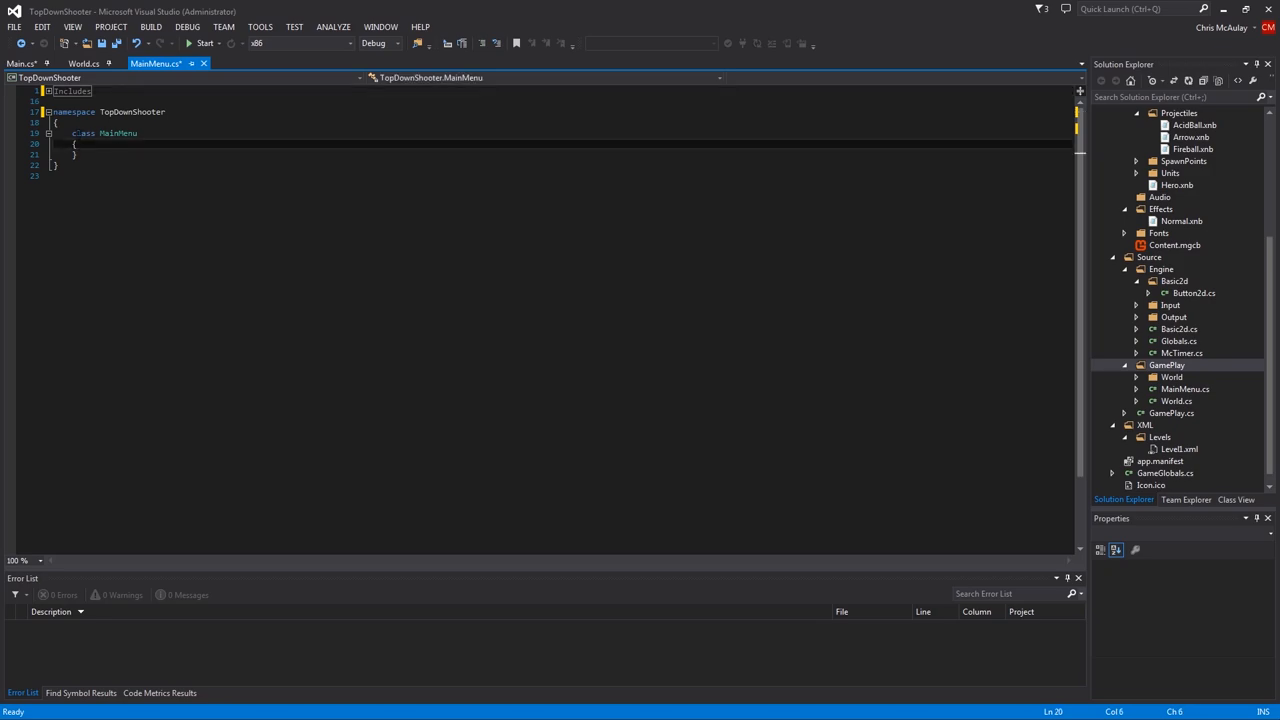
pyautogui.write('public')
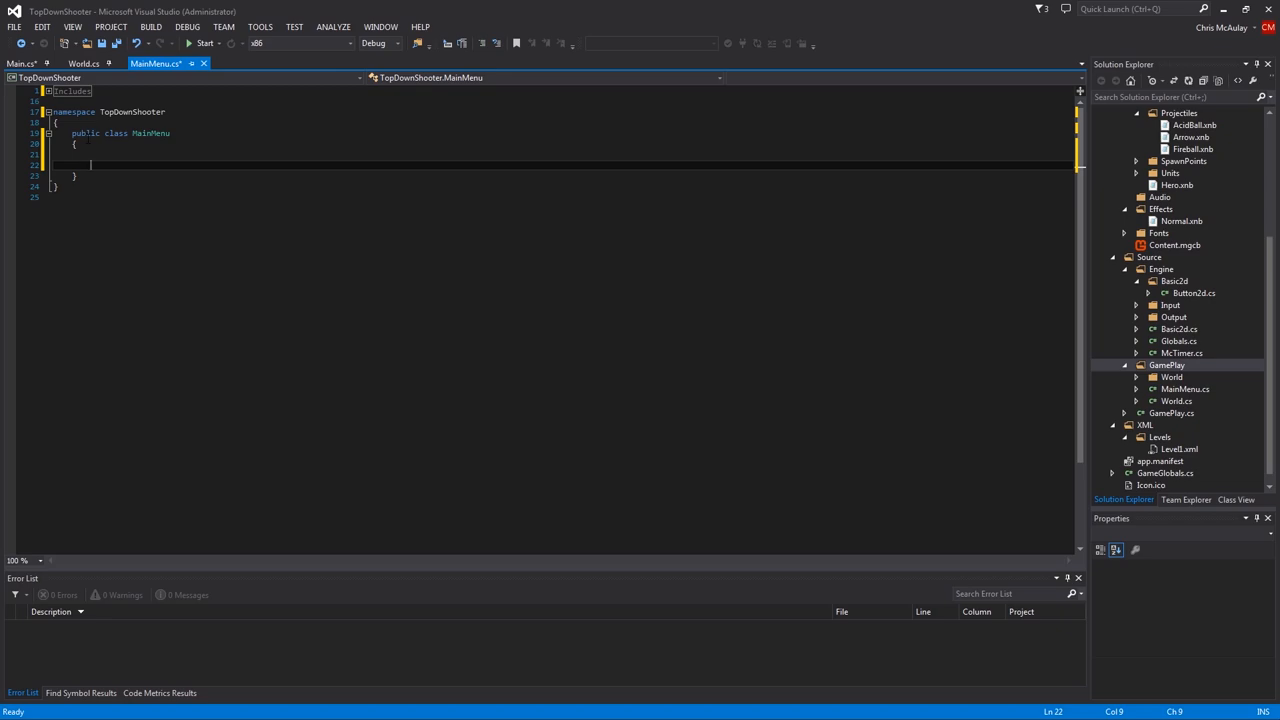
pyautogui.write('public MainMenu')
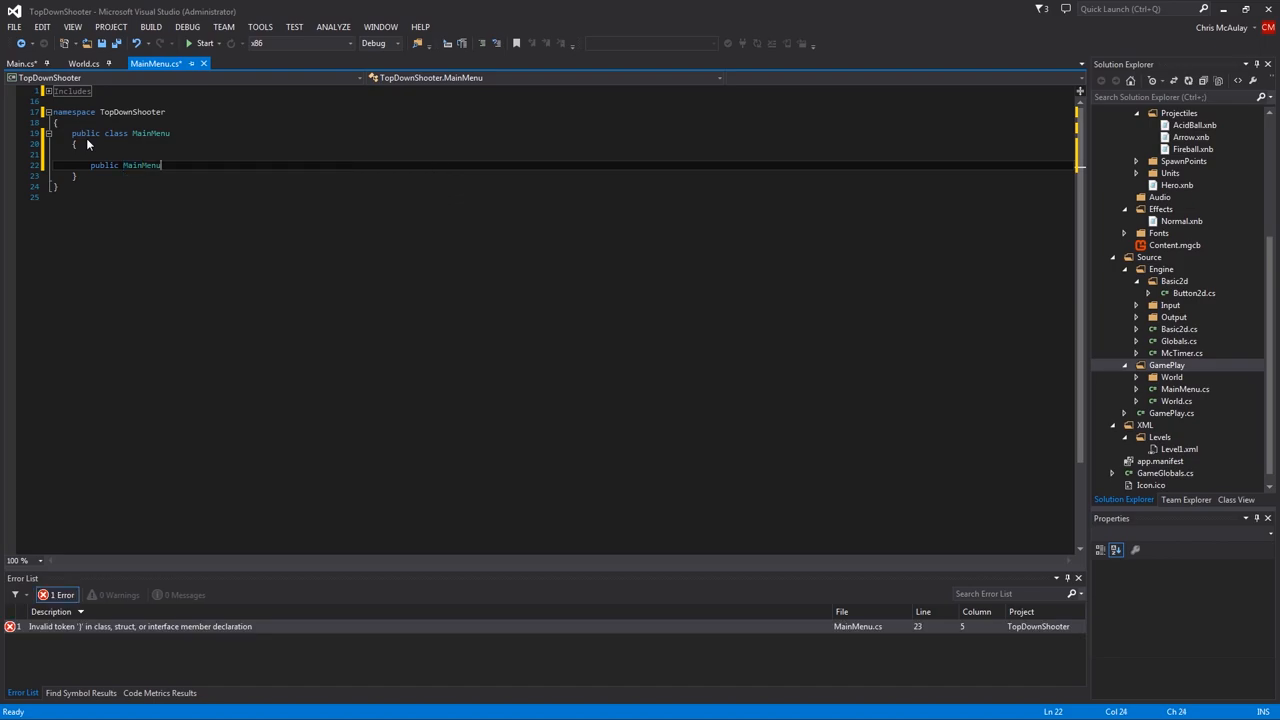
pyautogui.write('()')
pyautogui.write('{')
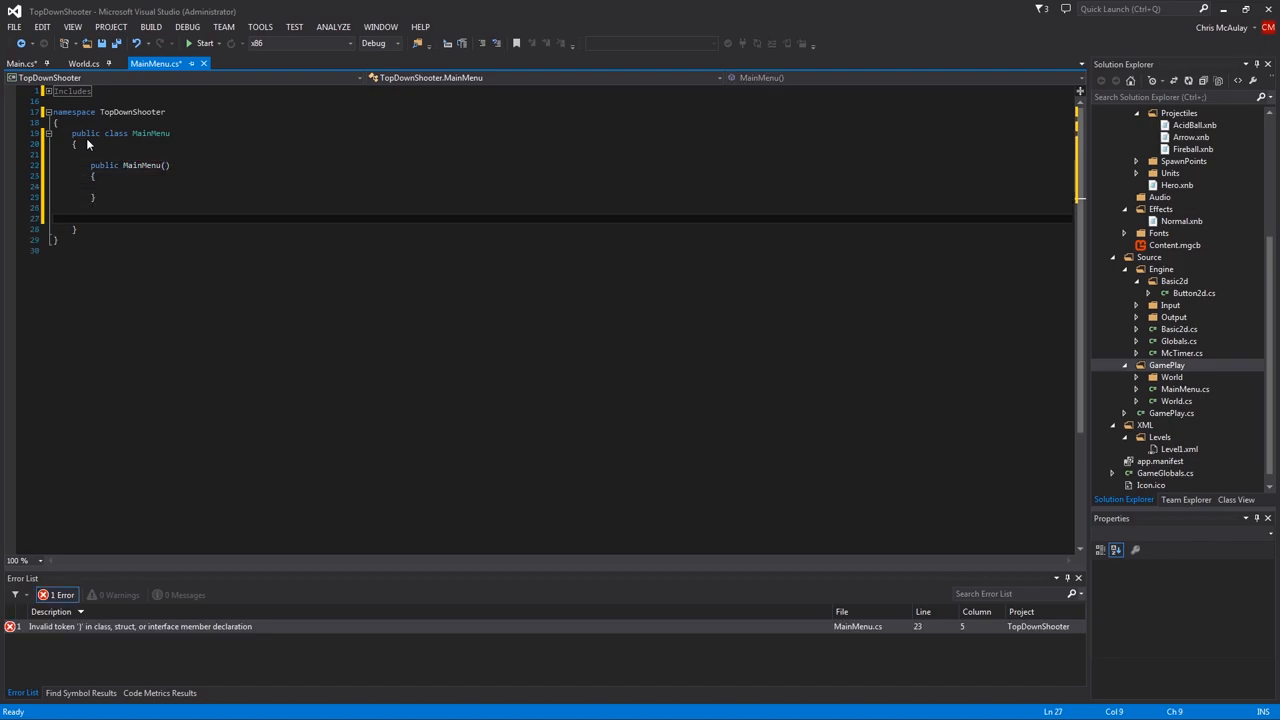
# Add empty public virtual Update() and Draw() methods to MainMenu
pyautogui.write('public virtual void Update(')
pyautogui.write('{')
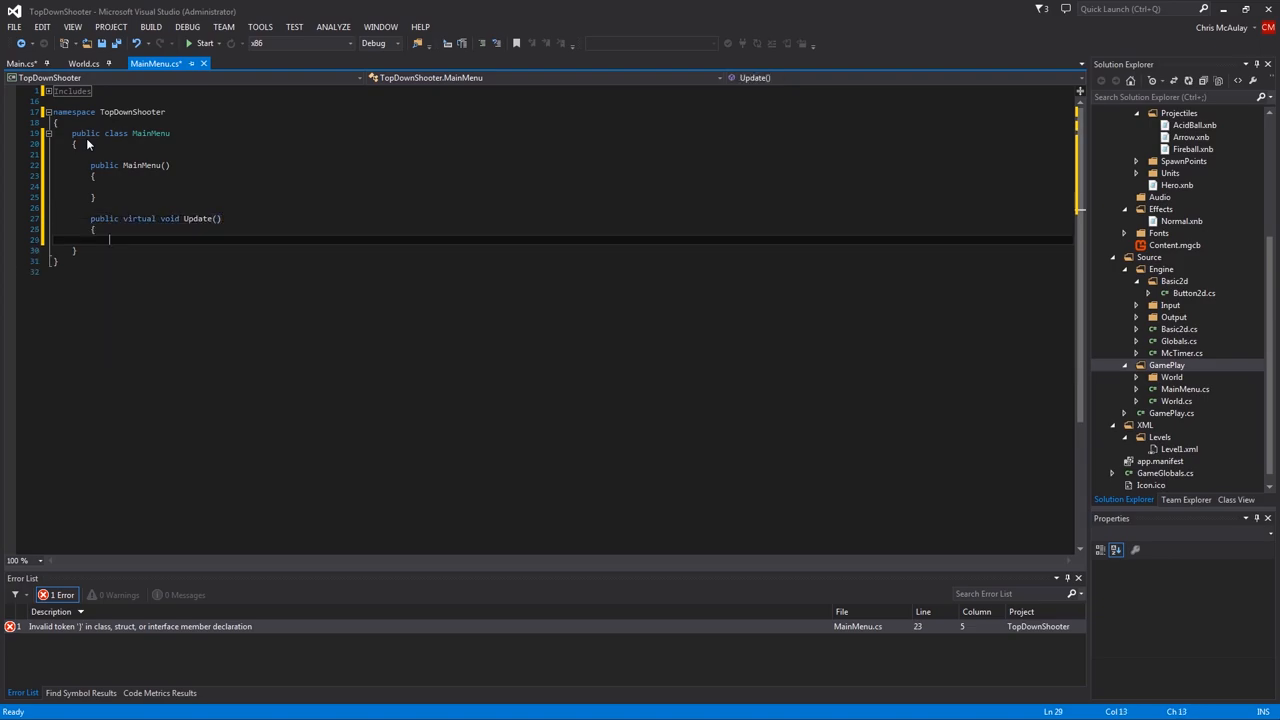
pyautogui.write('public virtual')
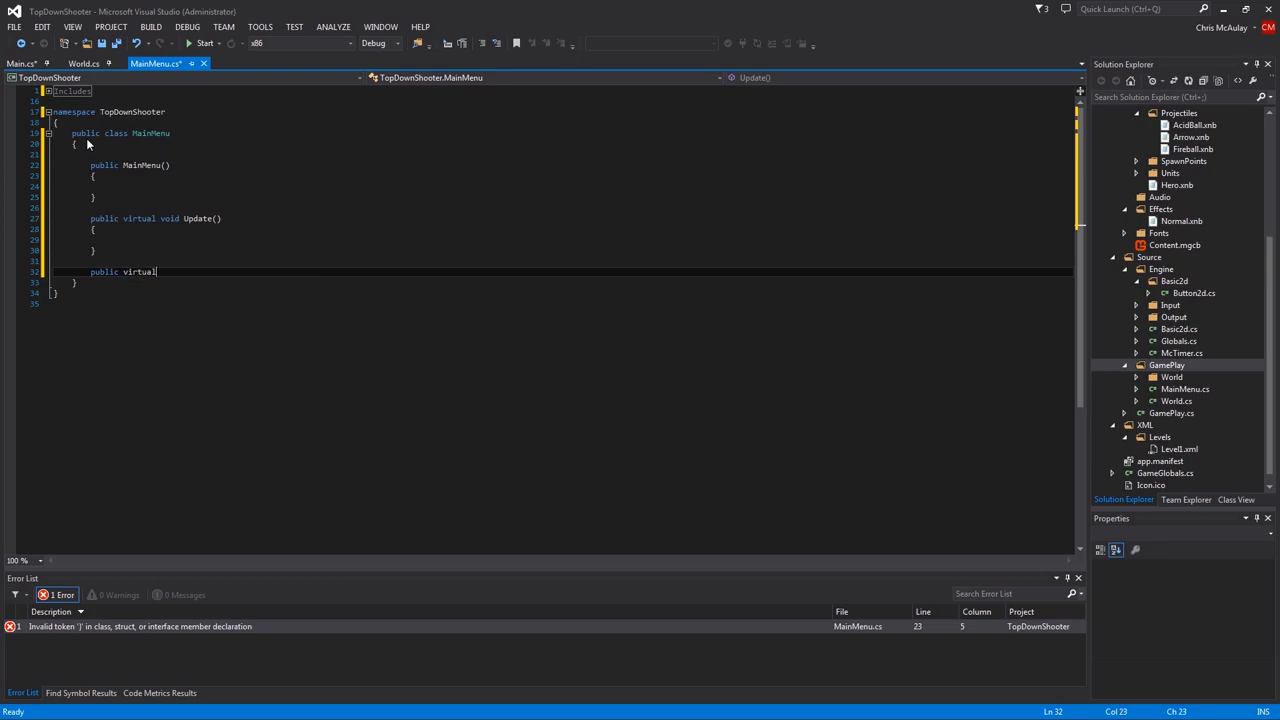
pyautogui.write('void Draw()')
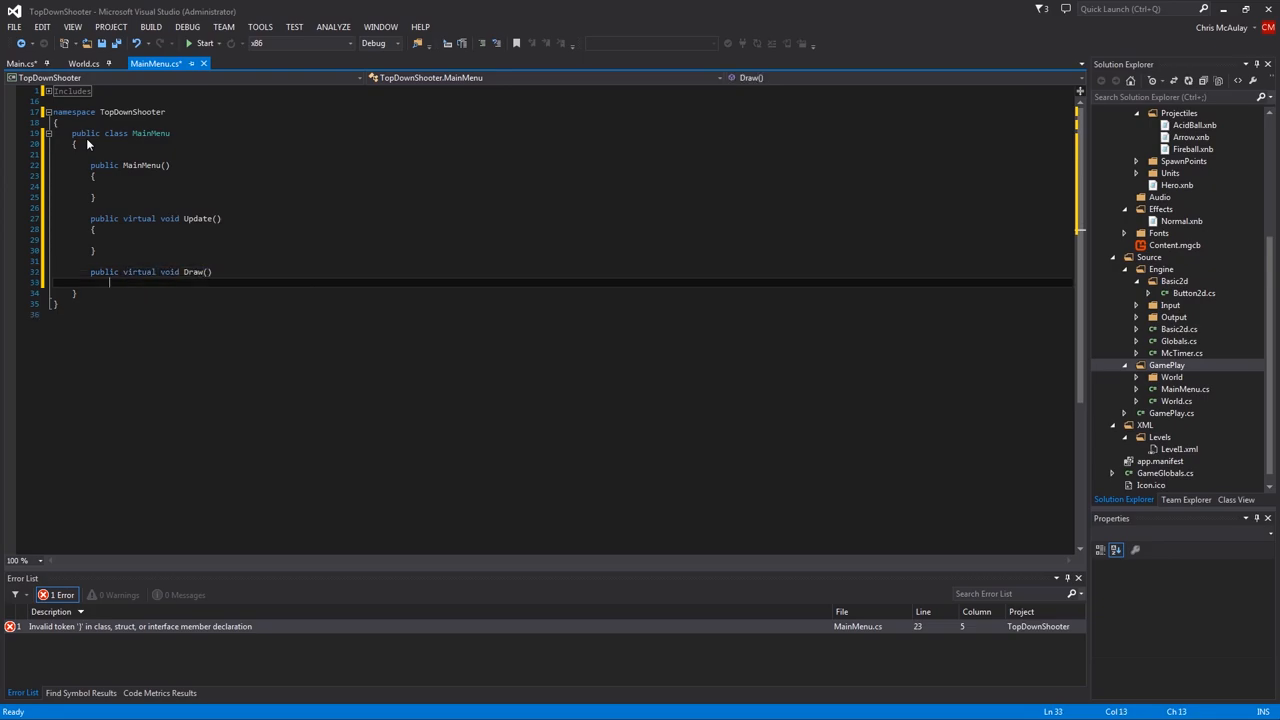
pyautogui.press('Enter')
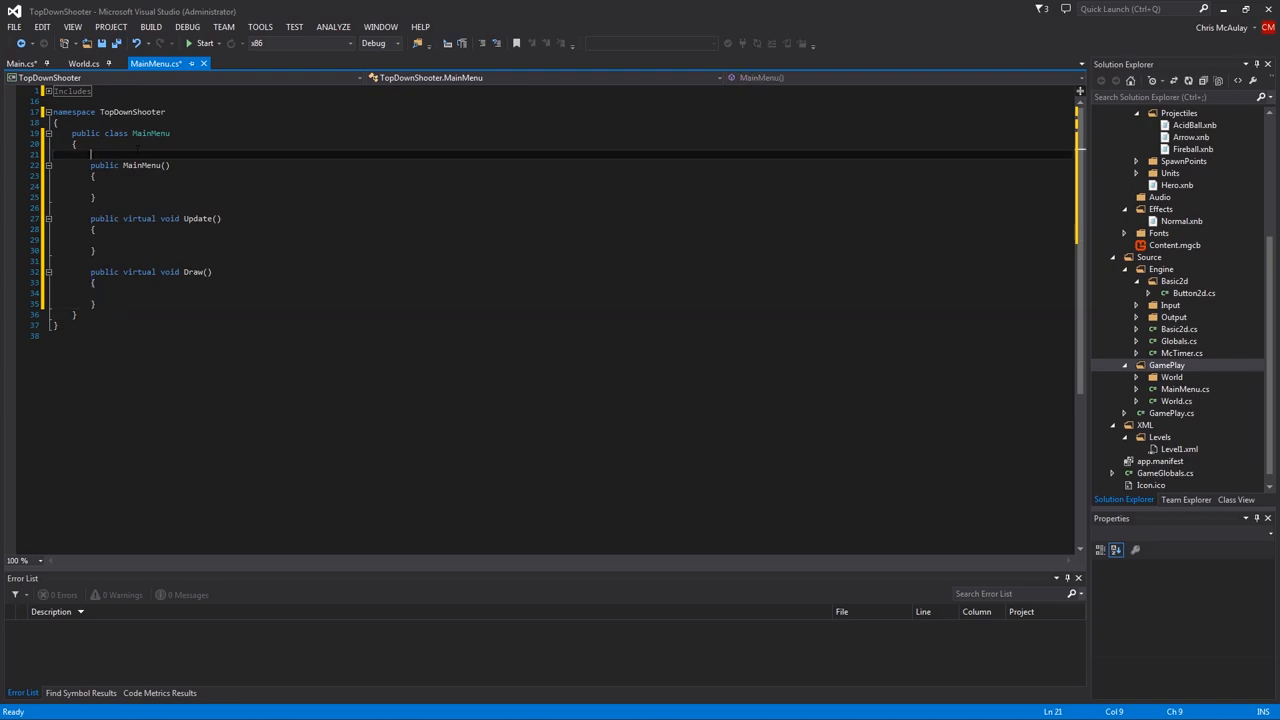
# Declare public Basic2d bkg and PassObject PlayClickDel, ExitClickDel fields
pyautogui.press('Return')
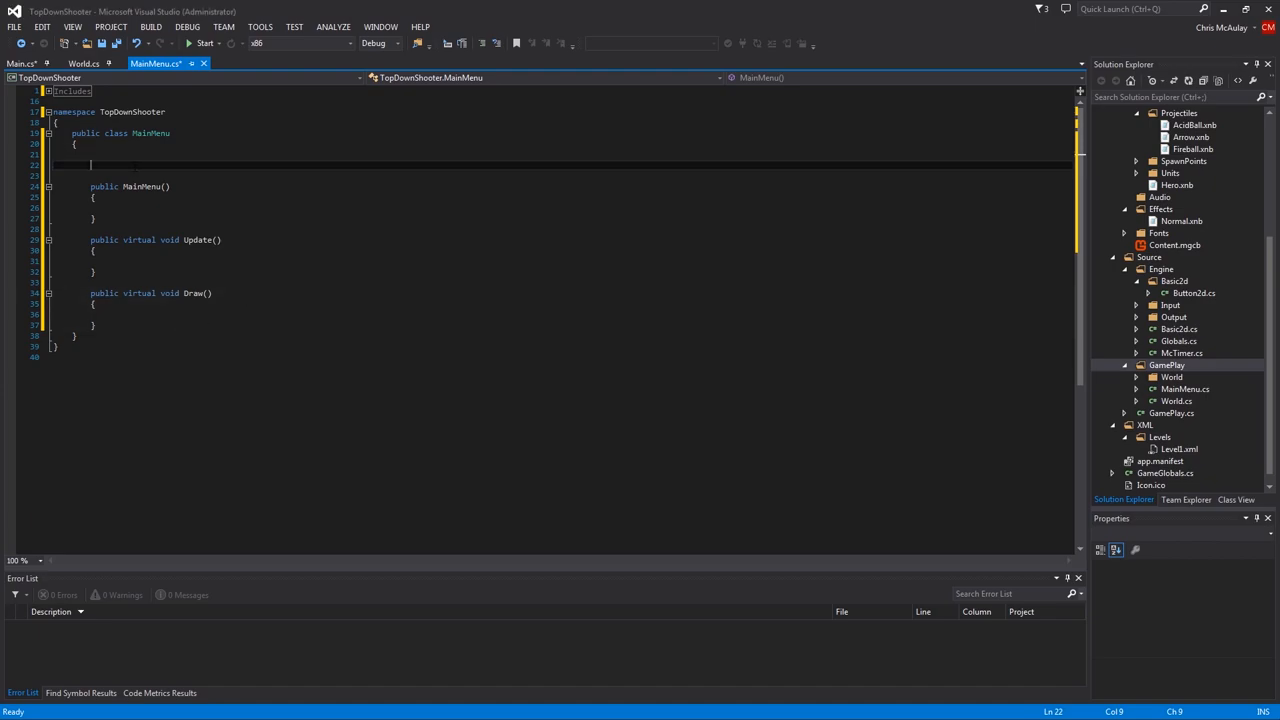
pyautogui.write('public')
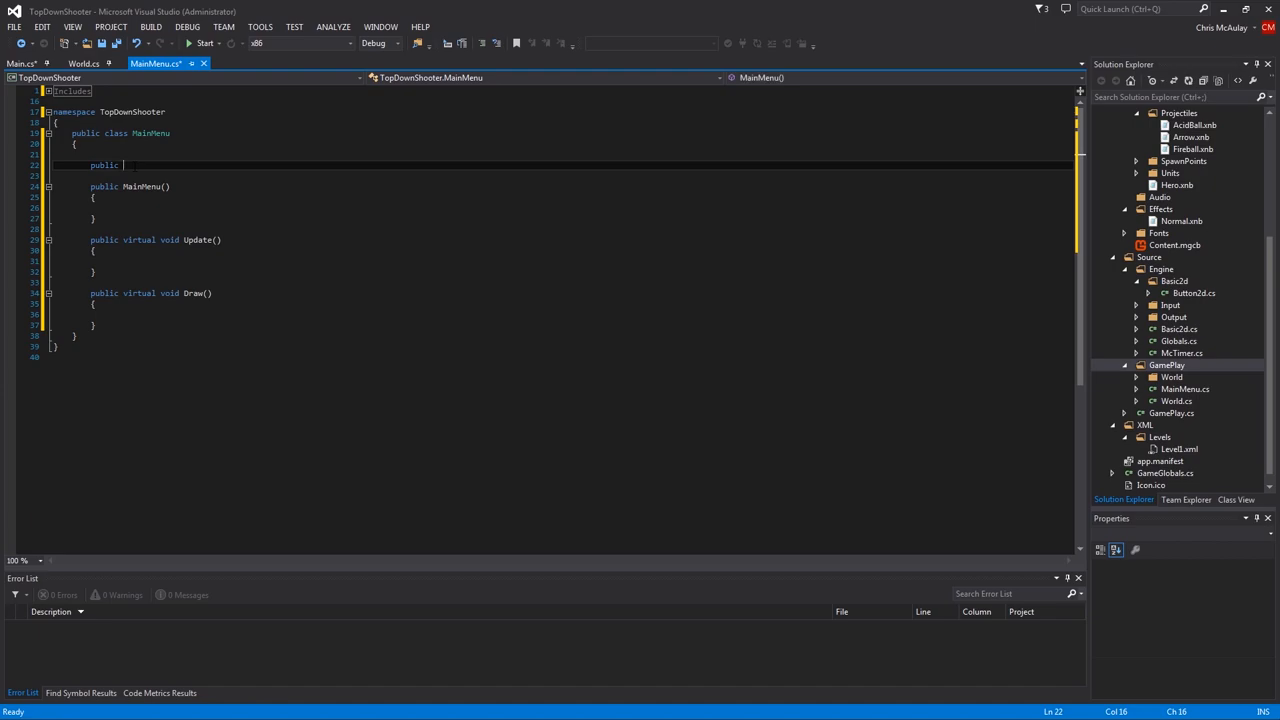
pyautogui.write('ba')
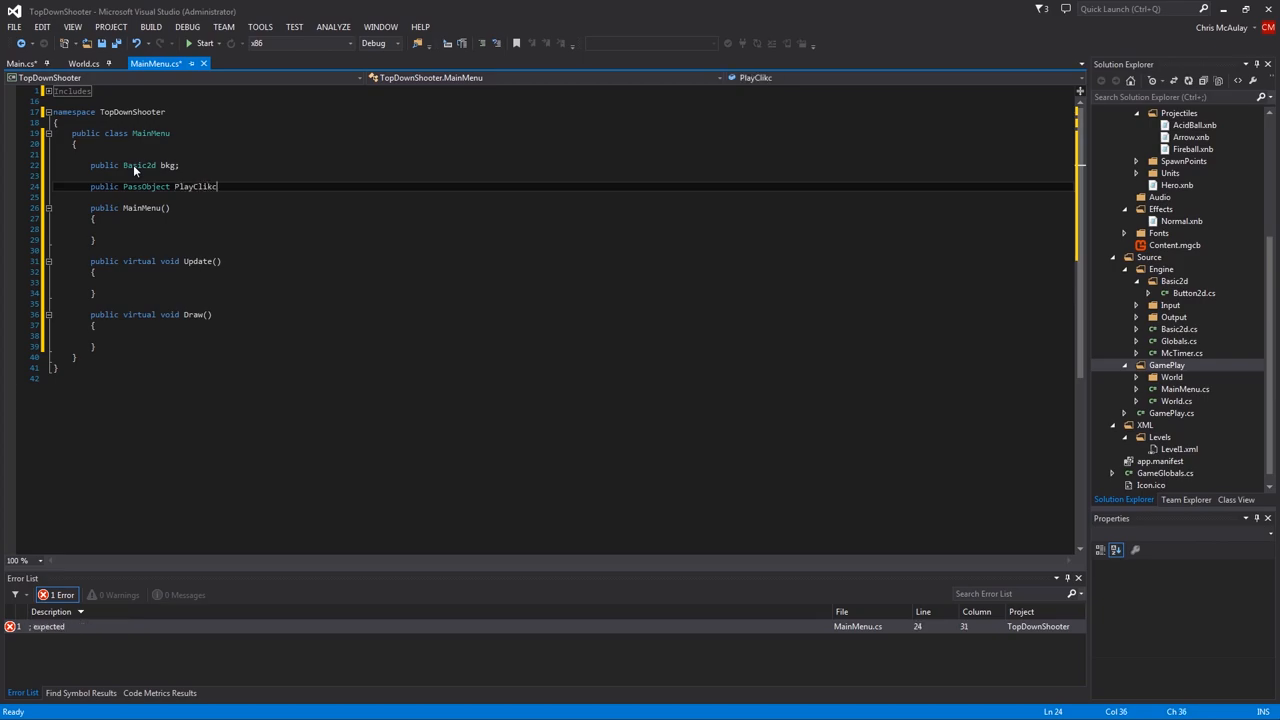
pyautogui.write('Del,')
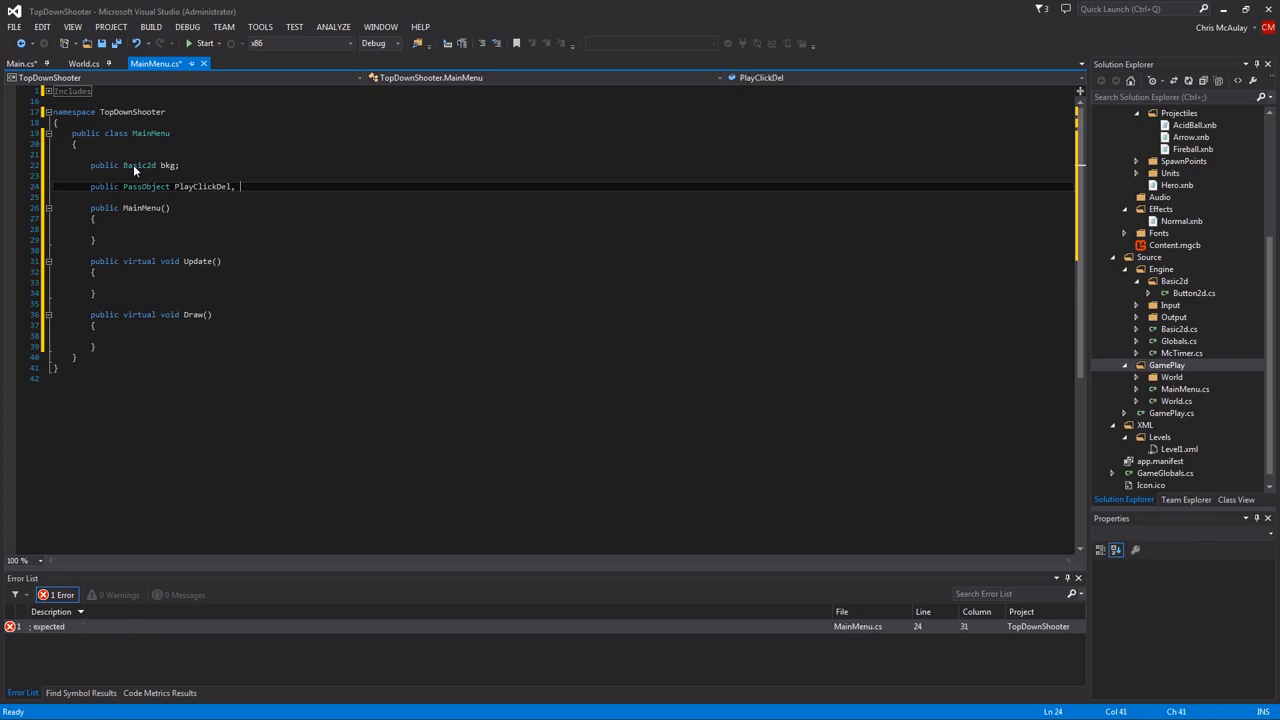
pyautogui.write('ExitClickDe')
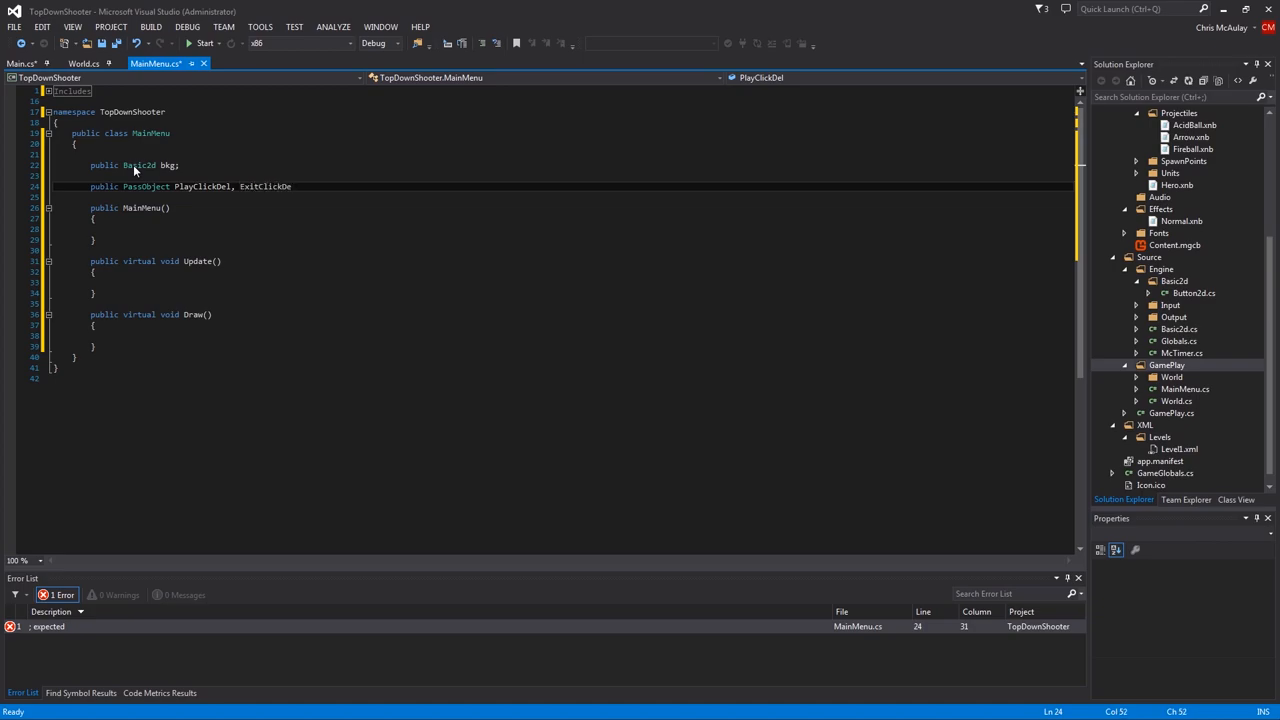
pyautogui.doubleClick(268, 186)
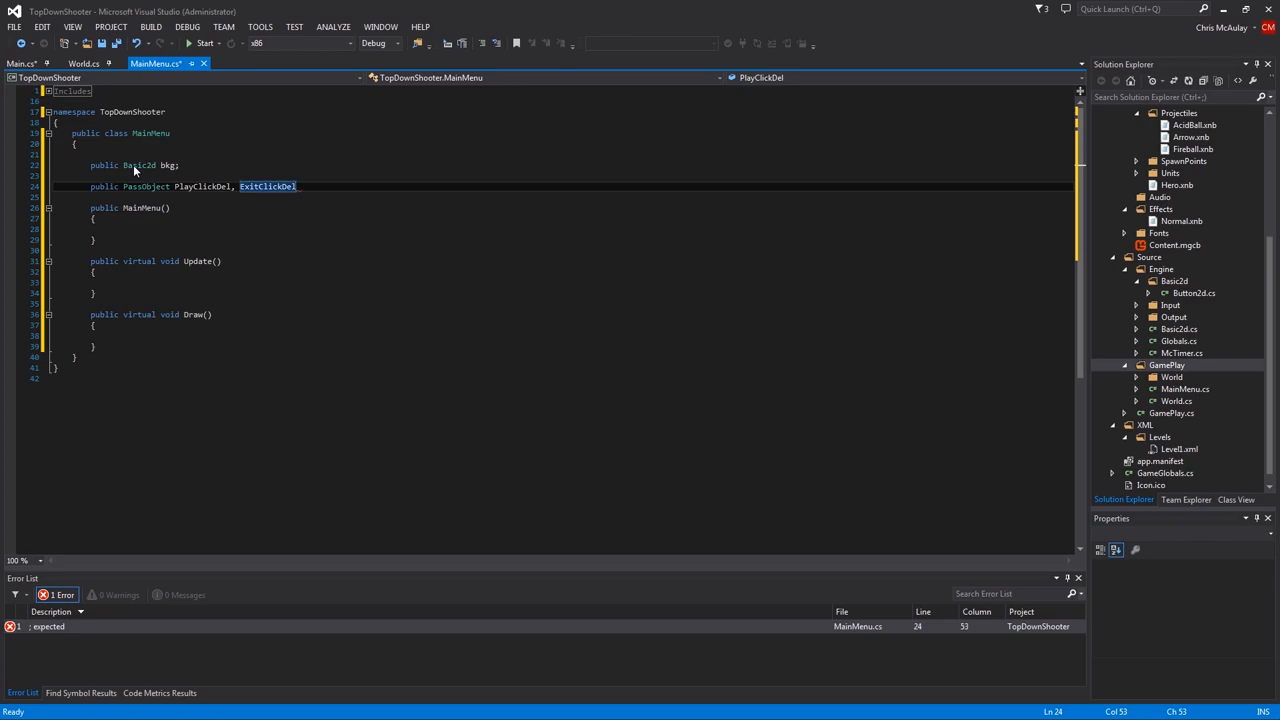
pyautogui.write(';')
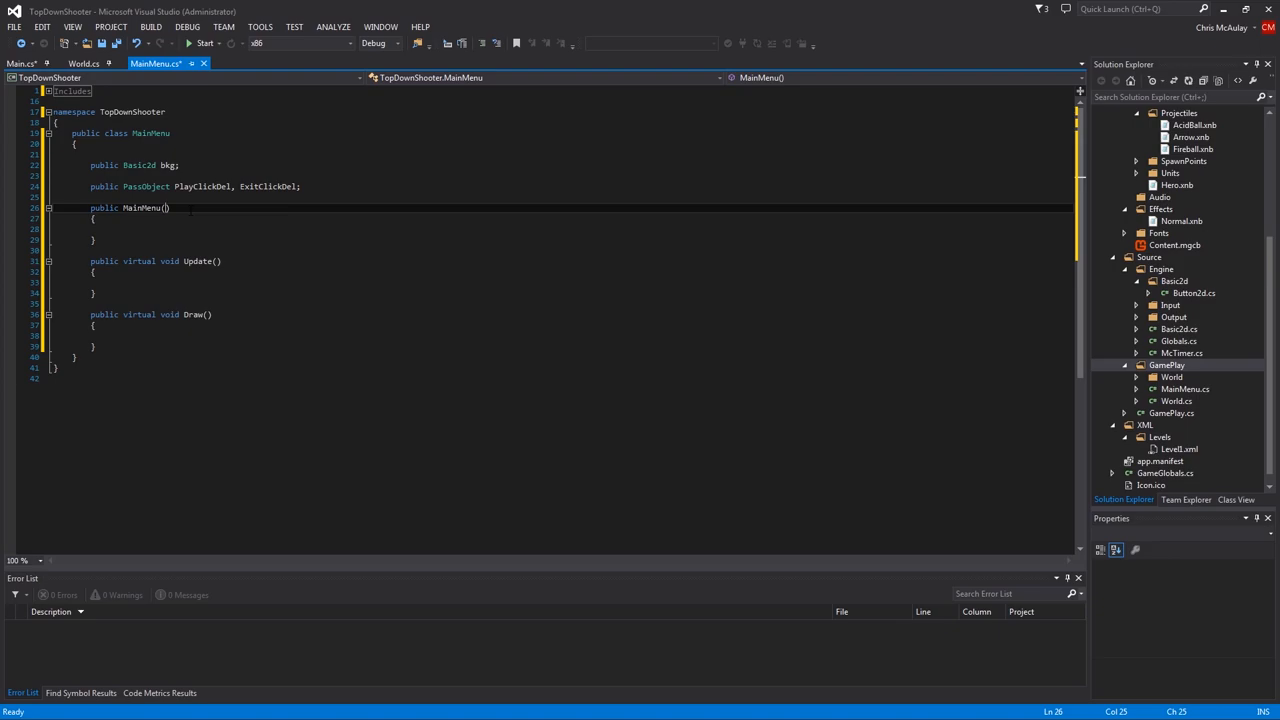
# Give the constructor PassObject PLAYCLICKDEL and EXITCLICKDEL parameters assigned to the delegate fields
pyautogui.write('PassObject PLAYCLICKDEL')
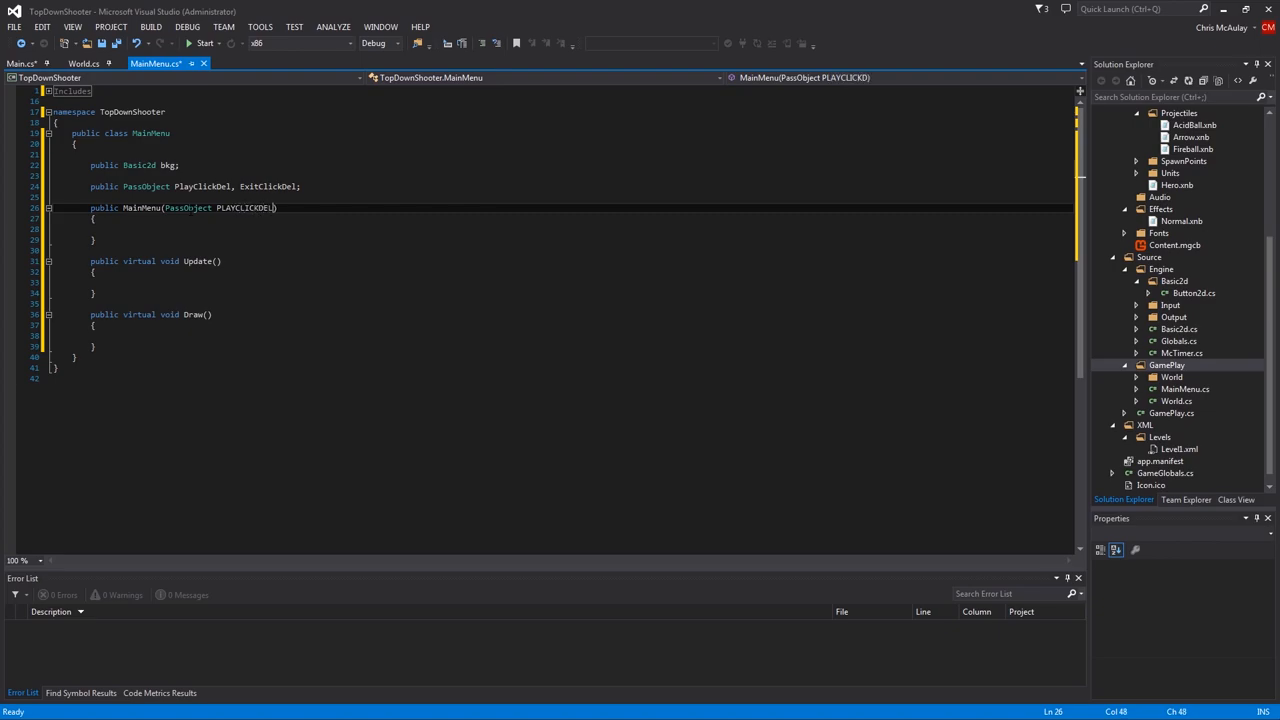
pyautogui.write(', PassObject EX')
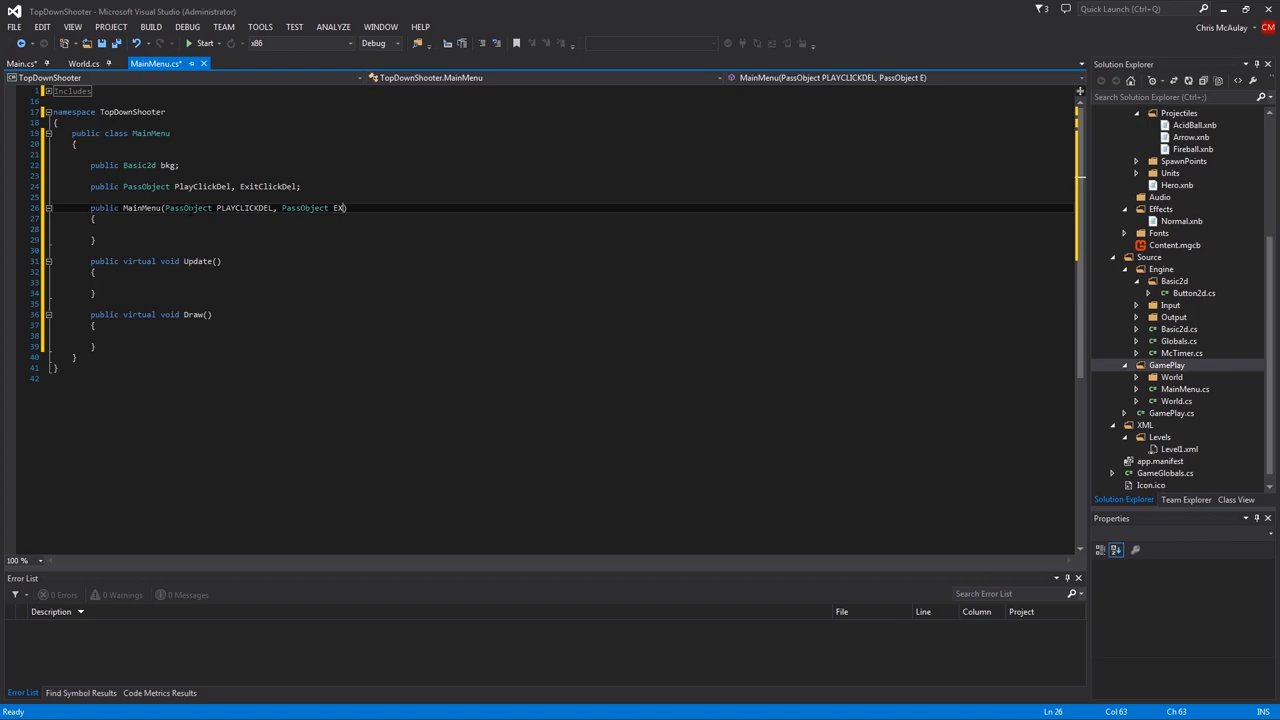
pyautogui.write('ITCLICKDEl')
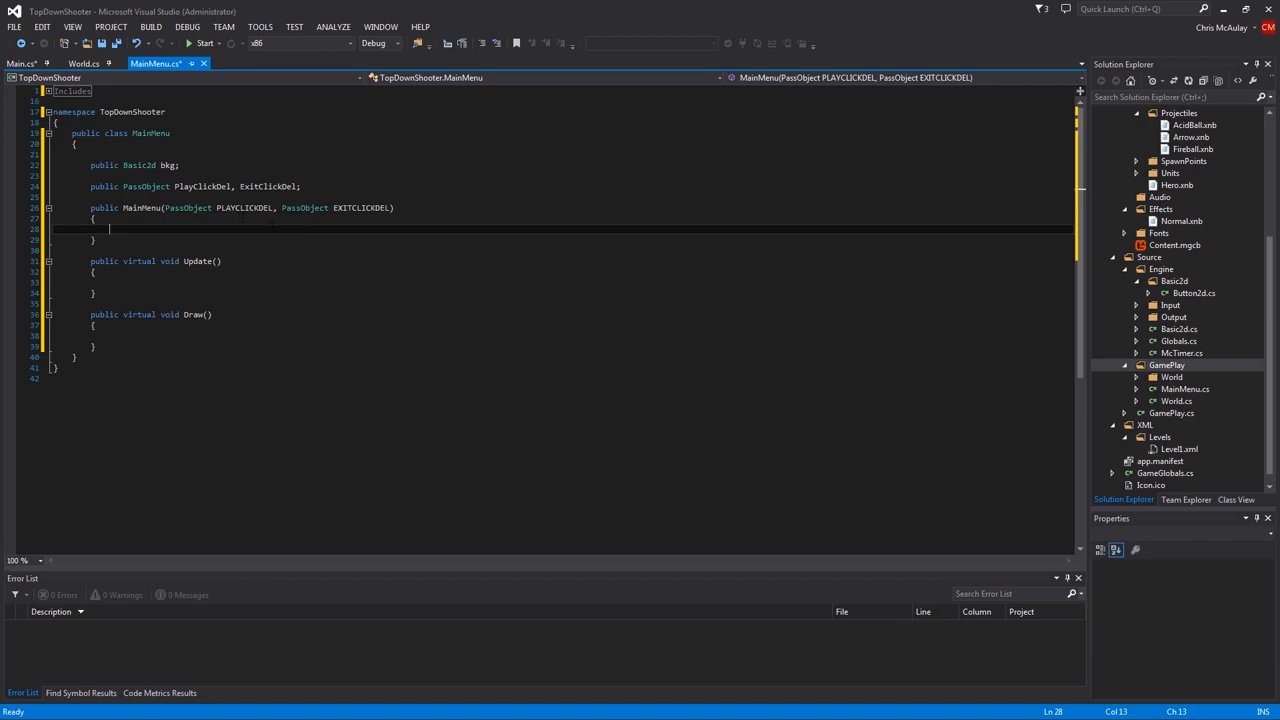
pyautogui.write('P')
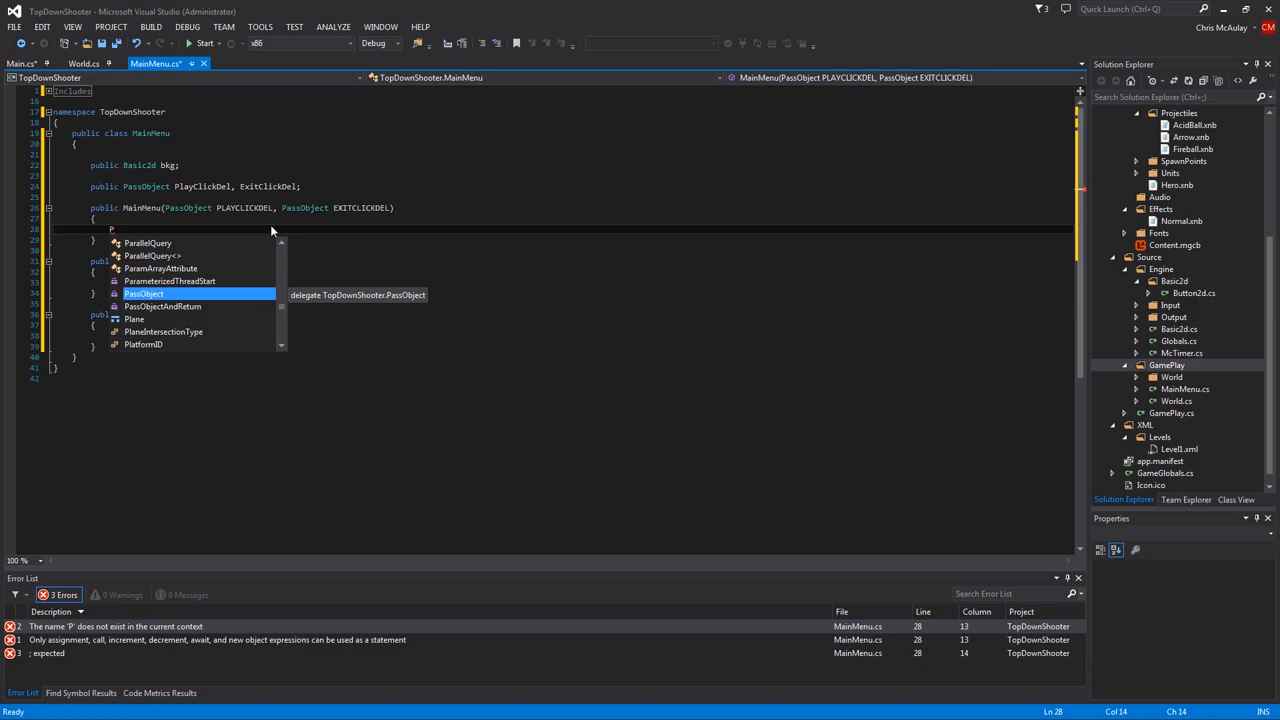
pyautogui.write('layClickDel =')
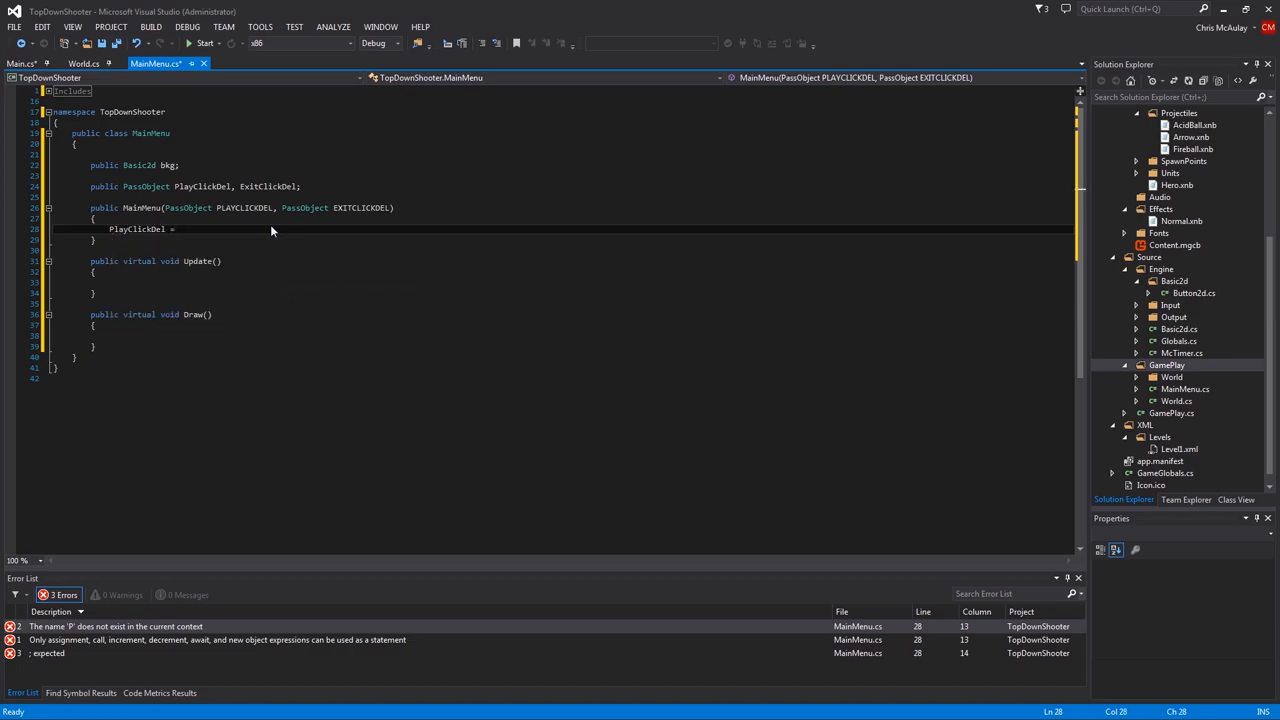
pyautogui.write('PLAYCLICKDEL;')
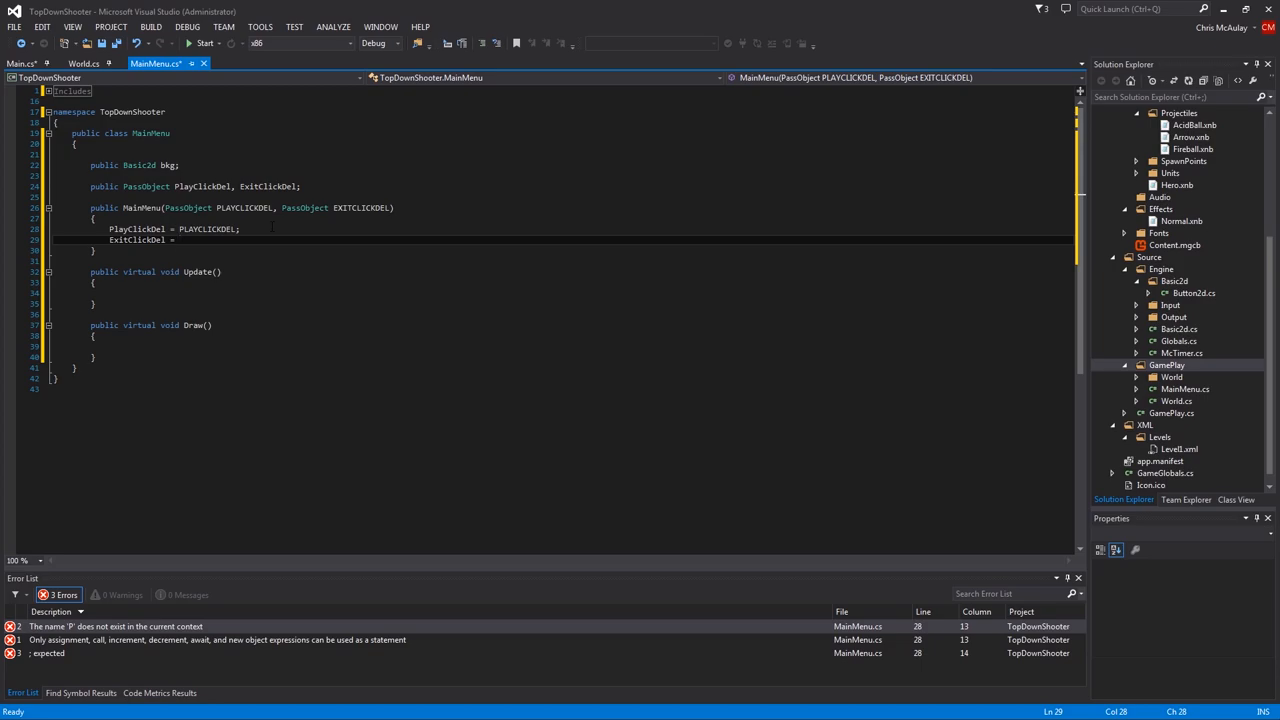
pyautogui.write('ExitClickDel')
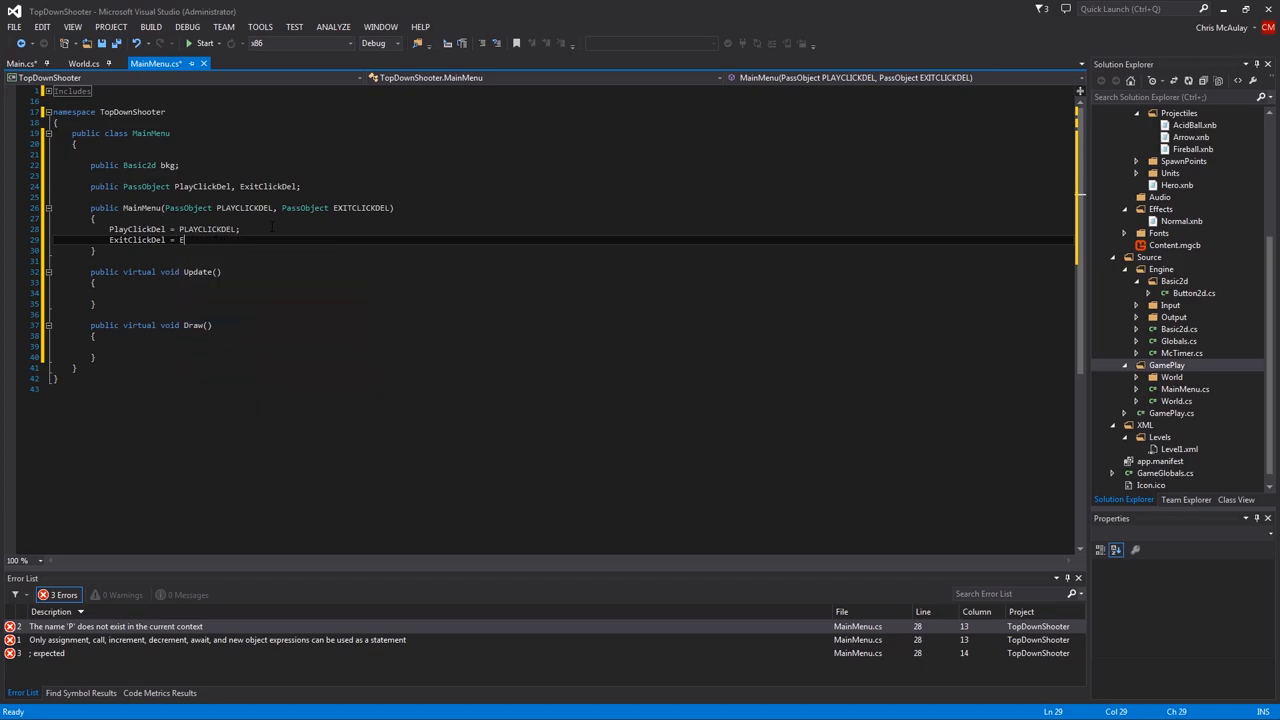
pyautogui.write('XITCLICKDEL')
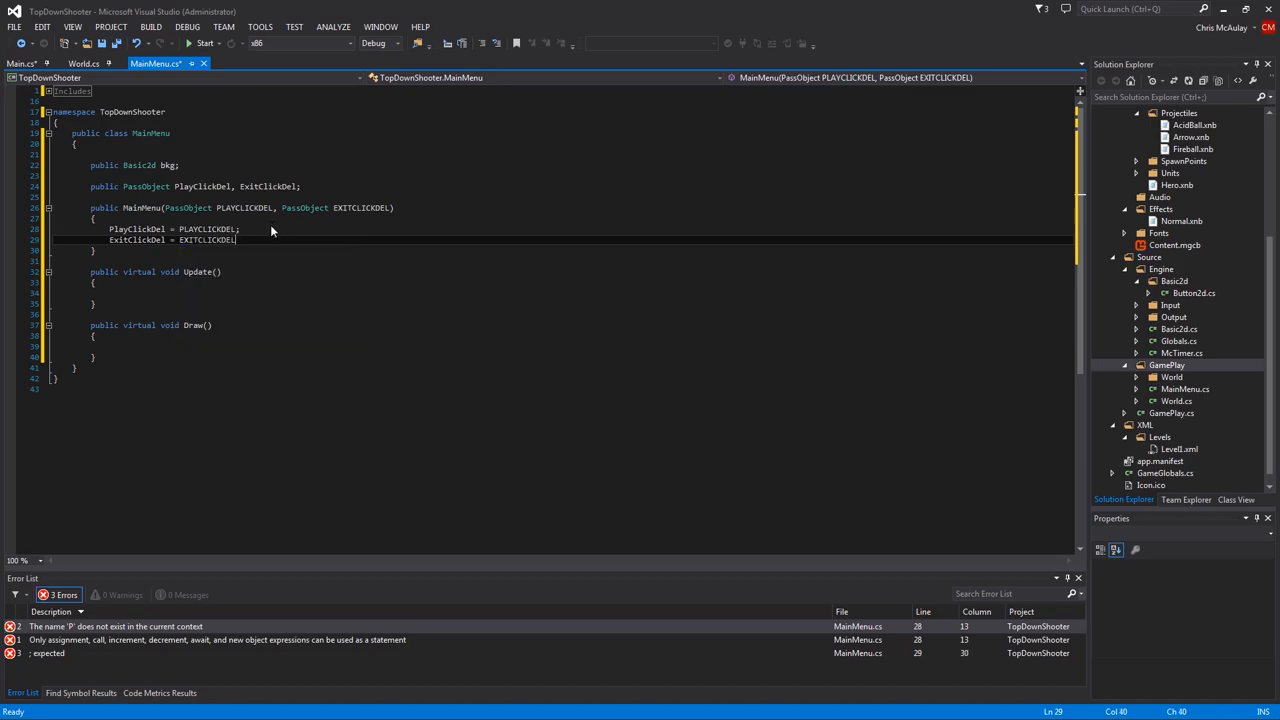
pyautogui.write(';')
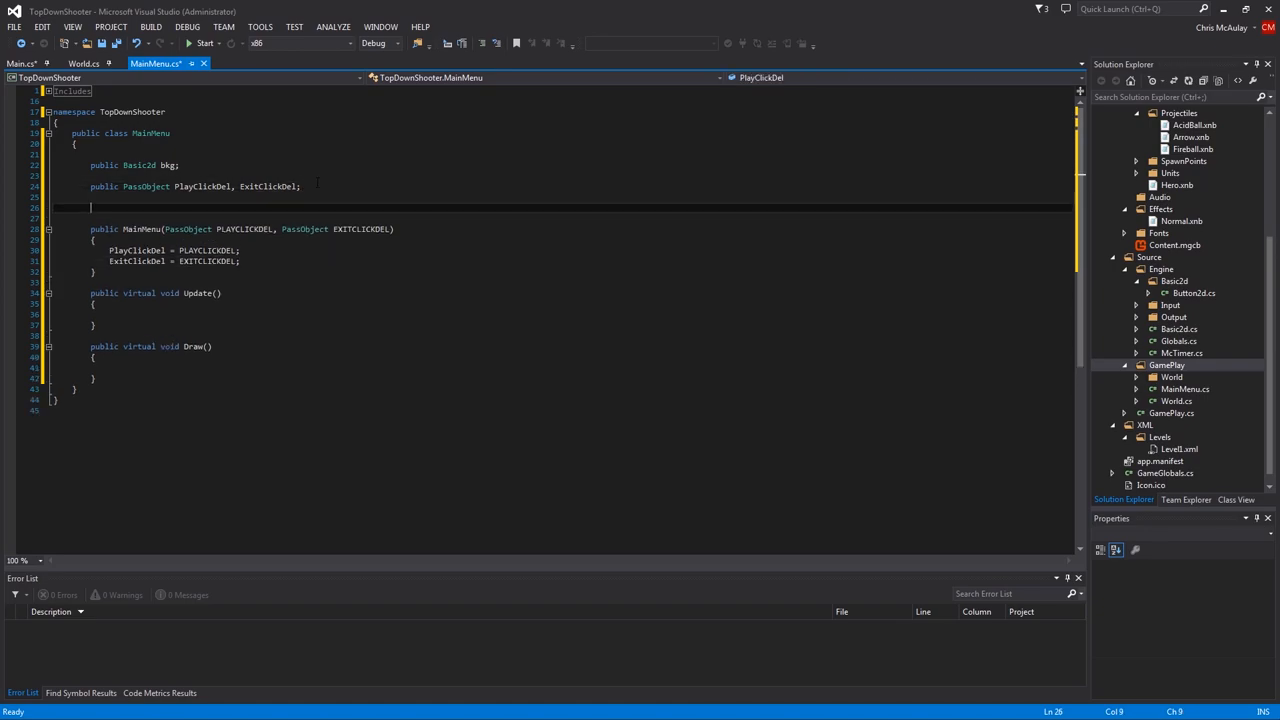
# Declare public List<Button2d> buttons = new List<Button2d>();
pyautogui.write('public')
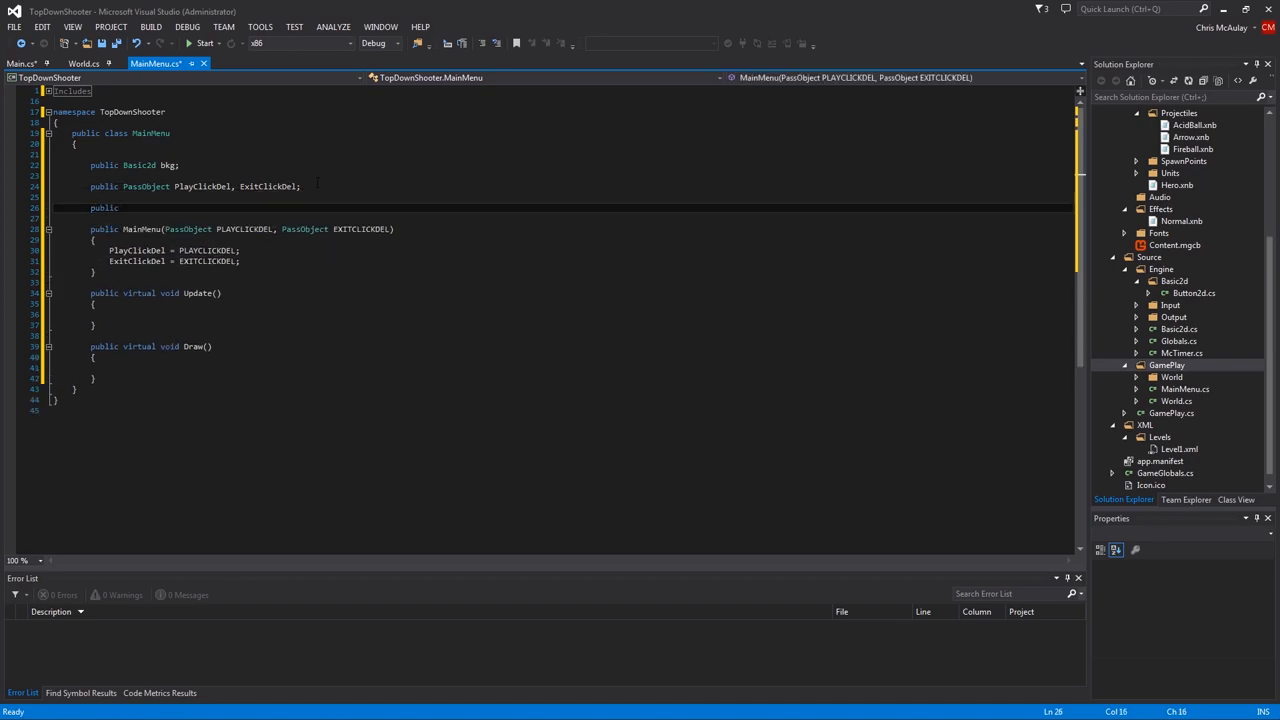
pyautogui.write('List<')
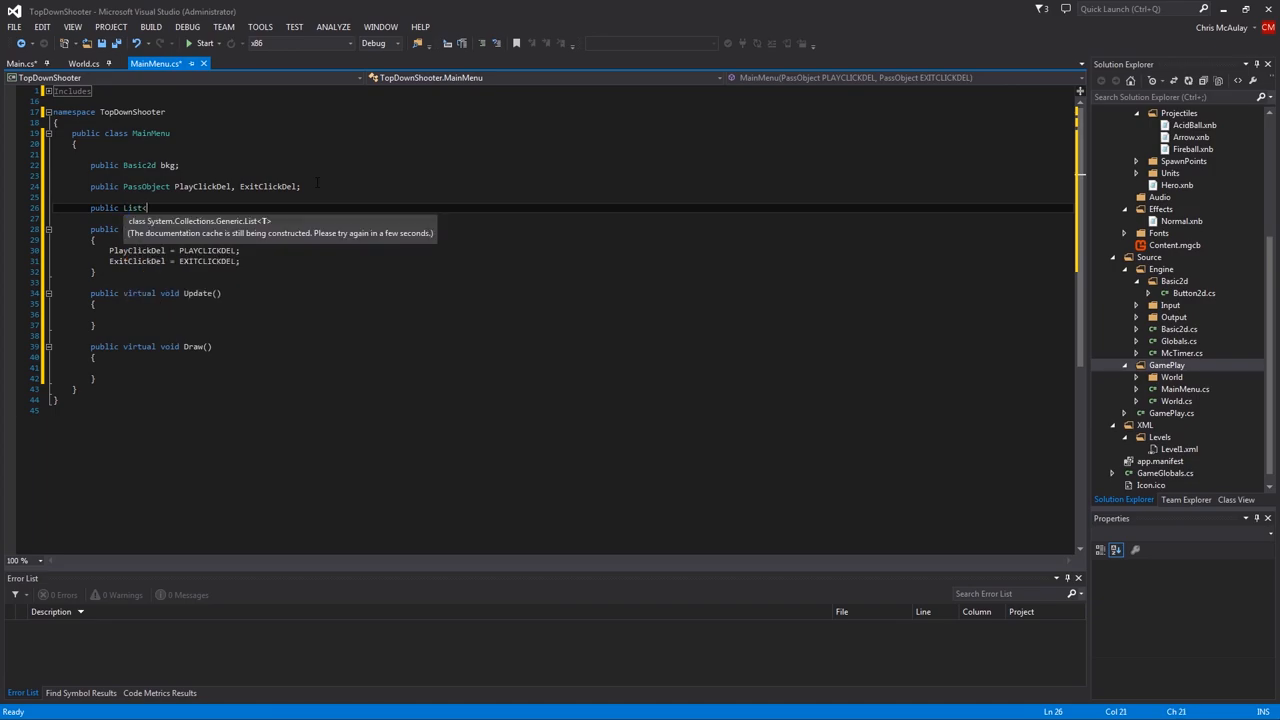
pyautogui.write('Button2d>')
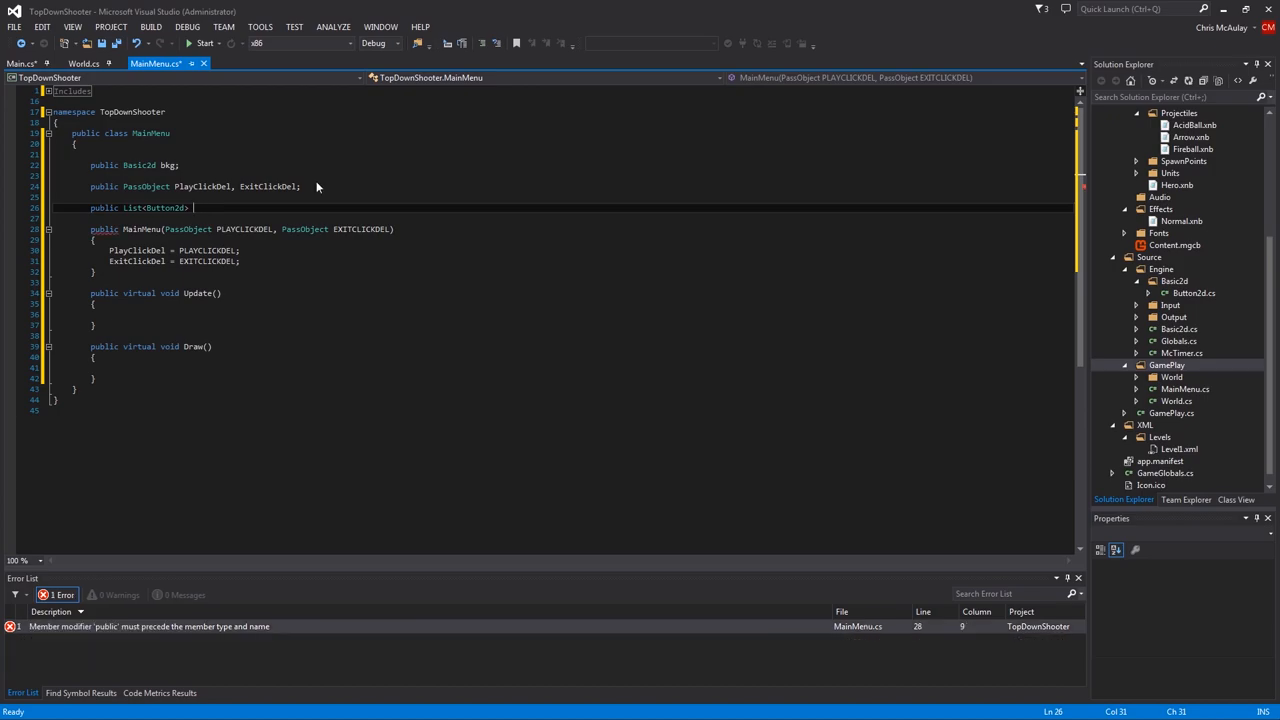
pyautogui.write('bu')
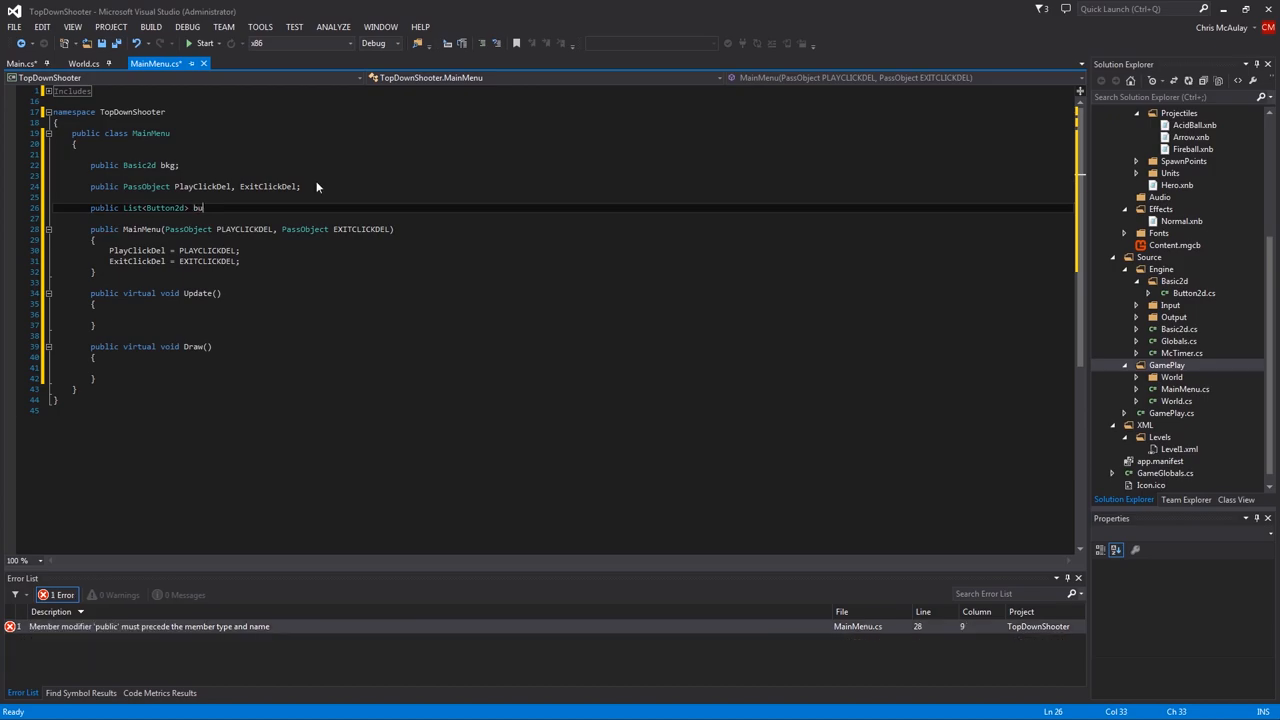
pyautogui.write('ttons =')
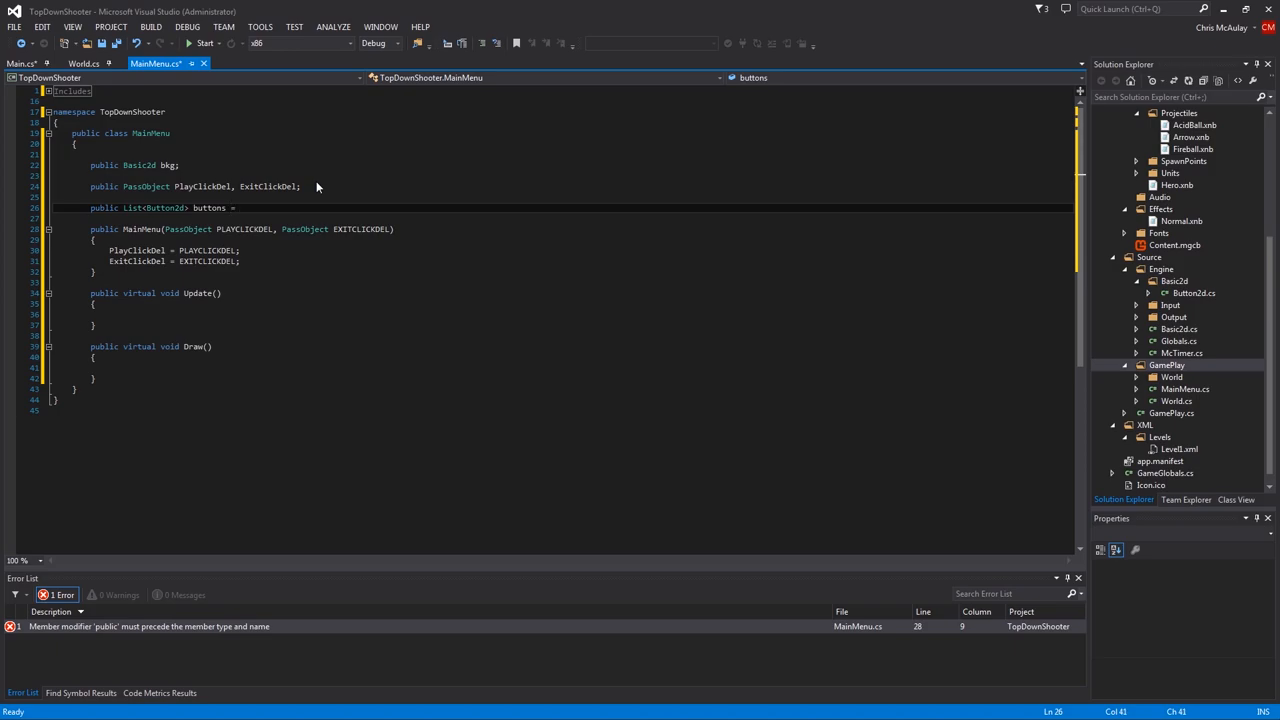
pyautogui.write('new List<Button2d>')
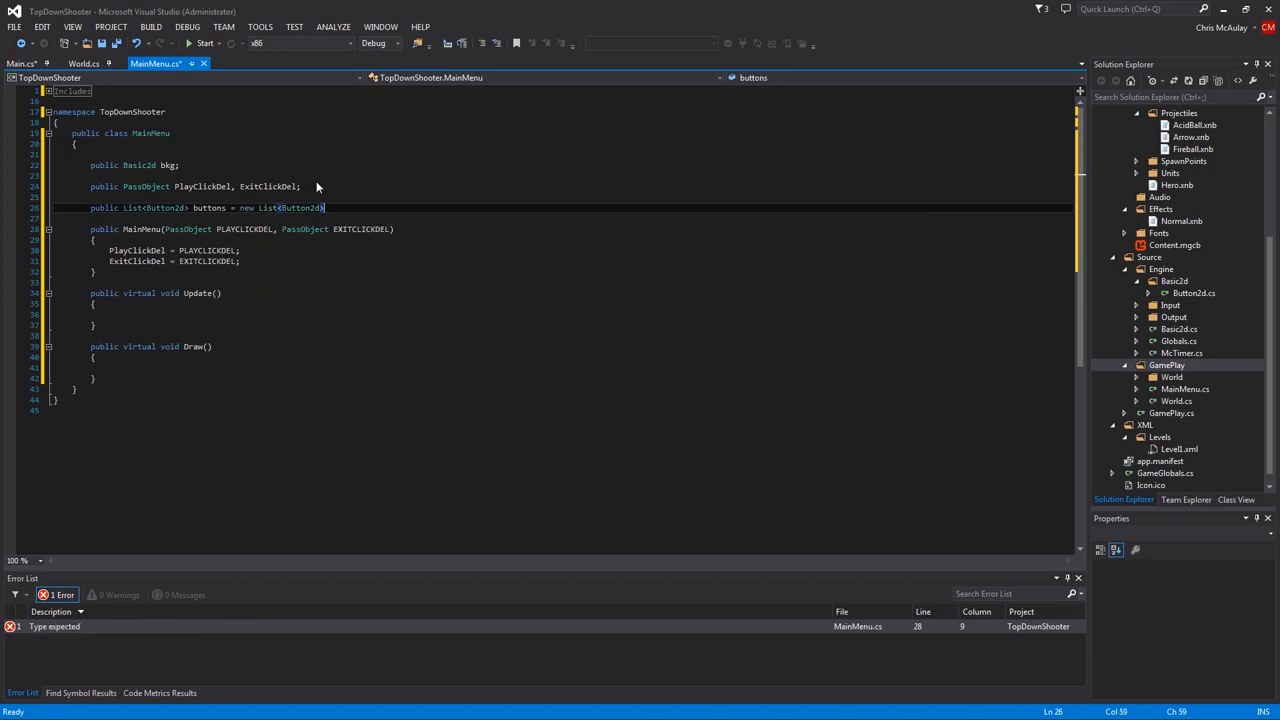
pyautogui.write('();')
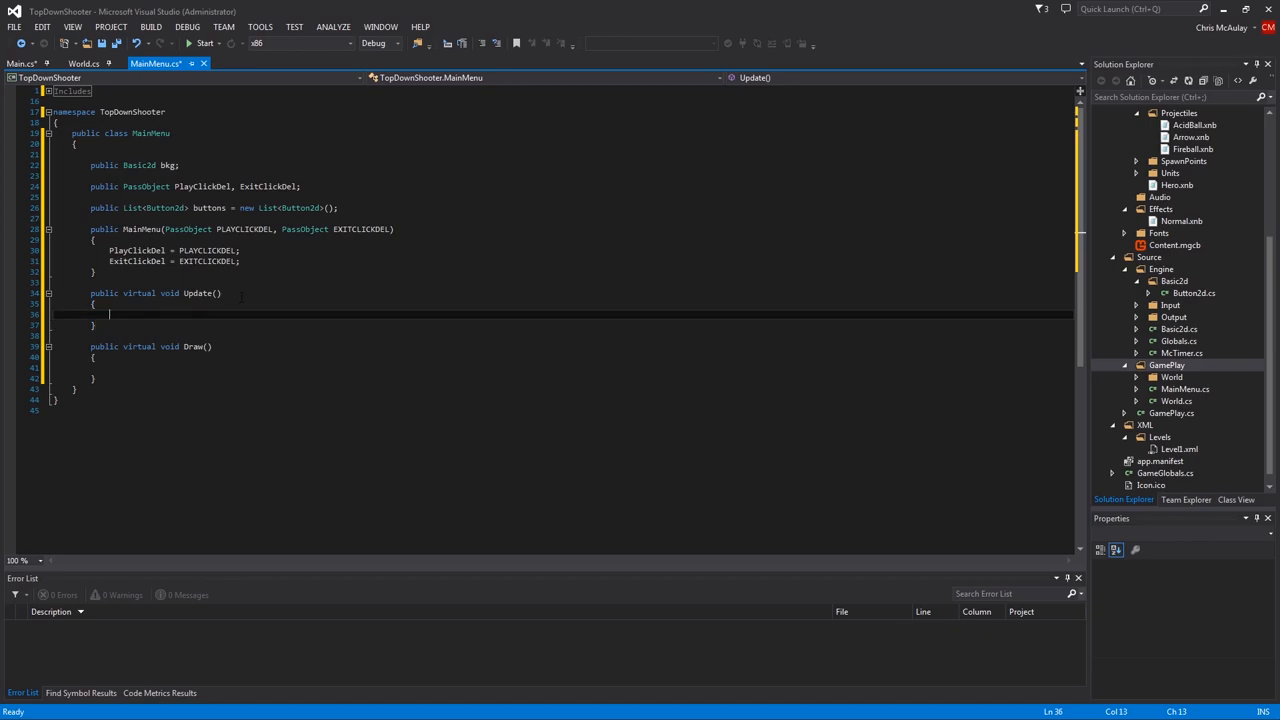
# Write for loops over buttons.Count in Update and Draw, calling buttons[i].Update() inside Update
pyautogui.write('for()')
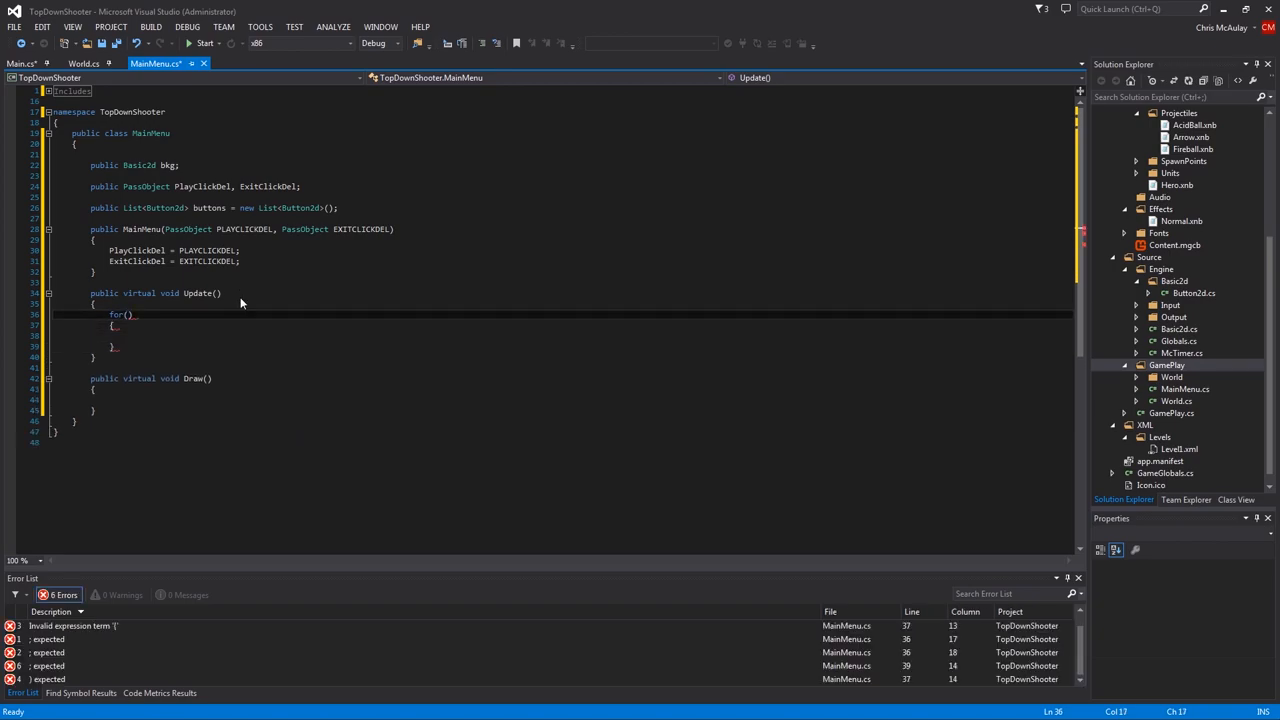
pyautogui.write('int i=')
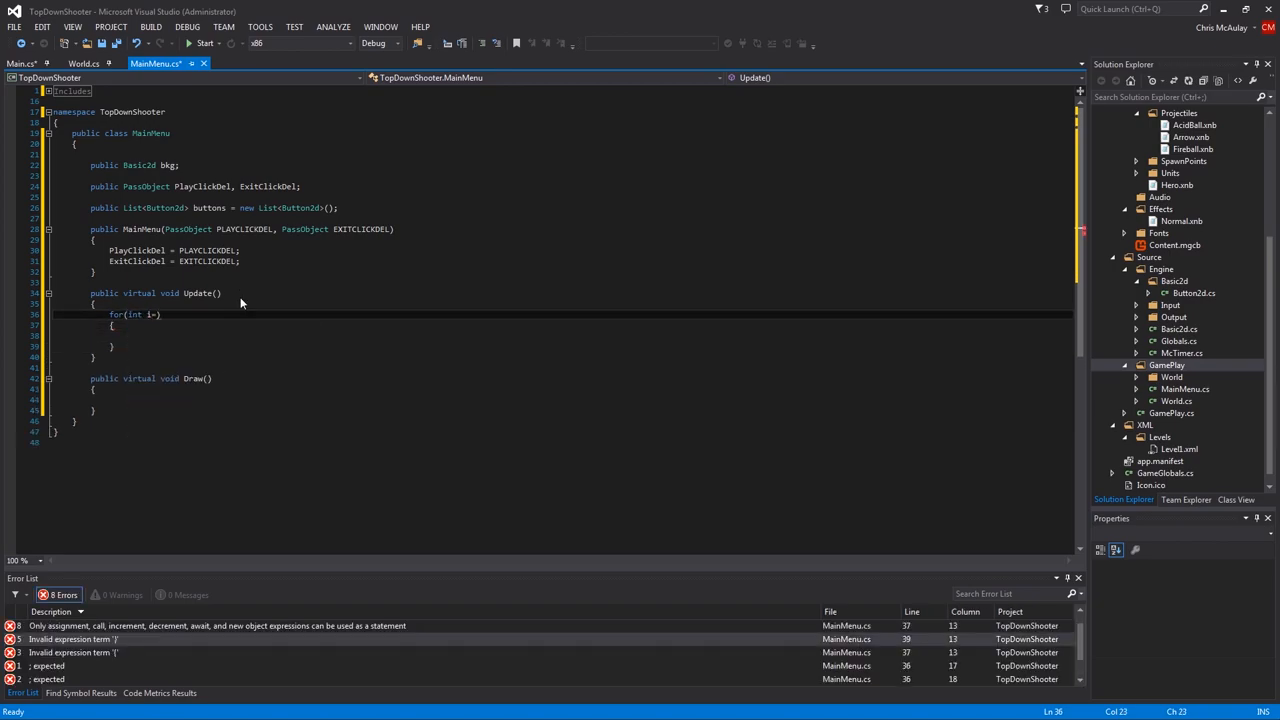
pyautogui.write('0; i<')
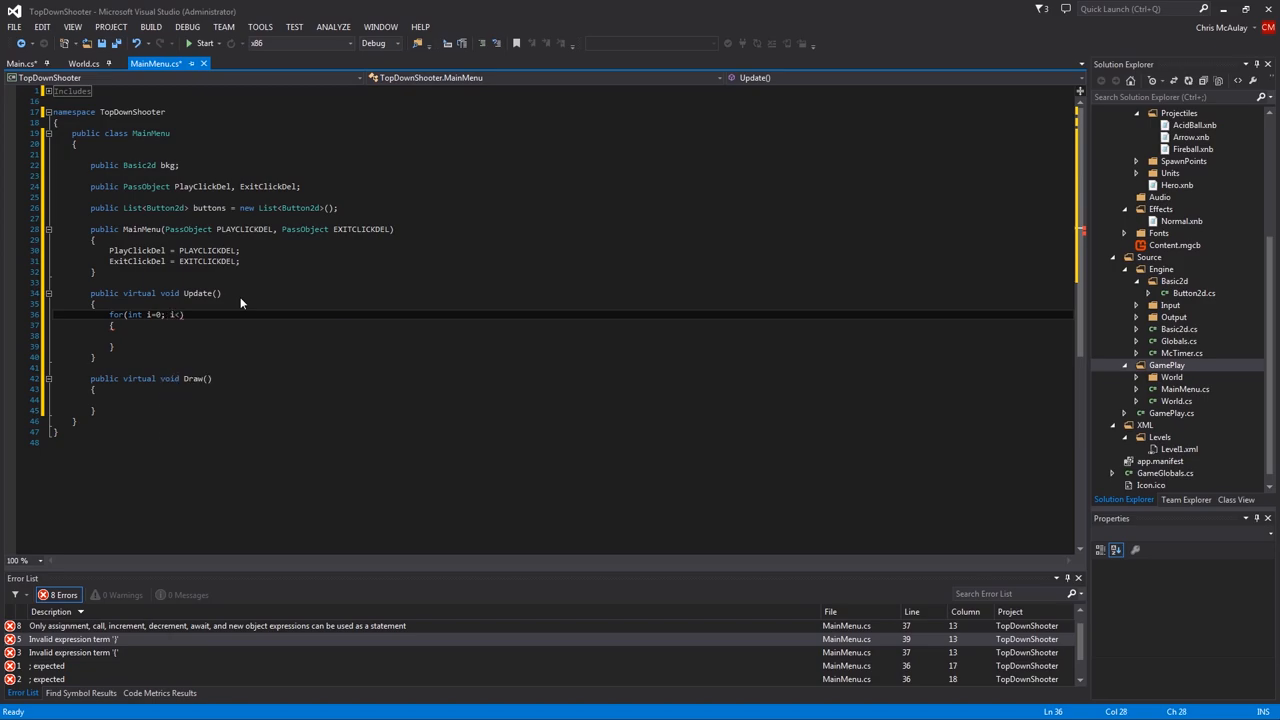
pyautogui.write('bl')
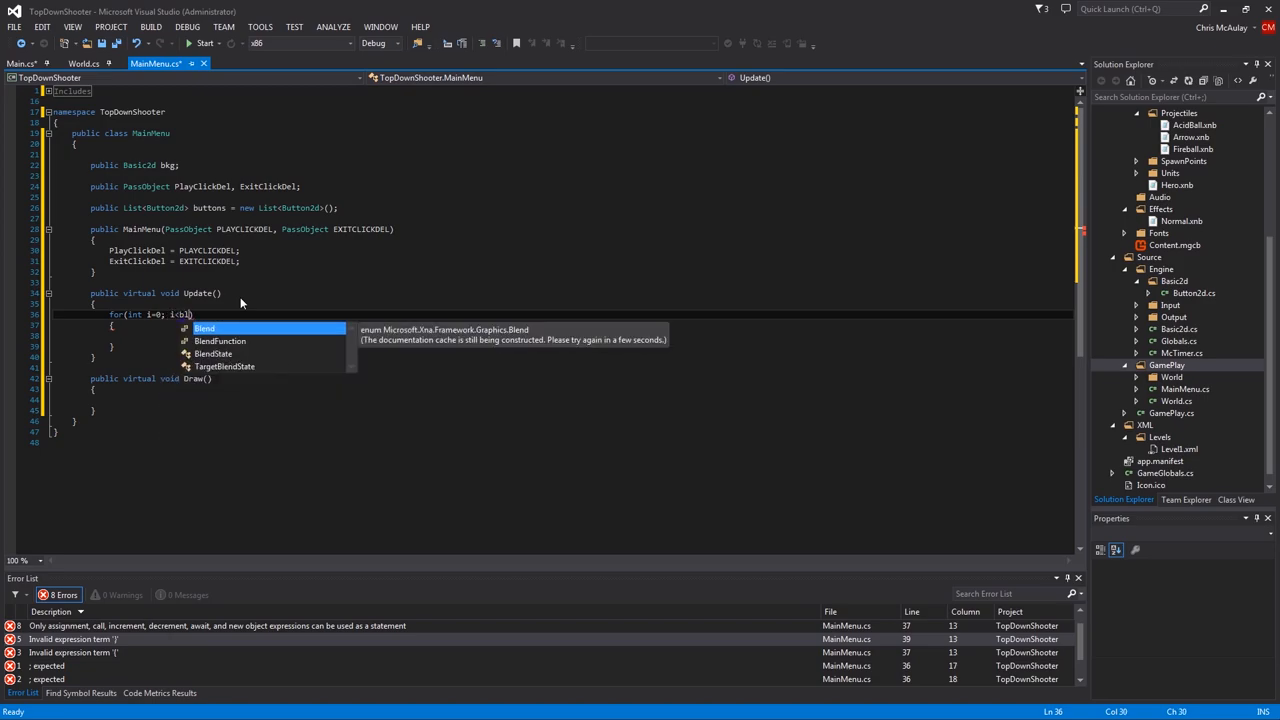
pyautogui.write('uttons.c')
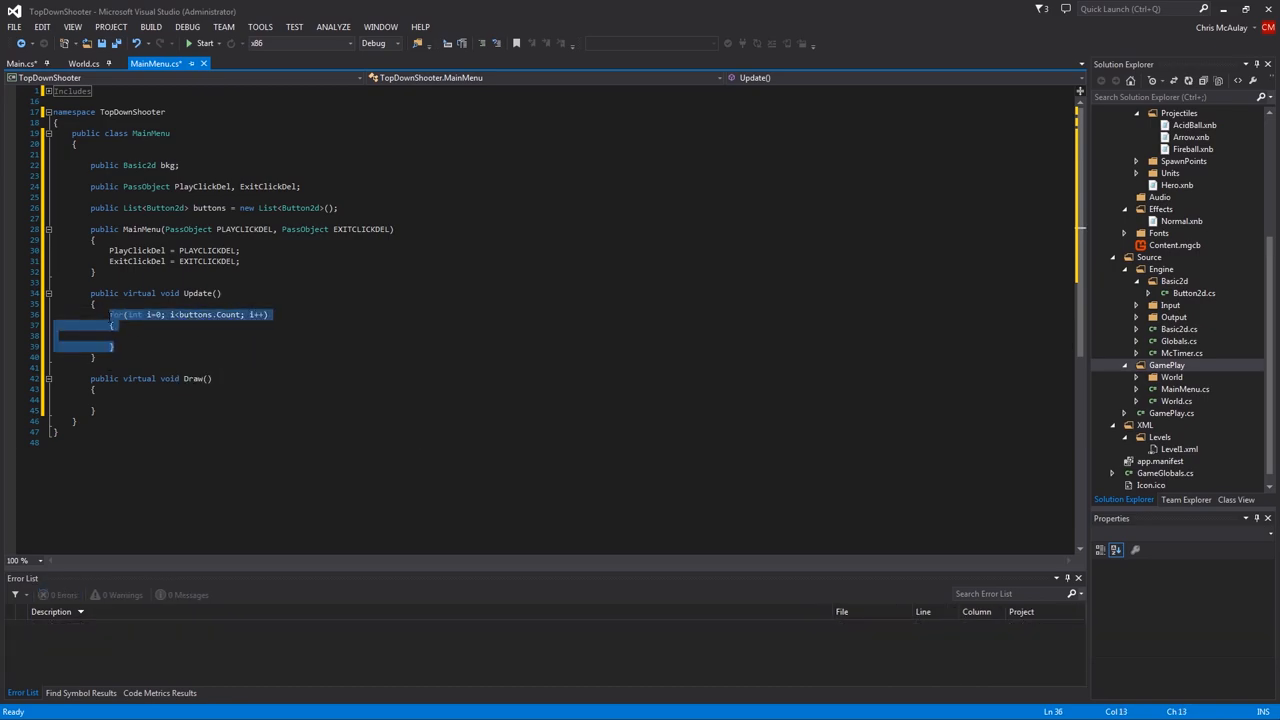
pyautogui.write('for(int i=0;i<buttons.Count;i++)')
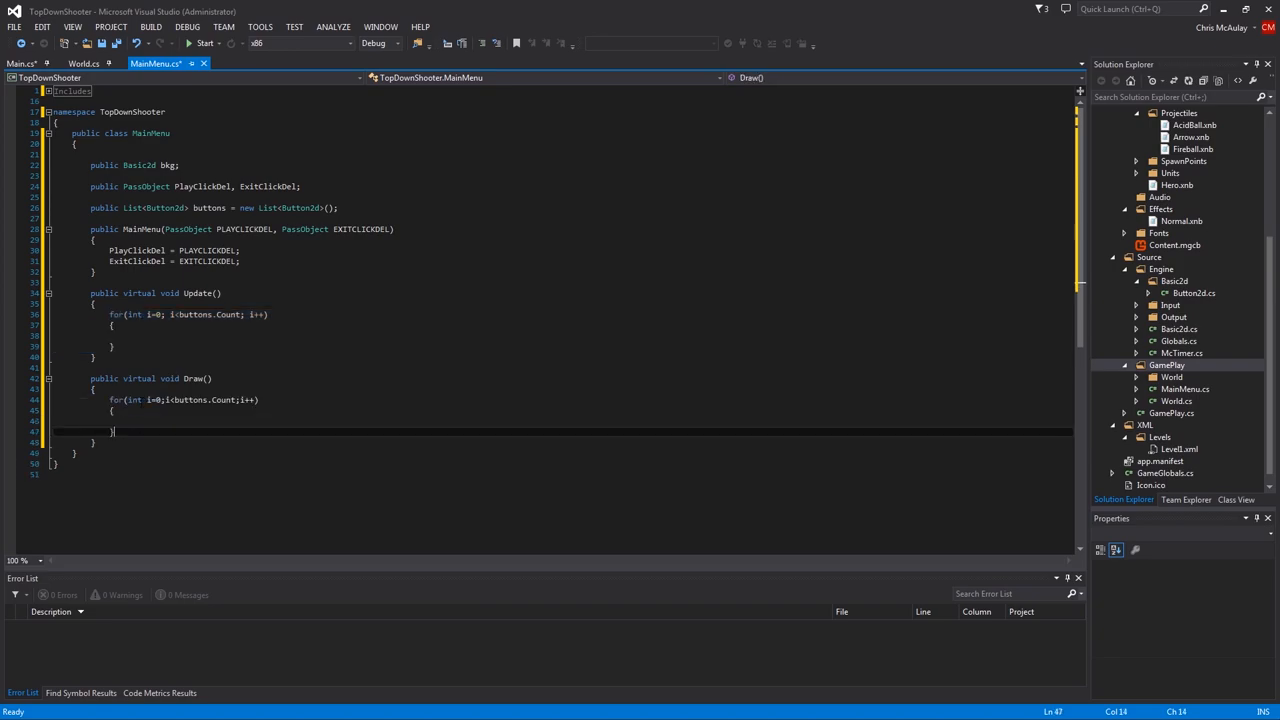
pyautogui.write('buttons[i')
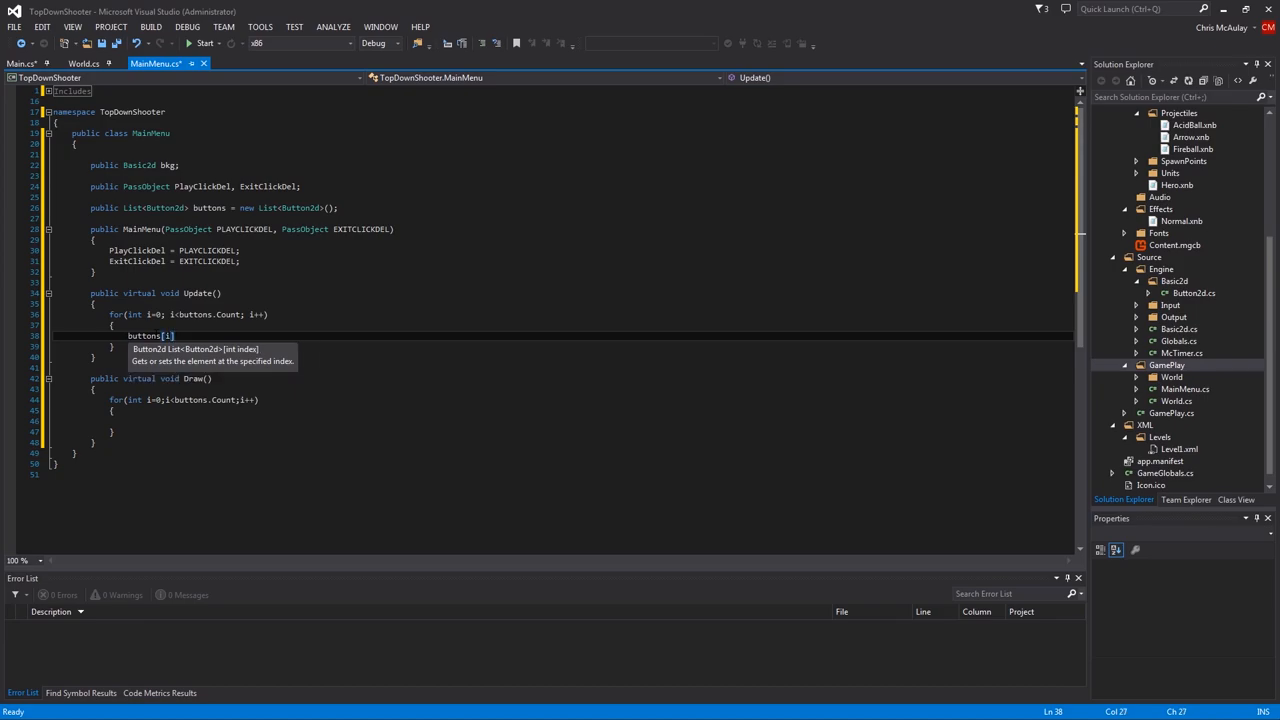
pyautogui.write('.Update();')
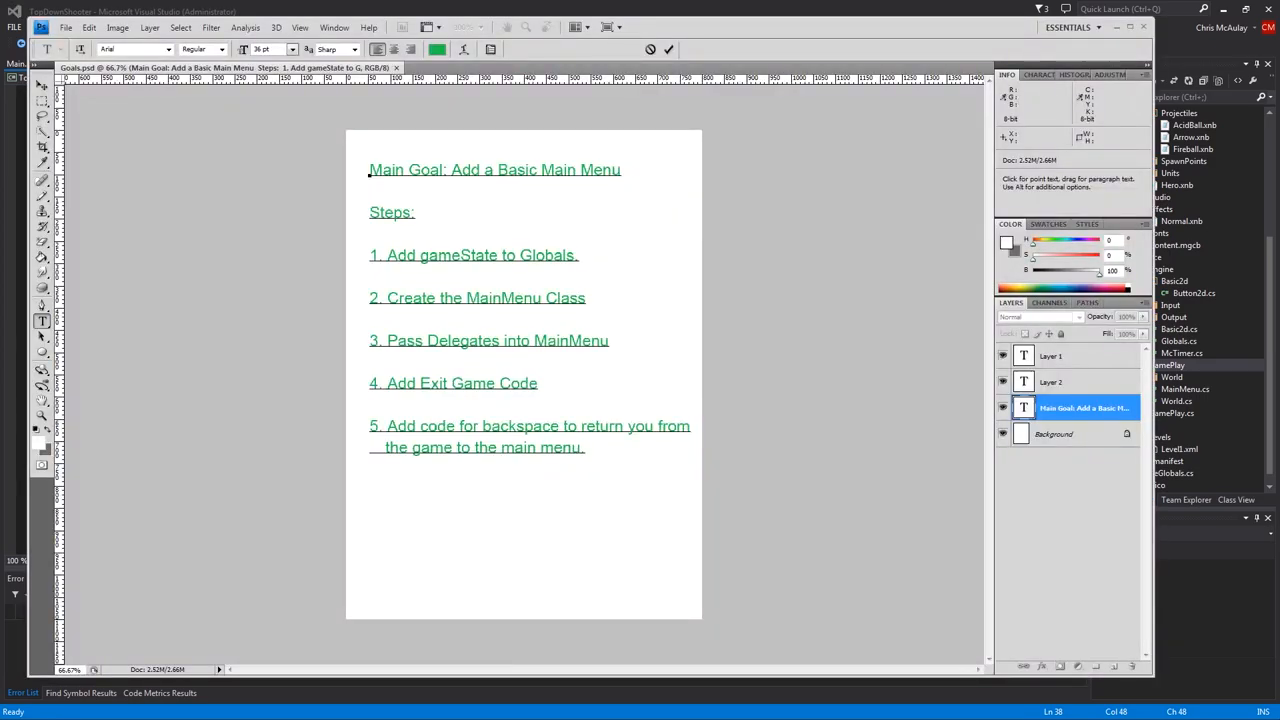
# Switch Photoshop from the goals list to the MainMenuBg.png menu background sketch
pyautogui.click(536, 384)
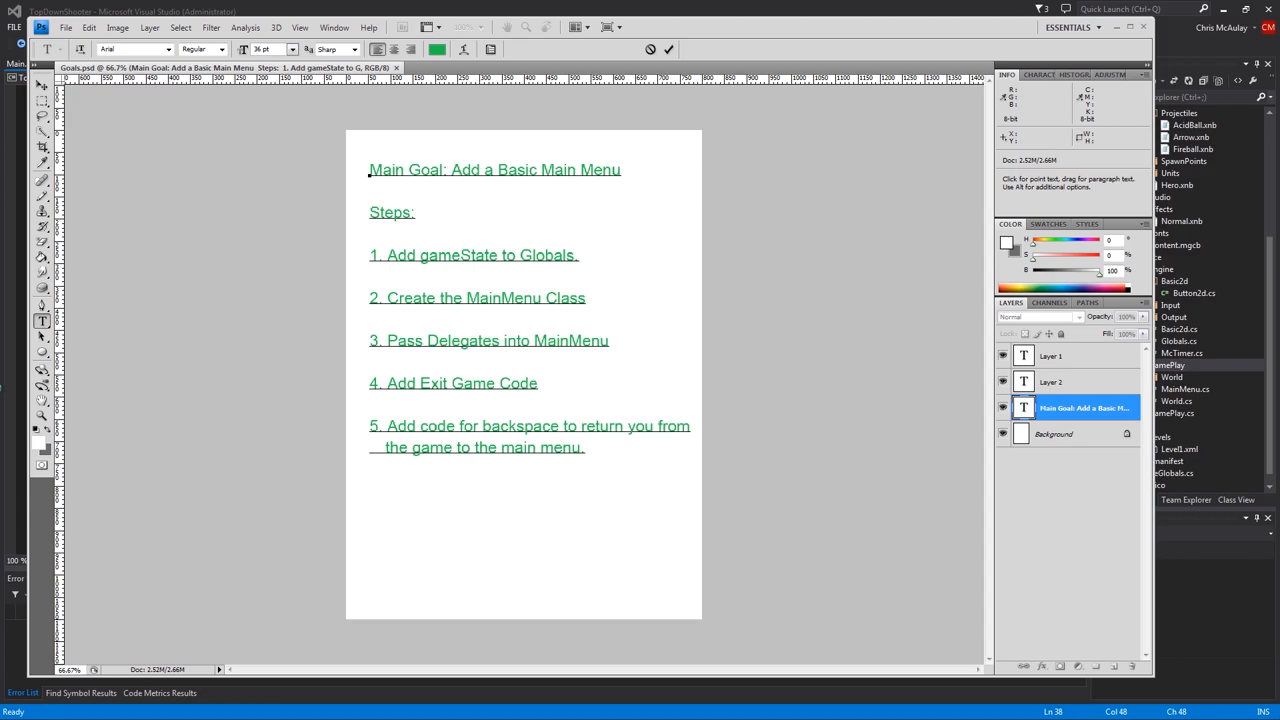
pyautogui.click(480, 68)
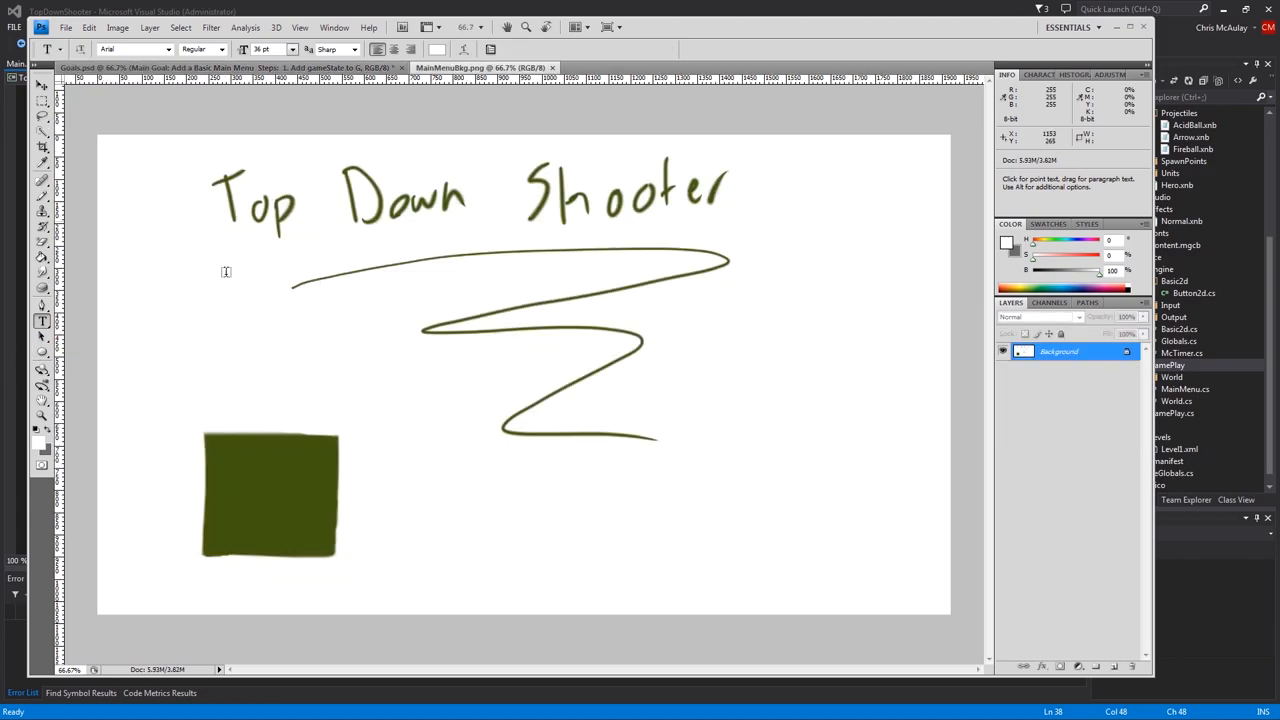
pyautogui.moveTo(270, 510)
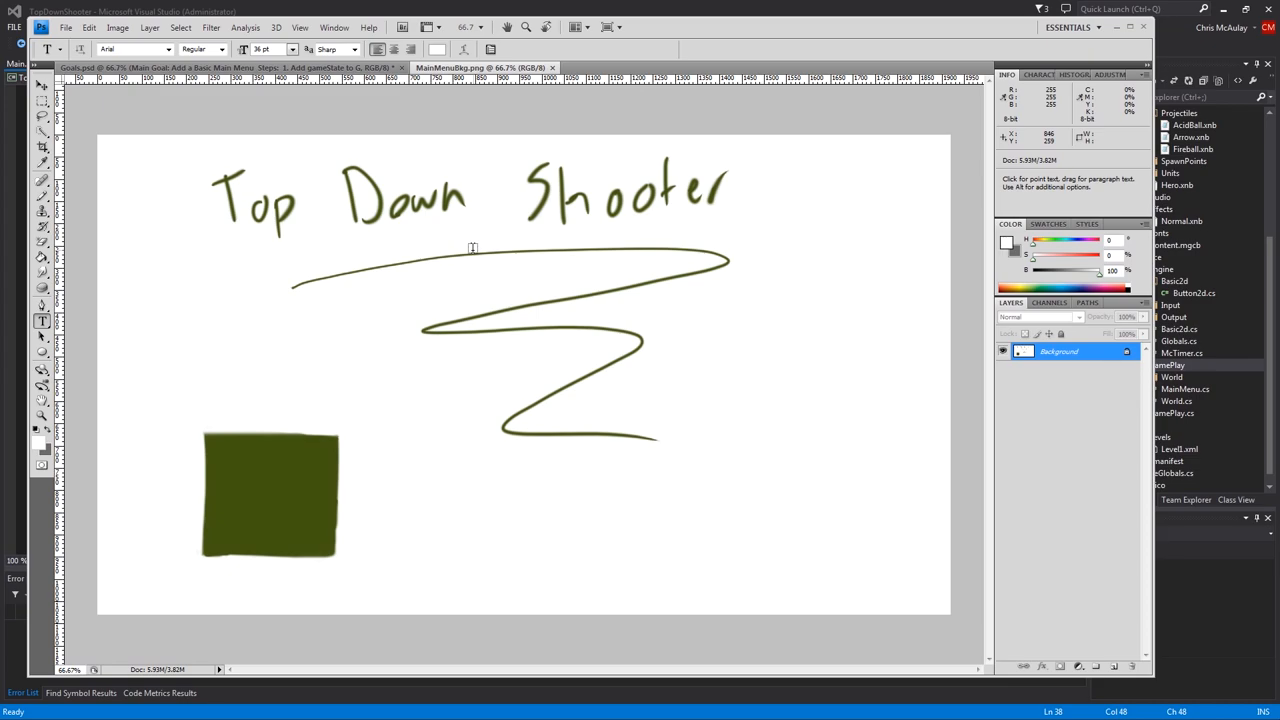
pyautogui.moveTo(670, 480)
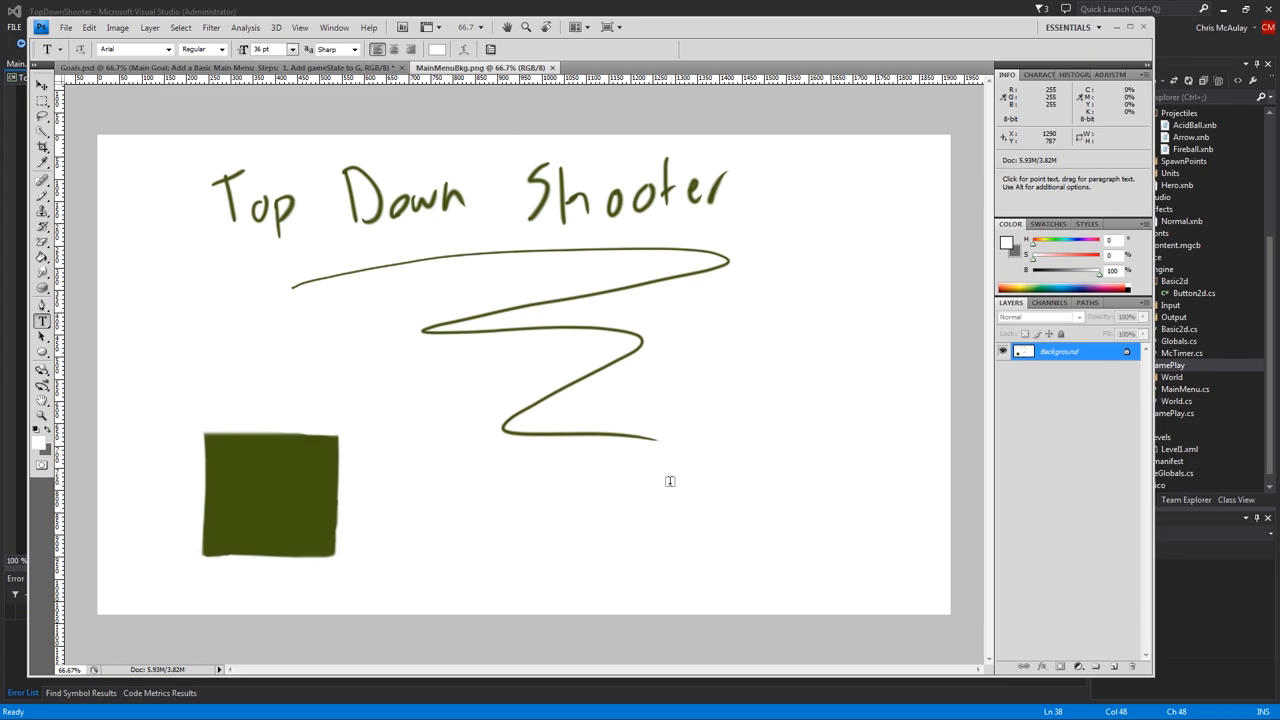
pyautogui.moveTo(586, 244)
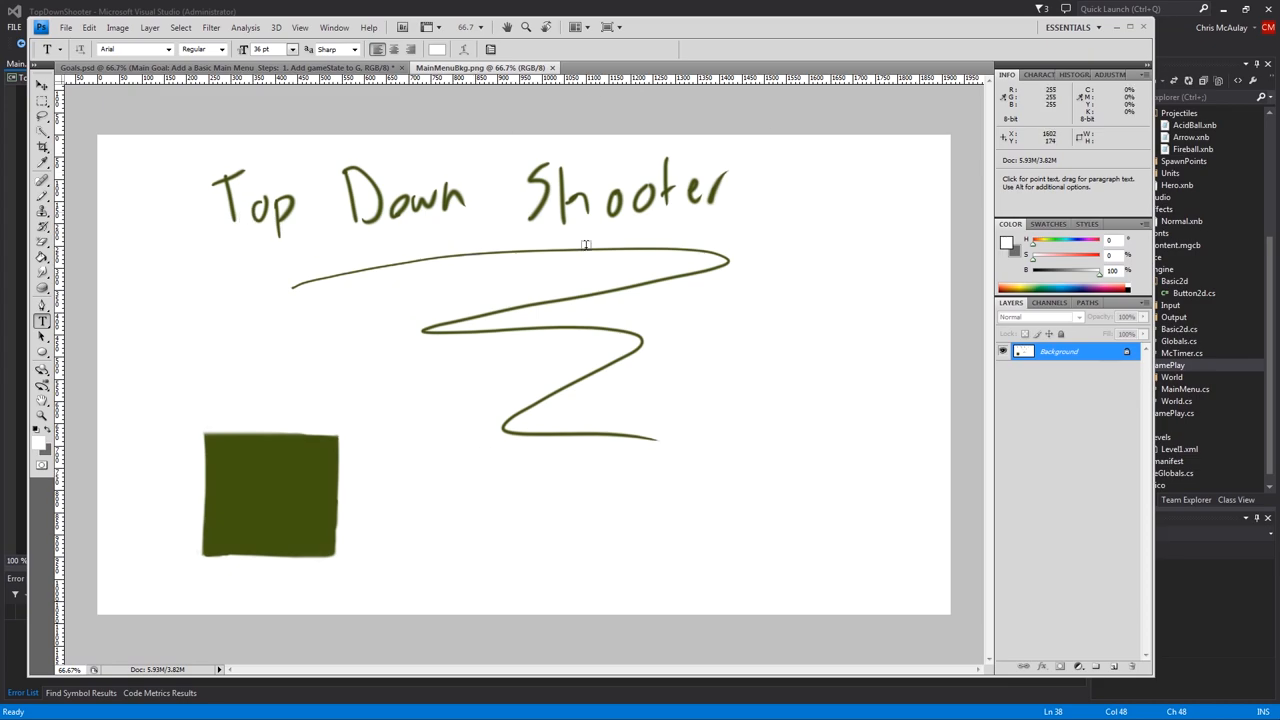
pyautogui.moveTo(182, 442)
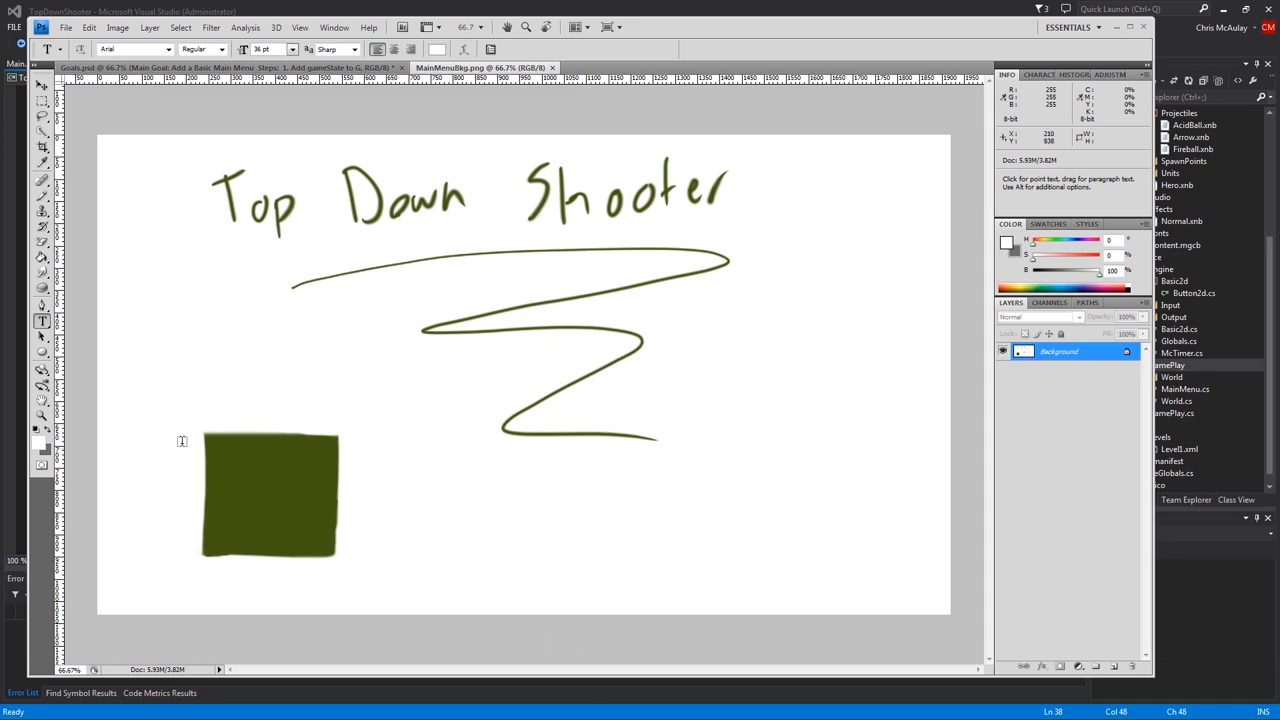
pyautogui.moveTo(978, 8)
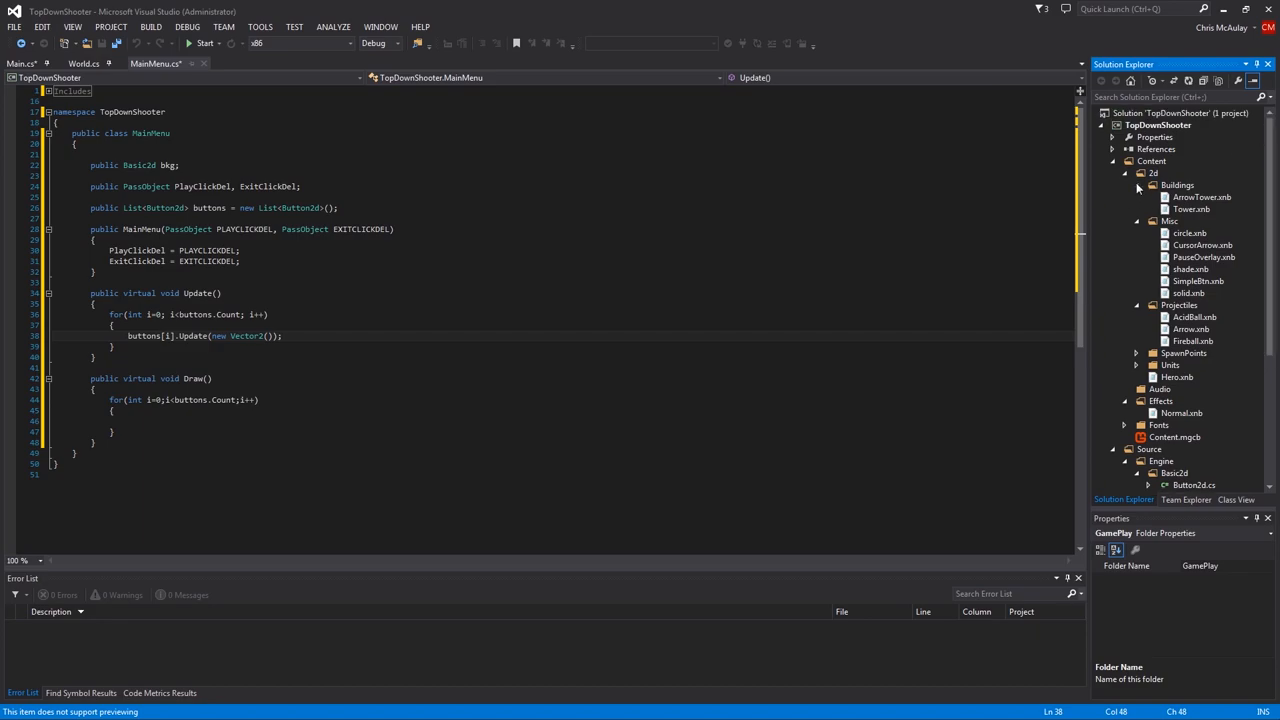
# Create a Backgrounds folder inside the UI content folder
pyautogui.rightClick(1156, 172)
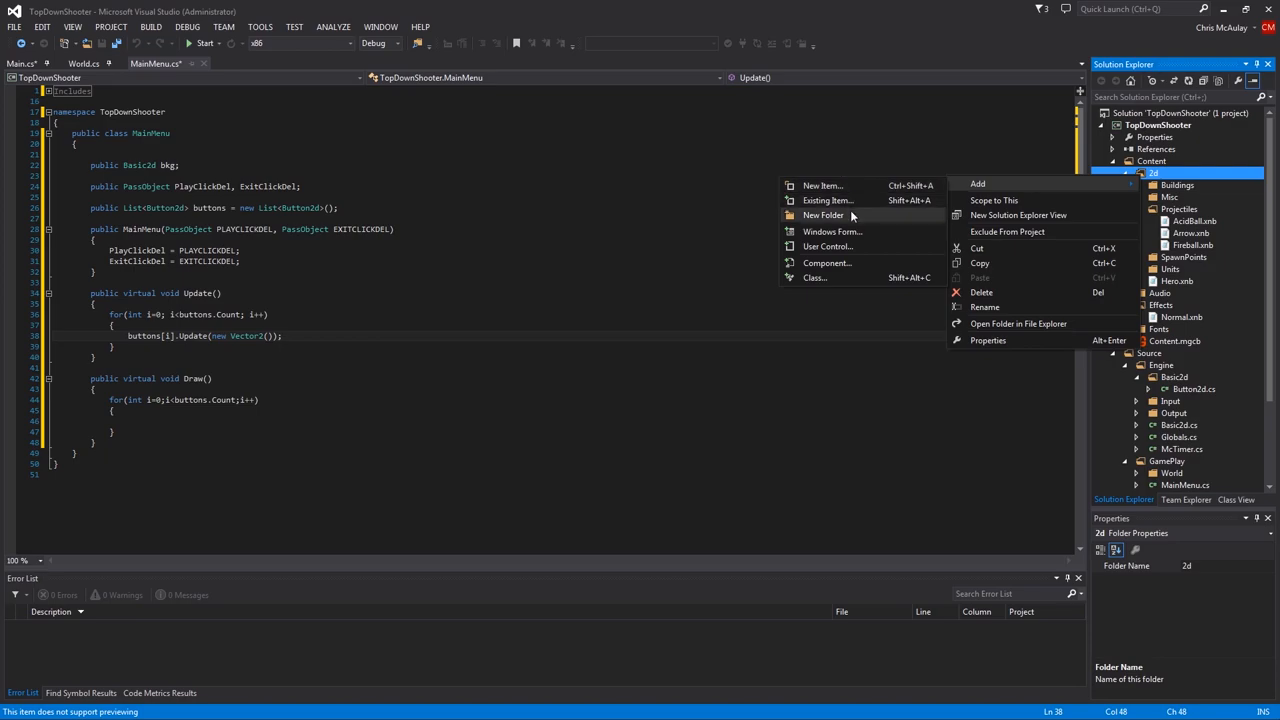
pyautogui.click(822, 216)
pyautogui.write('UI')
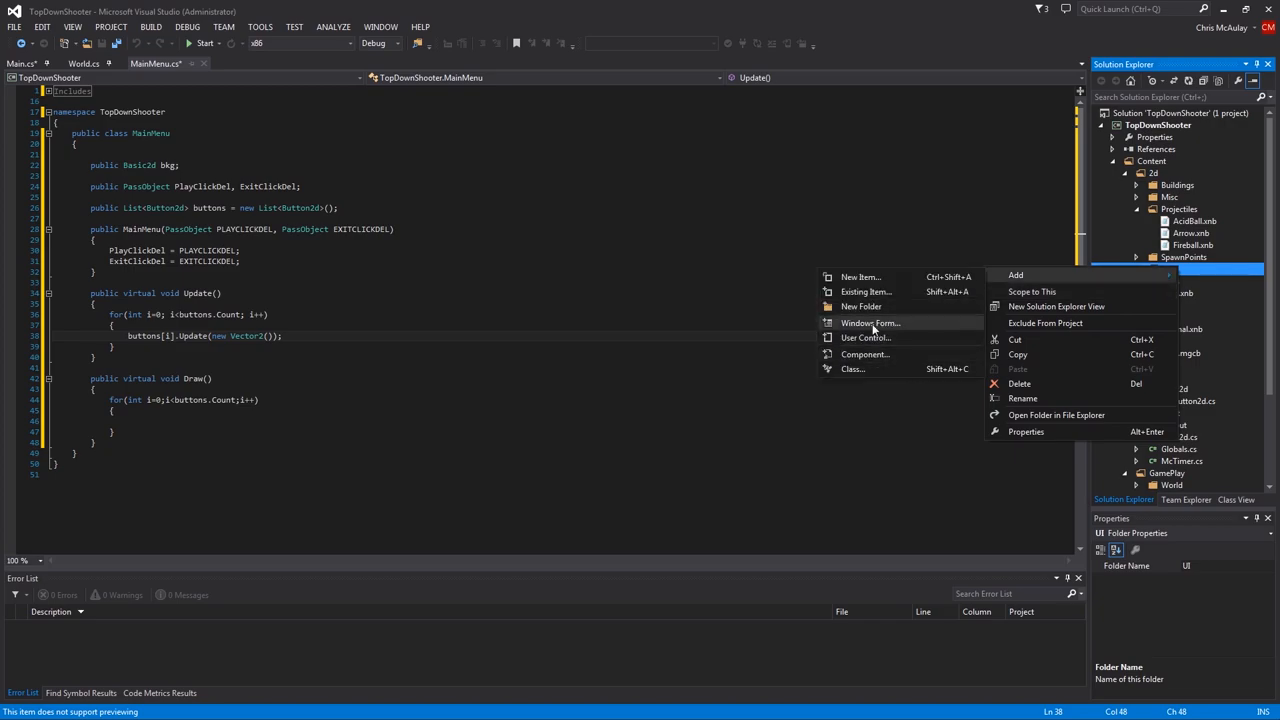
pyautogui.click(860, 276)
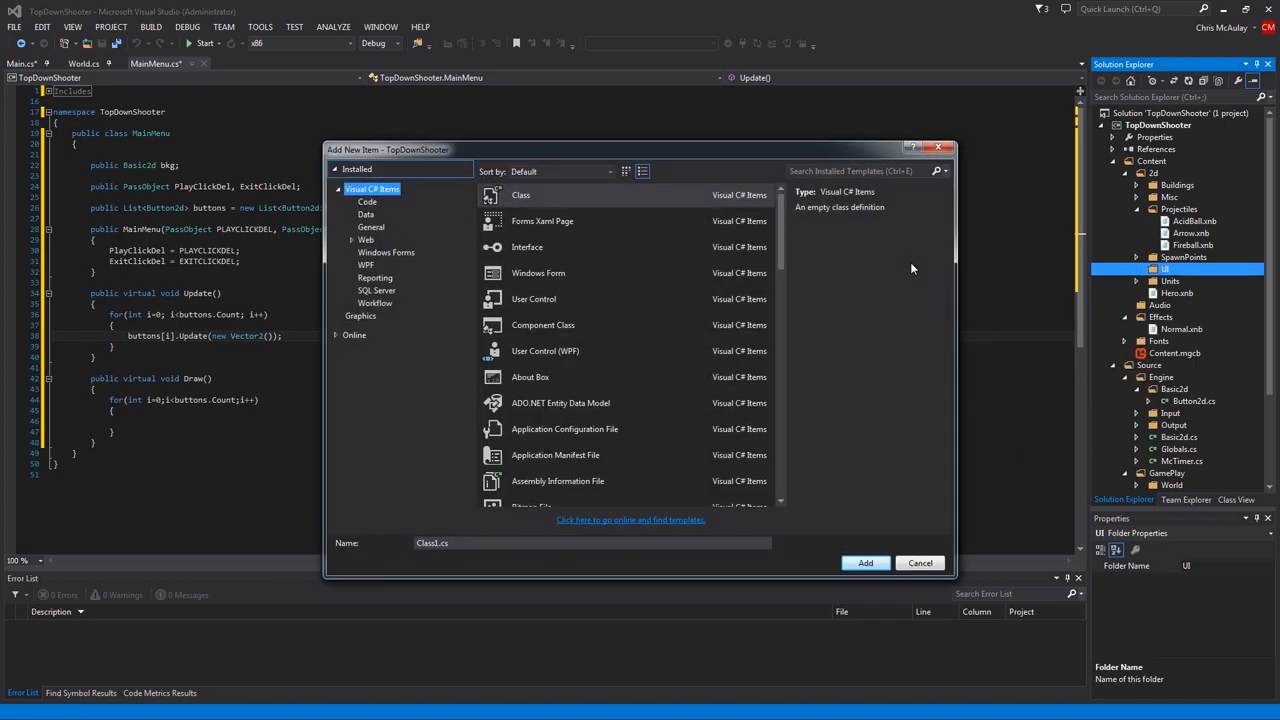
pyautogui.click(918, 562)
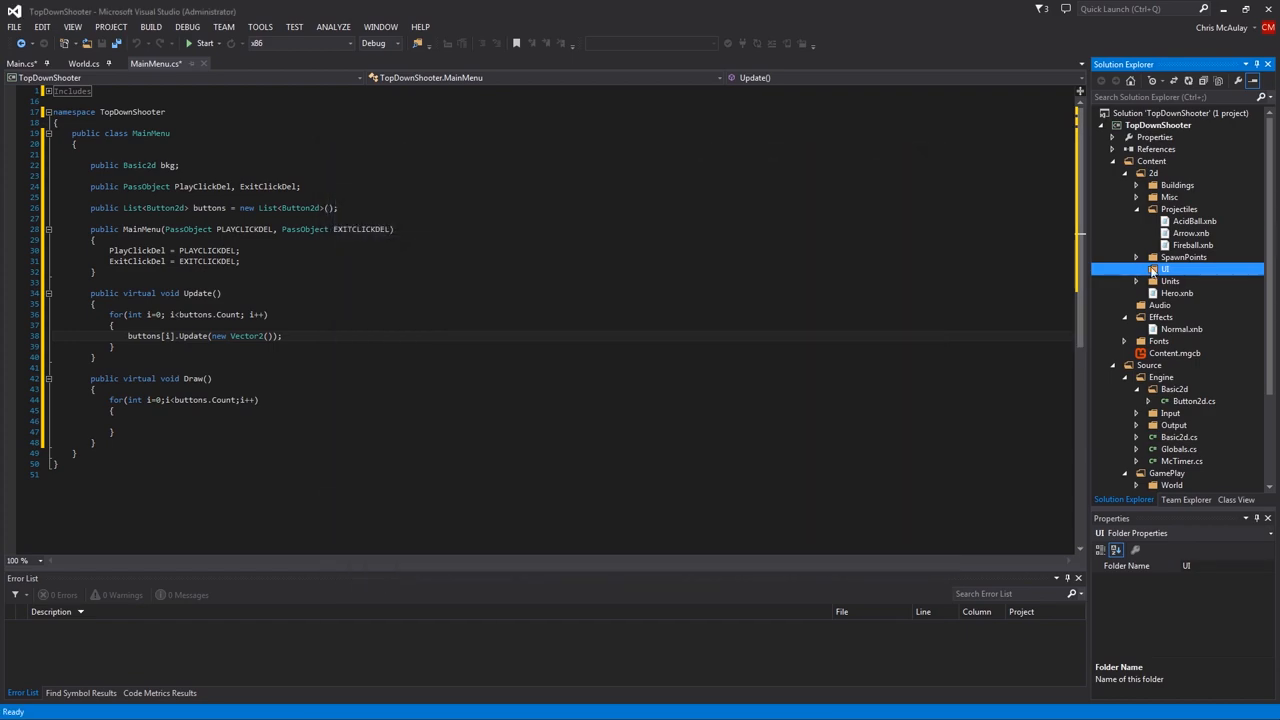
pyautogui.rightClick(1166, 268)
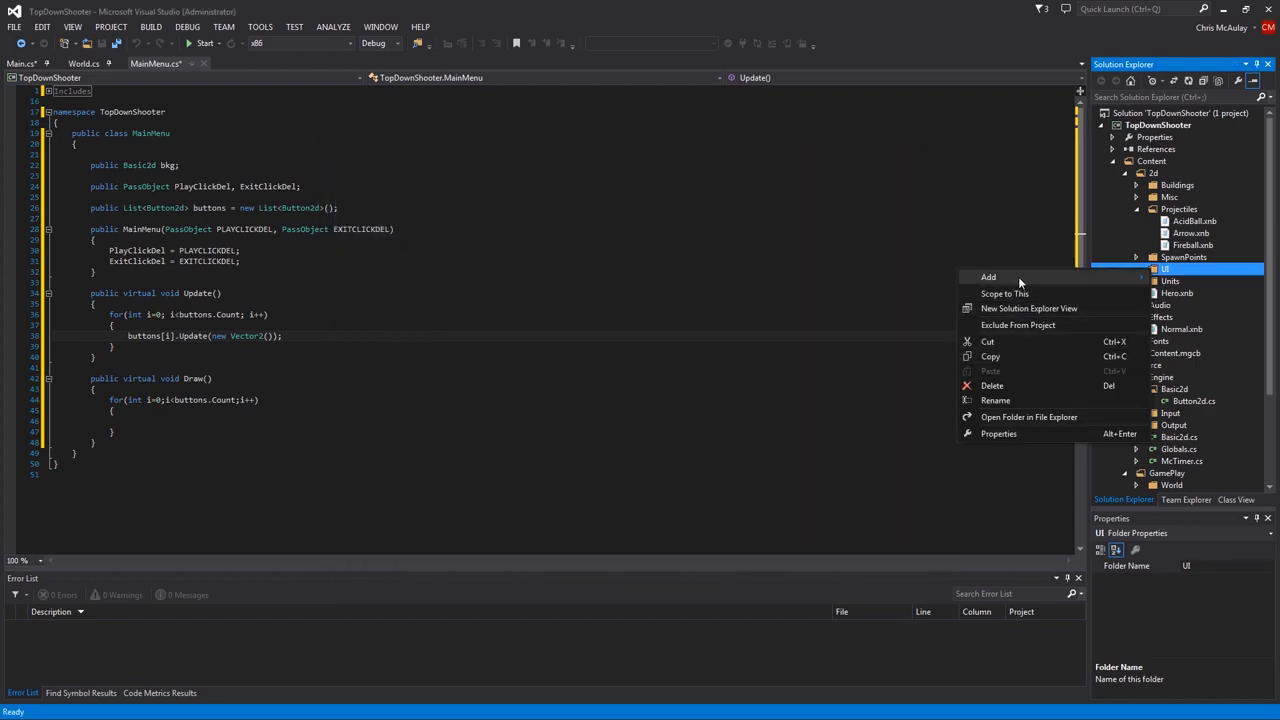
pyautogui.click(988, 276)
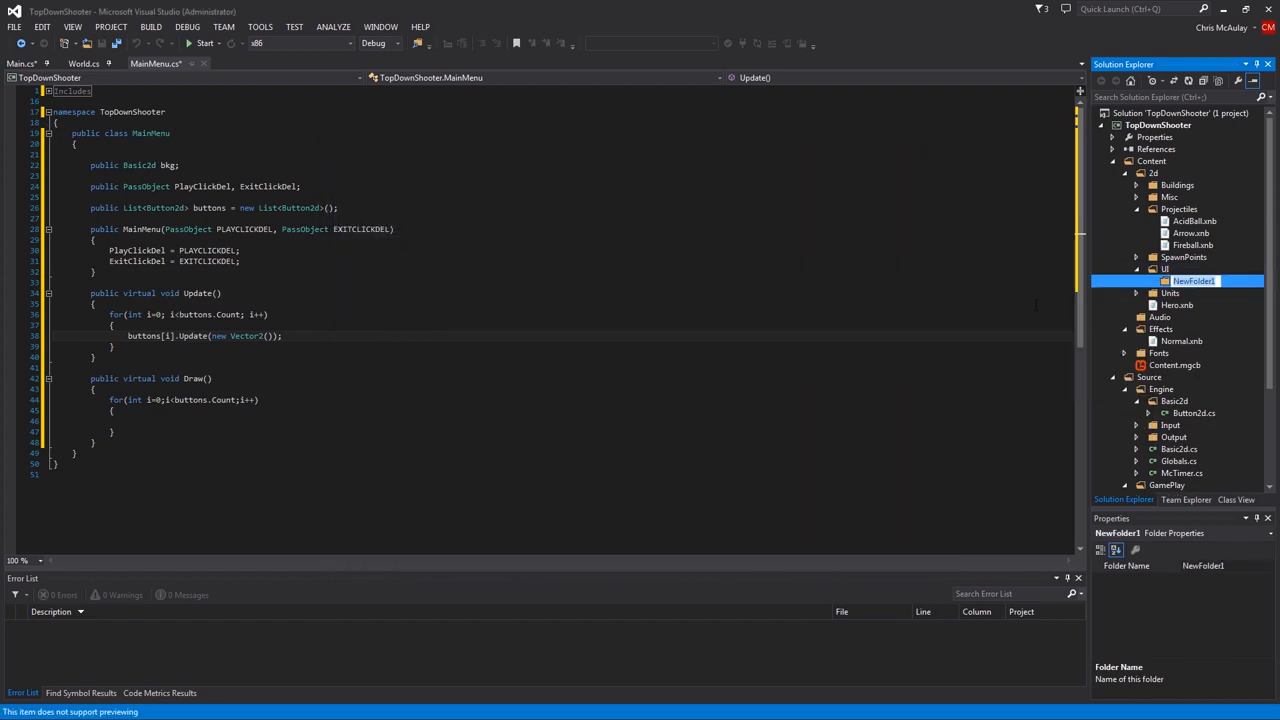
pyautogui.write('Backgrounds')
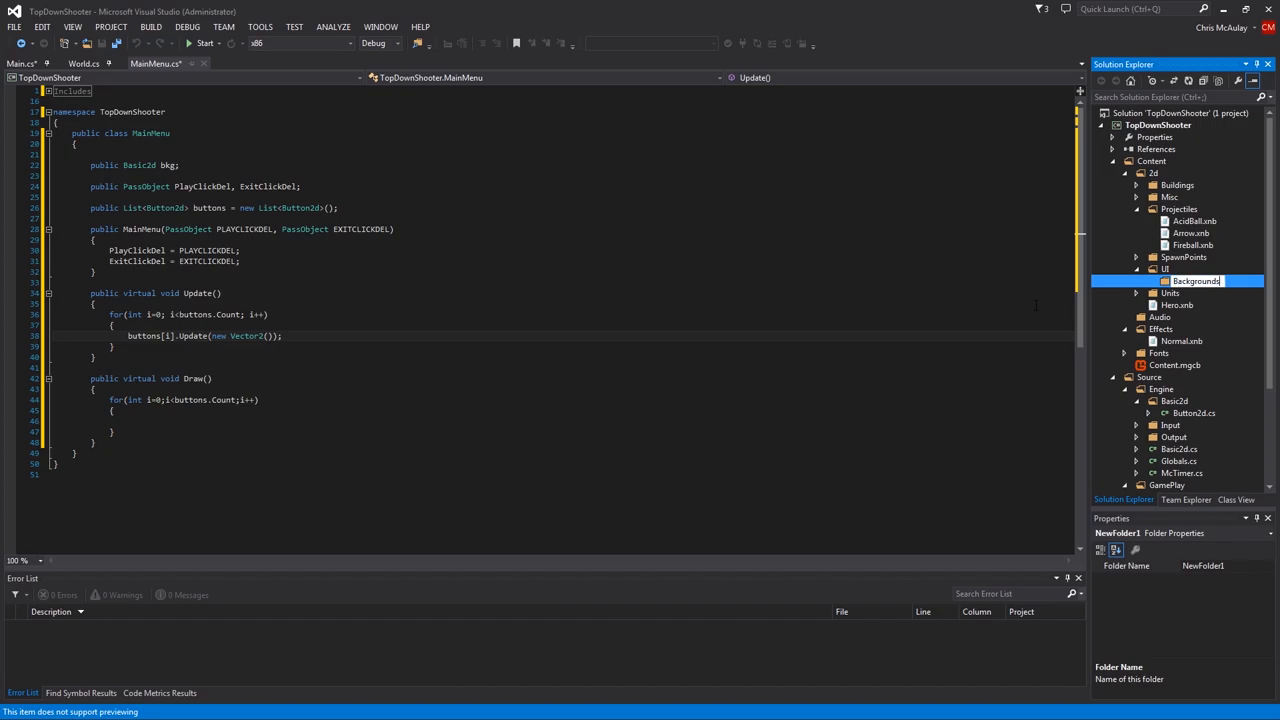
pyautogui.press('Return')
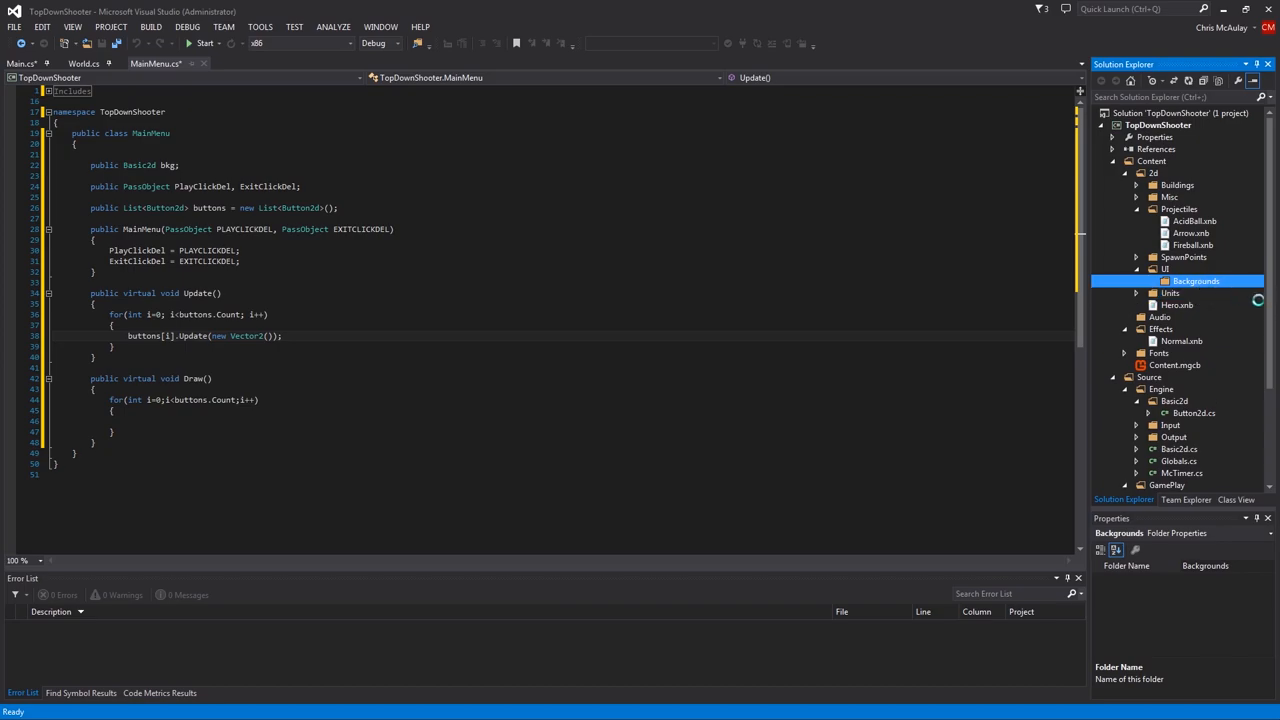
# Set MainMenuBg.xnb in Backgrounds to Copy if newer in its Properties
pyautogui.click(1218, 292)
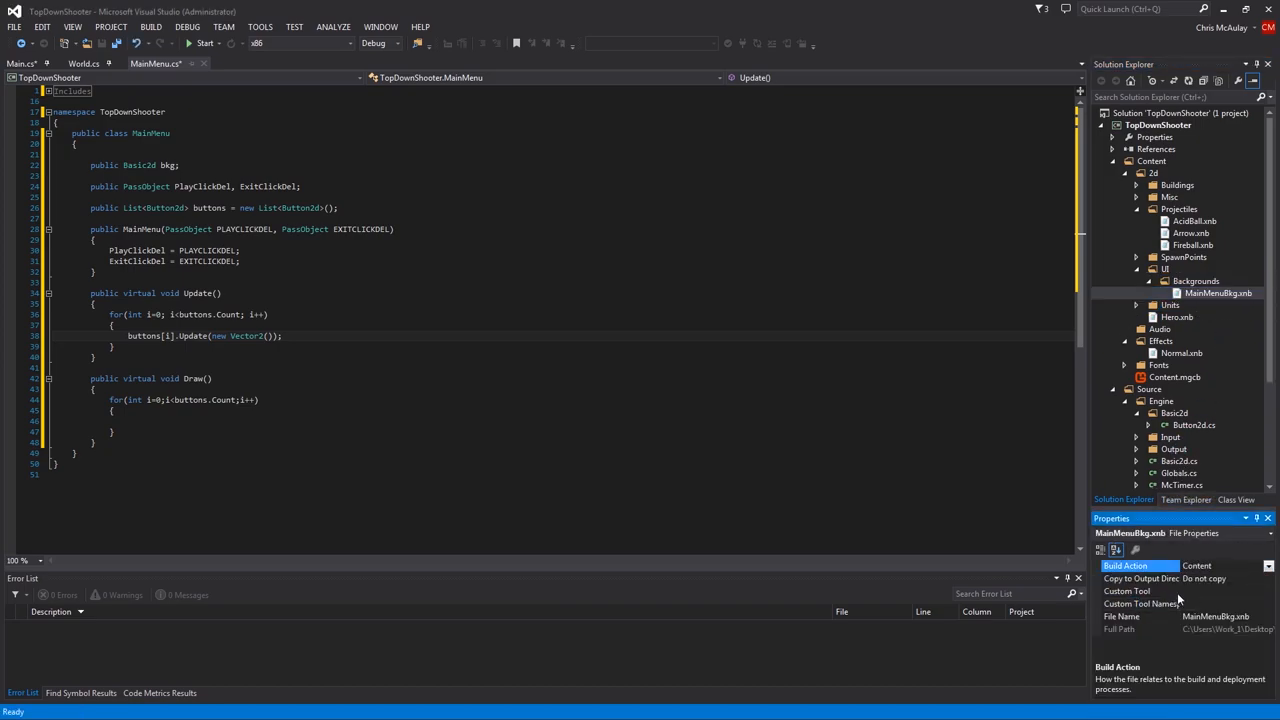
pyautogui.click(1140, 578)
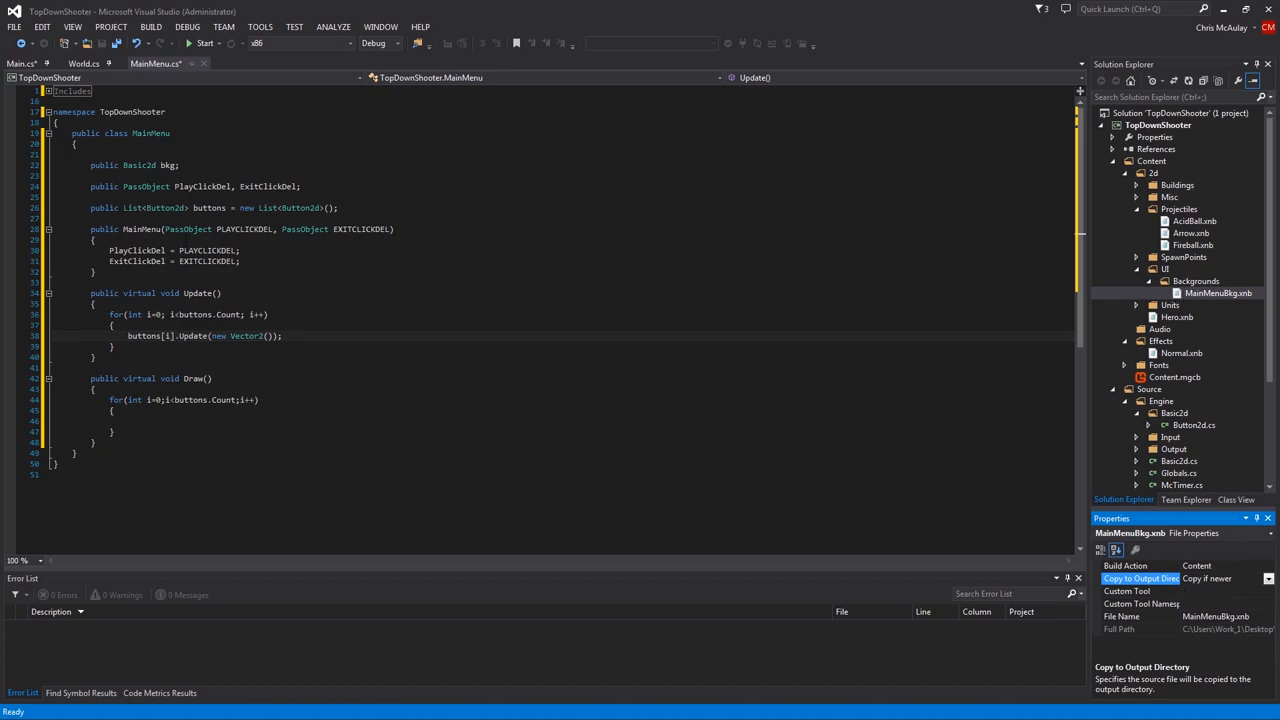
pyautogui.click(368, 348)
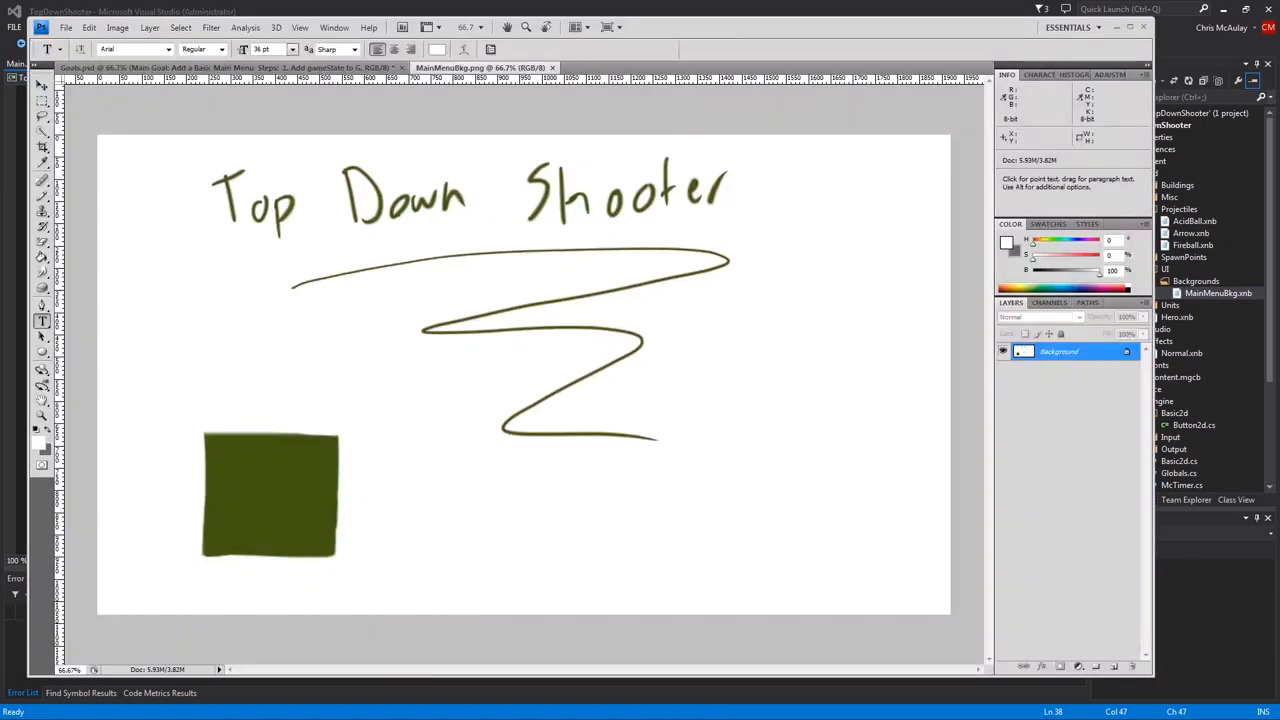
pyautogui.click(42, 84)
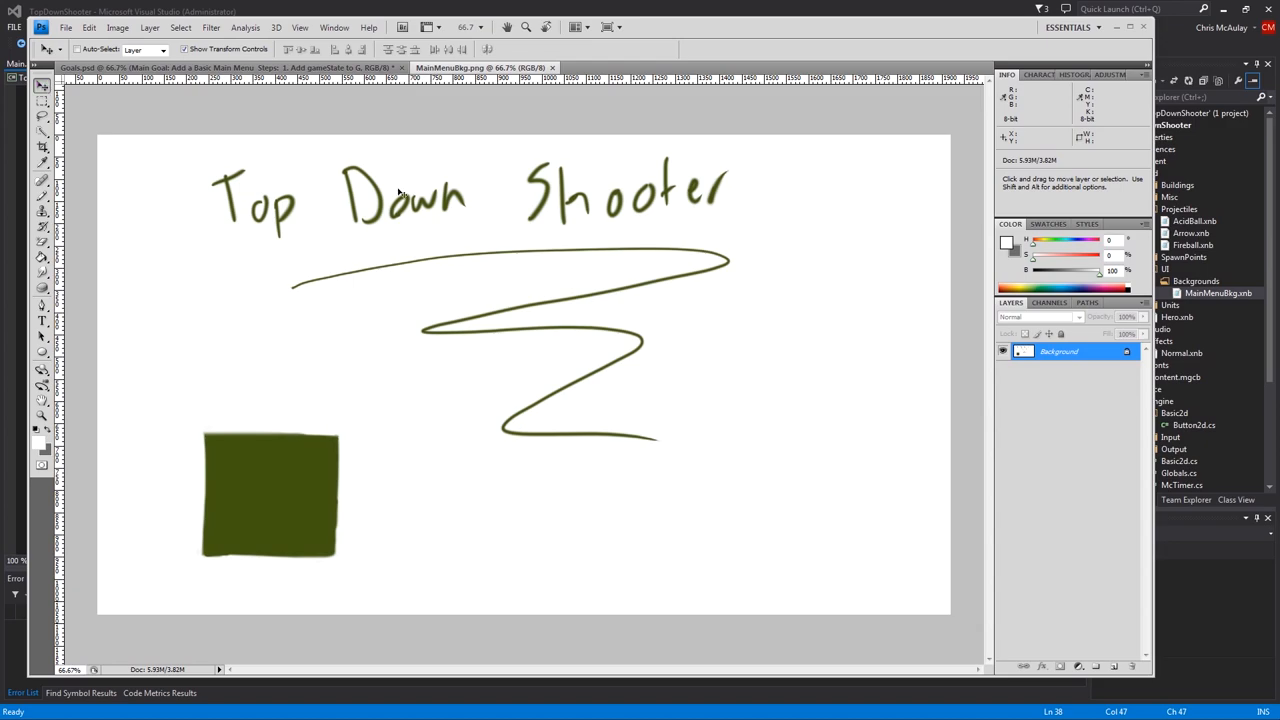
pyautogui.moveTo(1026, 132)
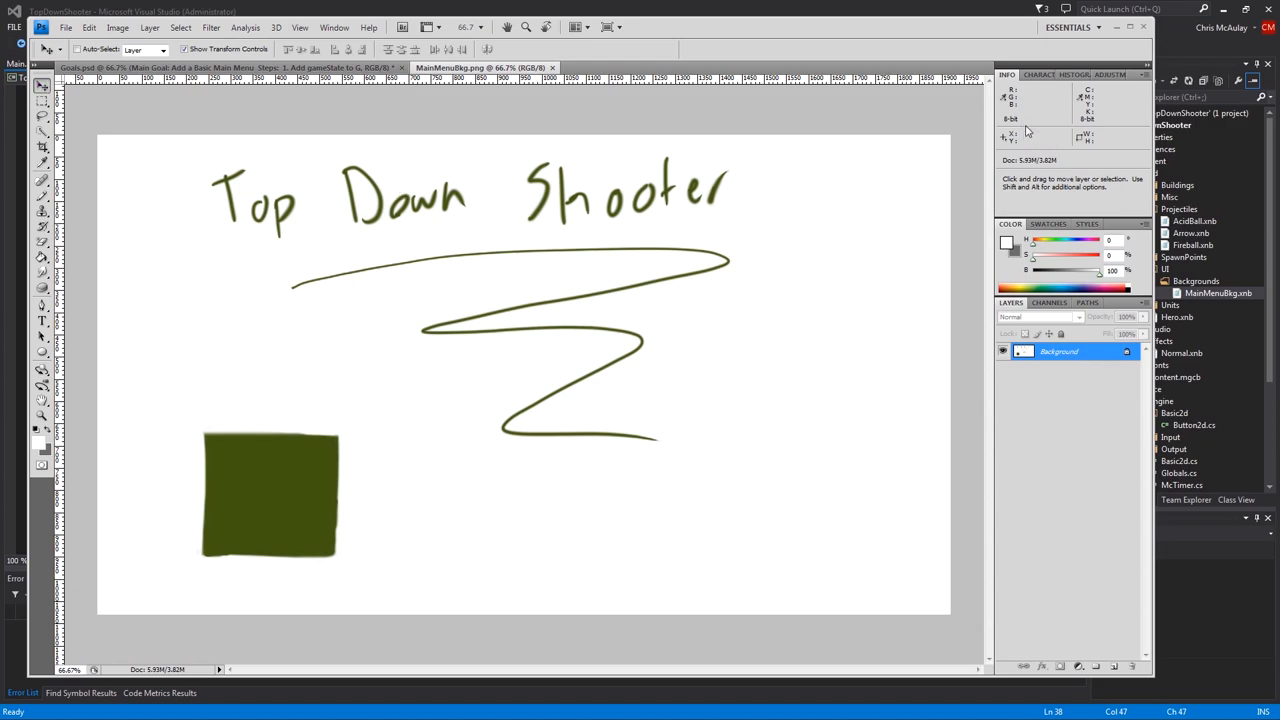
pyautogui.moveTo(1040, 148)
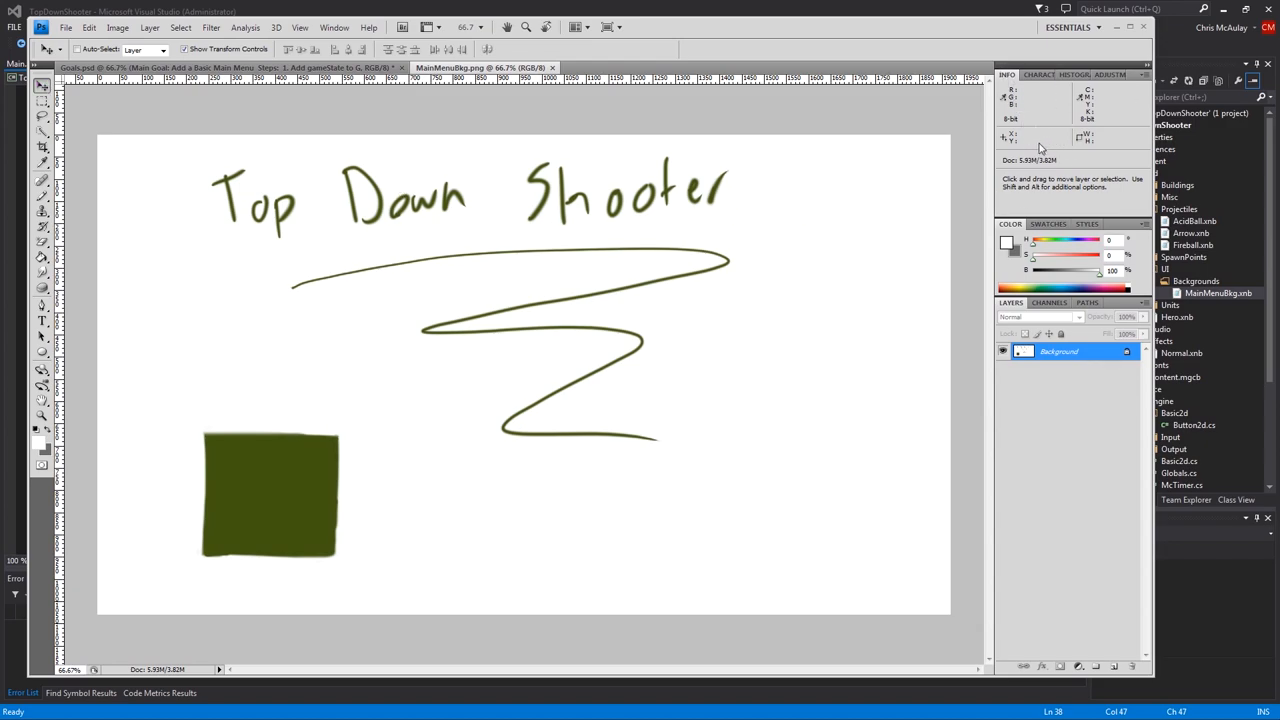
pyautogui.moveTo(270, 462)
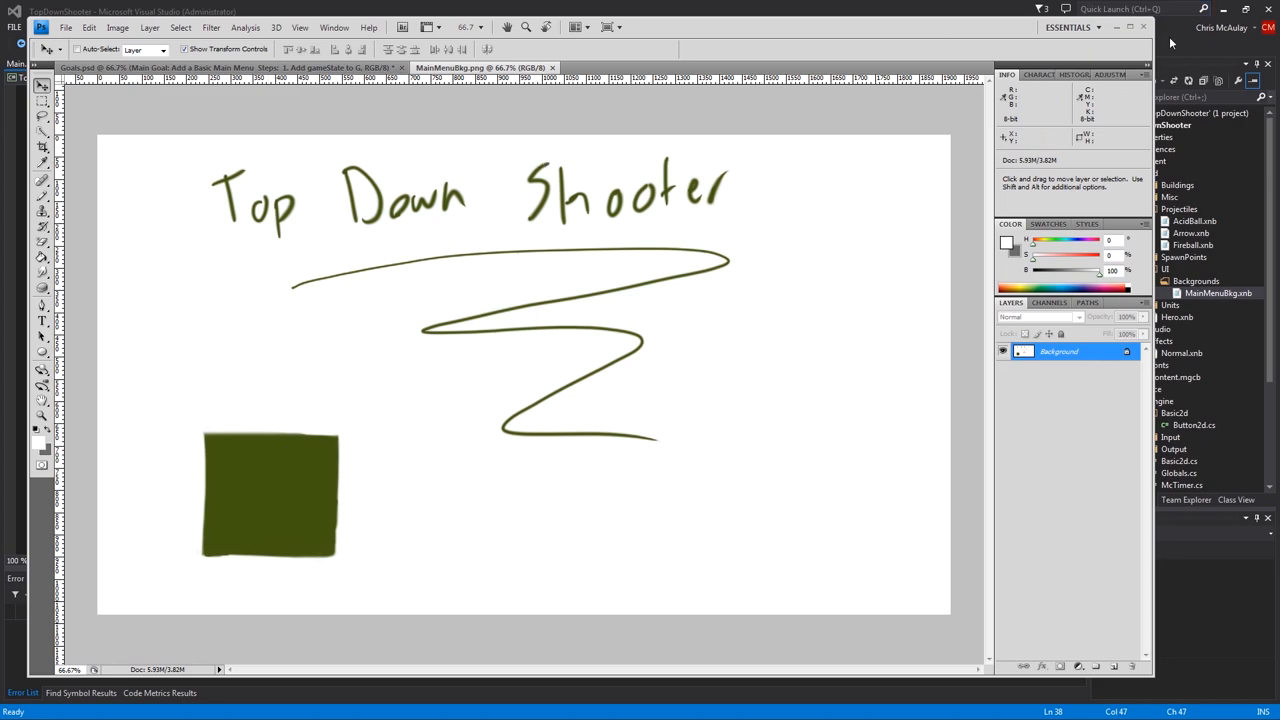
pyautogui.moveTo(268, 464)
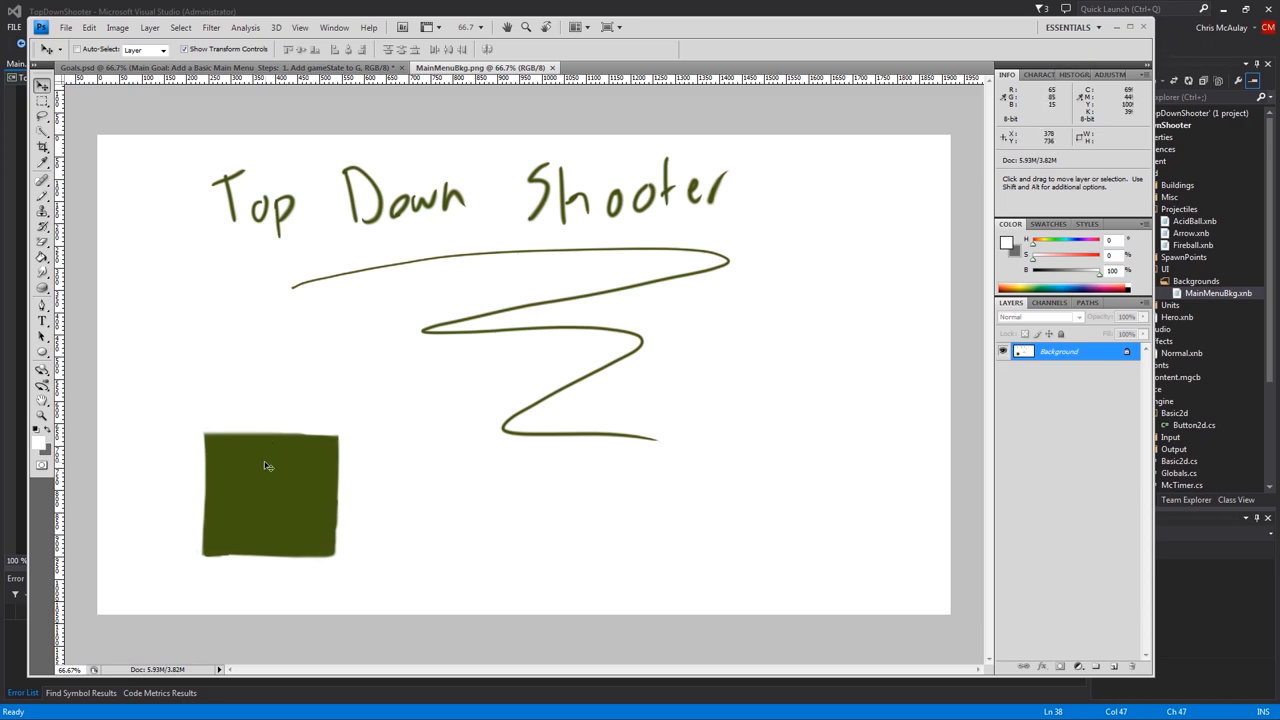
pyautogui.moveTo(1180, 52)
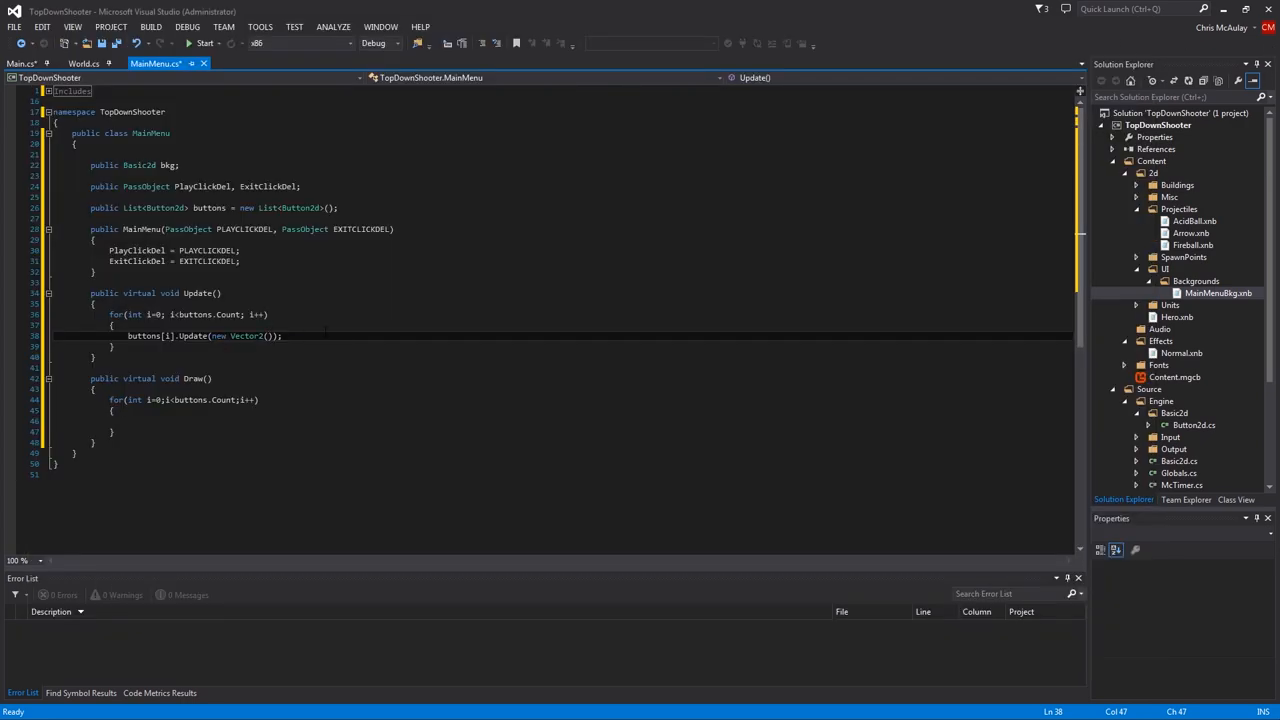
# Pass new Vector2(340, 600 + 45 * i) to each button's Update and Draw call in the loops
pyautogui.write('34')
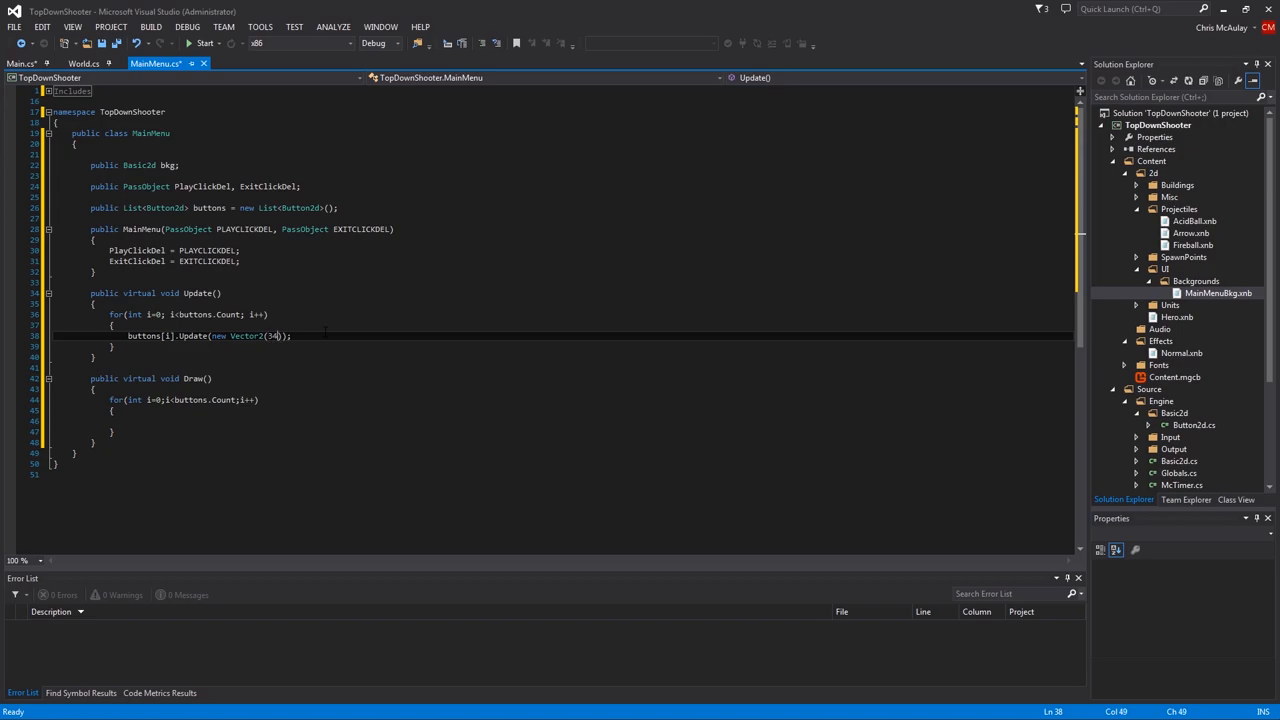
pyautogui.write(', 500')
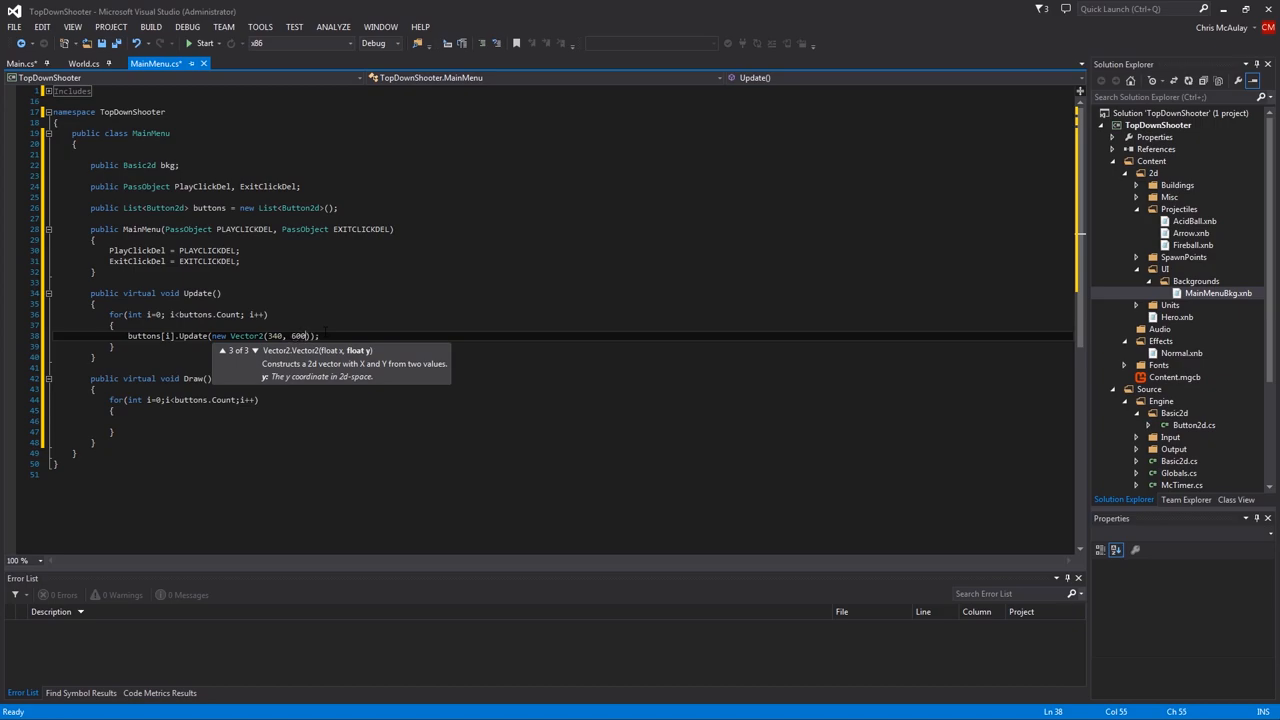
pyautogui.write('*')
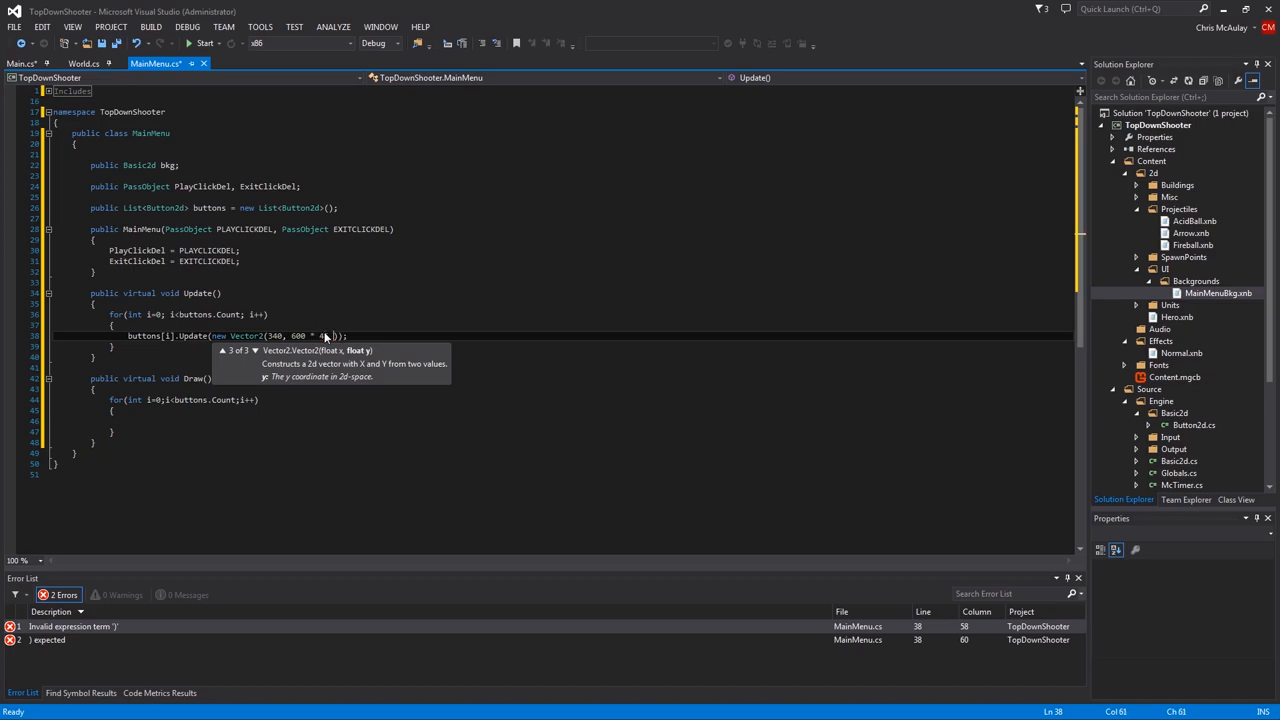
pyautogui.write('i')
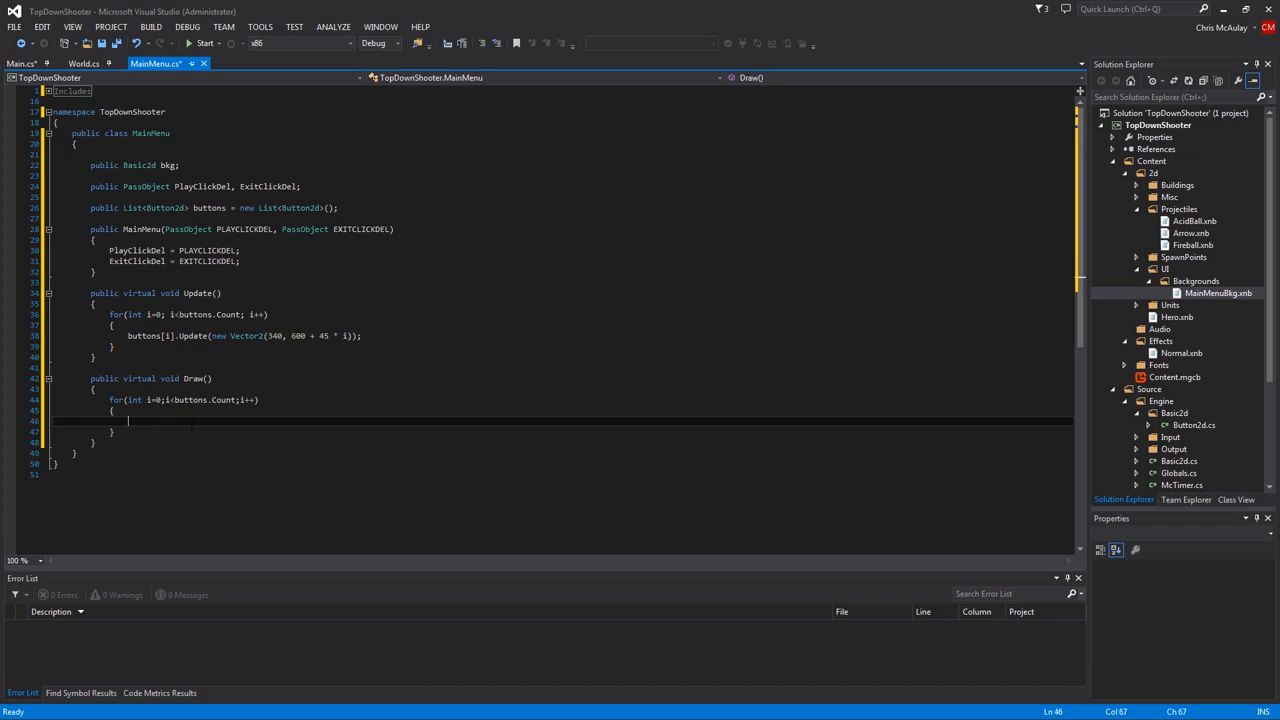
pyautogui.write('buttons[i].Update(new Vector2(340, 600 + 45 * i));')
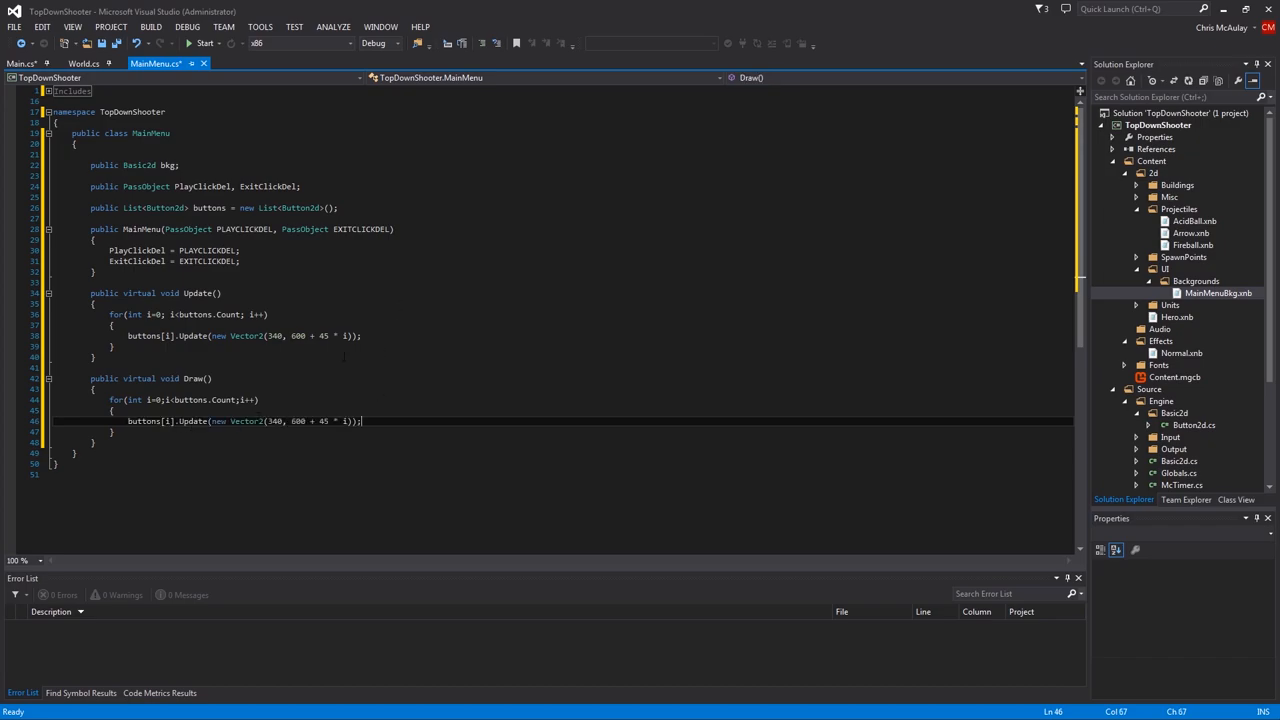
pyautogui.doubleClick(192, 420)
pyautogui.write('Draw')
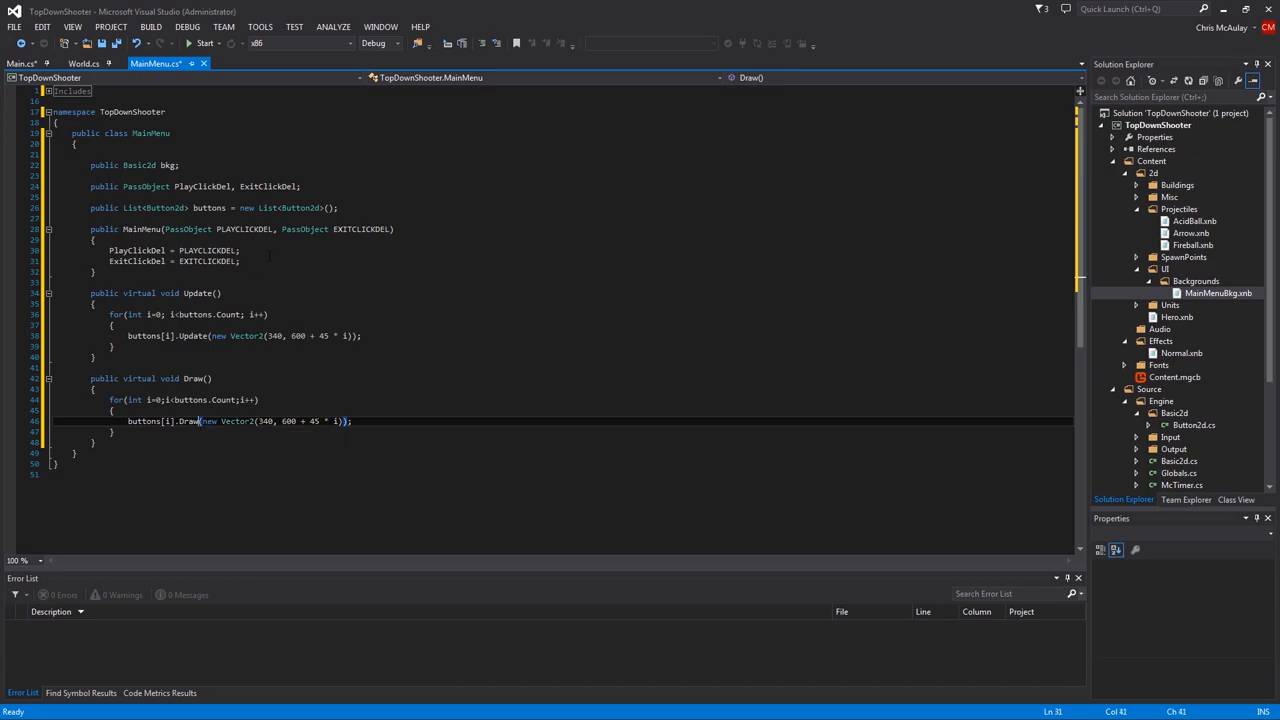
pyautogui.press('enter')
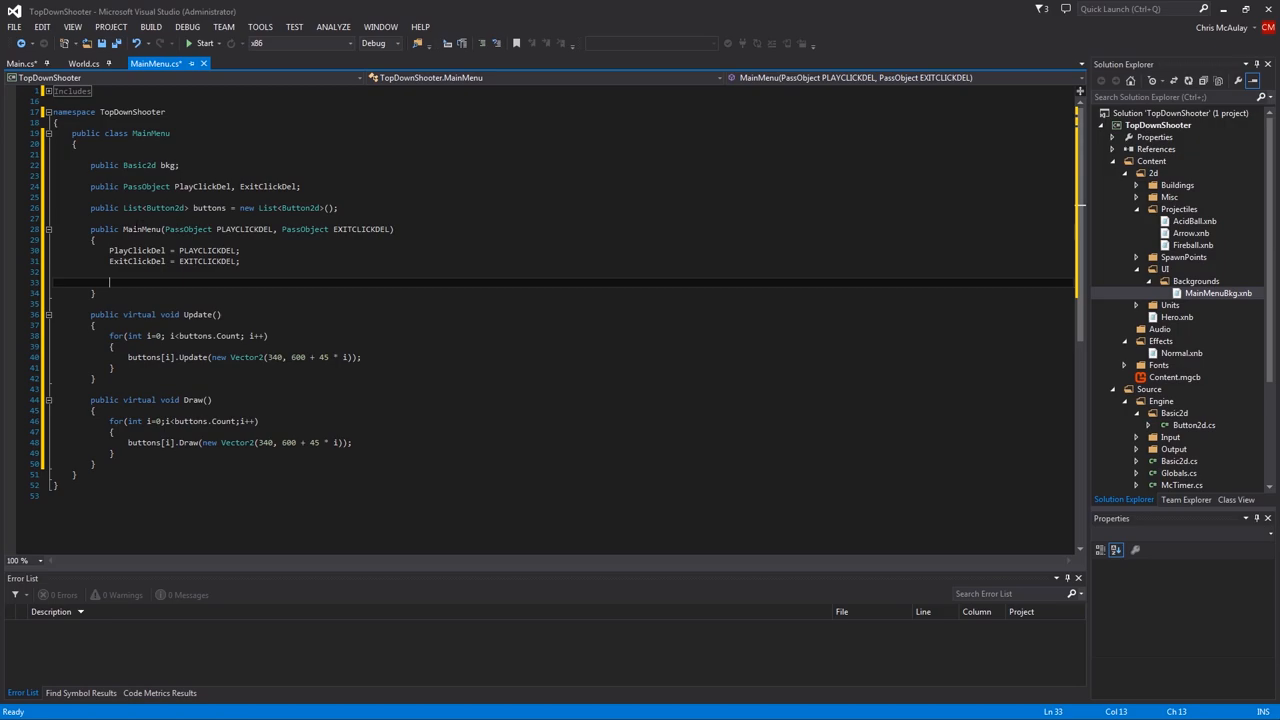
# Construct bkg as a screen-centred, screen-sized Basic2d from "2d\\Misc\\UI\\Backgrounds\\MainMenuBkg"
pyautogui.write('bkg')
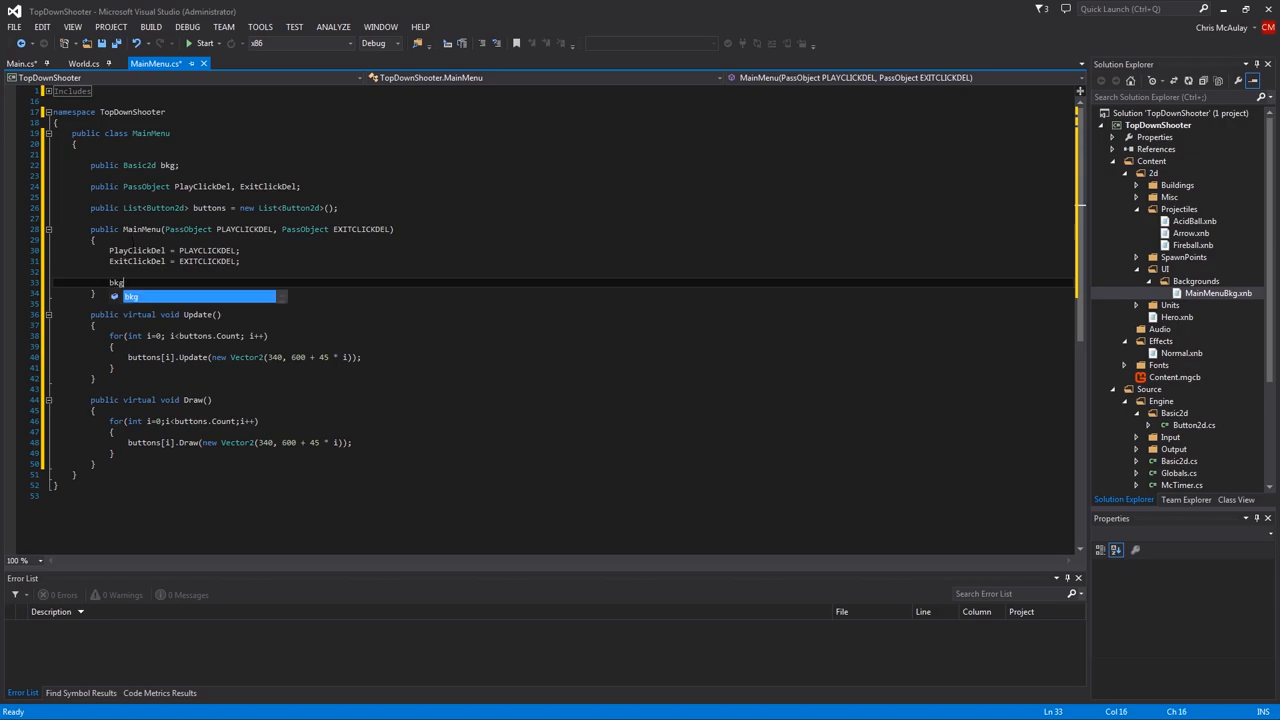
pyautogui.write('= new Basic2d();')
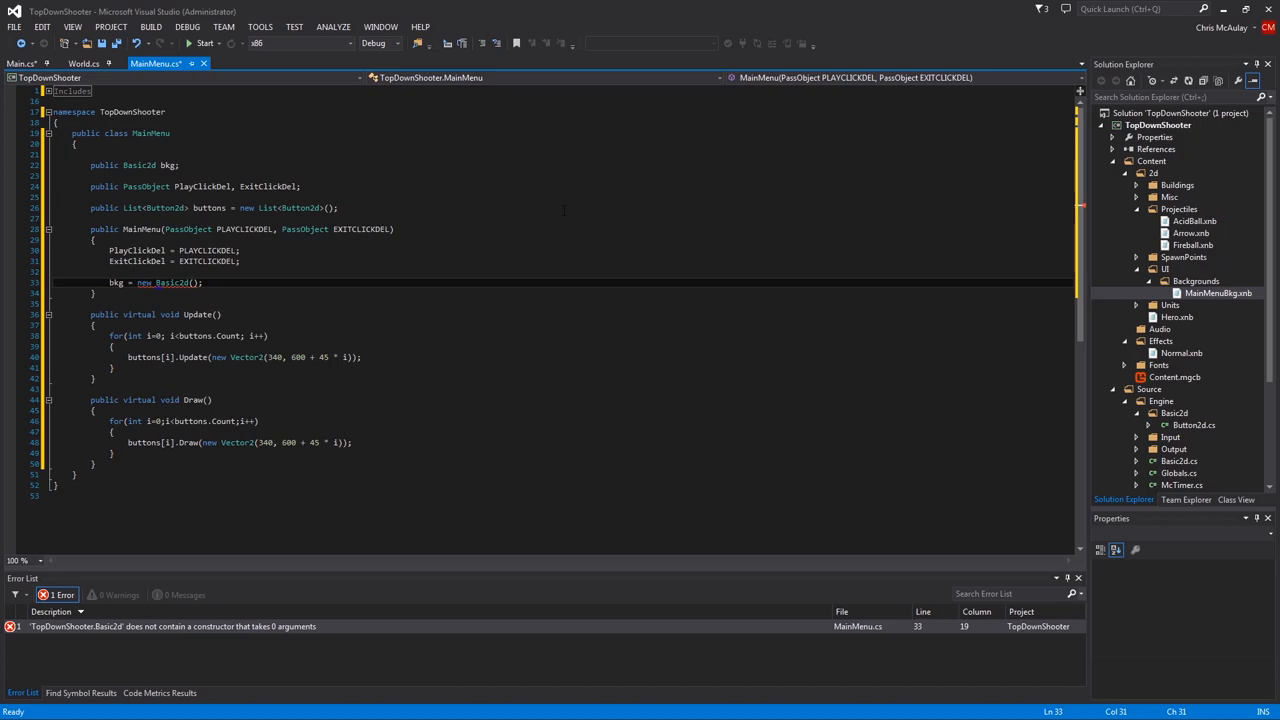
pyautogui.write('""')
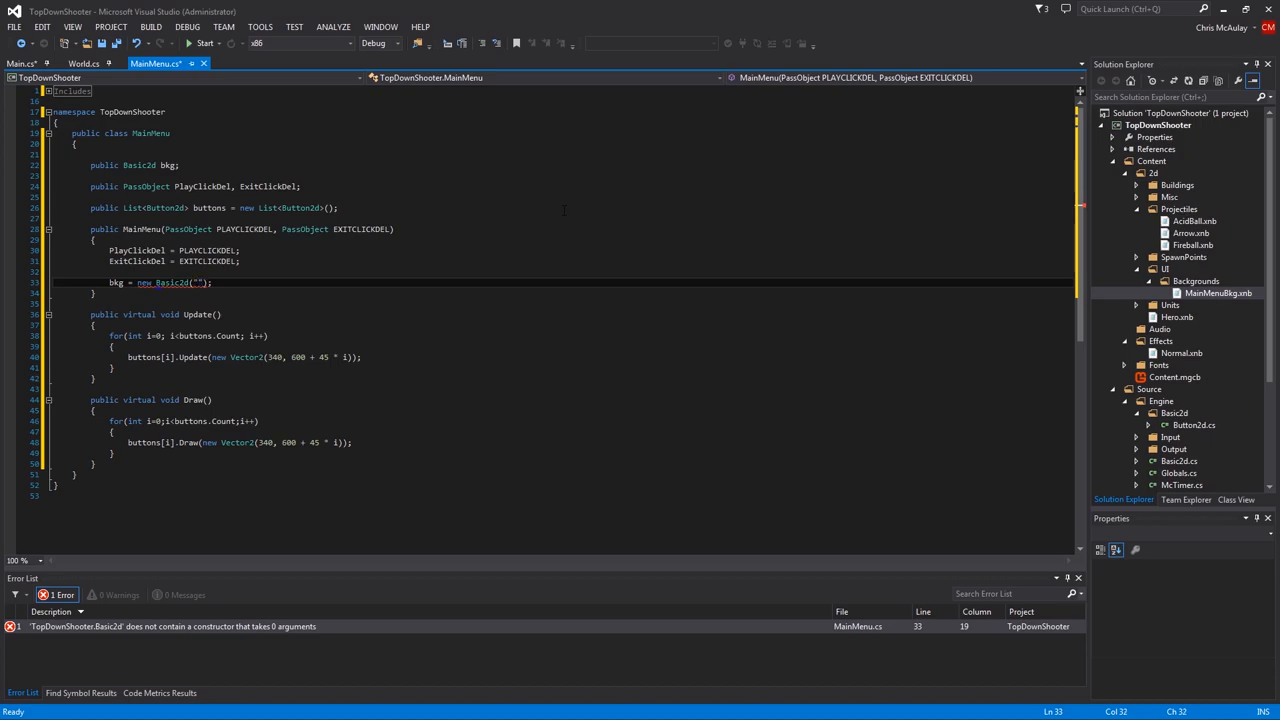
pyautogui.write('2d\\\\')
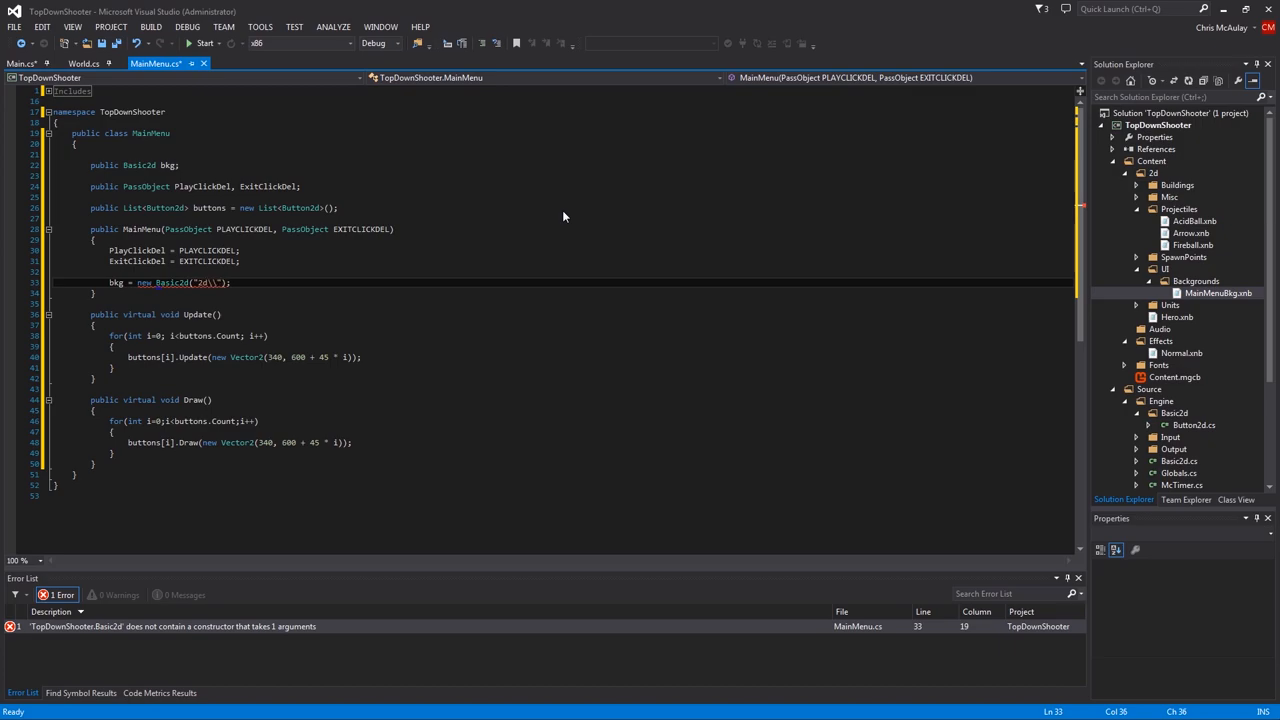
pyautogui.write('Misc')
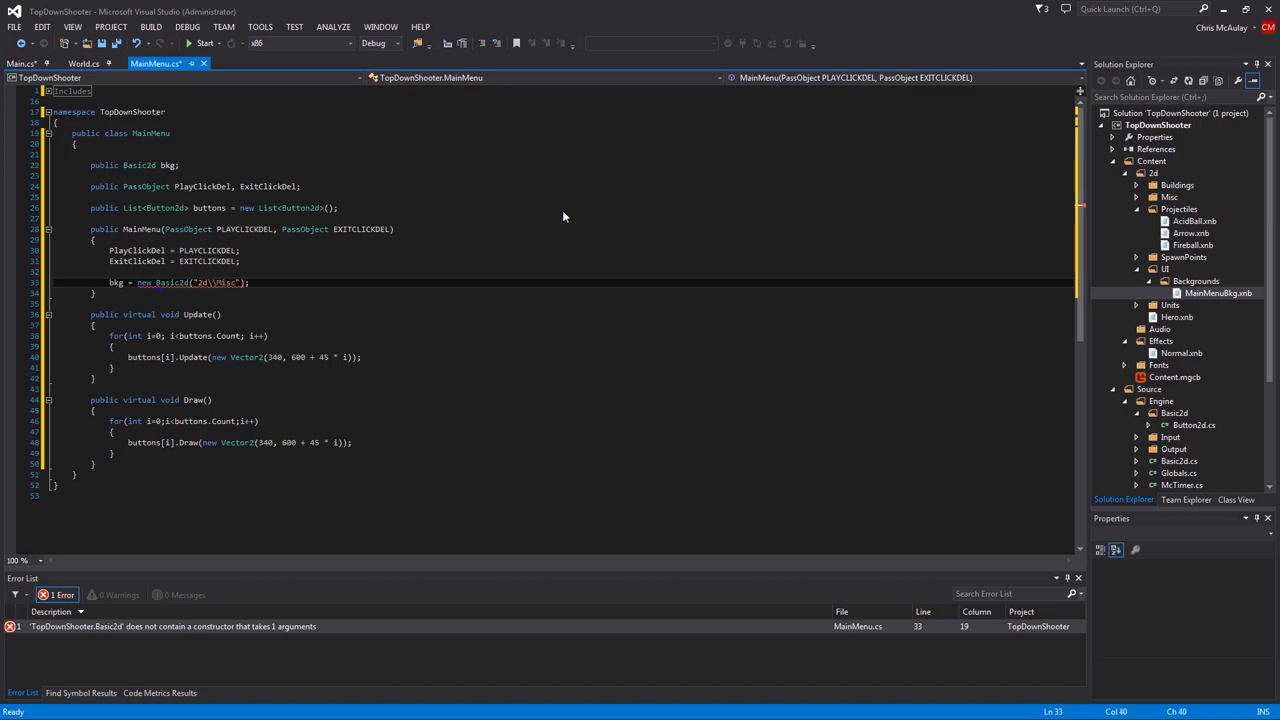
pyautogui.write('\\\\')
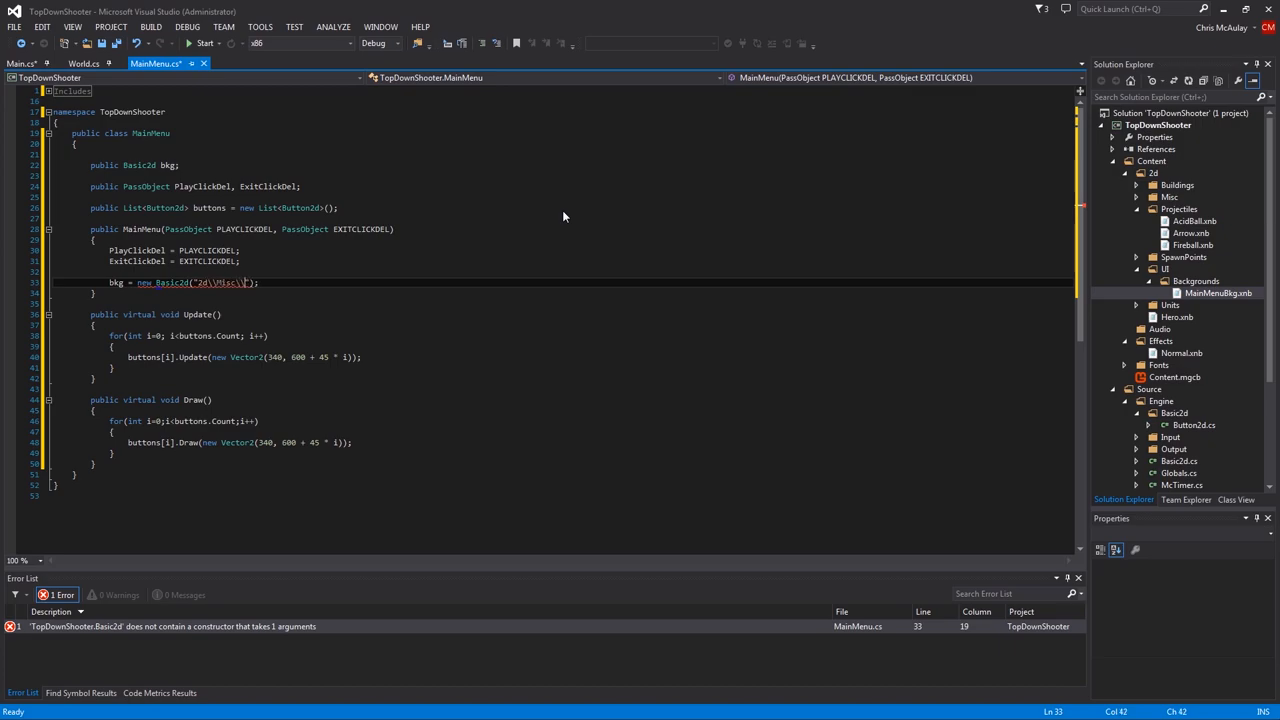
pyautogui.write('UI\\\\Backgrounds')
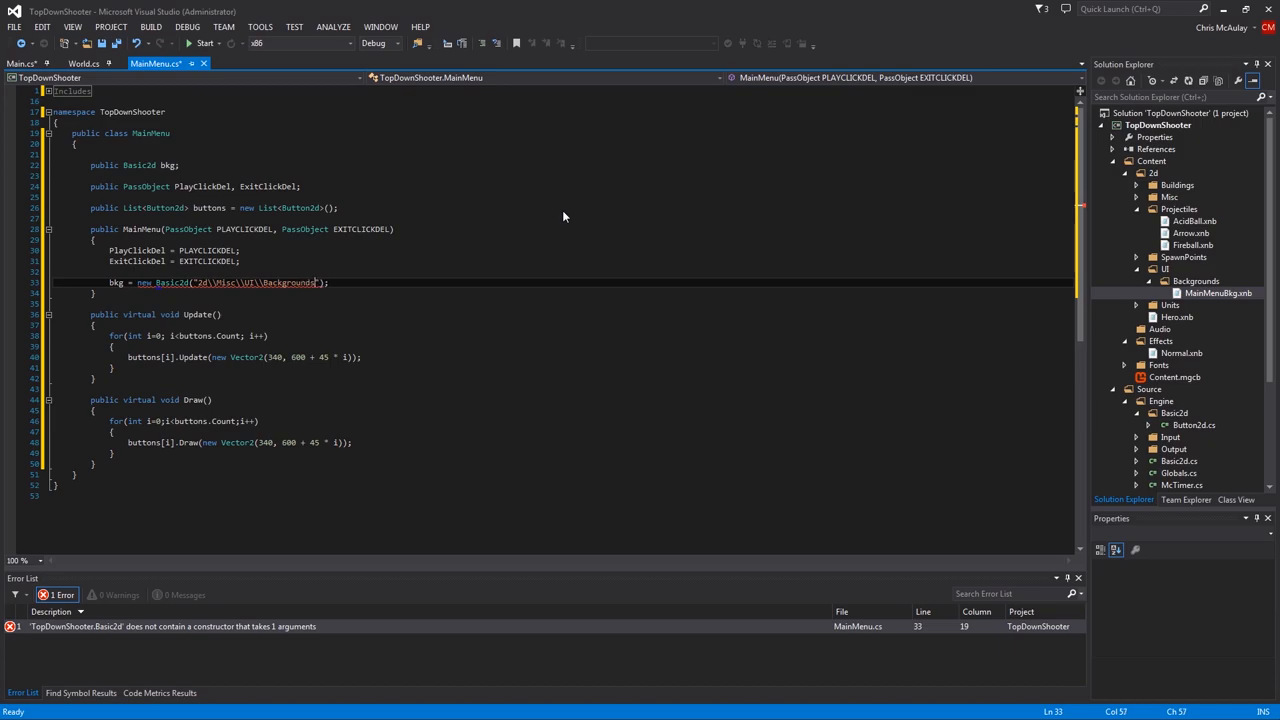
pyautogui.write('\\\\')
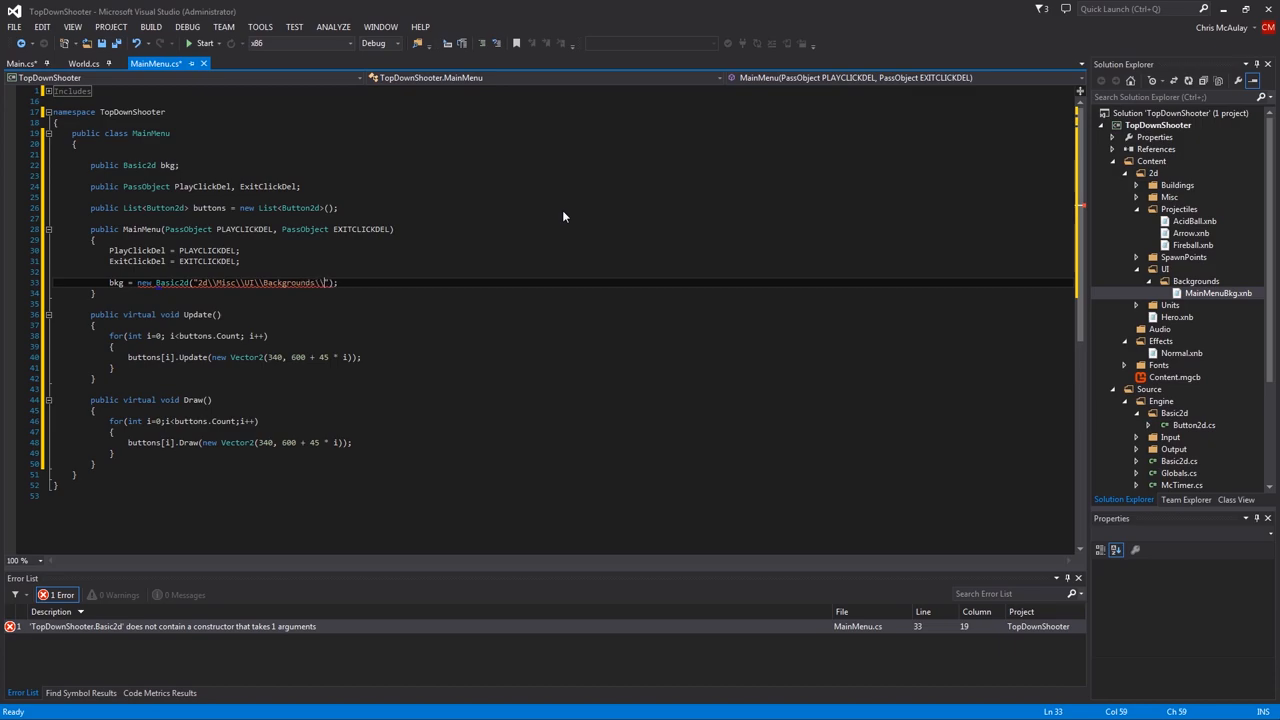
pyautogui.write('MainMenu')
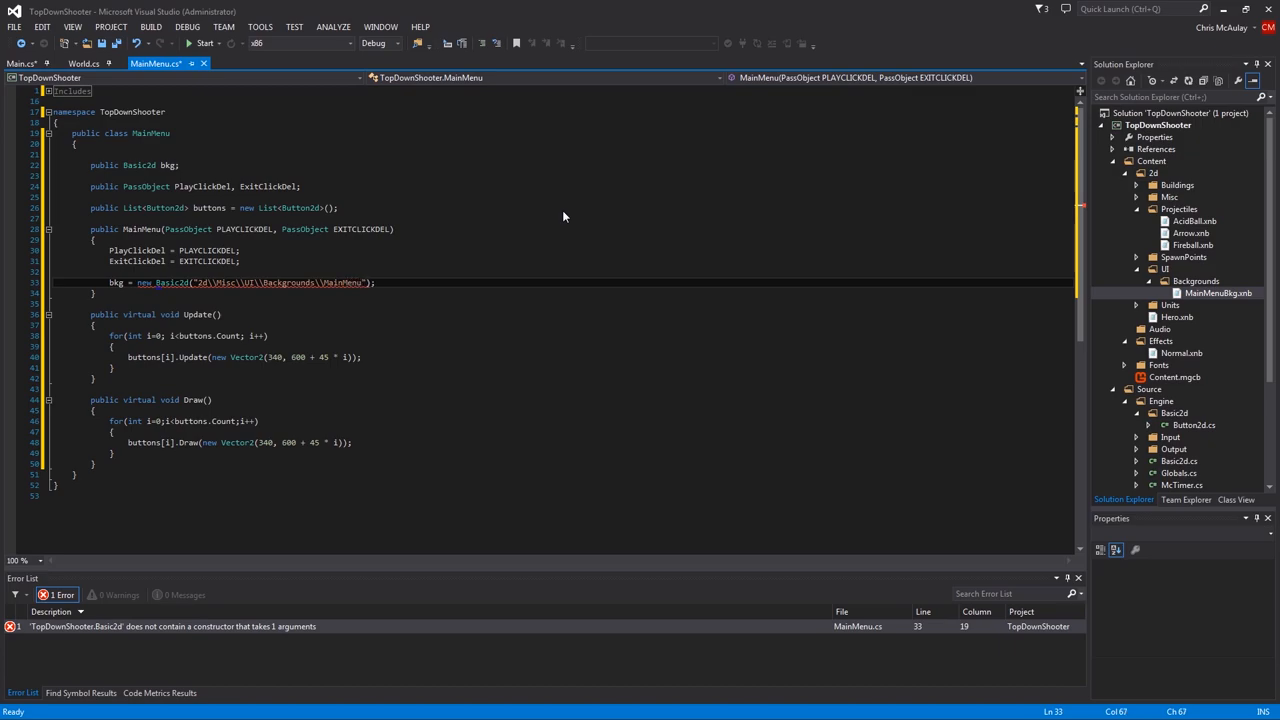
pyautogui.write('Bkg')
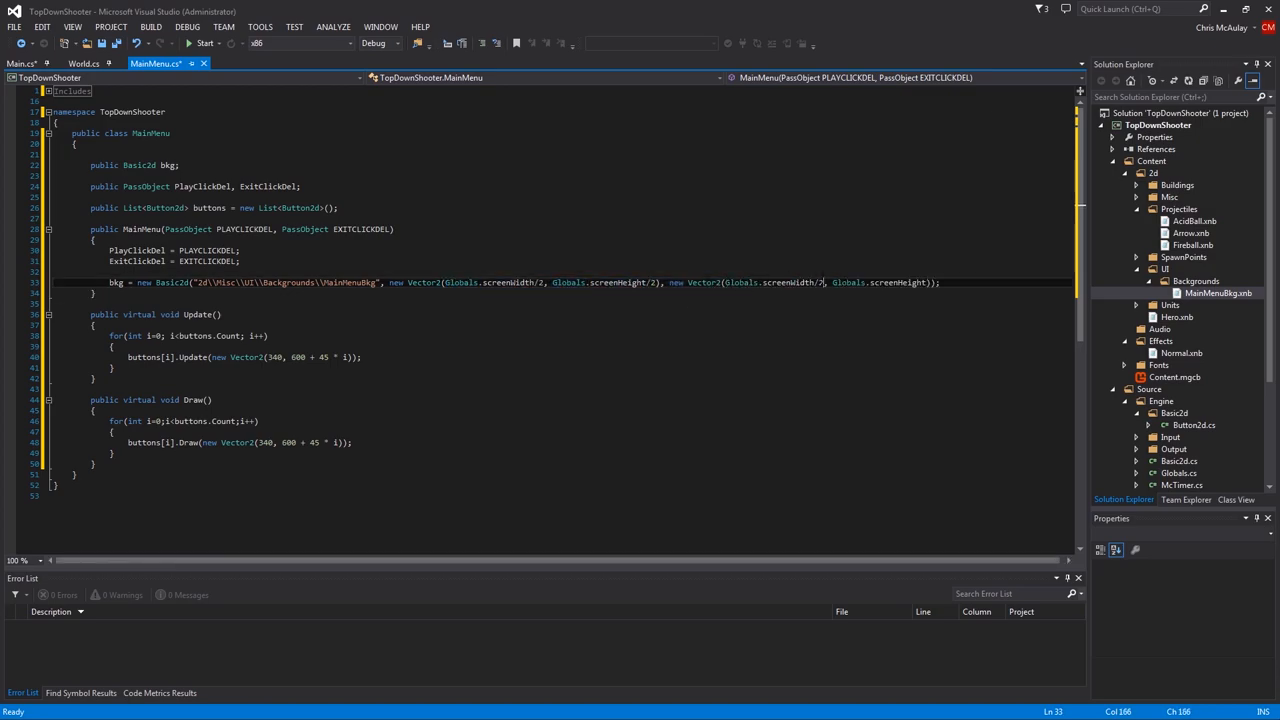
pyautogui.doubleClick(508, 282)
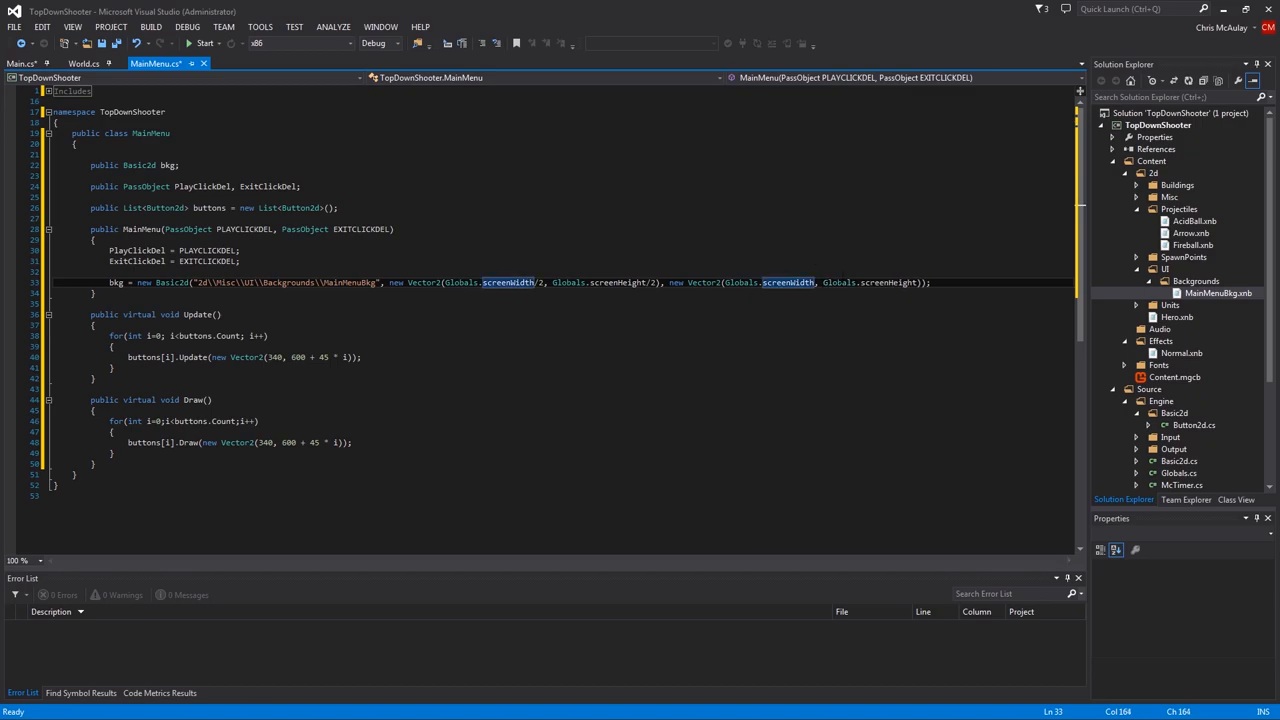
pyautogui.click(930, 282)
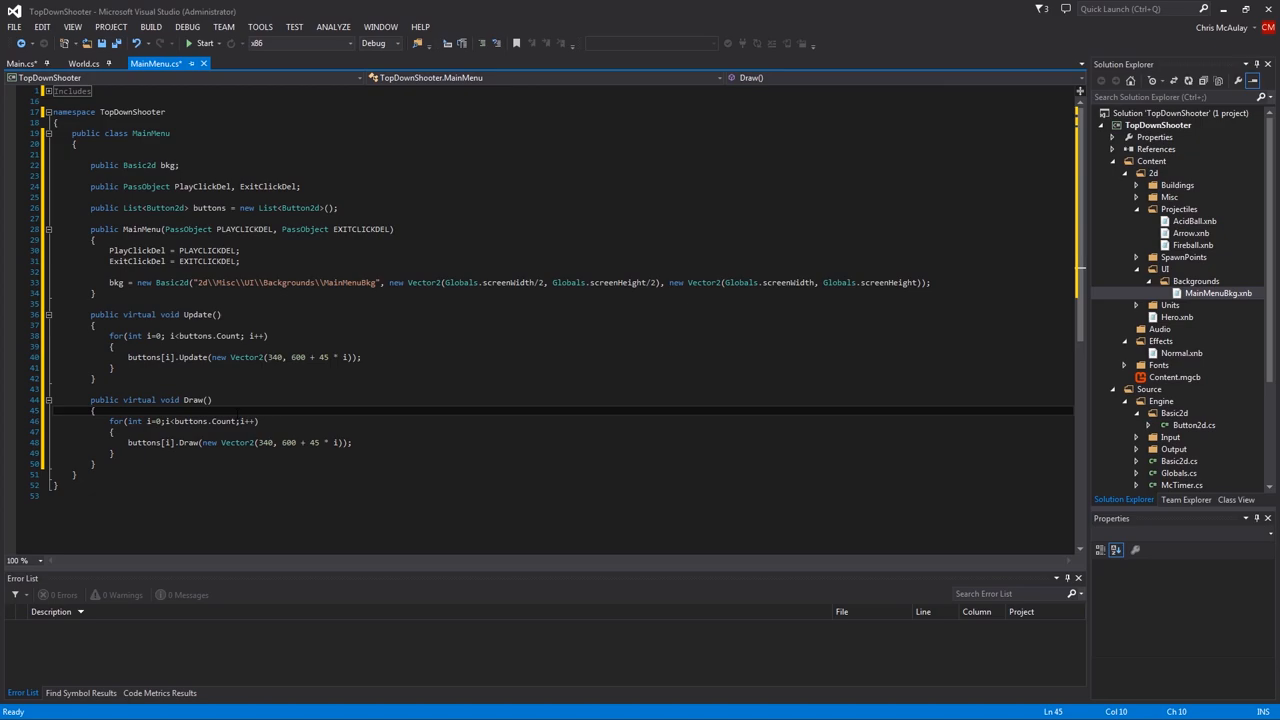
# Add bkg.Draw(Vector2.Zero) at the top of MainMenu's Draw method, before the button loop
pyautogui.write('bl')
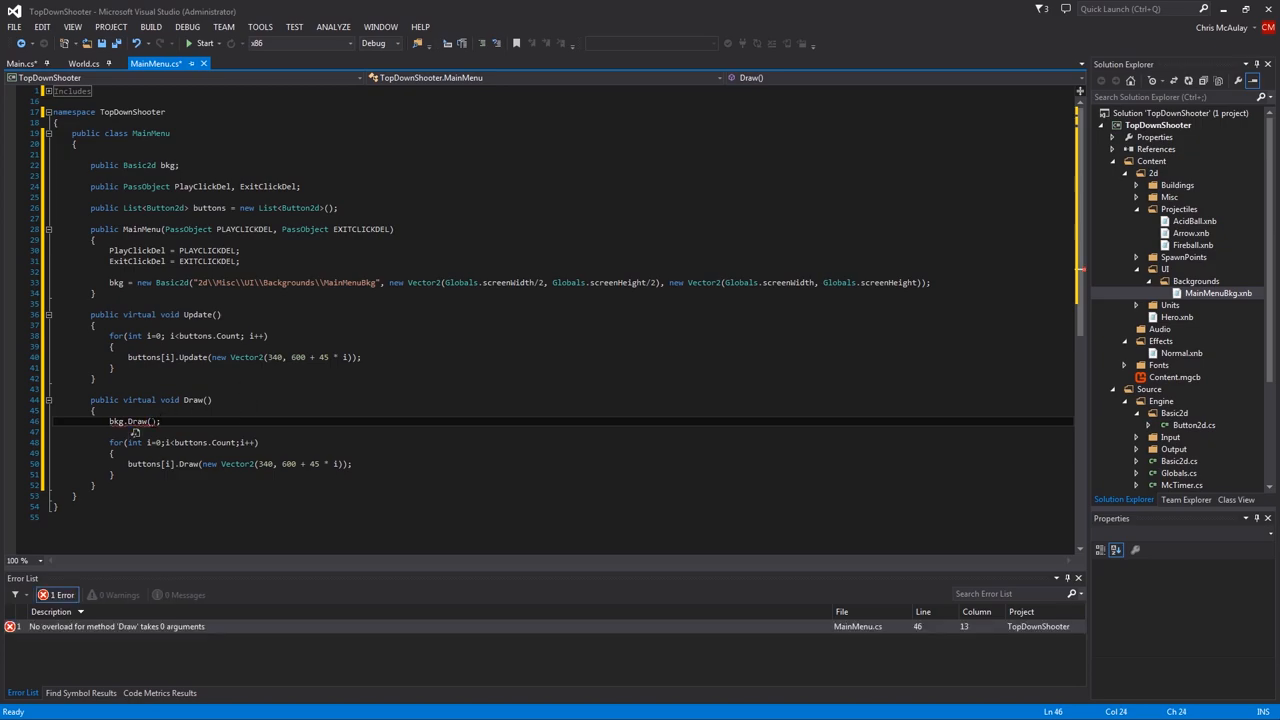
pyautogui.write('Vector2.')
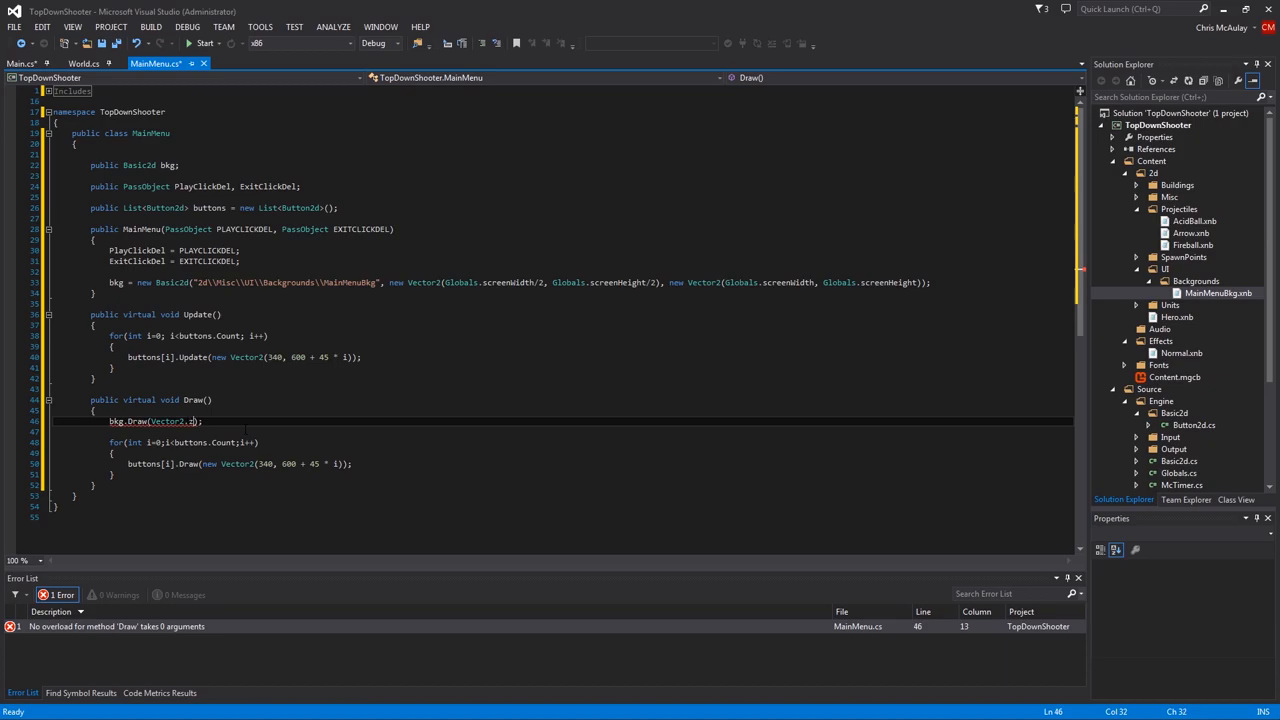
pyautogui.write('zer')
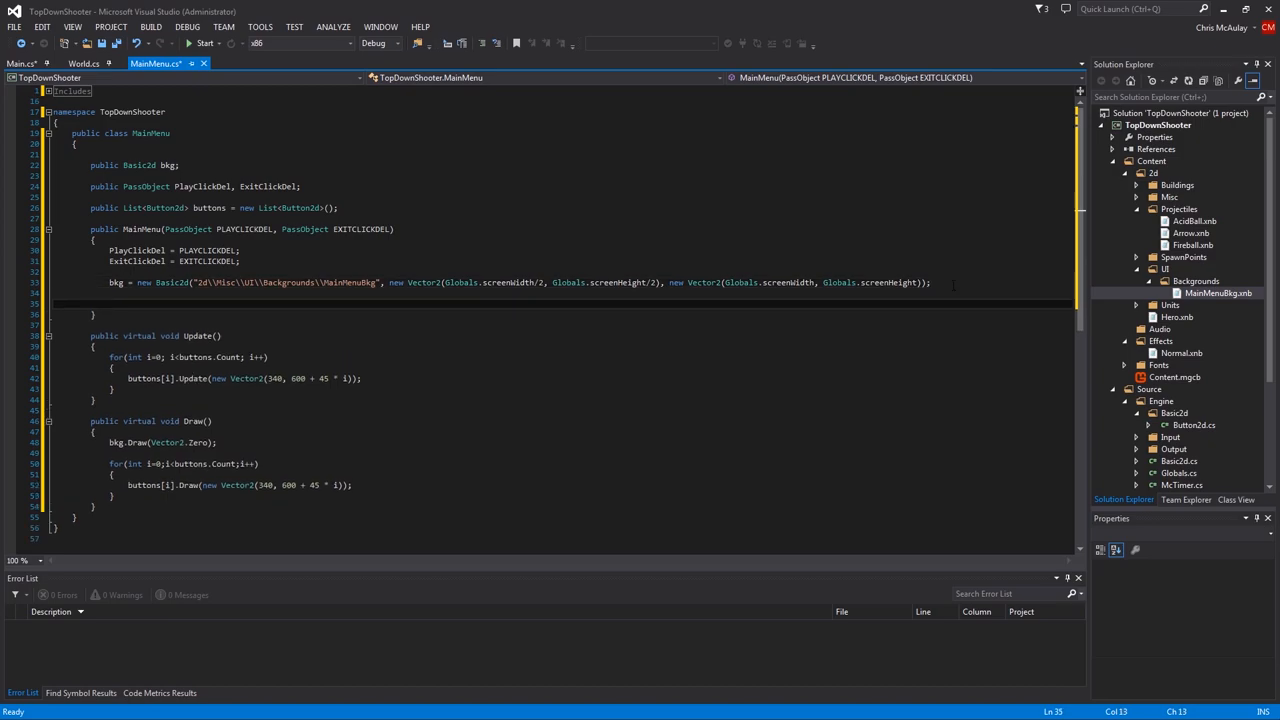
# Begin the buttons.Add(new Button2d(...)) call with the "2d\Misc\SimpleBtn" texture path
pyautogui.write('bug')
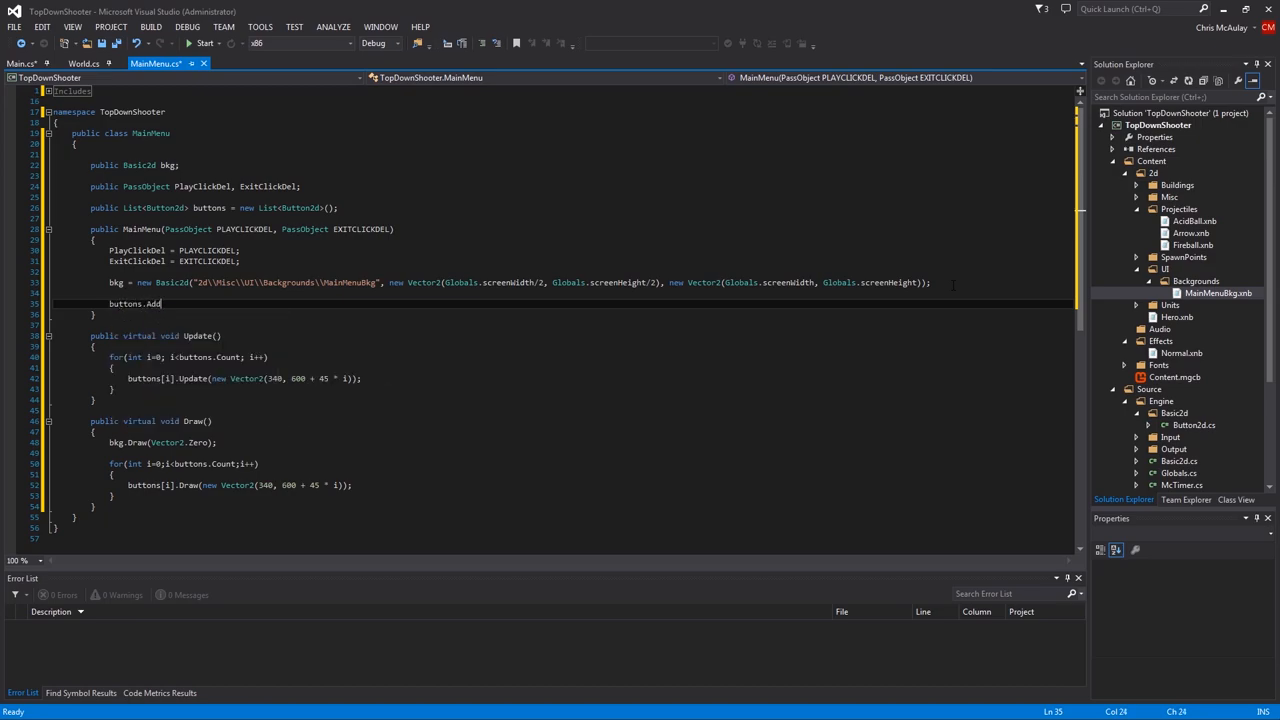
pyautogui.write('()_AppDoma')
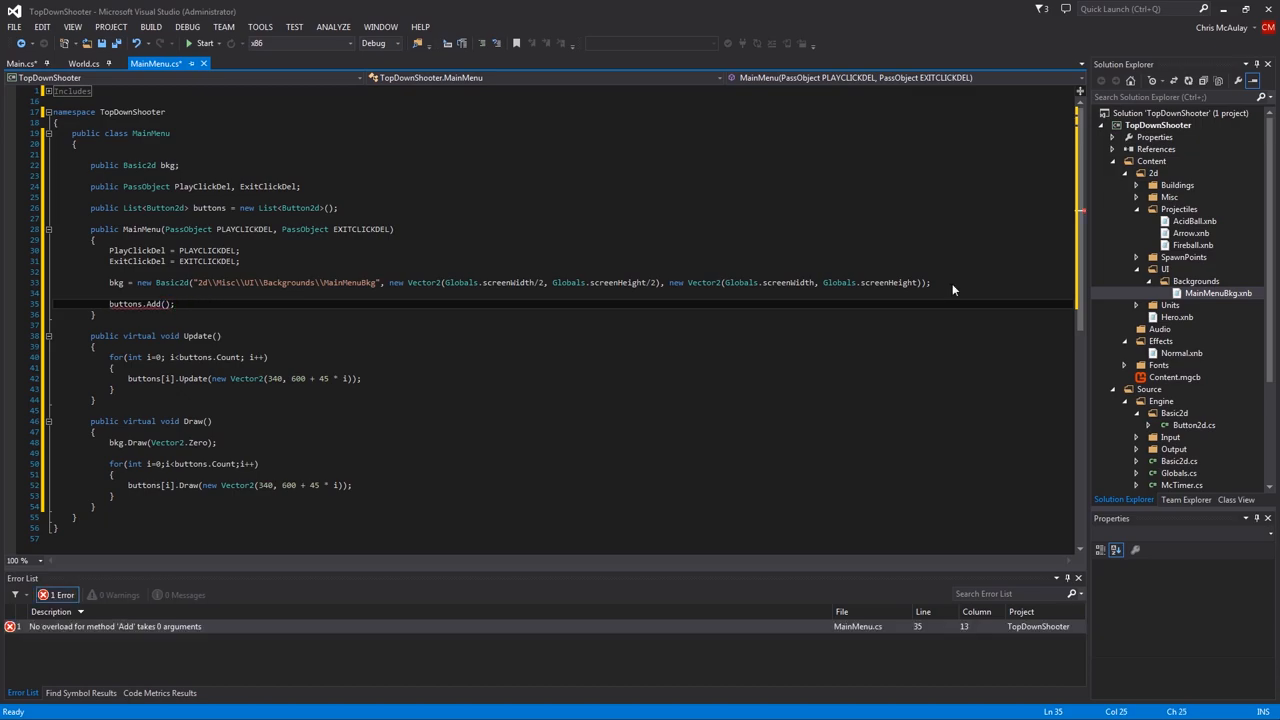
pyautogui.write('new V')
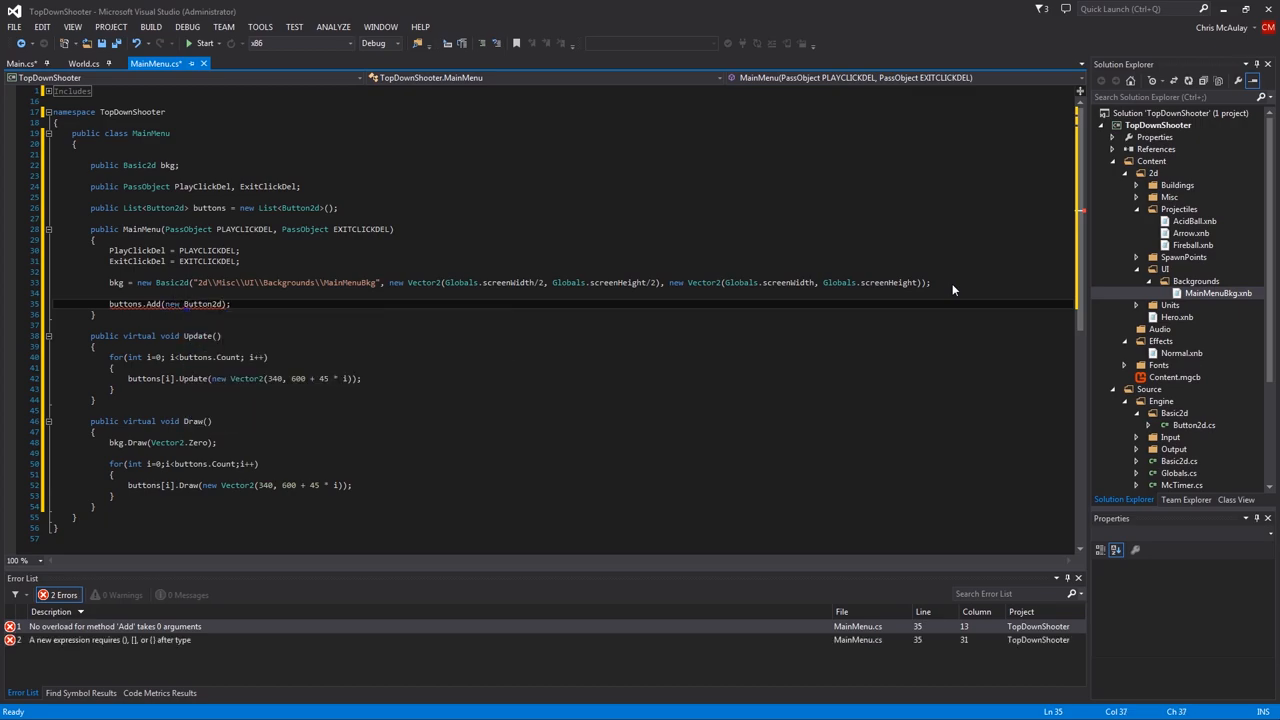
pyautogui.write('(')
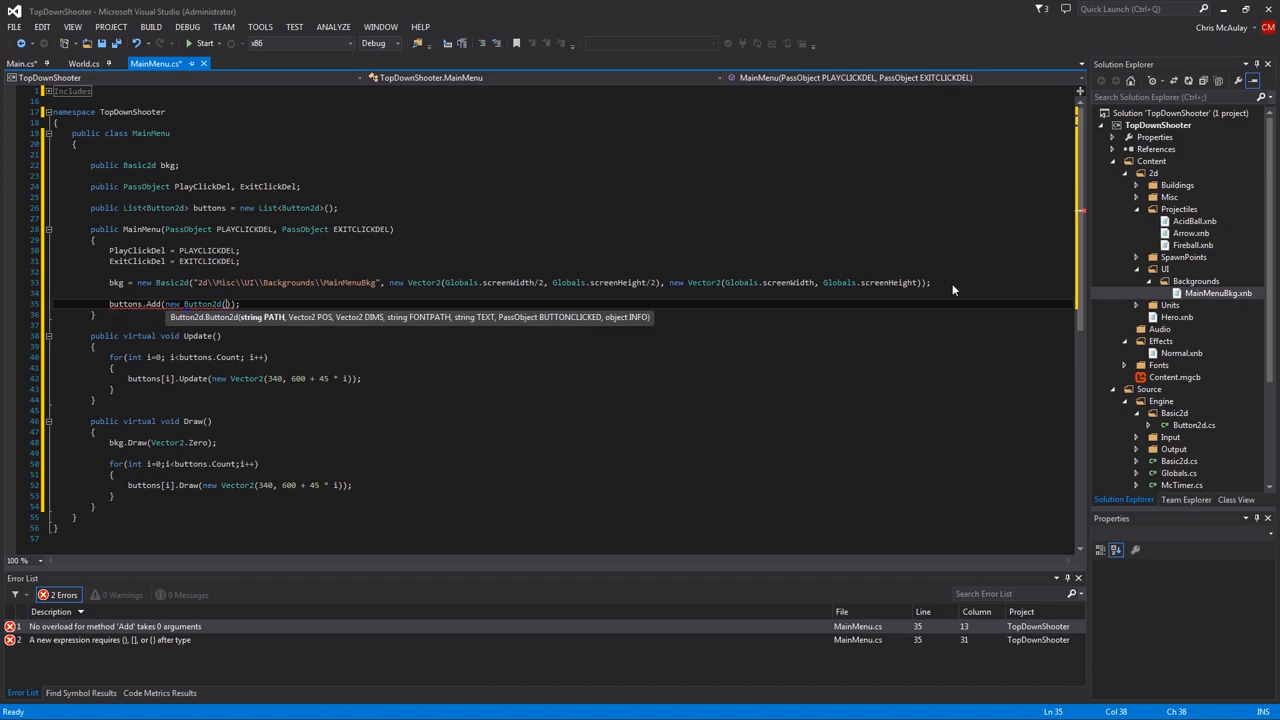
pyautogui.write('"",')
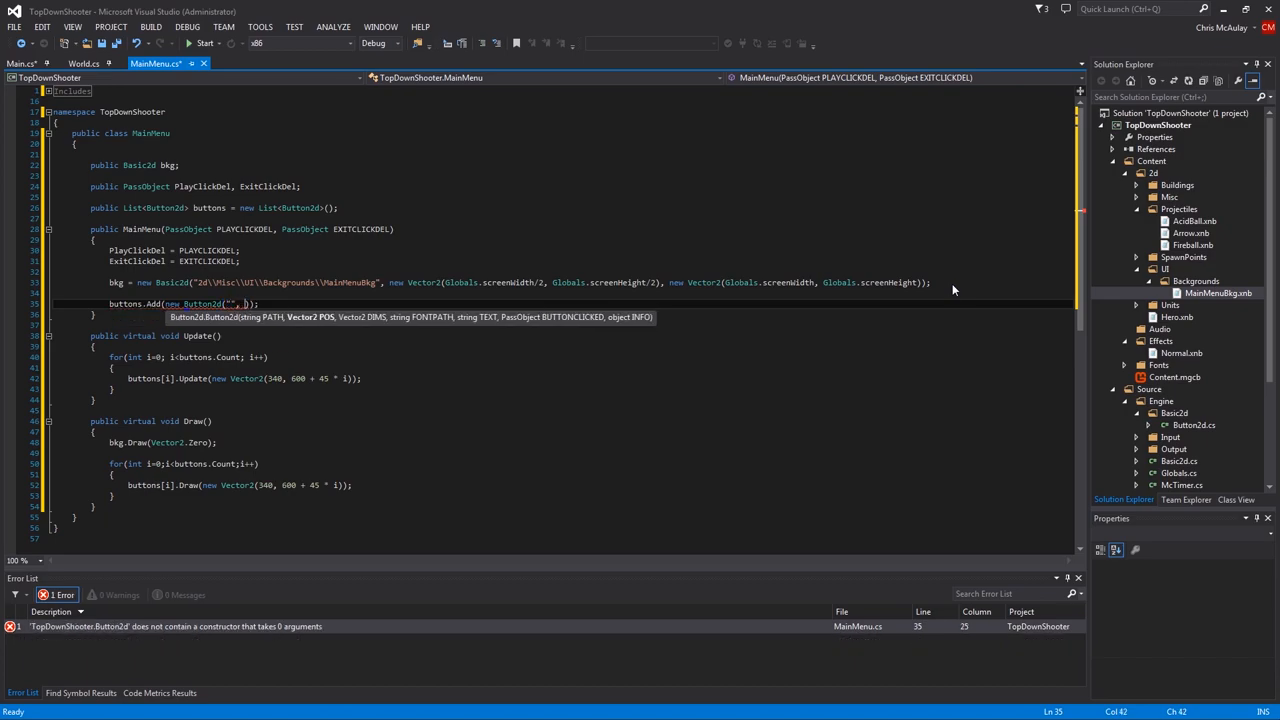
pyautogui.write('""')
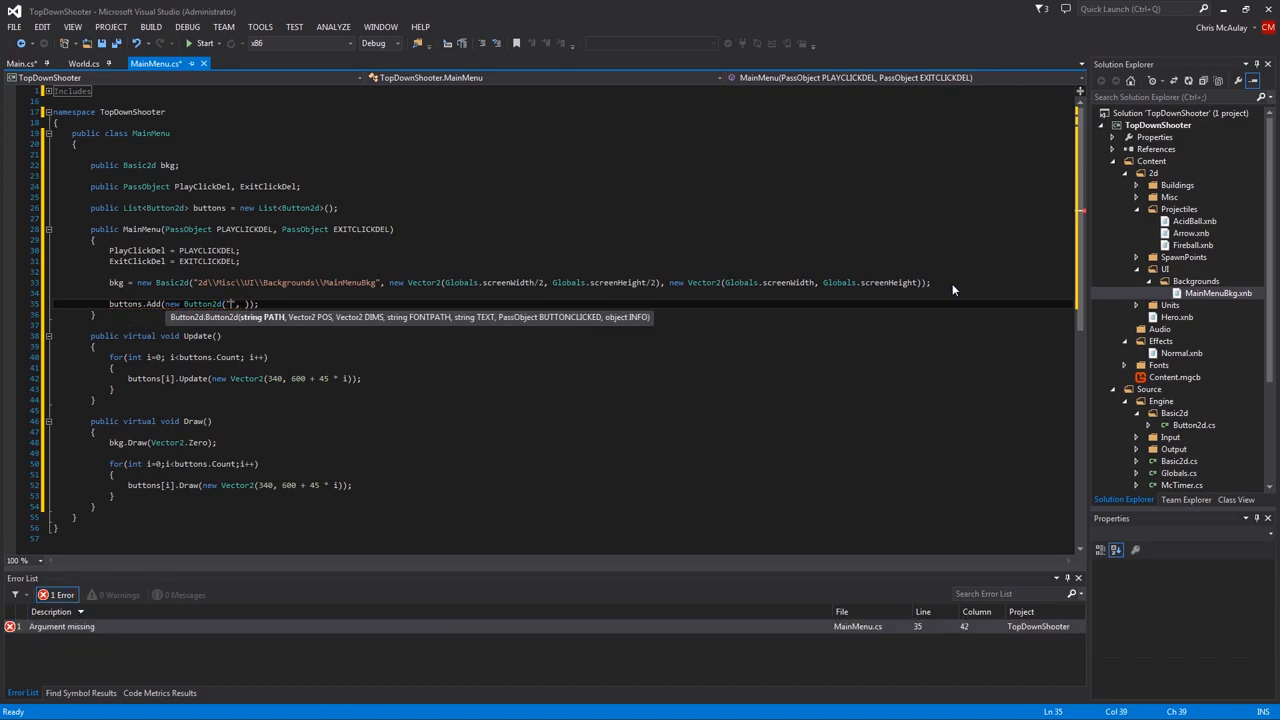
pyautogui.write('2d\\\\Misc\\\\')
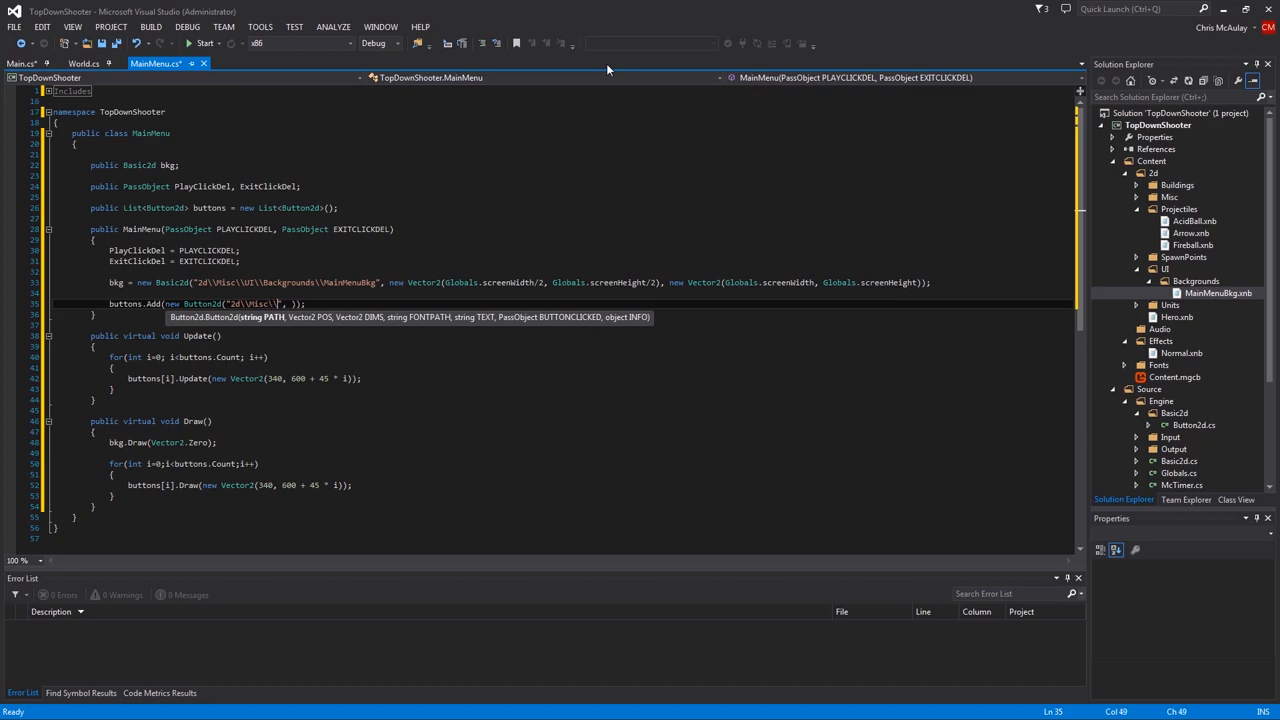
pyautogui.write('SimpleBt')
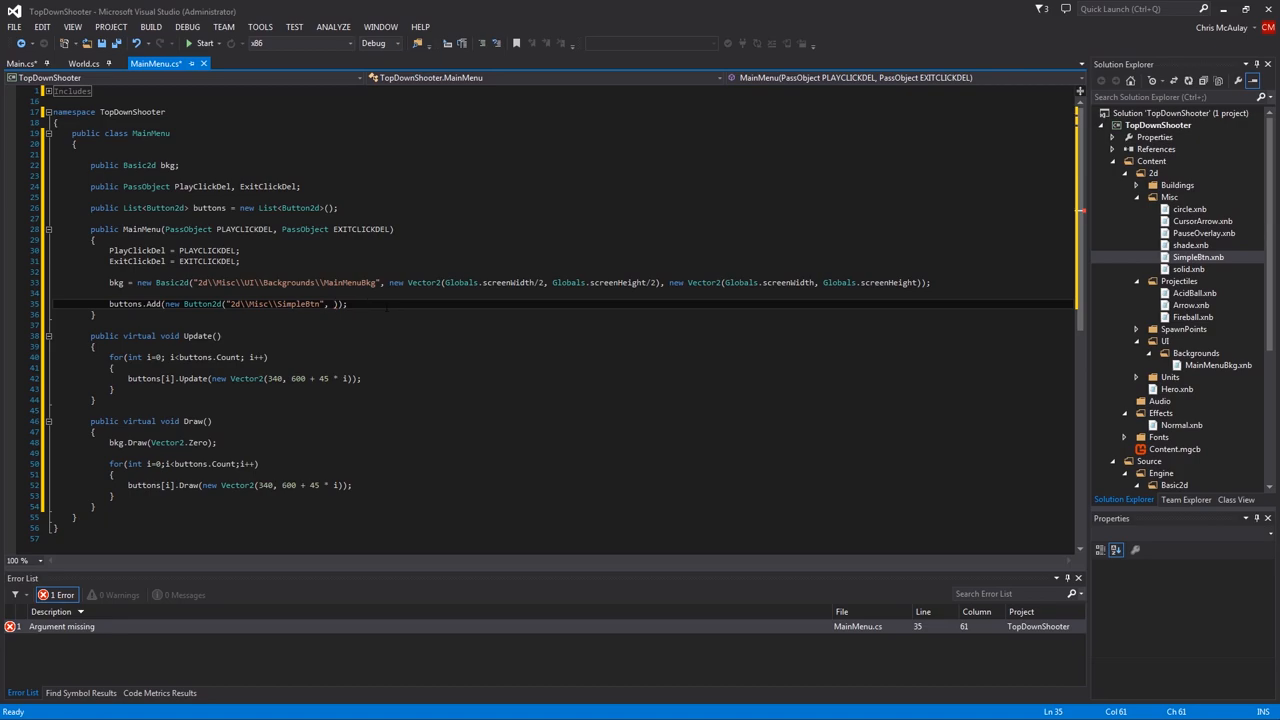
# Finish the Play button with its size, "Fonts\Arial16", "Play" label, PlayClickDel and null
pyautogui.write('new')
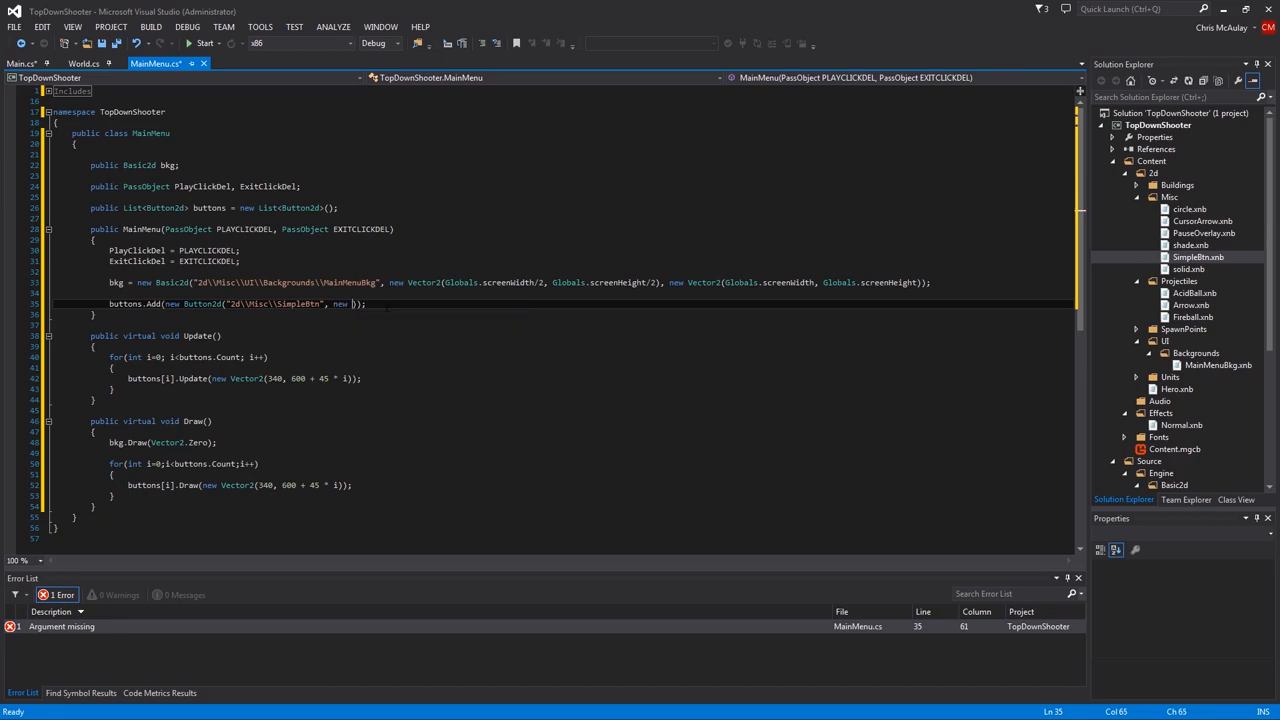
pyautogui.write('Vector2(), new Vector2(')
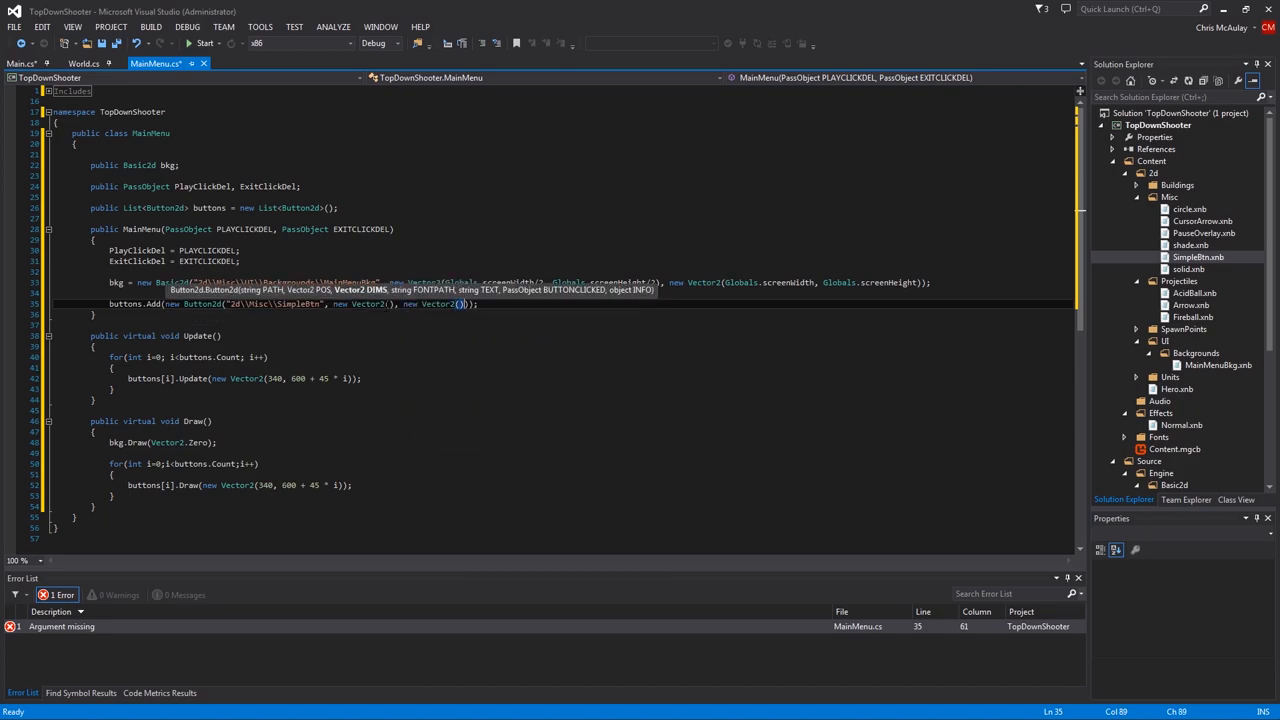
pyautogui.write('""')
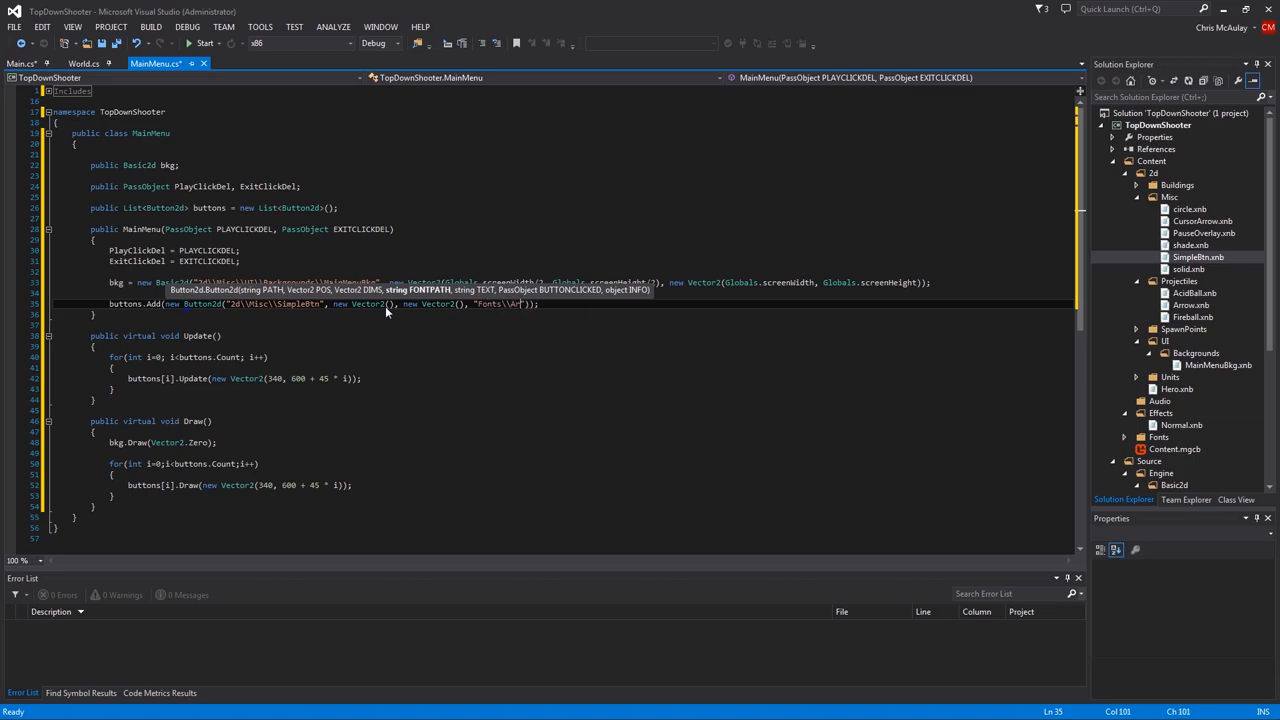
pyautogui.write('ial10')
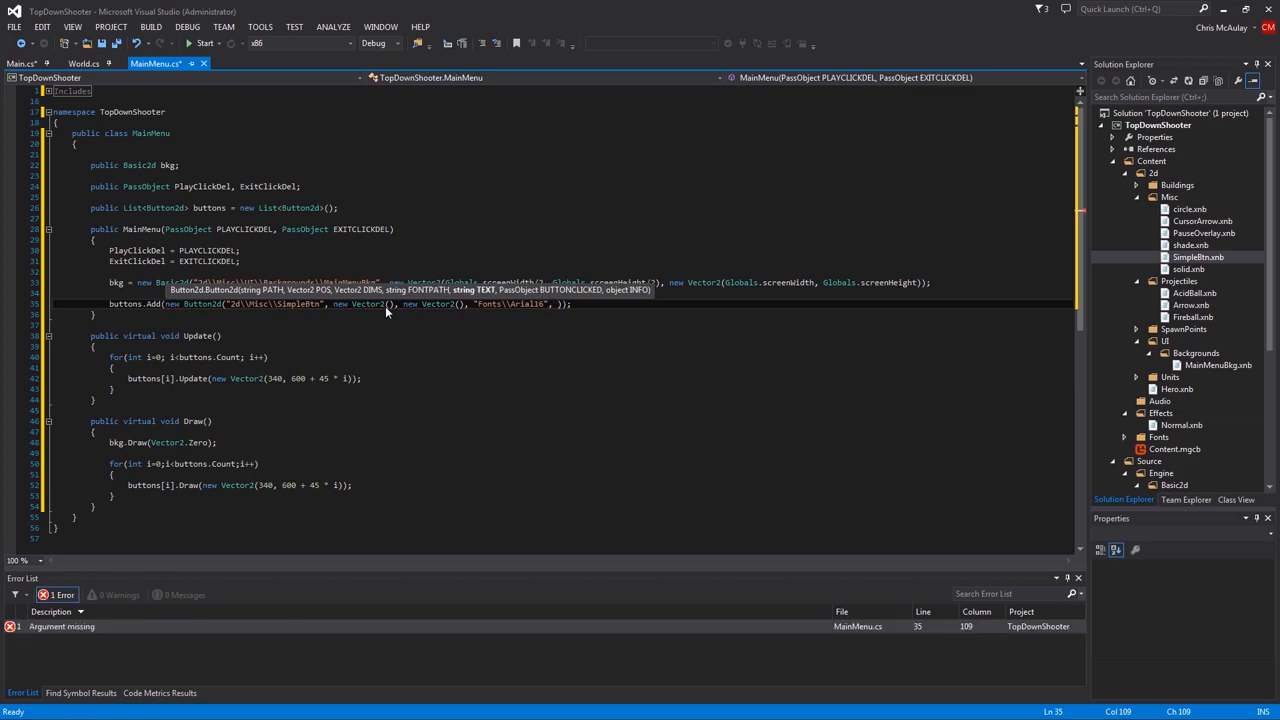
pyautogui.write('Play",')
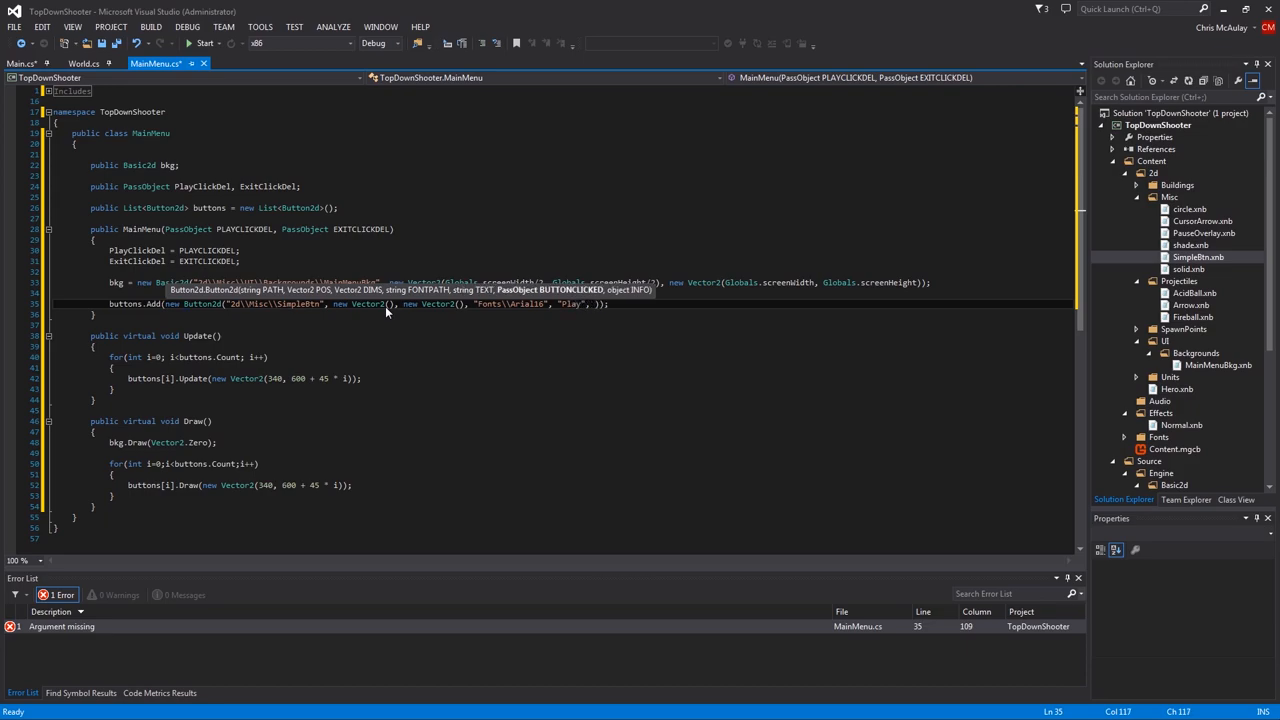
pyautogui.write('Play')
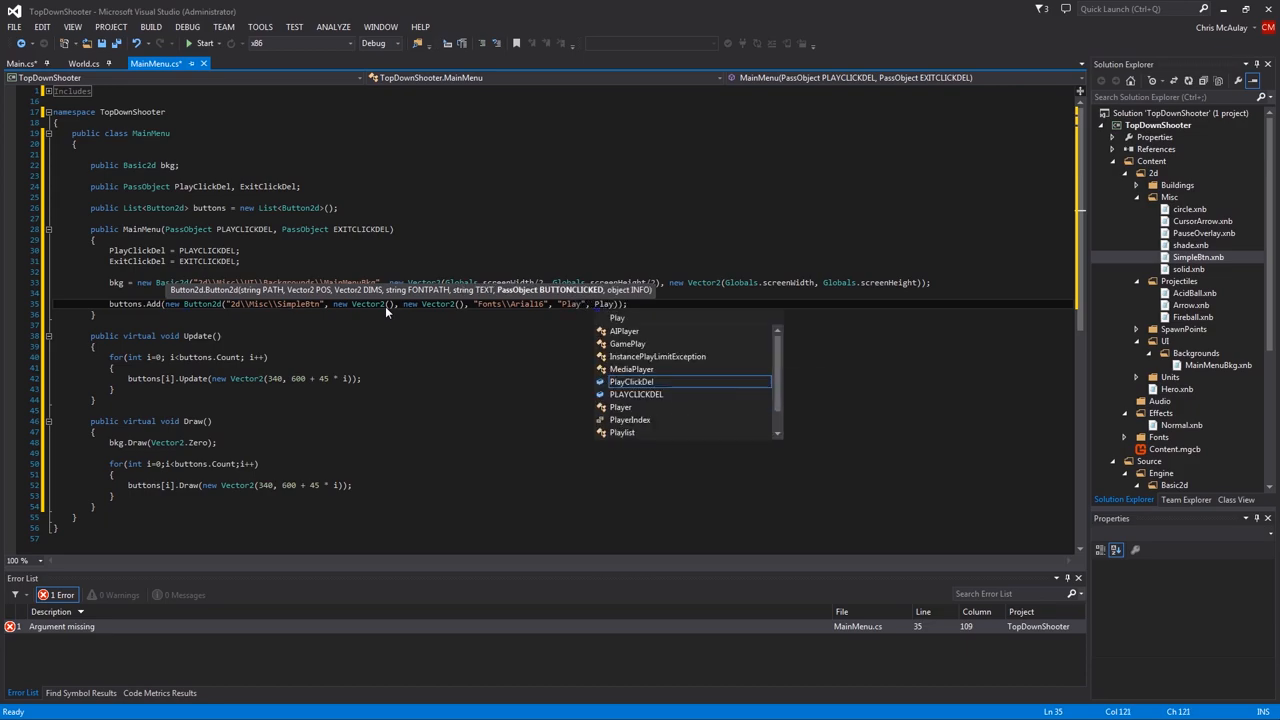
pyautogui.write('ClickDel')
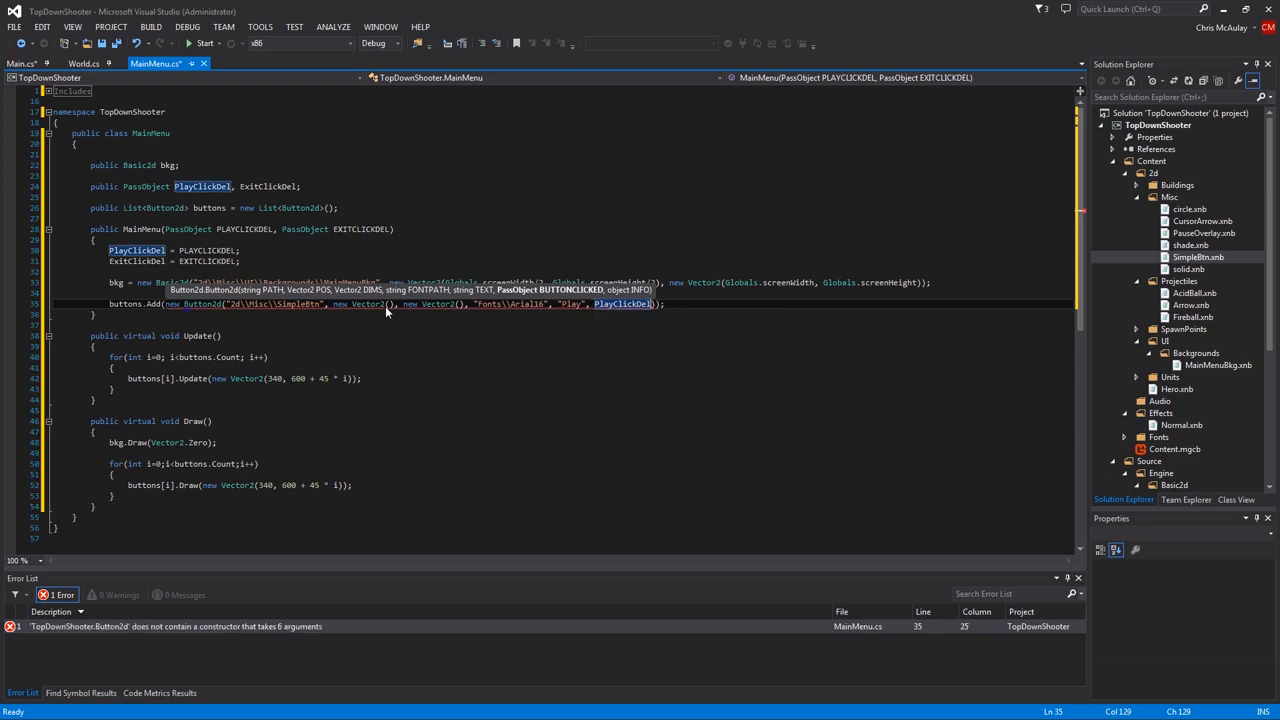
pyautogui.write('null')
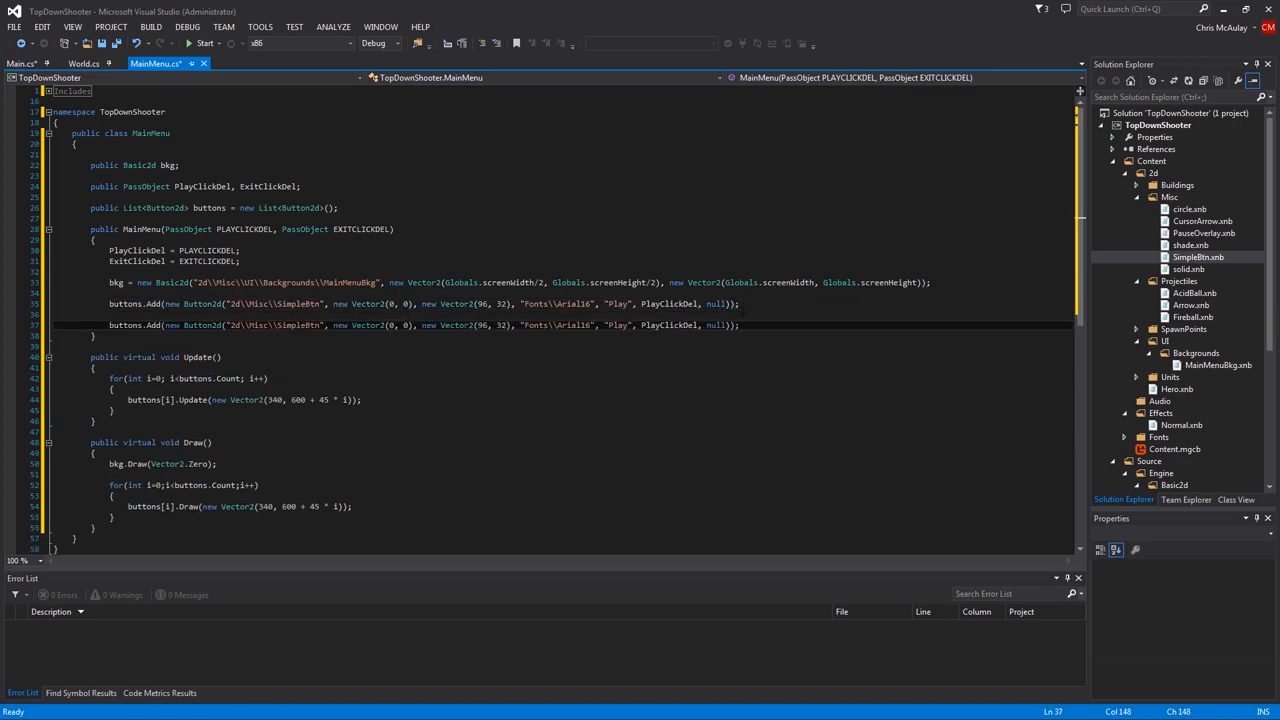
# Duplicate the line as an Exit button labelled "Exit" using ExitClickDel
pyautogui.doubleClick(616, 324)
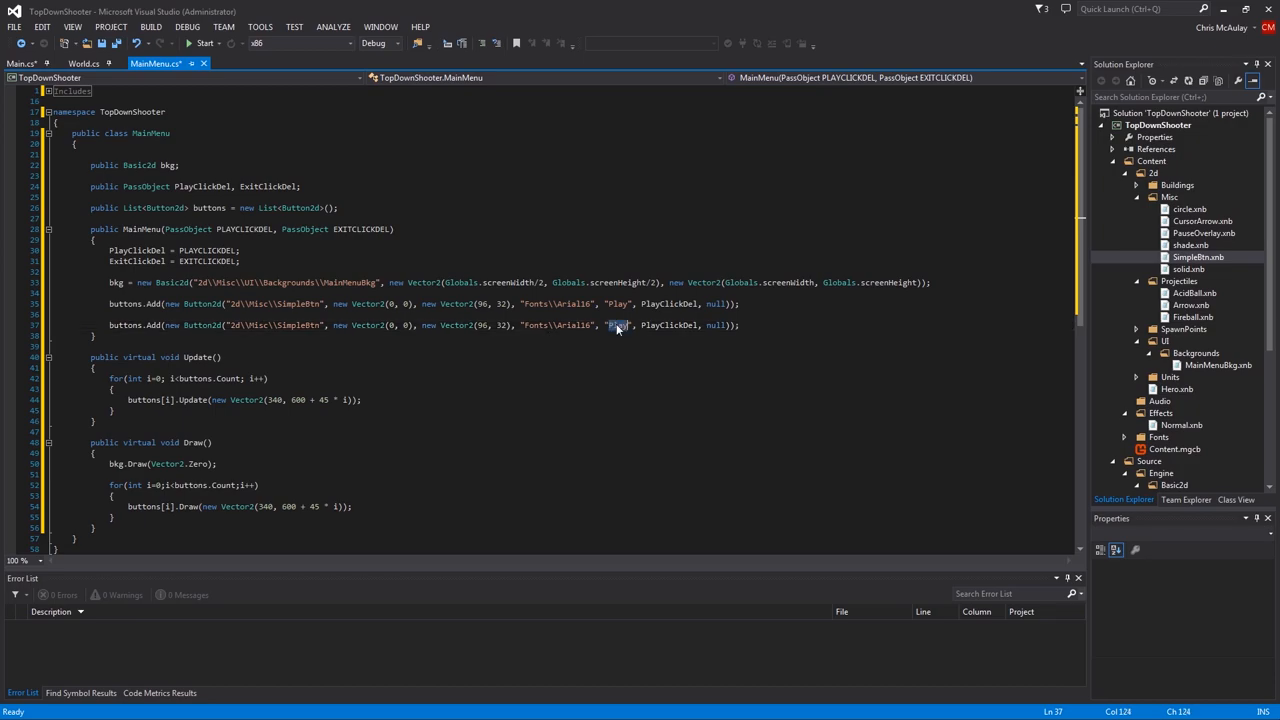
pyautogui.write('Exi')
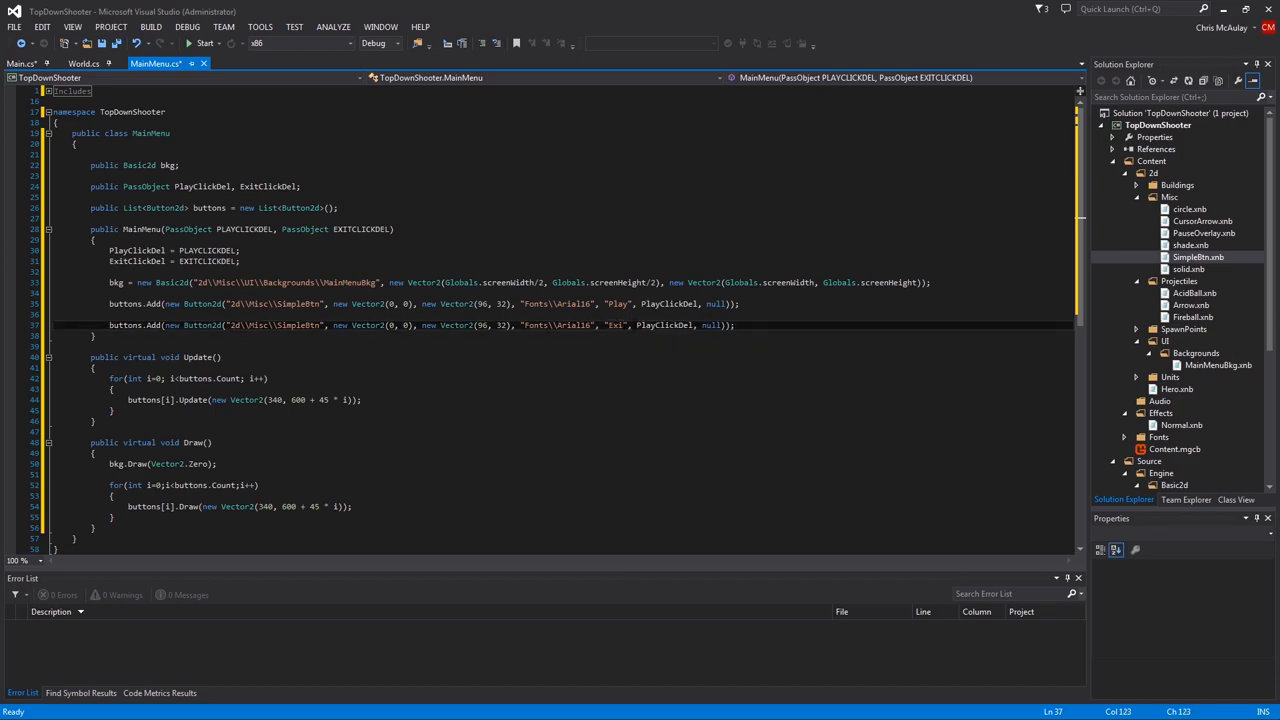
pyautogui.write('t')
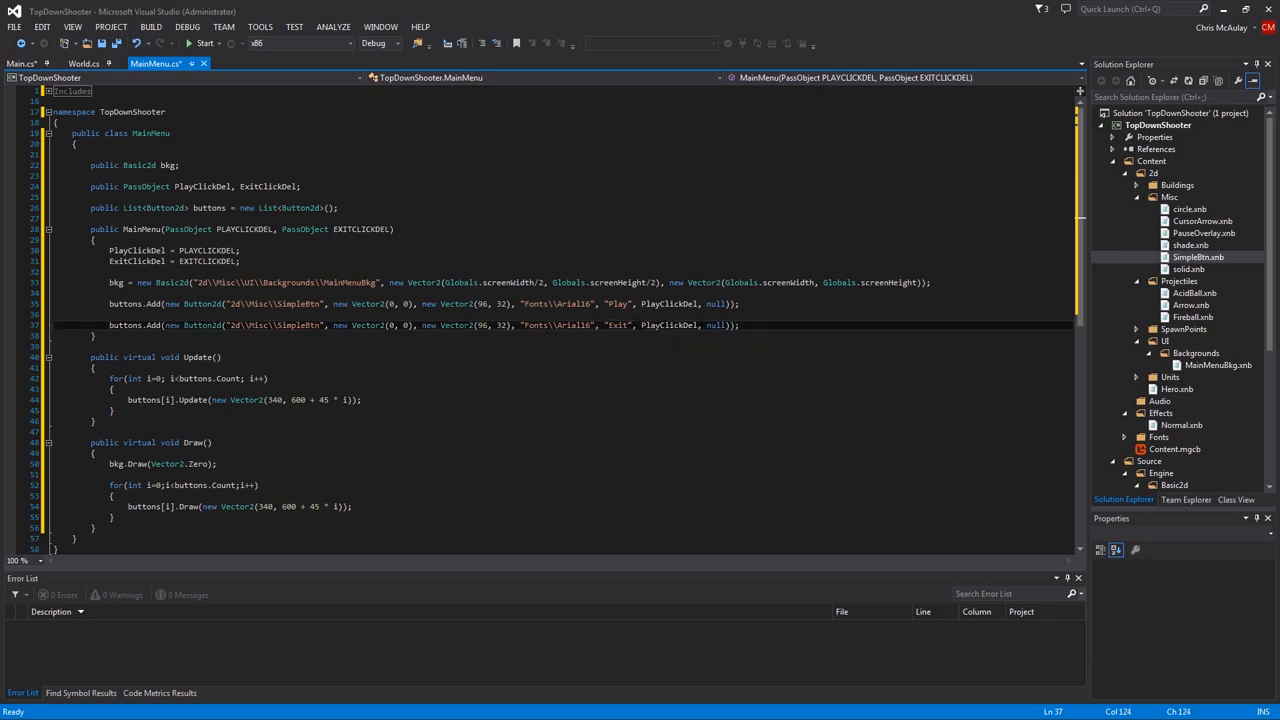
pyautogui.write('Exp')
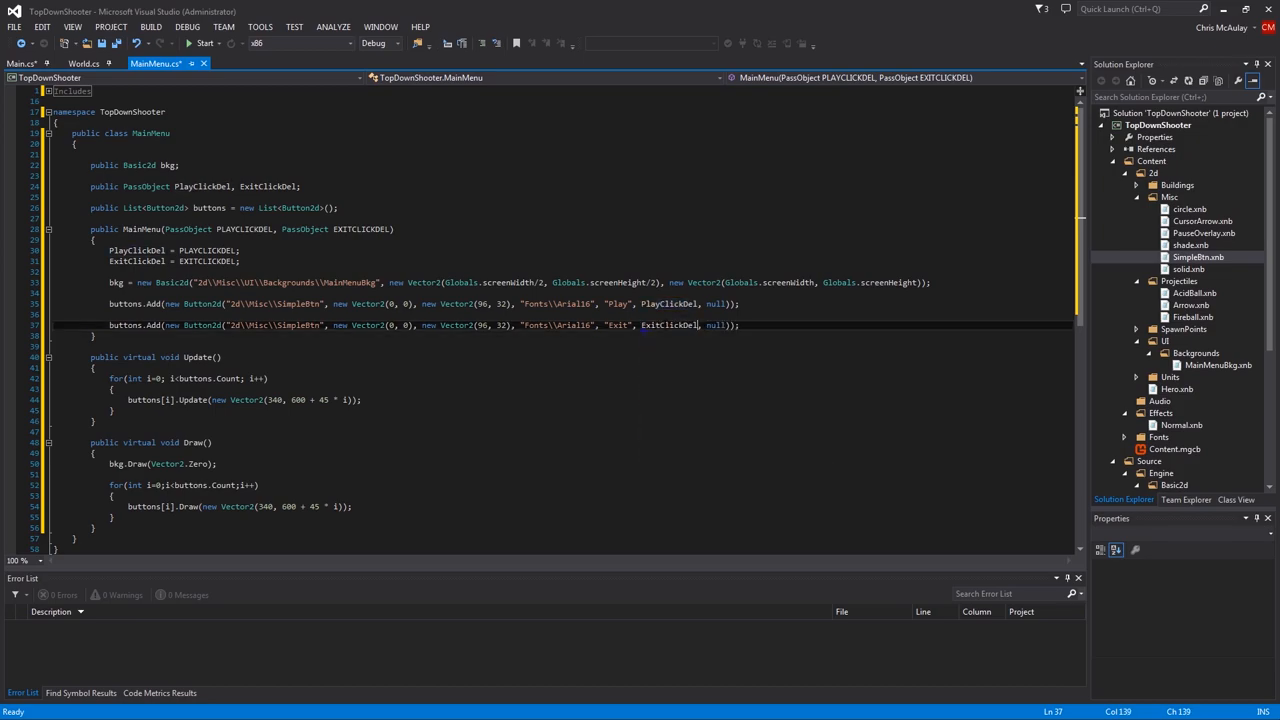
pyautogui.doubleClick(668, 324)
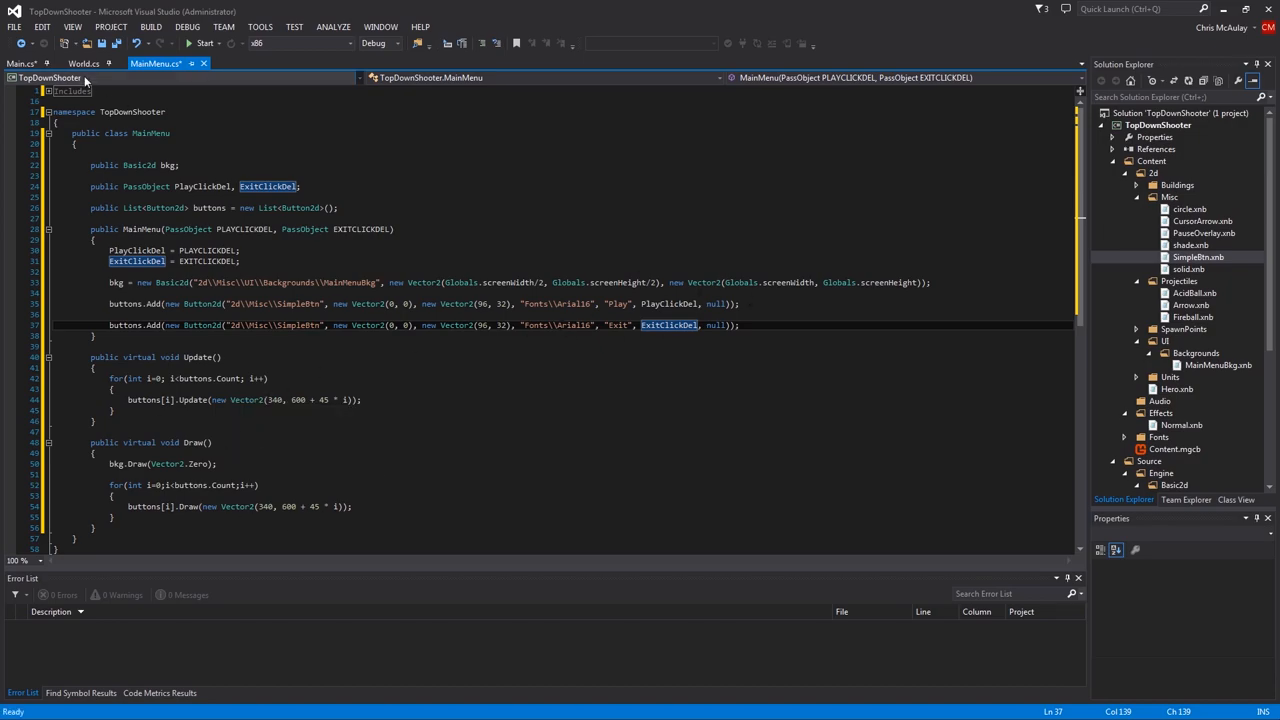
# In Main.cs declare a 'MainMenu mainMenu;' field under the GamePlay field
pyautogui.click(20, 62)
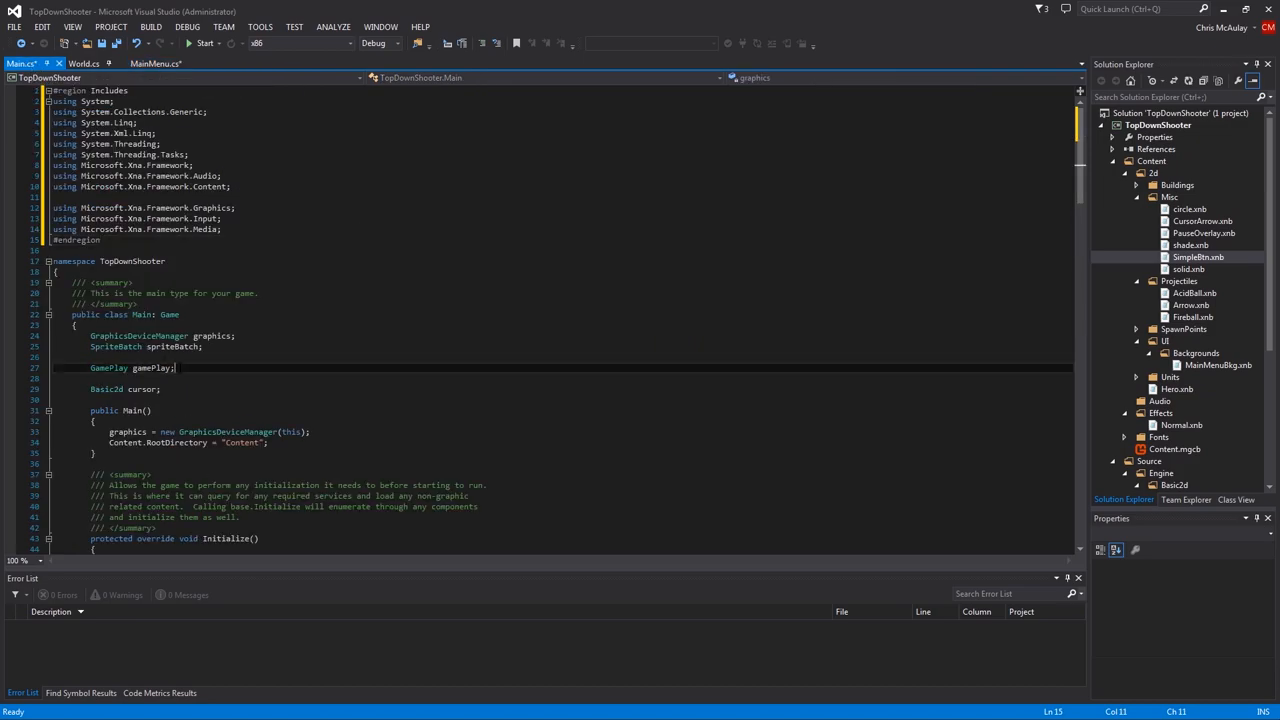
pyautogui.write('MainMenu')
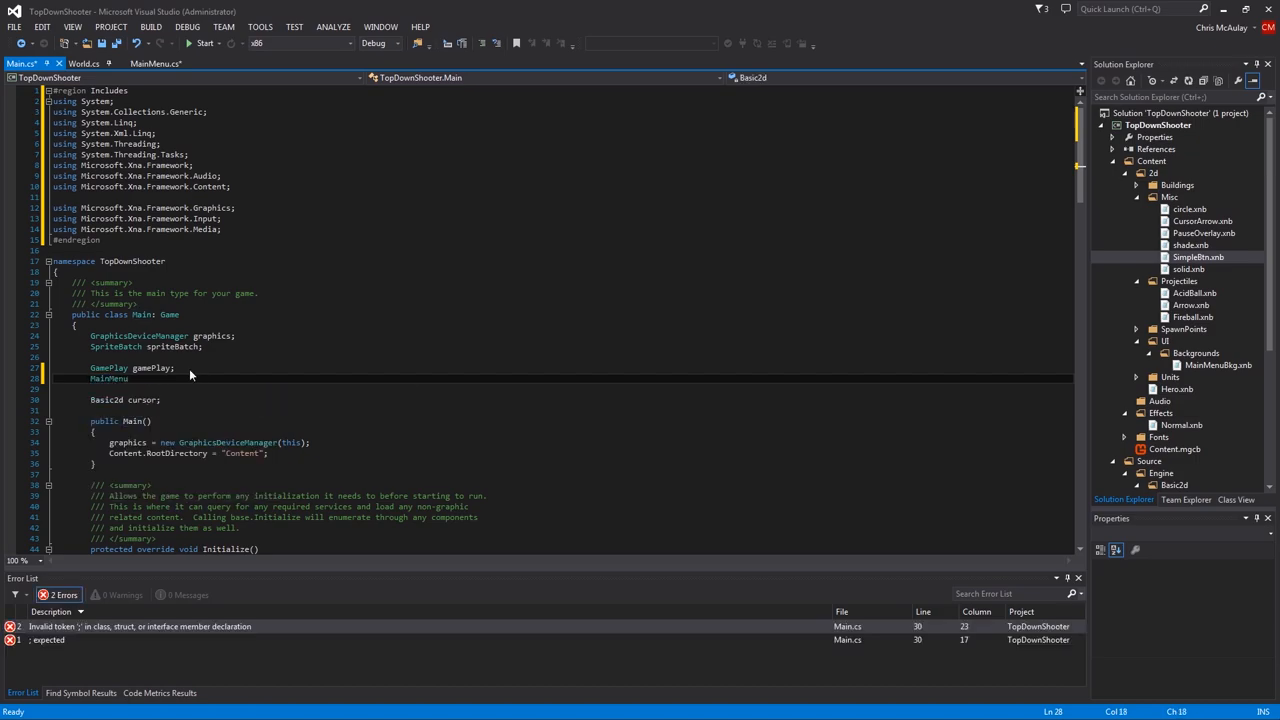
pyautogui.write('mainMen')
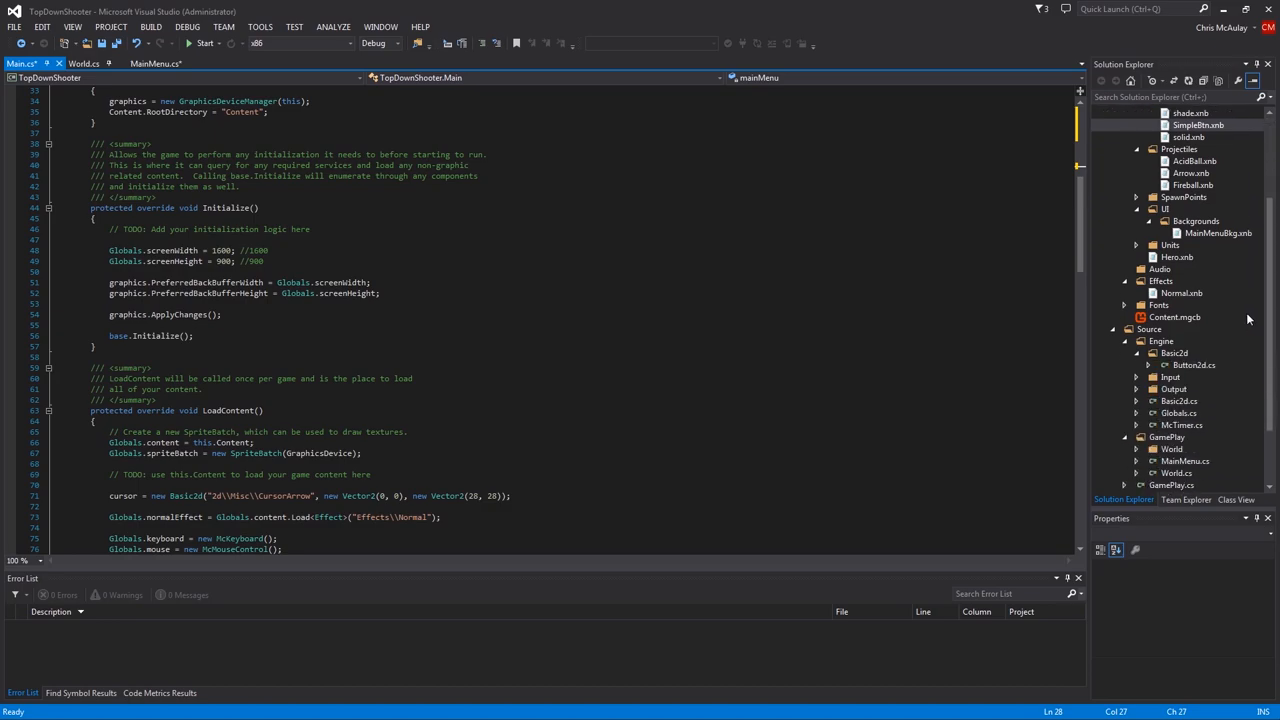
pyautogui.scroll(-3)
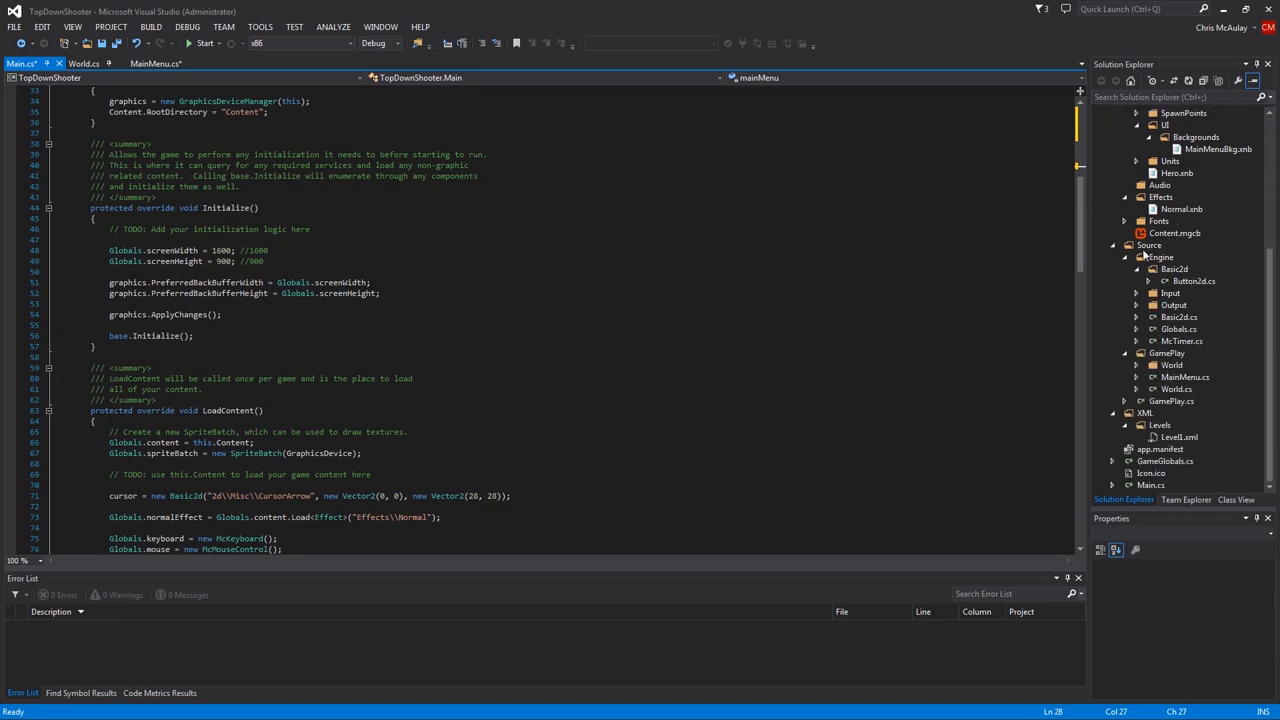
pyautogui.moveTo(1172, 390)
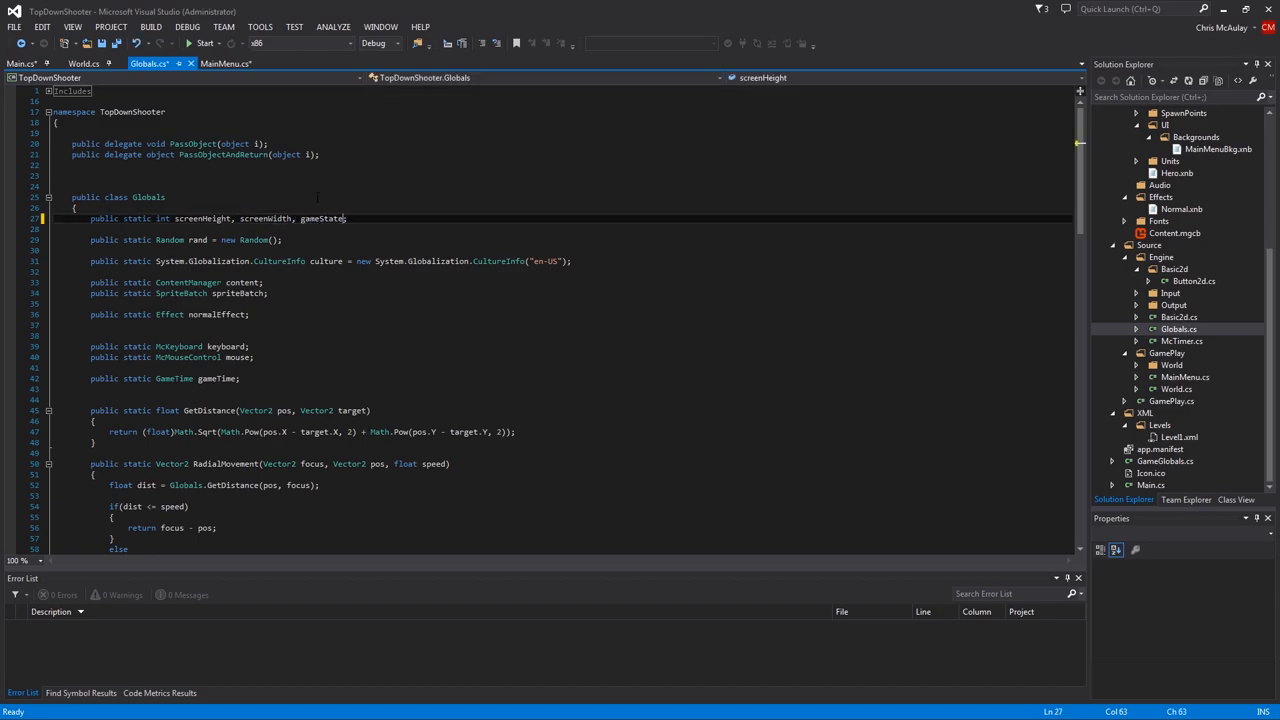
# Add gameState = 0 to the static int line in Globals.cs and return to Main.cs
pyautogui.doubleClick(322, 218)
pyautogui.write(' =')
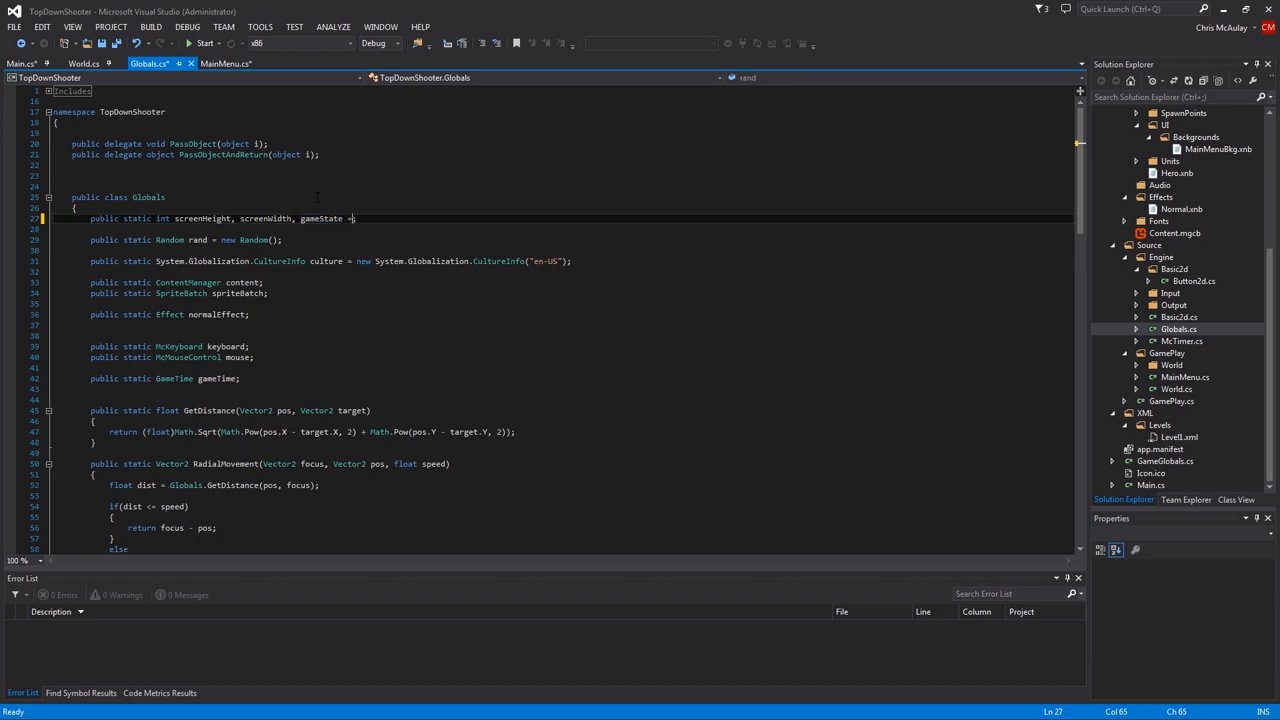
pyautogui.write('0')
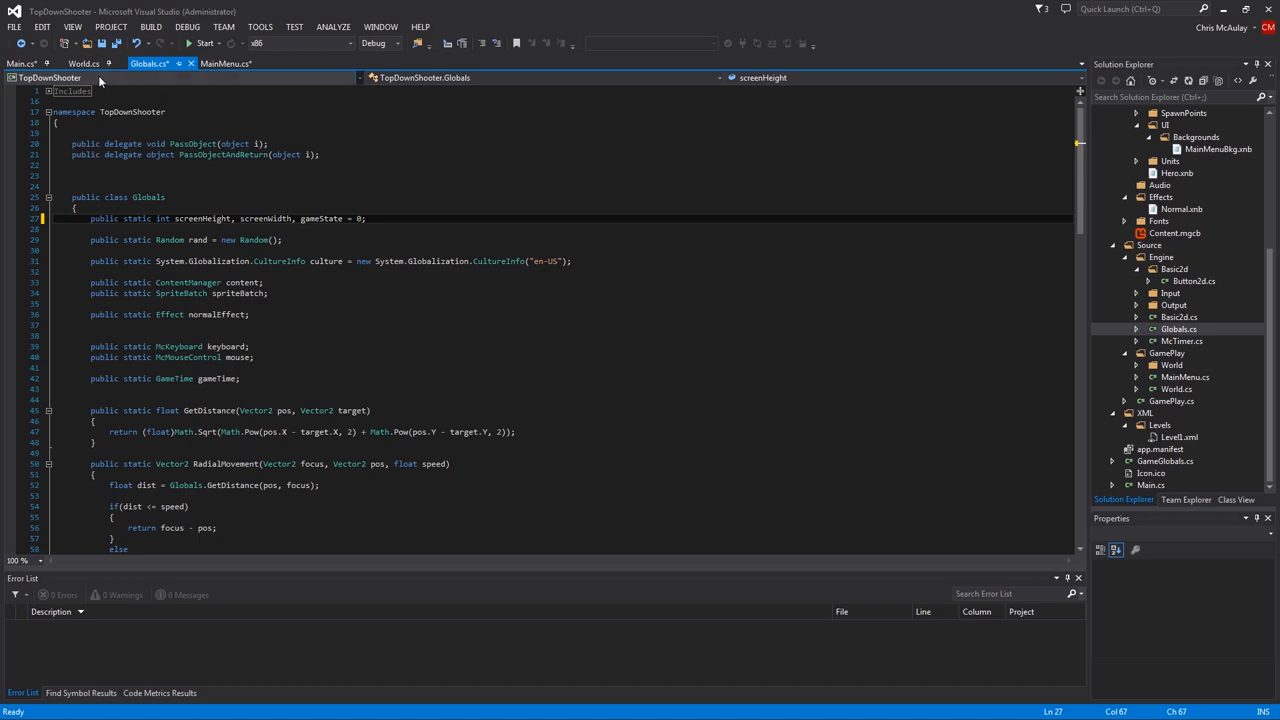
pyautogui.click(22, 62)
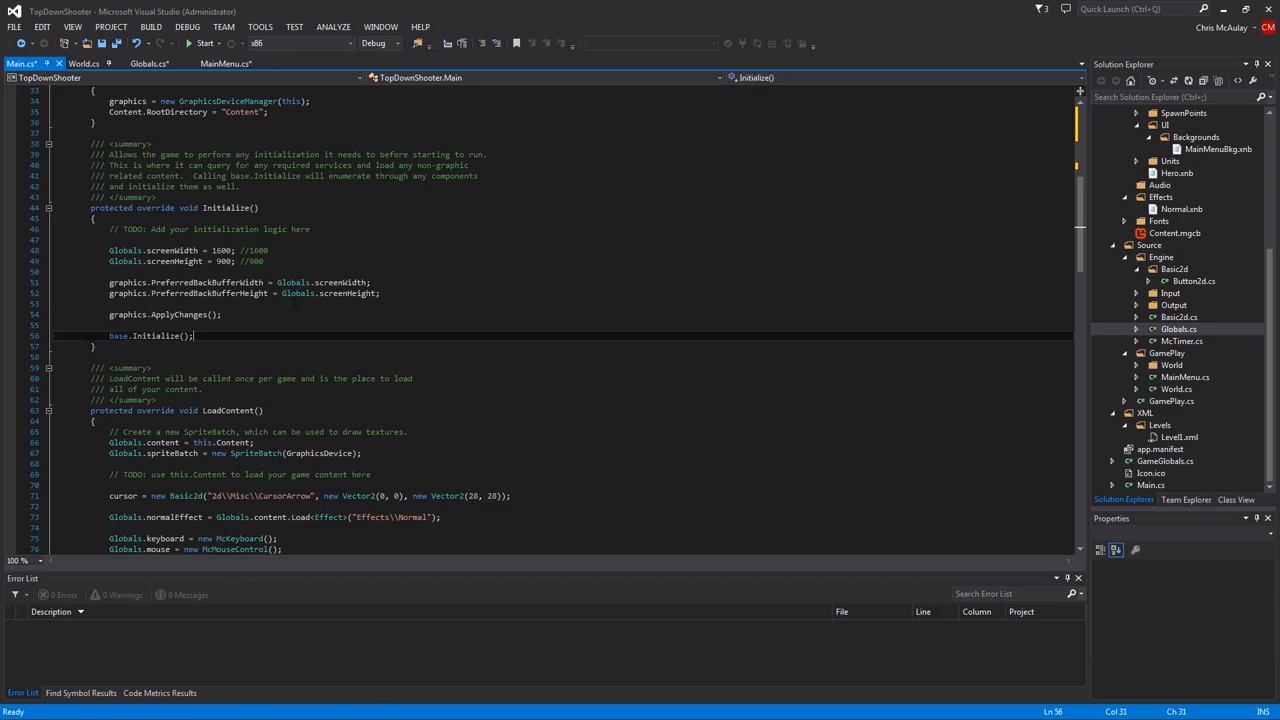
# In Update, call mainMenu.Update() when Globals.gameState == 0, else gamePlay.Update() when it is 1
pyautogui.scroll(-3)
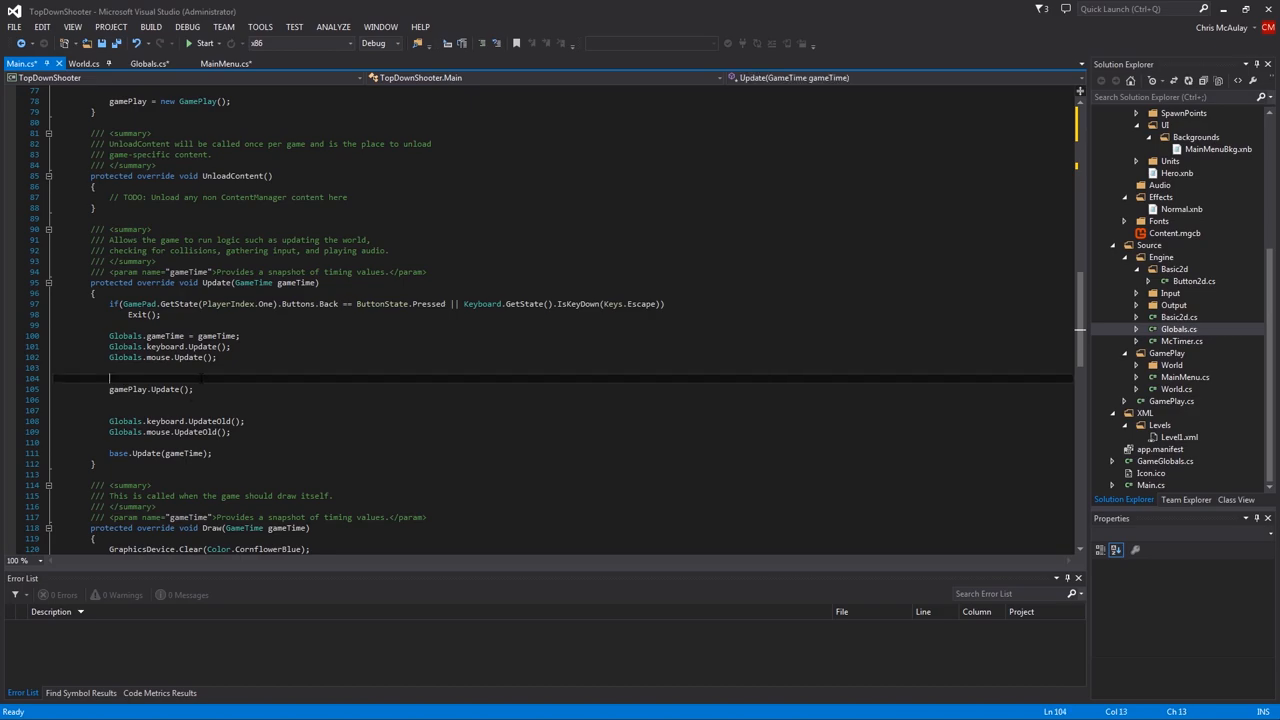
pyautogui.write('if()')
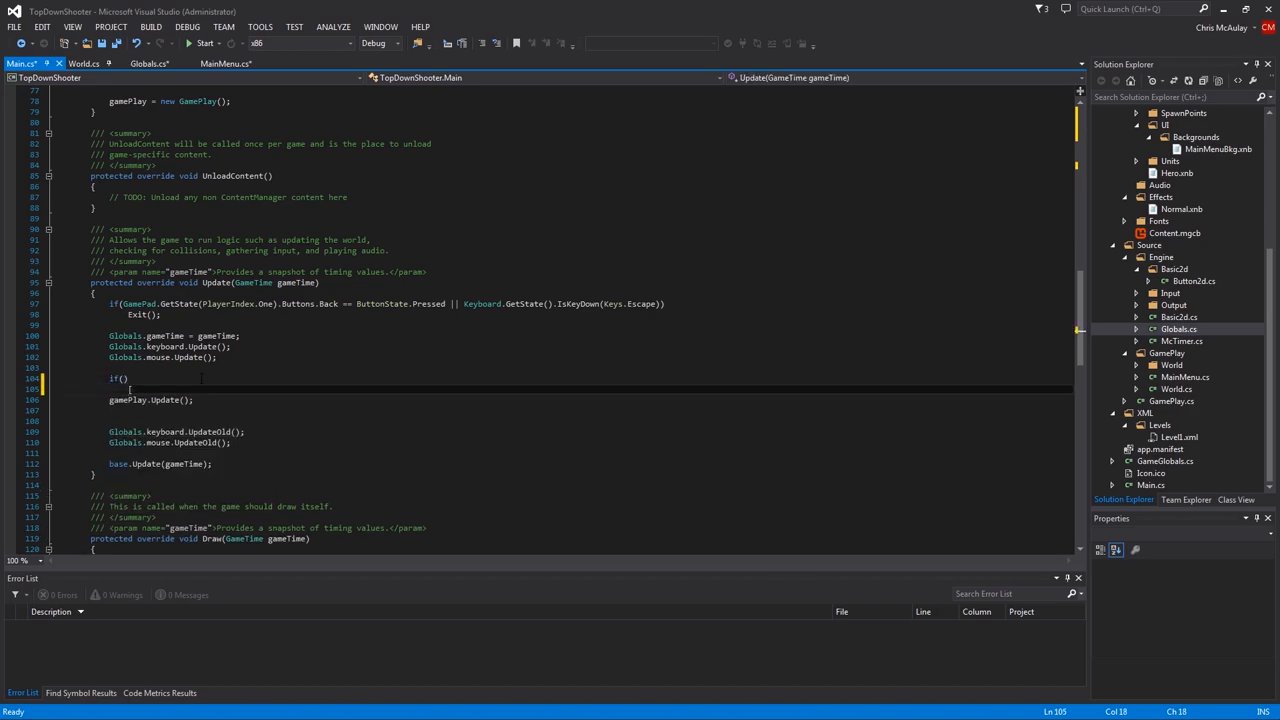
pyautogui.press('Return')
pyautogui.write('{')
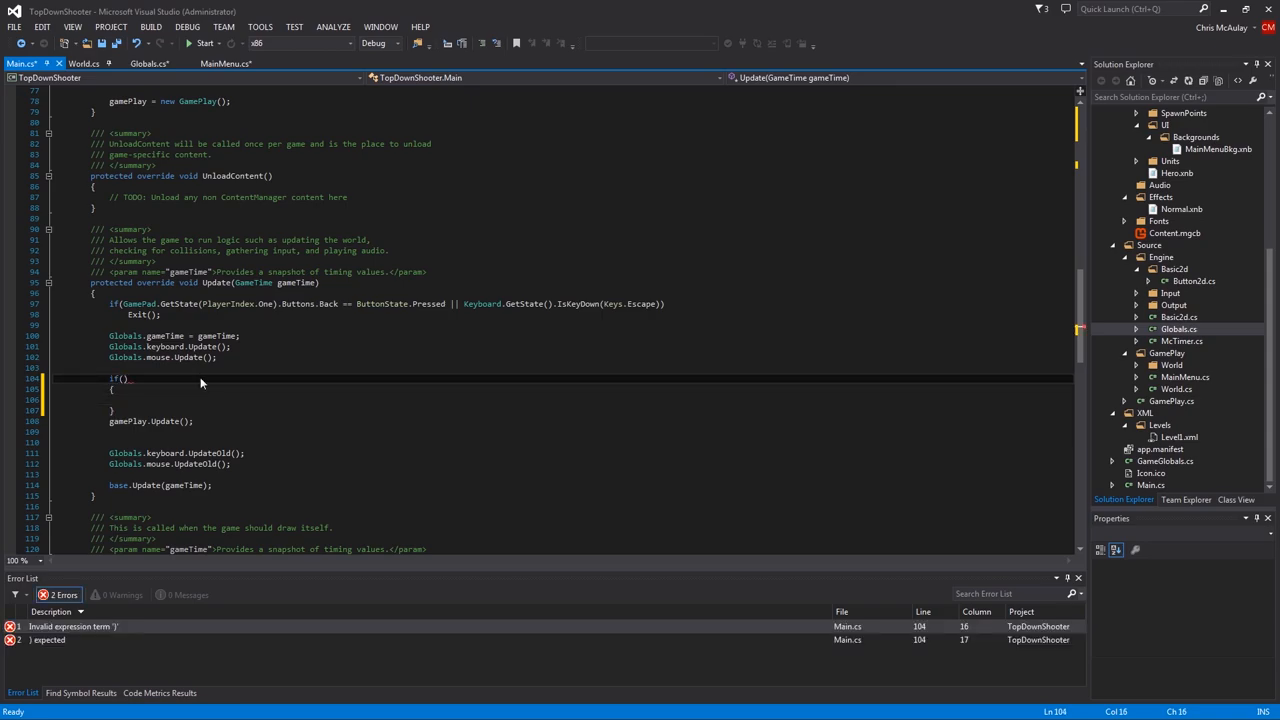
pyautogui.write('Globals.gameState ==')
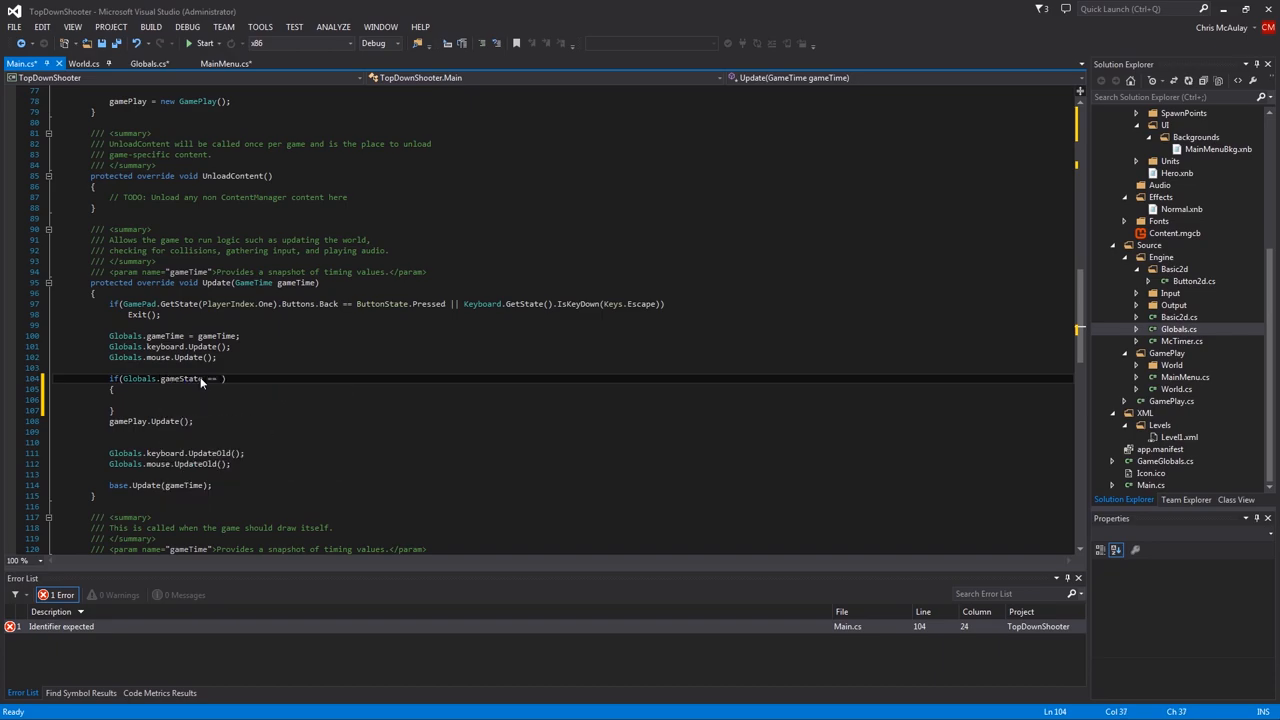
pyautogui.write('mainMenu')
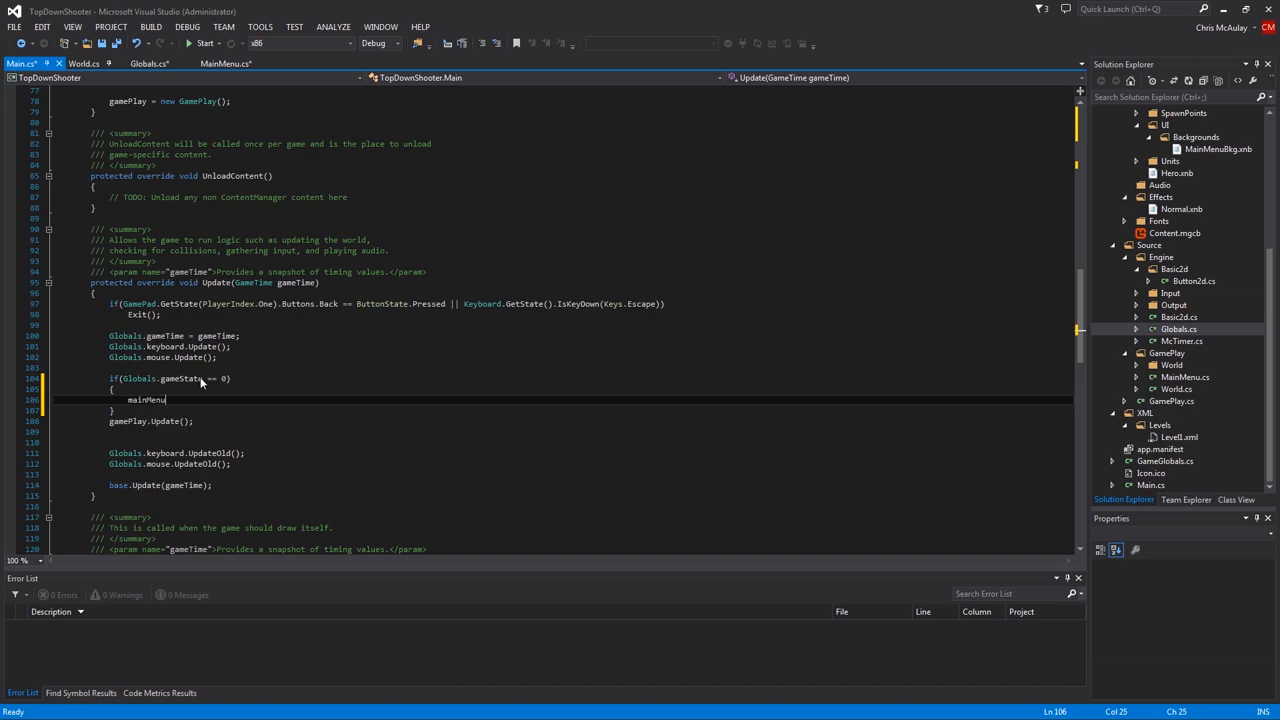
pyautogui.write('.Update();')
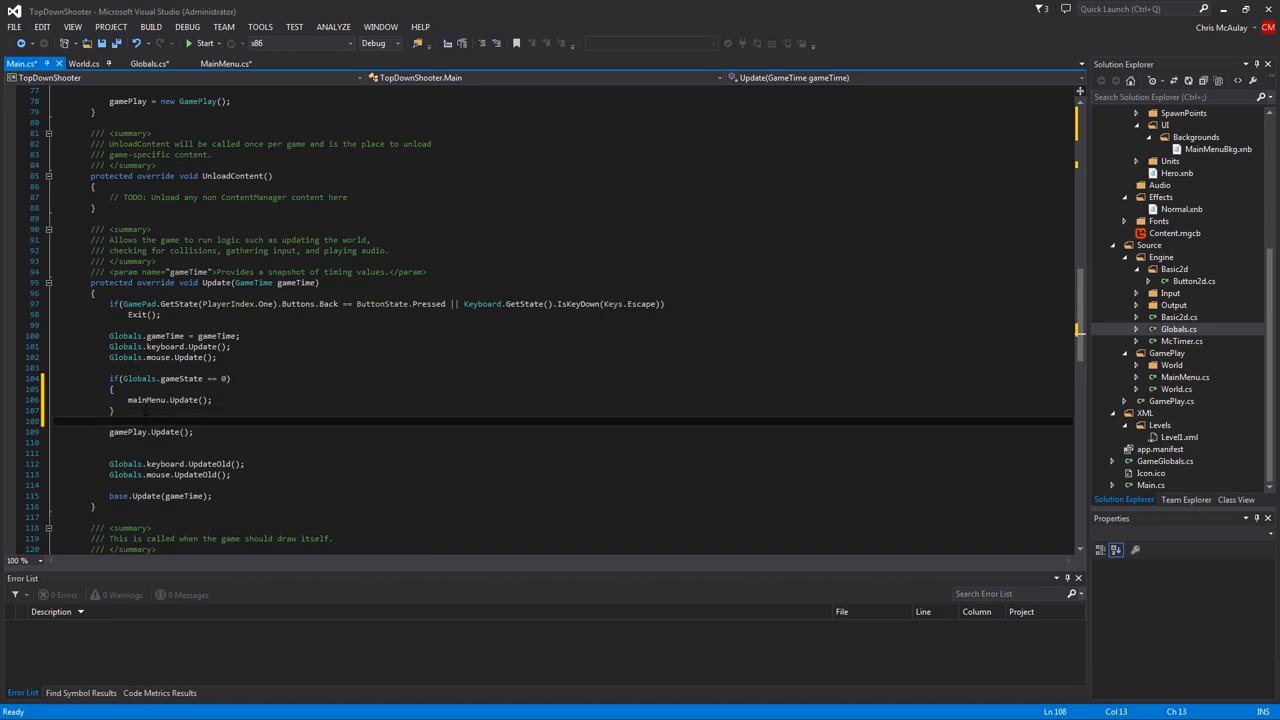
pyautogui.write('else if()')
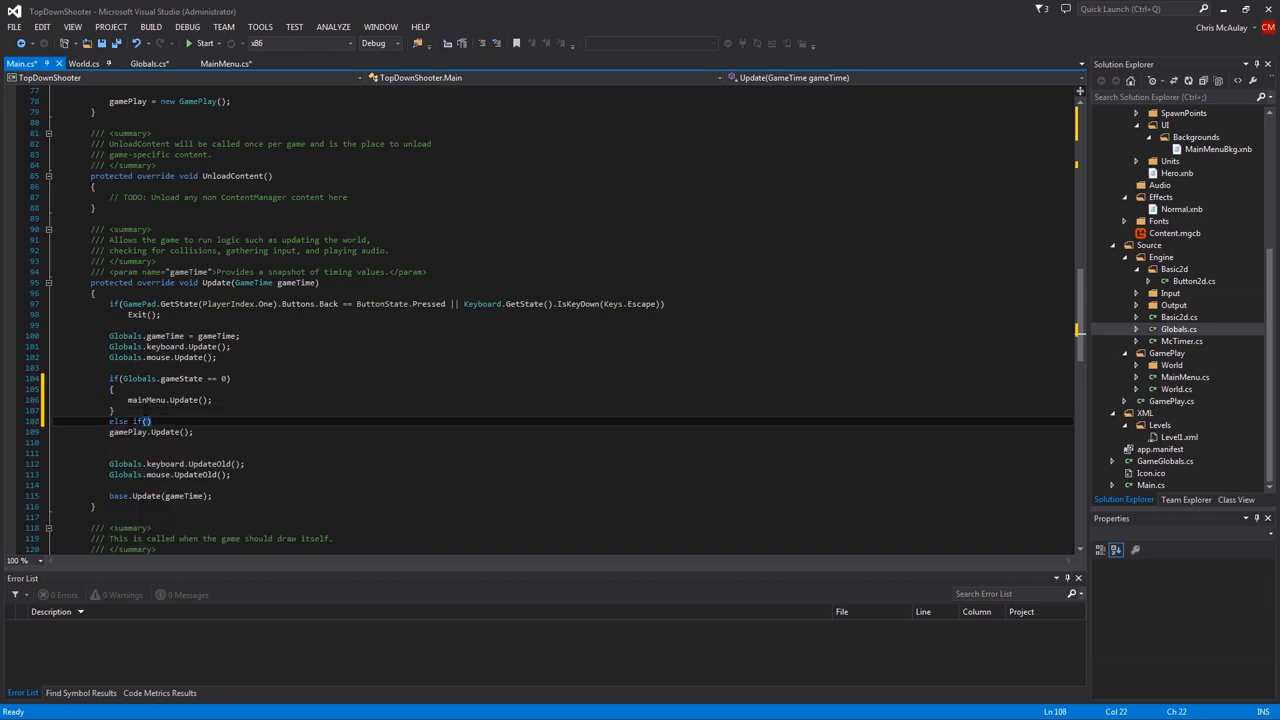
pyautogui.write('Globals.gameState == 1')
pyautogui.press('Return')
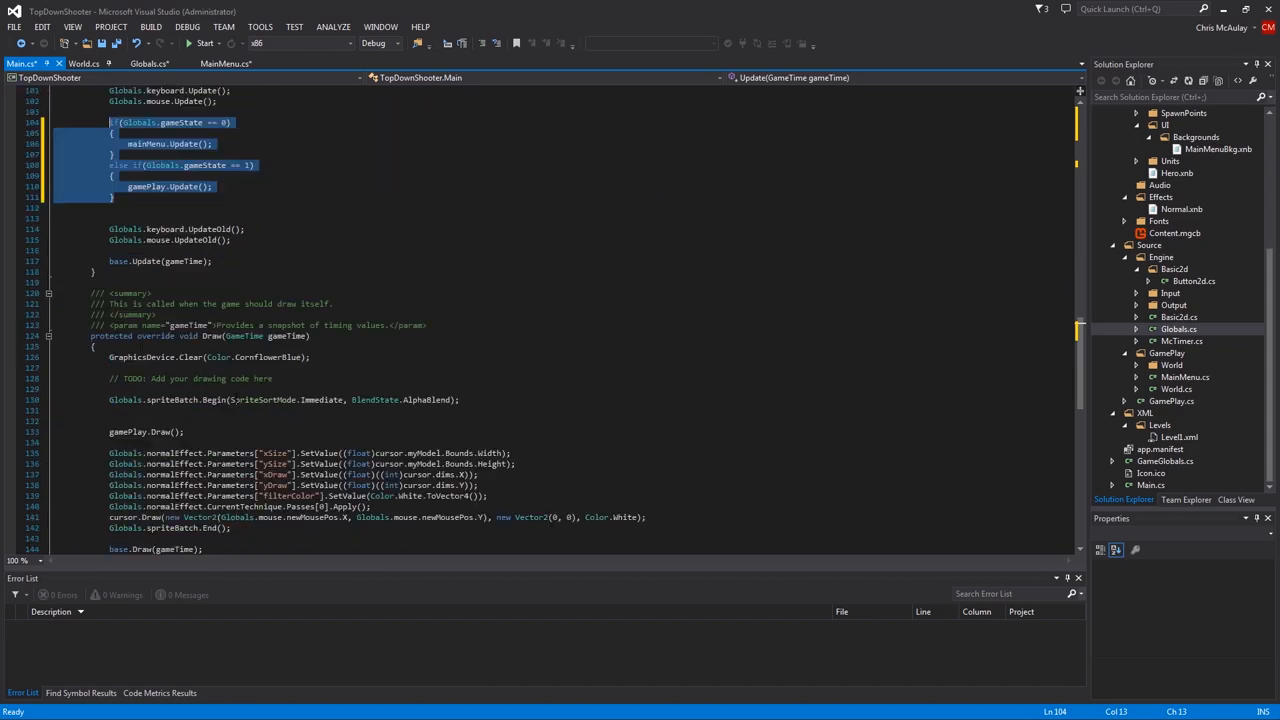
pyautogui.scroll(-3)
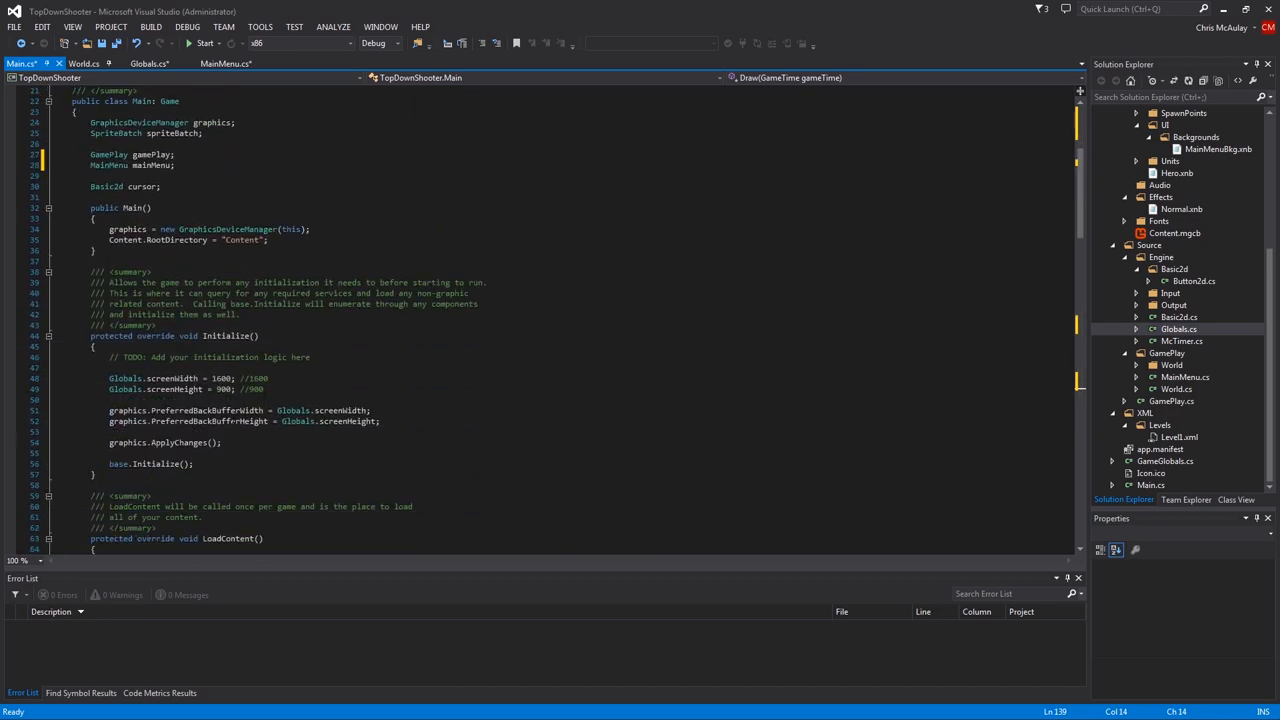
# In LoadContent add 'mainMenu = new MainMenu();' before the gameplay creation
pyautogui.scroll(-3)
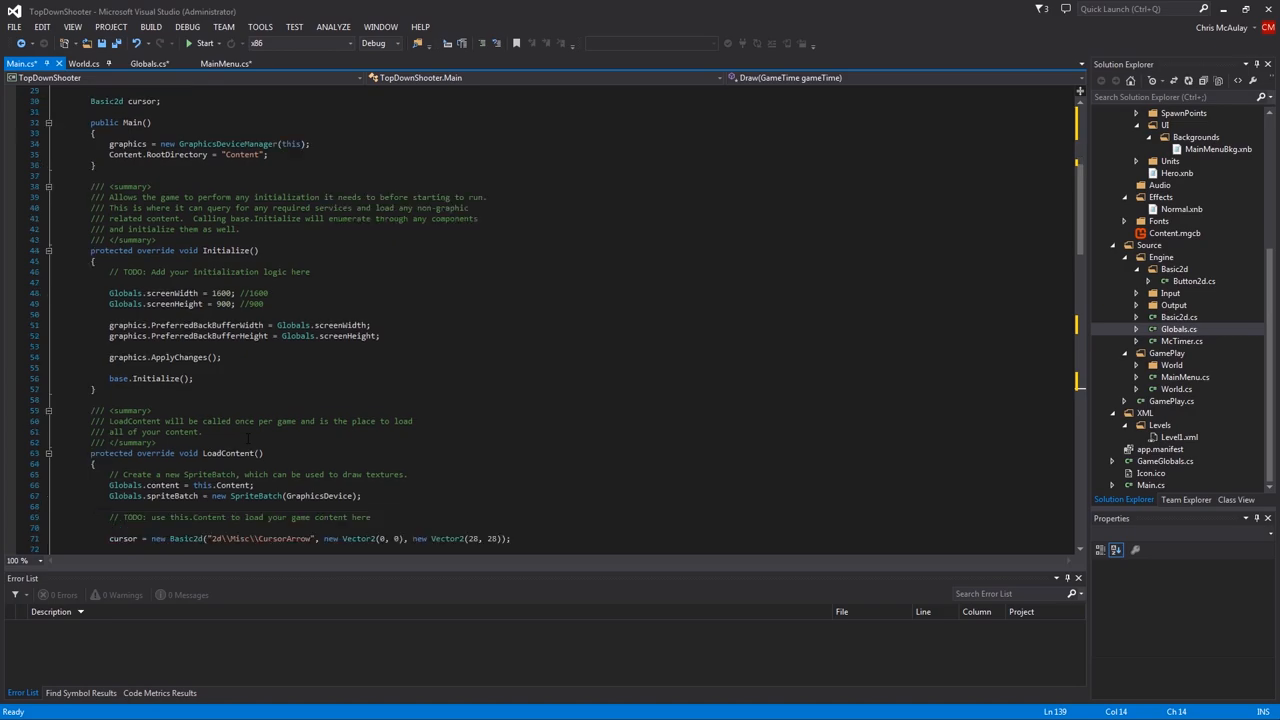
pyautogui.scroll(-3)
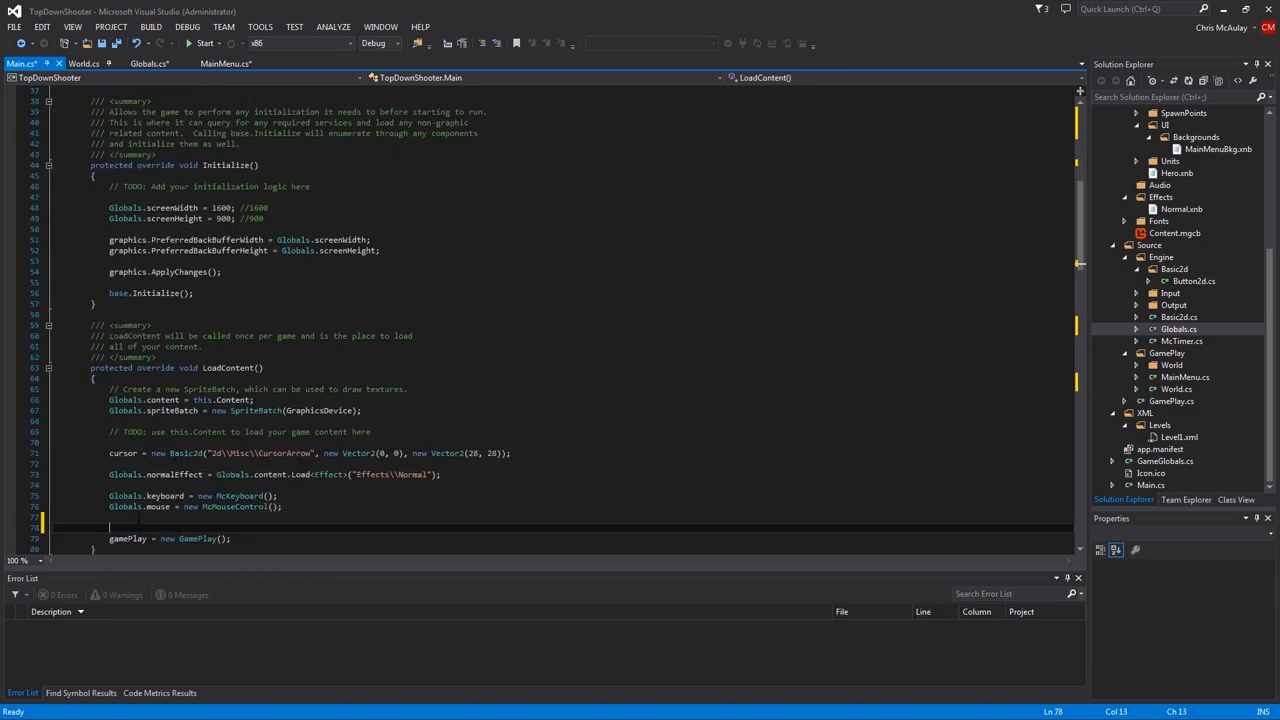
pyautogui.write('mainMenu =')
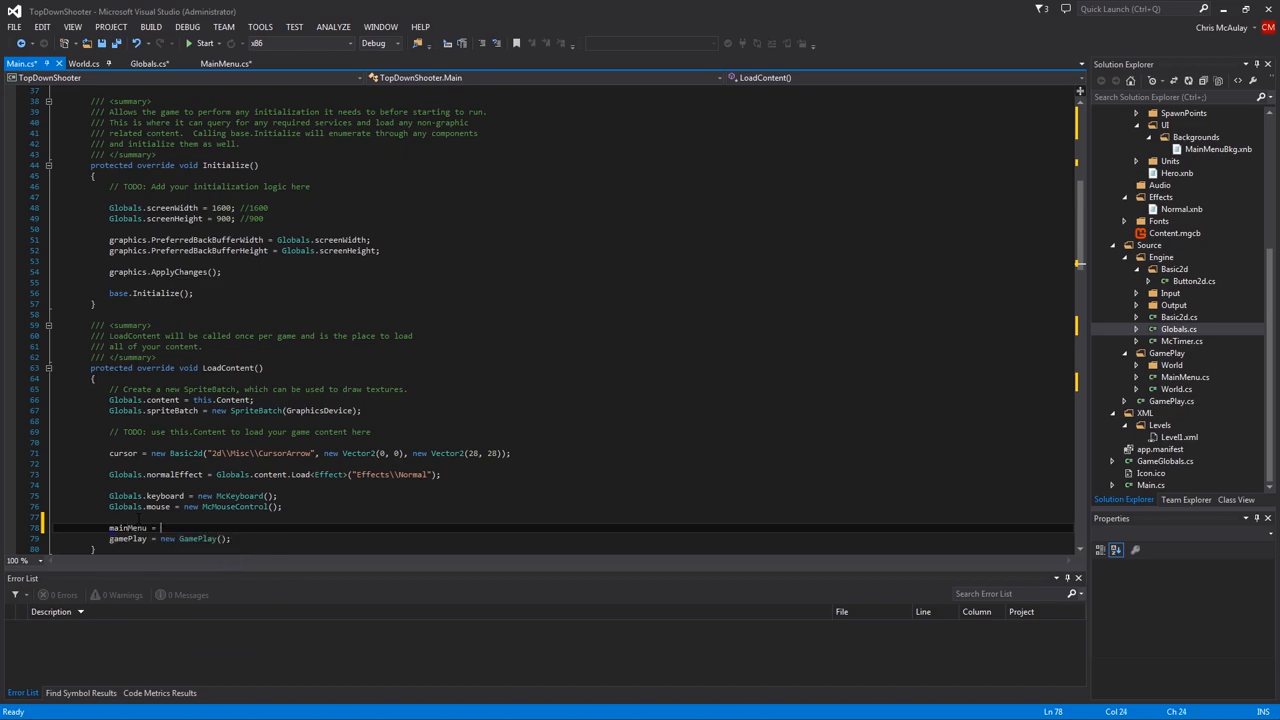
pyautogui.write('MainMenu')
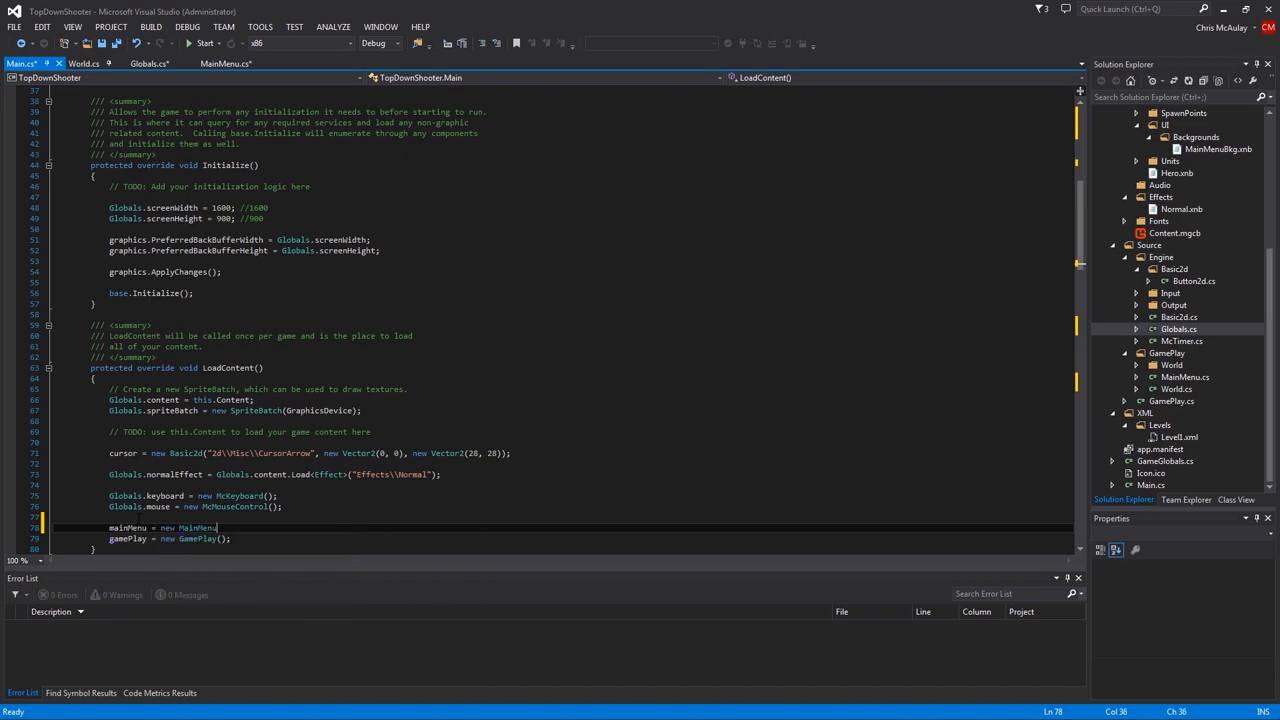
pyautogui.write('();')
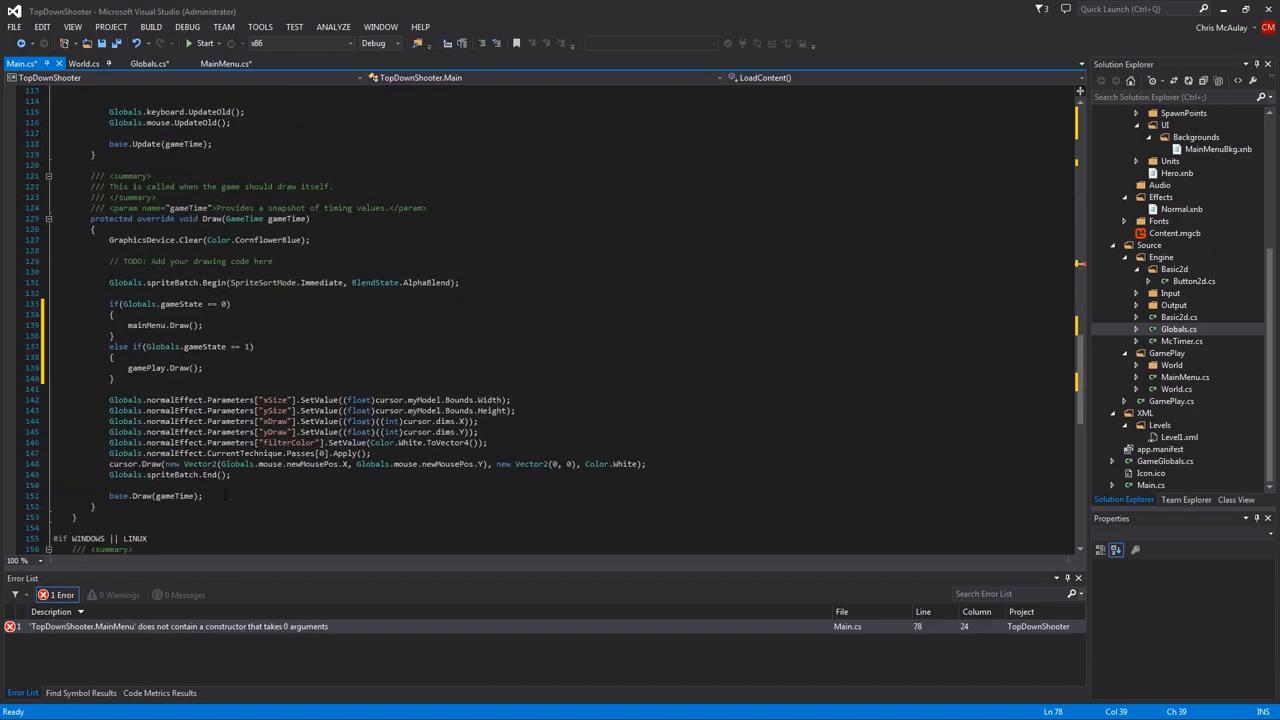
# Below Update, add an empty public virtual void ChangeGameState(object INFO) method
pyautogui.scroll(3)
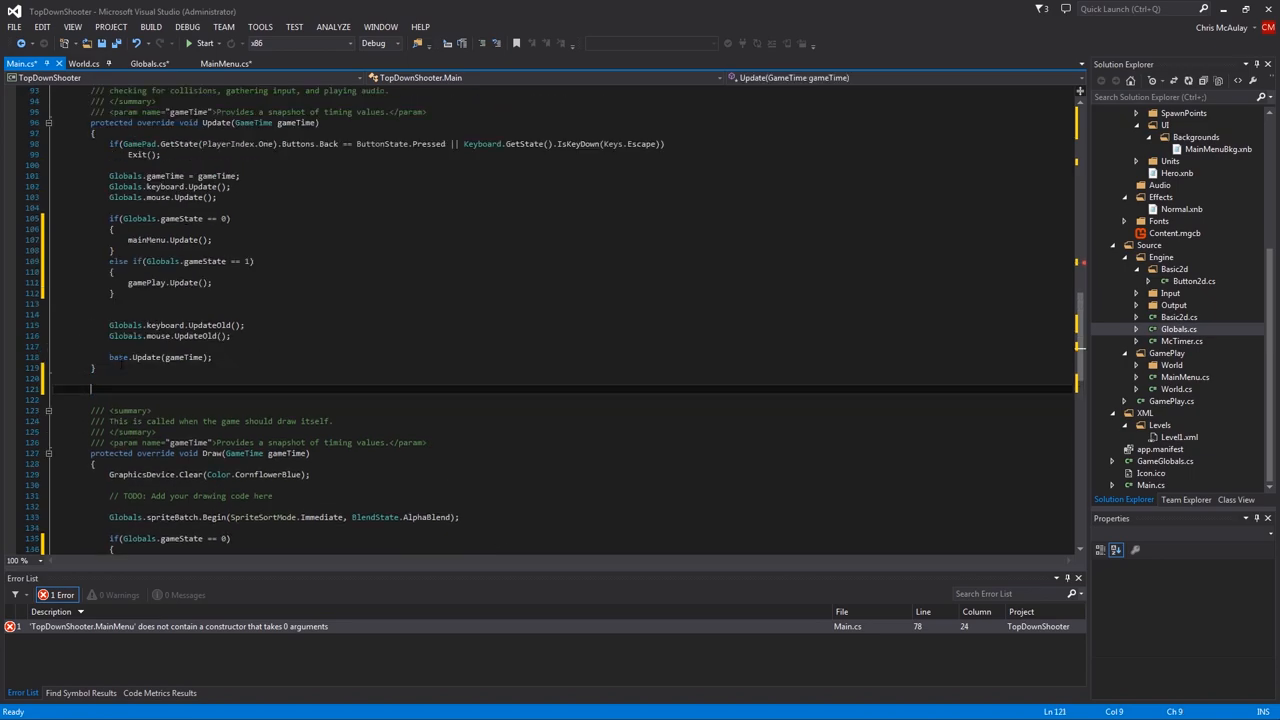
pyautogui.write('public v')
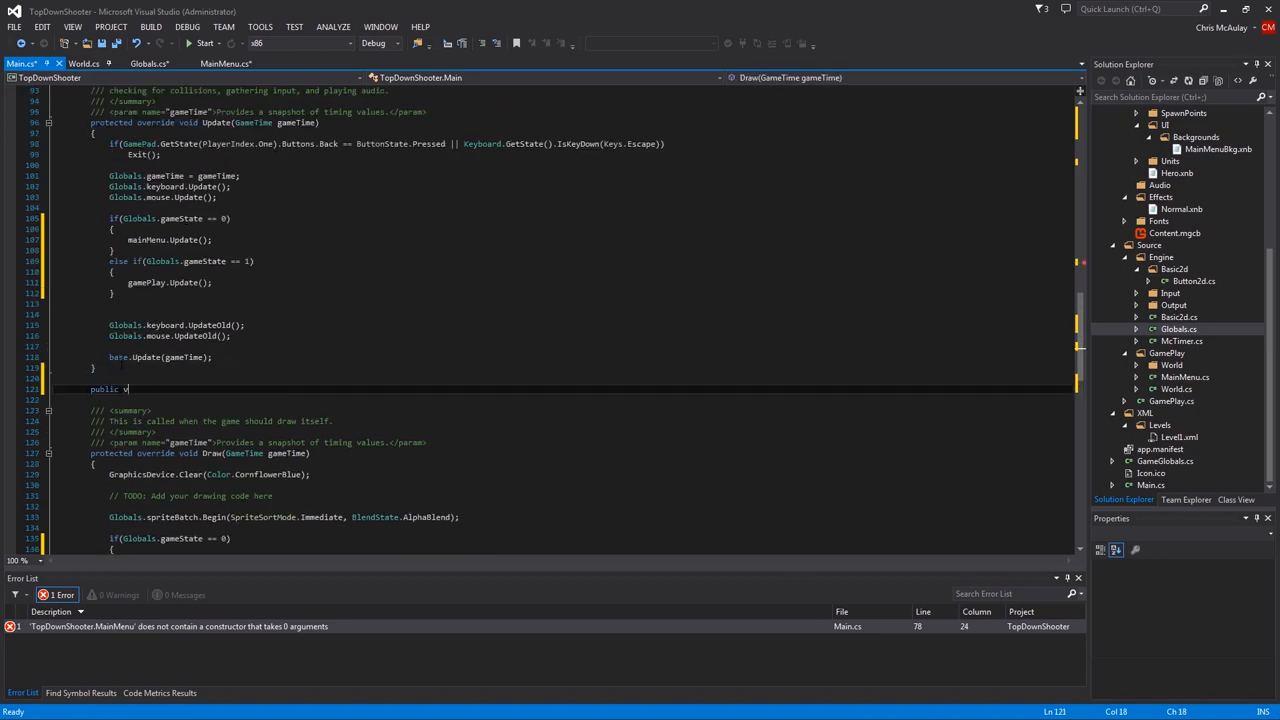
pyautogui.write('irtual void')
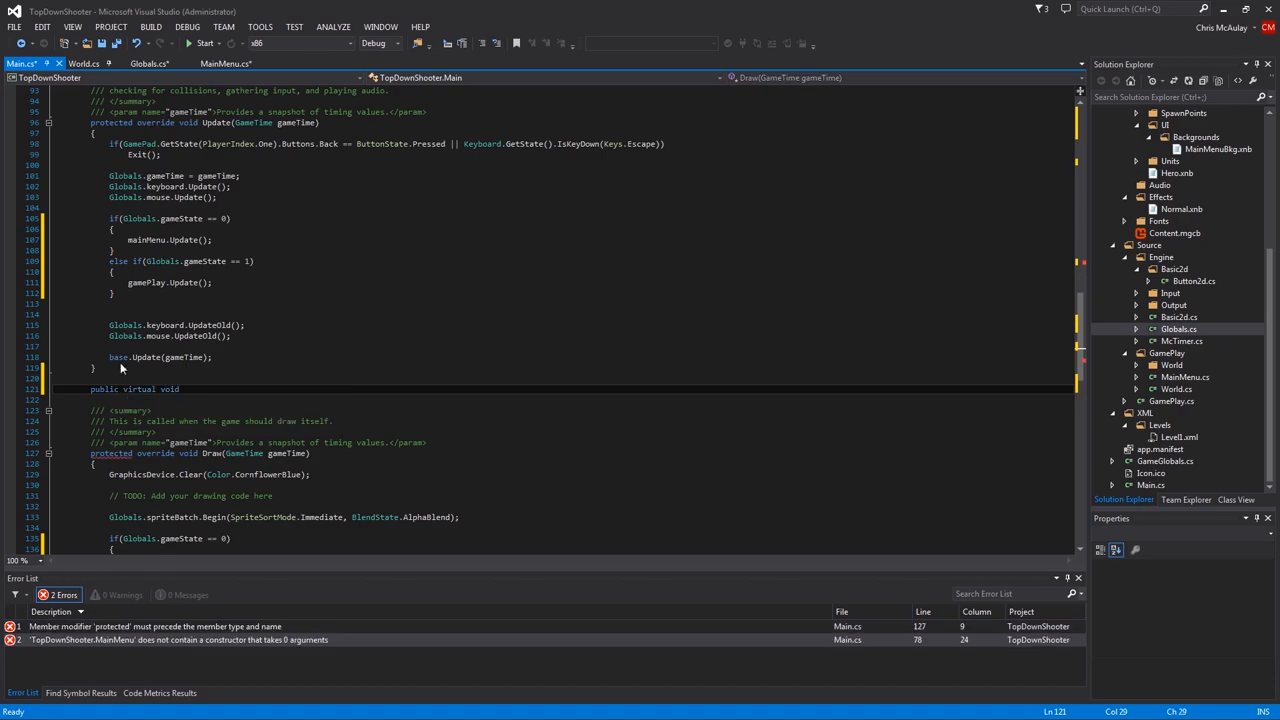
pyautogui.write('Change')
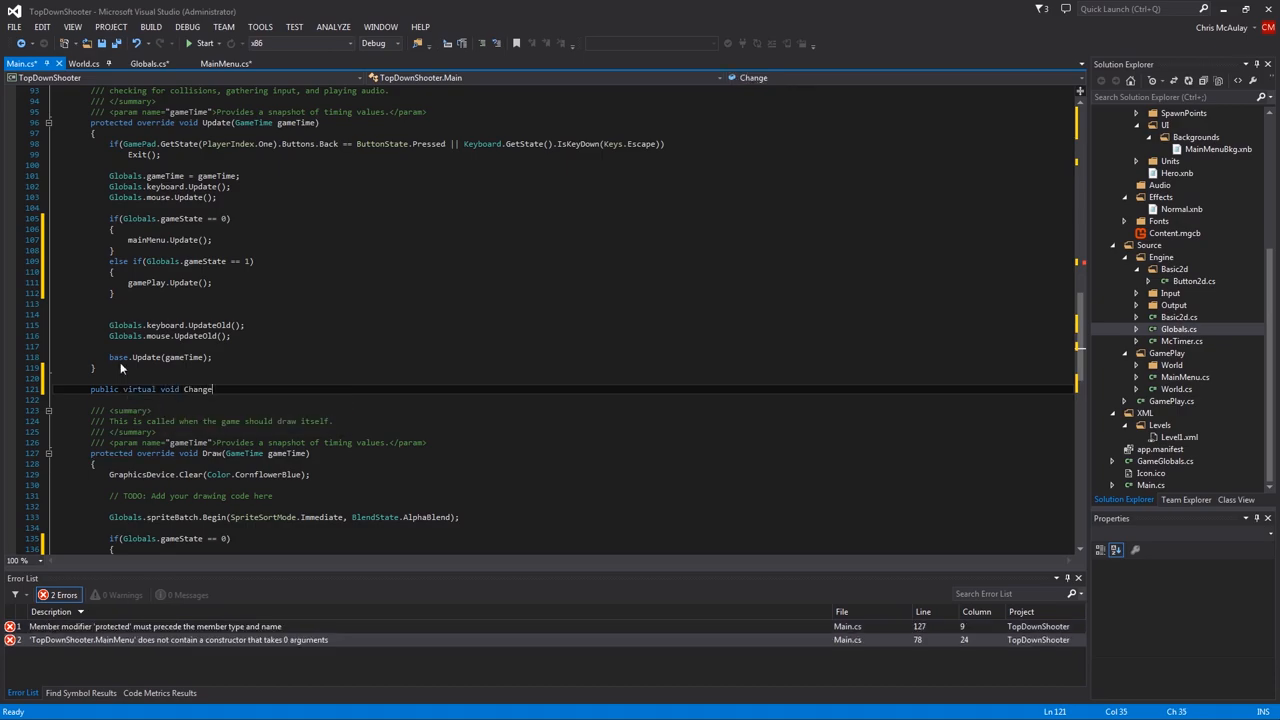
pyautogui.write('GameState()')
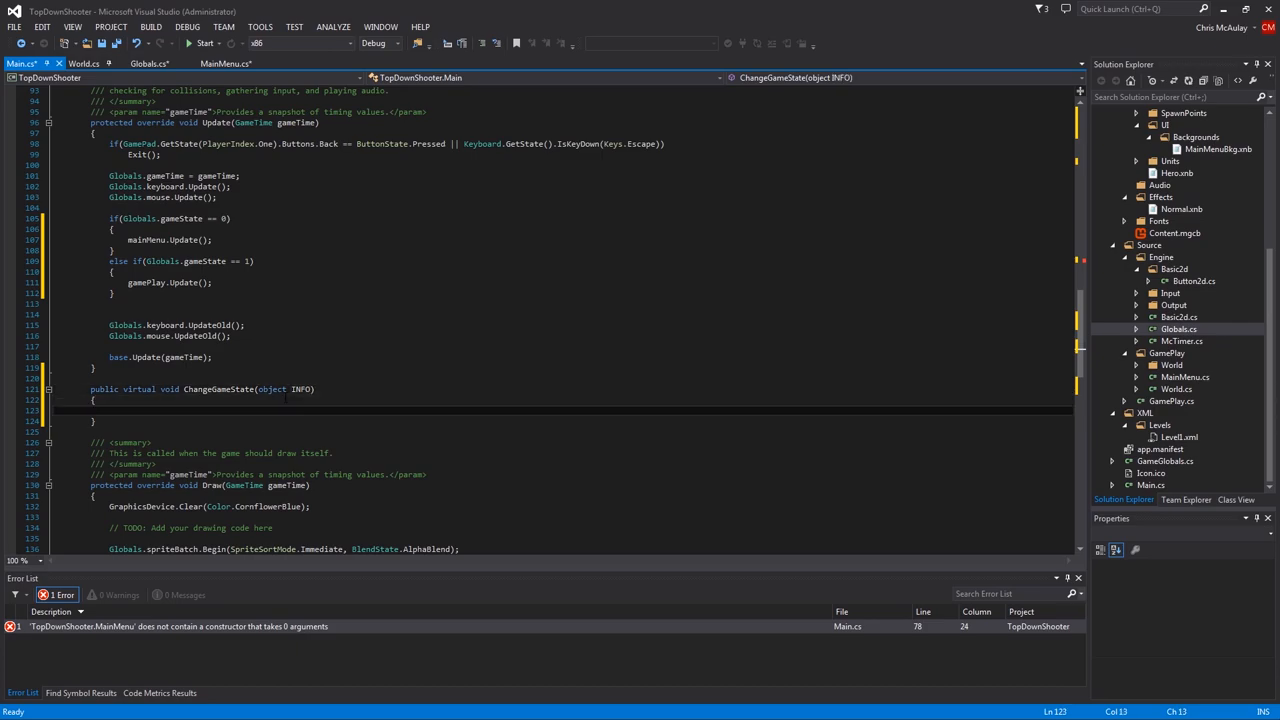
pyautogui.write('Glo')
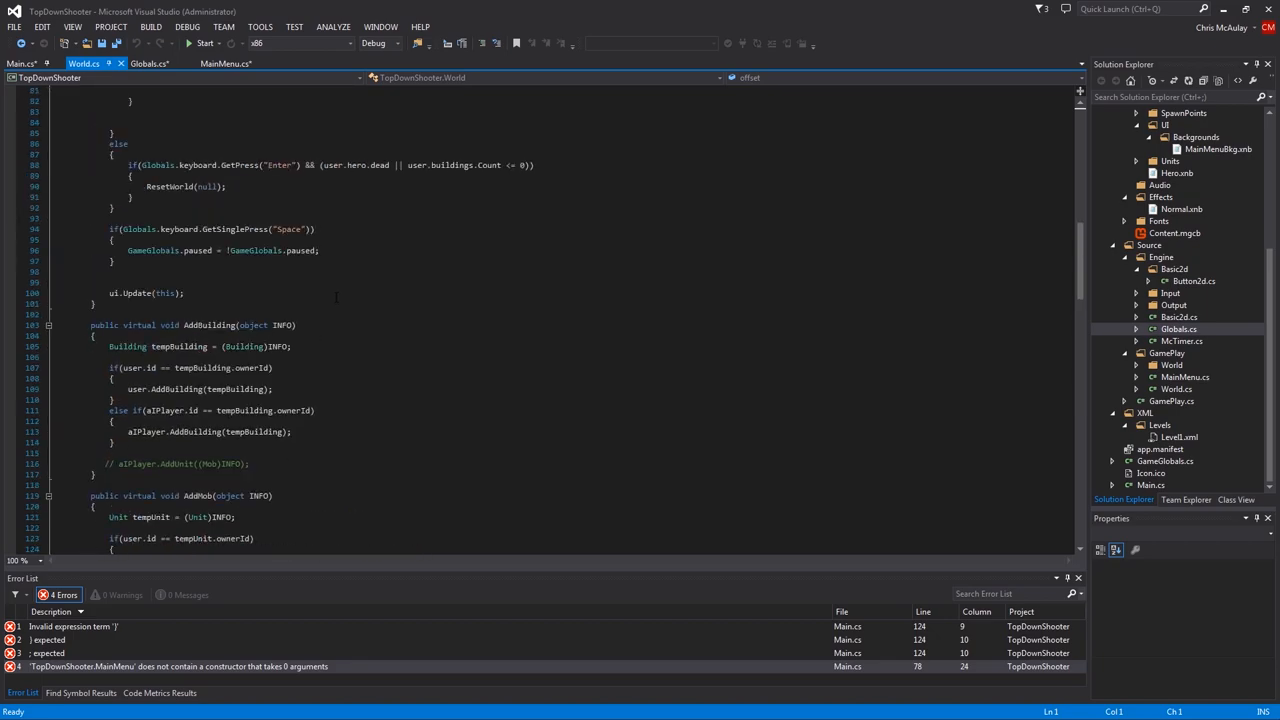
# From World.cs go to the User definition, then to the Player base class, and scroll Player.cs
pyautogui.scroll(-3)
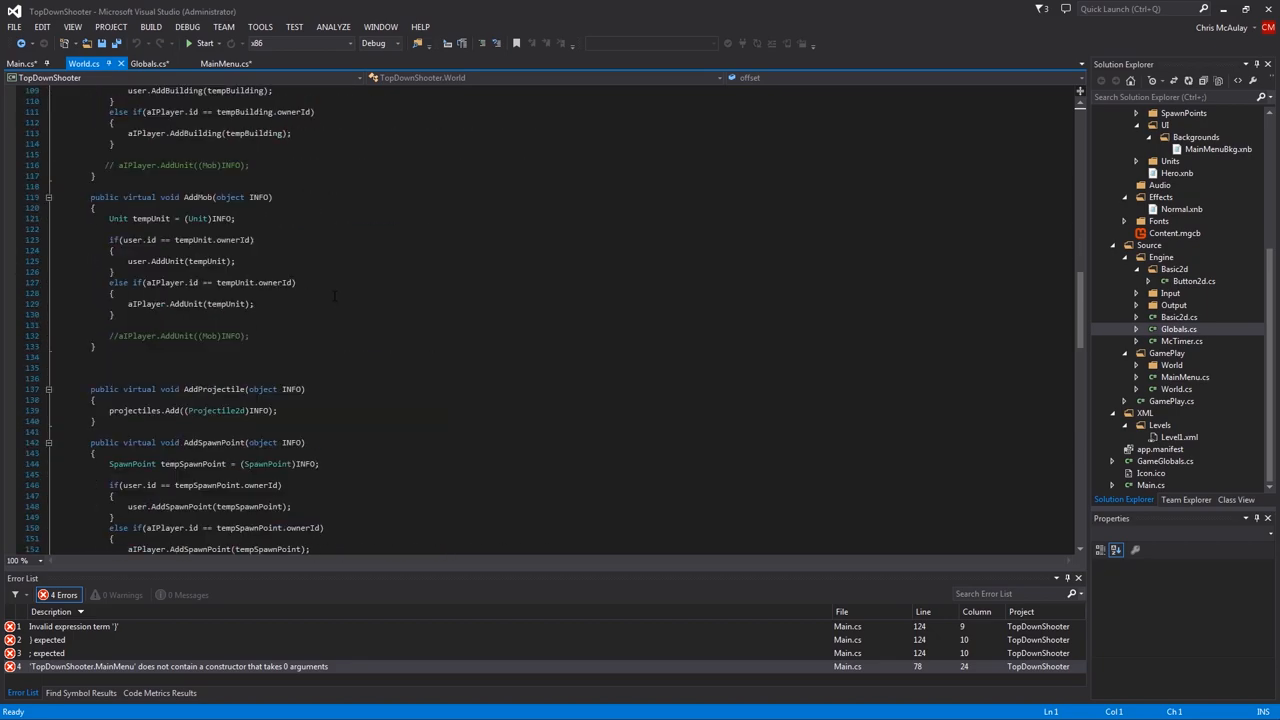
pyautogui.scroll(-3)
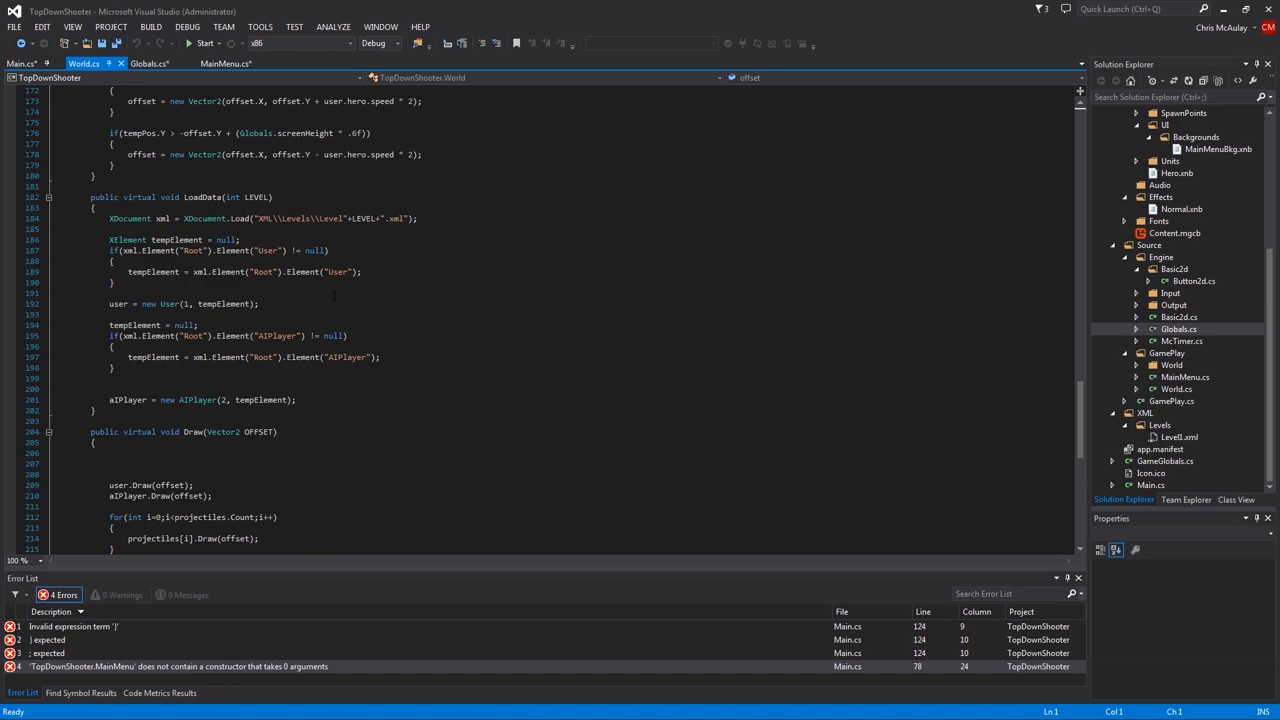
pyautogui.rightClick(200, 304)
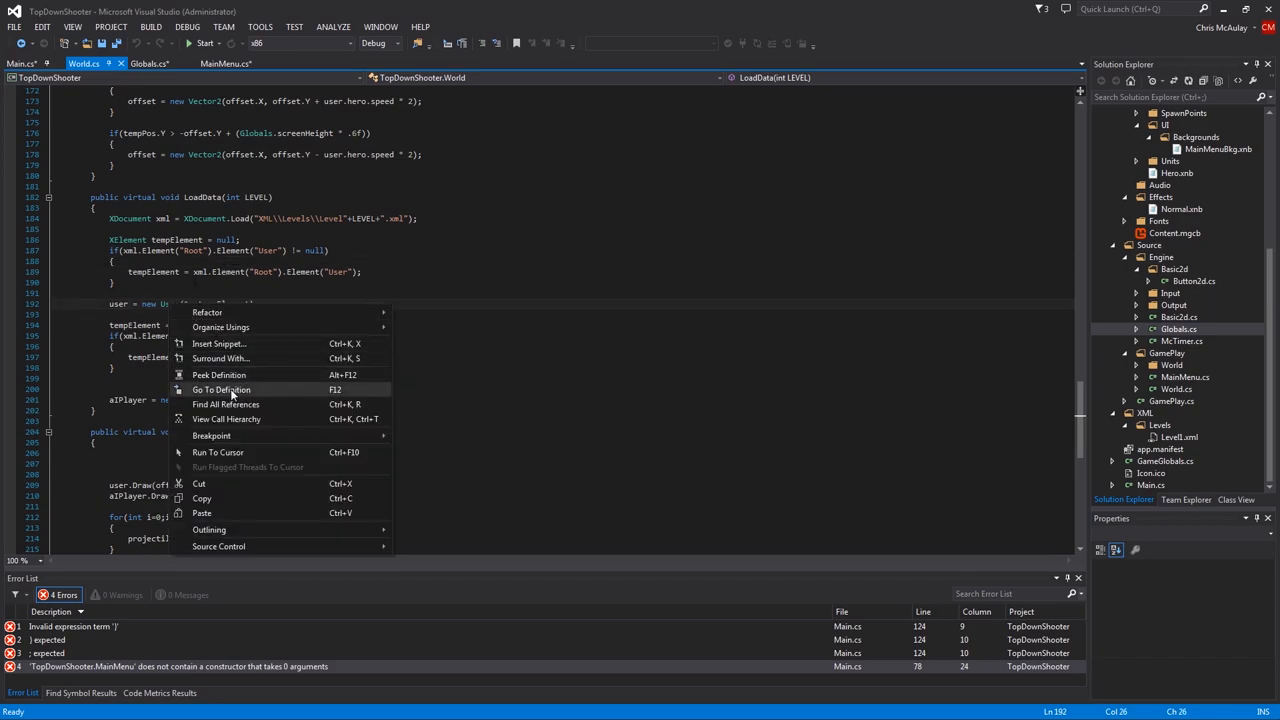
pyautogui.click(220, 388)
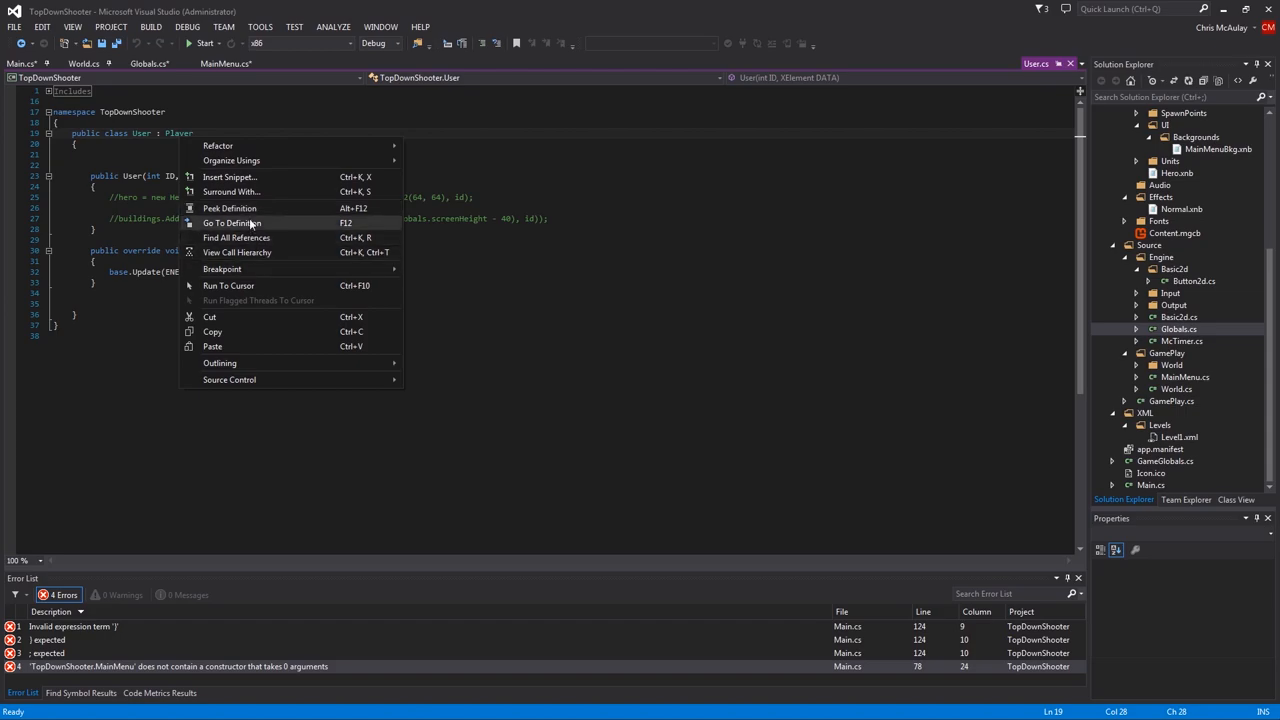
pyautogui.click(232, 222)
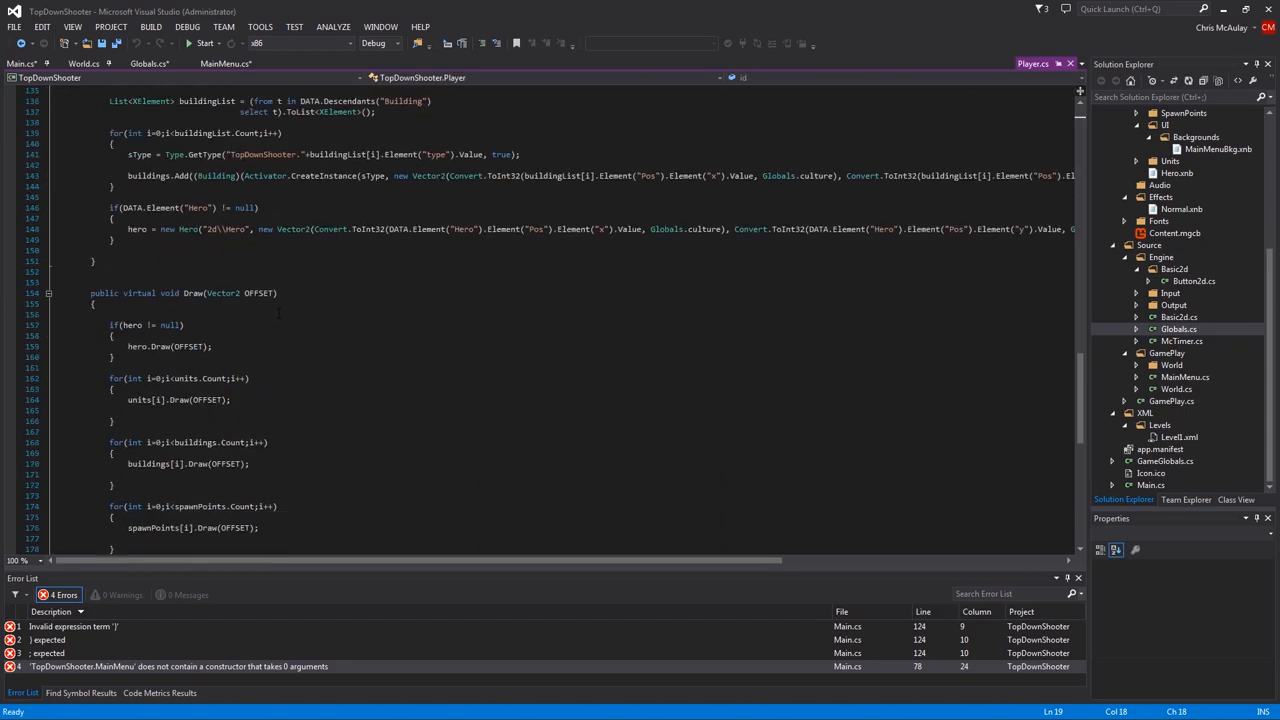
pyautogui.scroll(3)
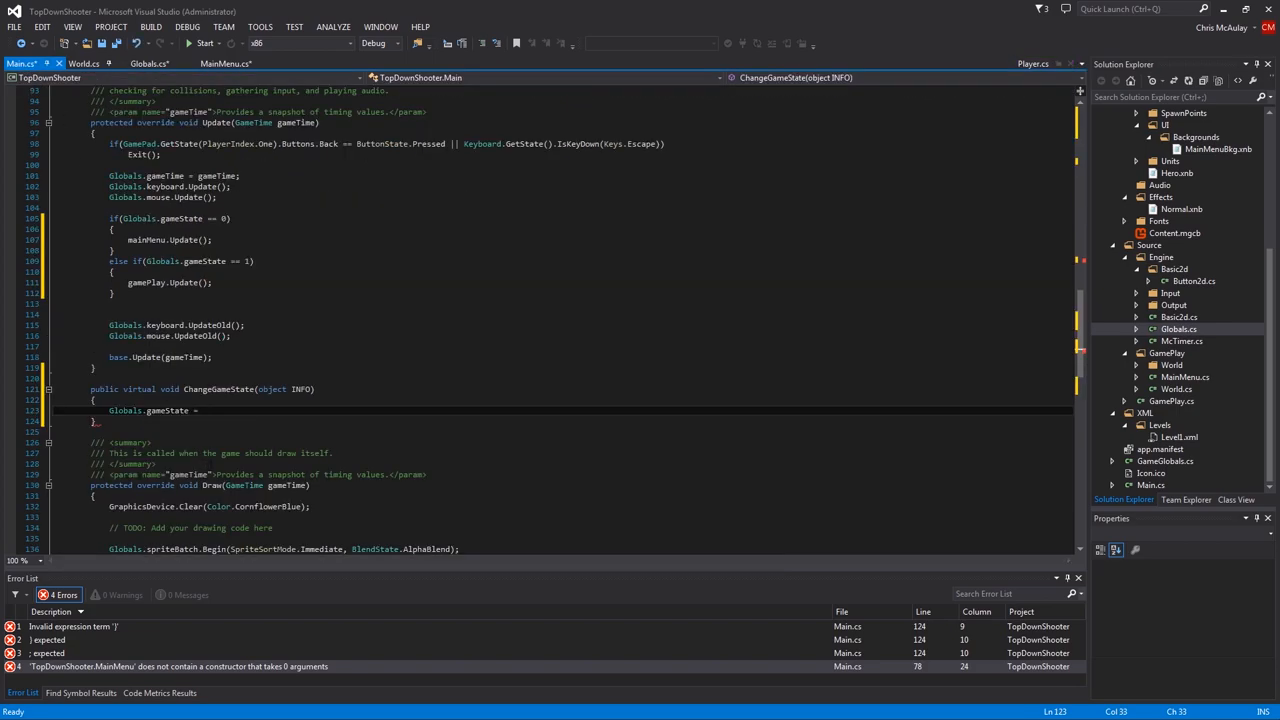
# Set Globals.gameState = Convert.ToInt32(INFO, Globals.culture) in ChangeGameState and start an ExitGame method
pyautogui.write('Convert.ToInt32(buildingList[i].Element("Pos").Element("x").Value, Globals.culture),')
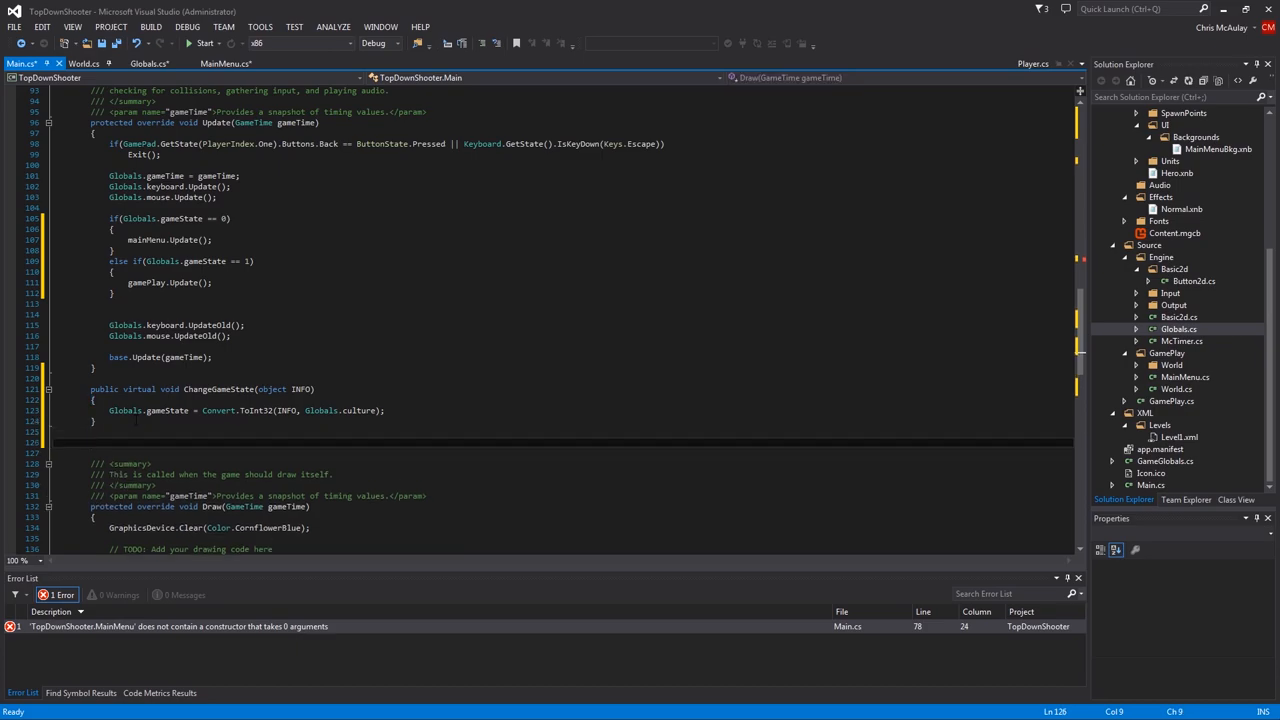
pyautogui.write('public virtual void')
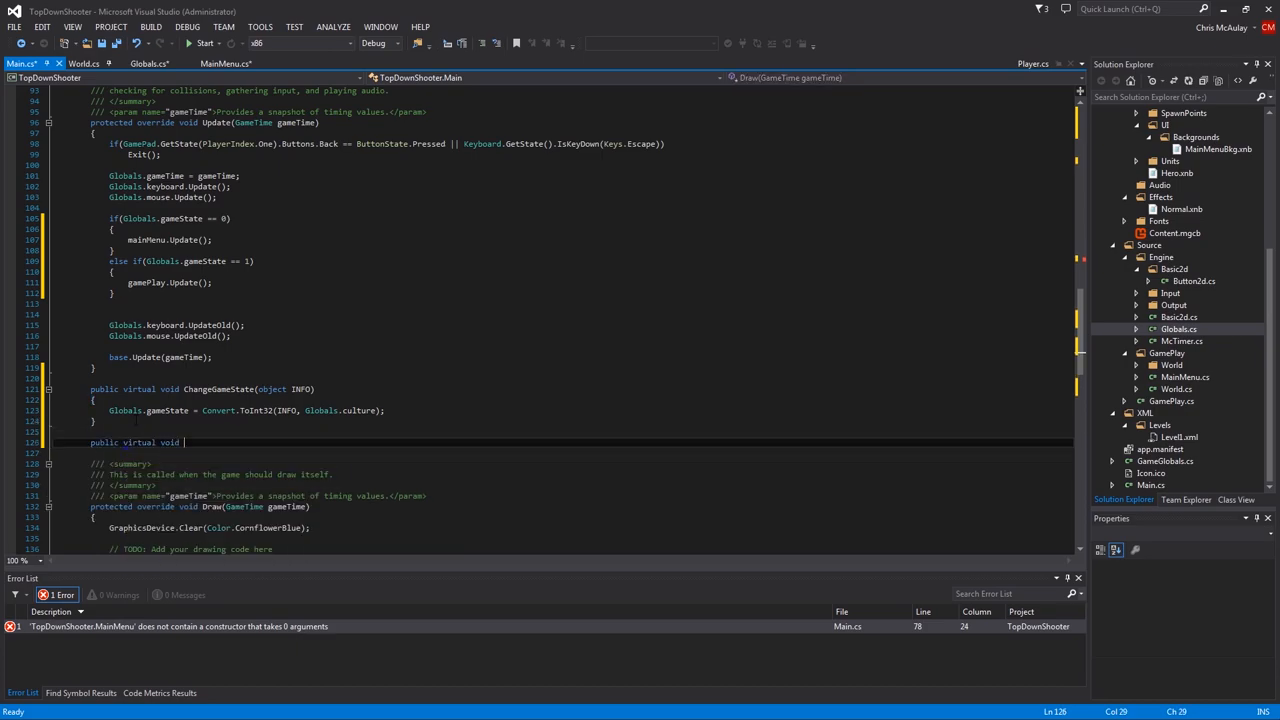
pyautogui.write('ExitGame()')
pyautogui.write('}')
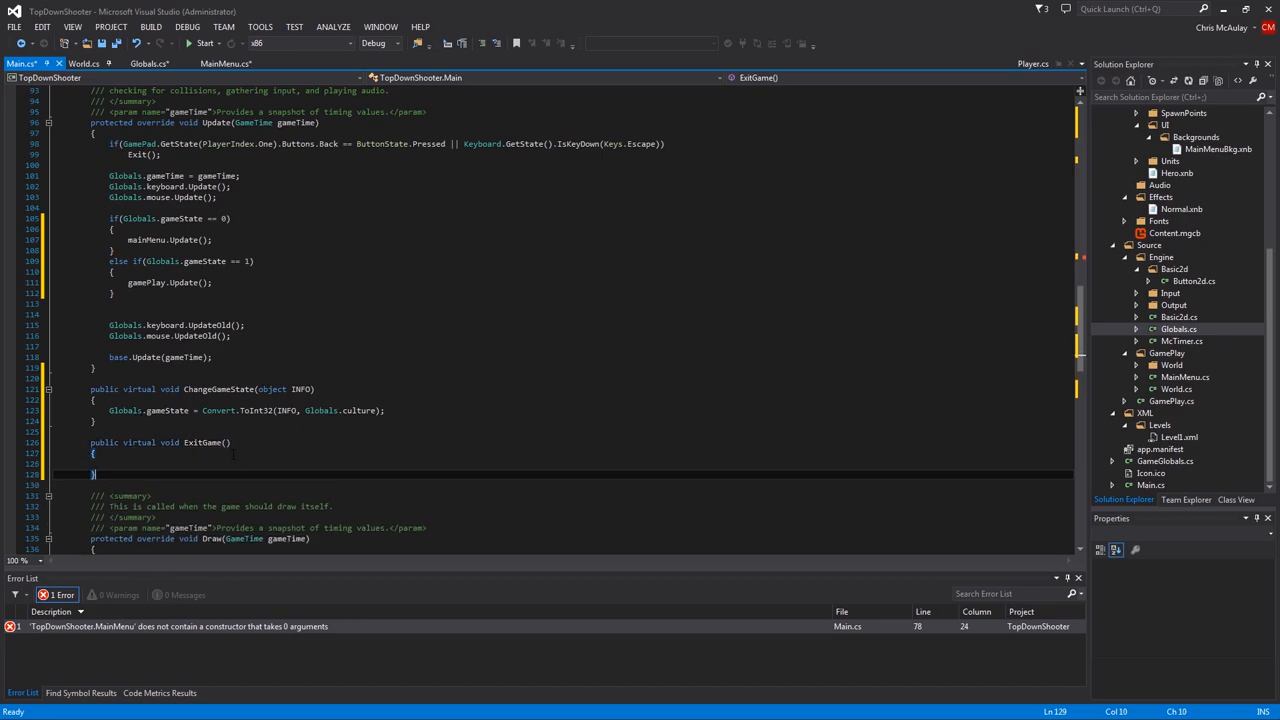
# Give ExitGame an object INFO parameter calling System.Environment.Exit(0), then jump to the MainMenu error
pyautogui.write('object INFO')
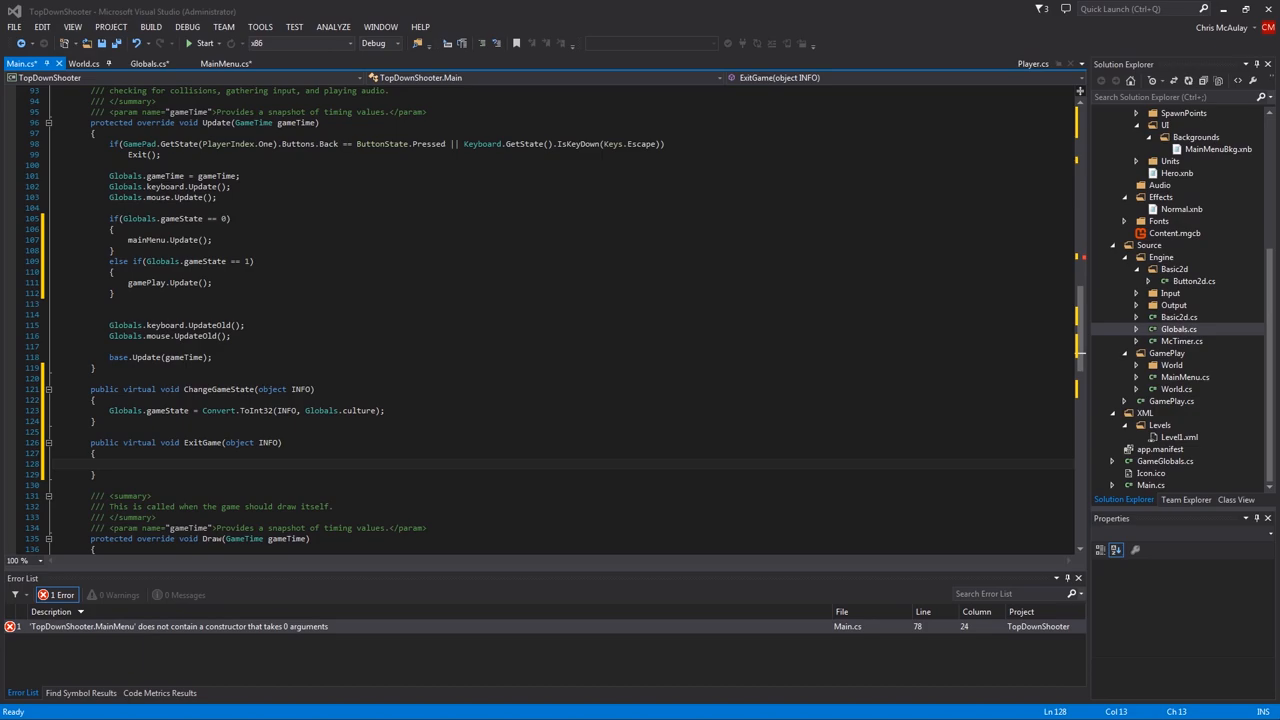
pyautogui.write('System.Environment.Exit(0);')
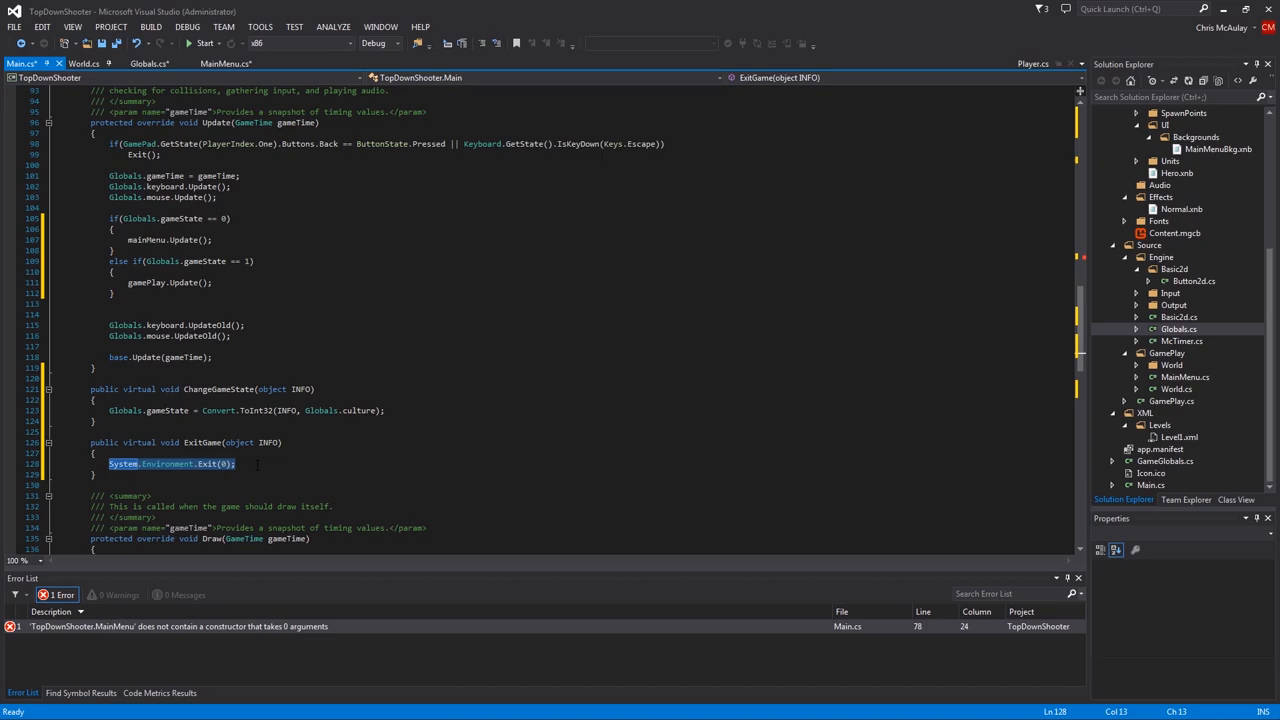
pyautogui.click(236, 464)
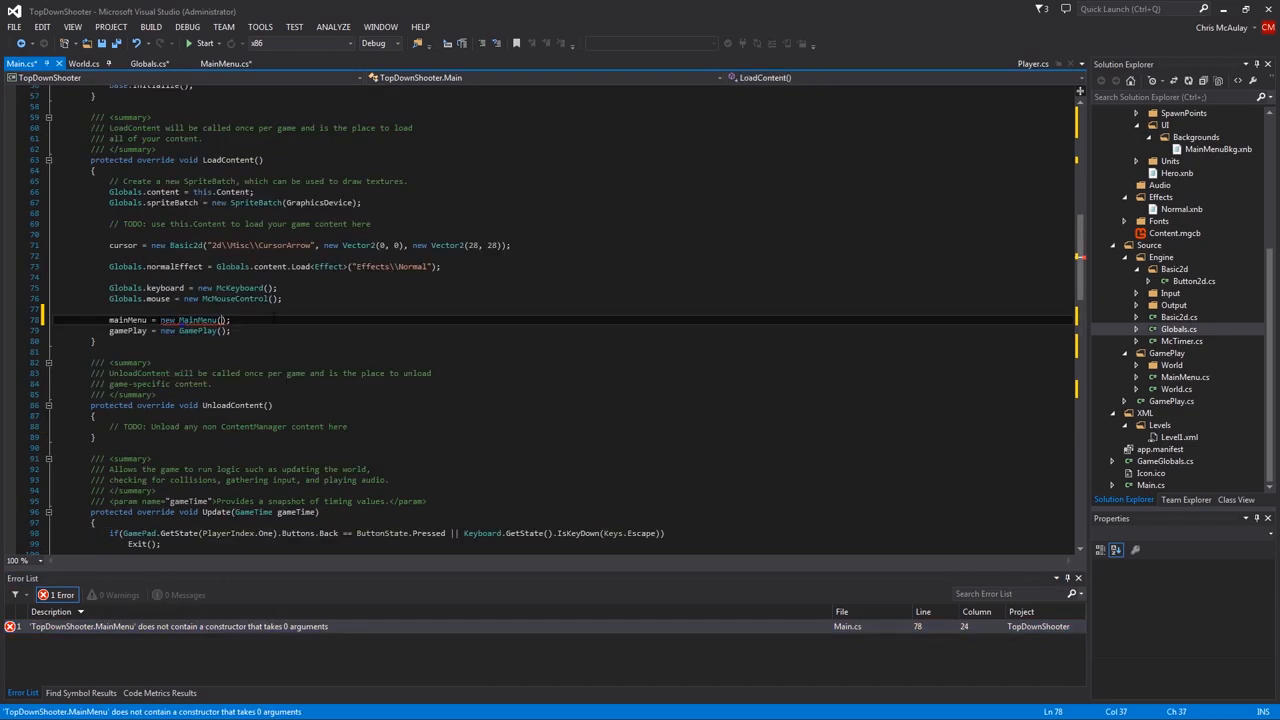
# Pass ChangeGameState and ExitGame into new MainMenu(...), check PassObject in Globals.cs, and return to Main.cs
pyautogui.write('ChangeGameState')
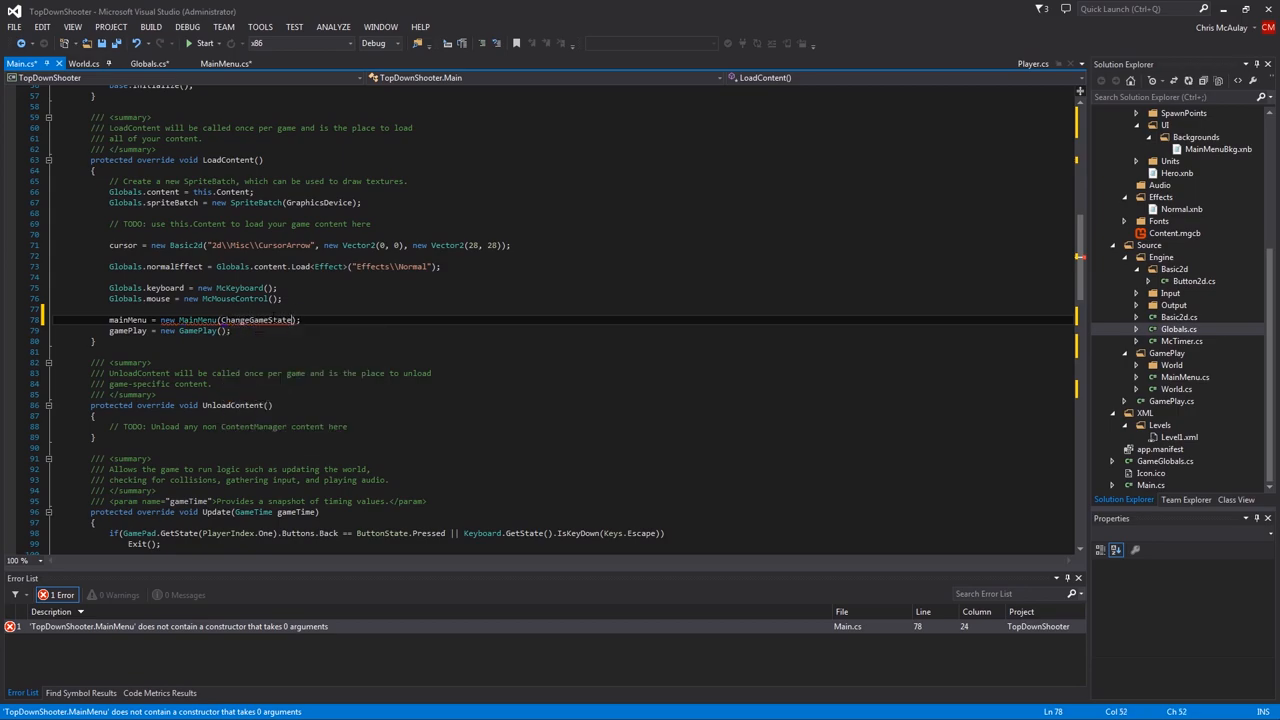
pyautogui.write('Ex')
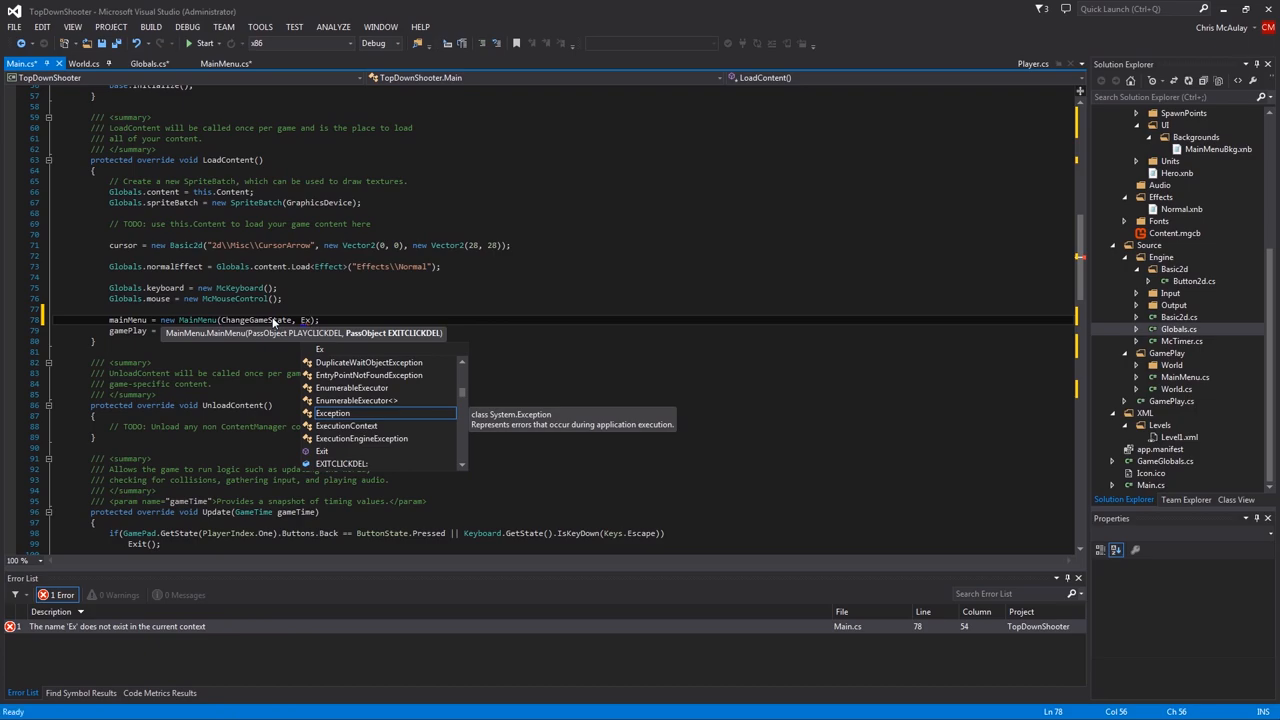
pyautogui.write('i')
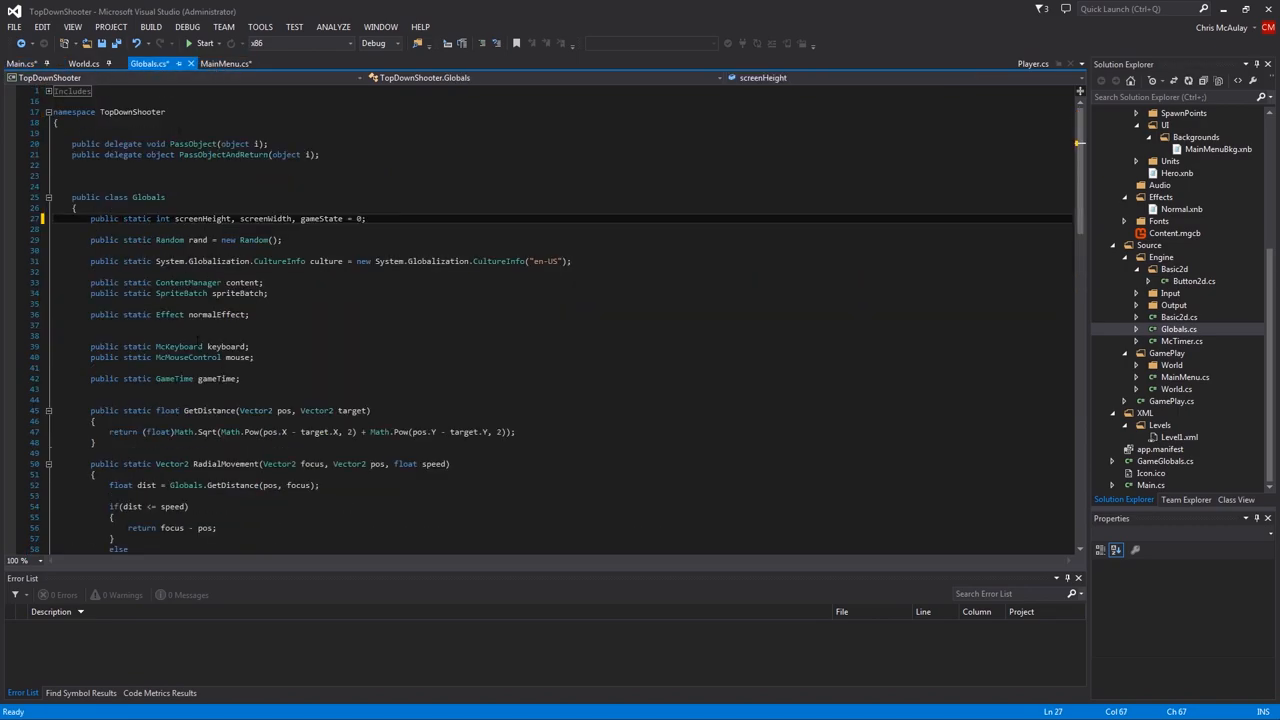
pyautogui.scroll(-3)
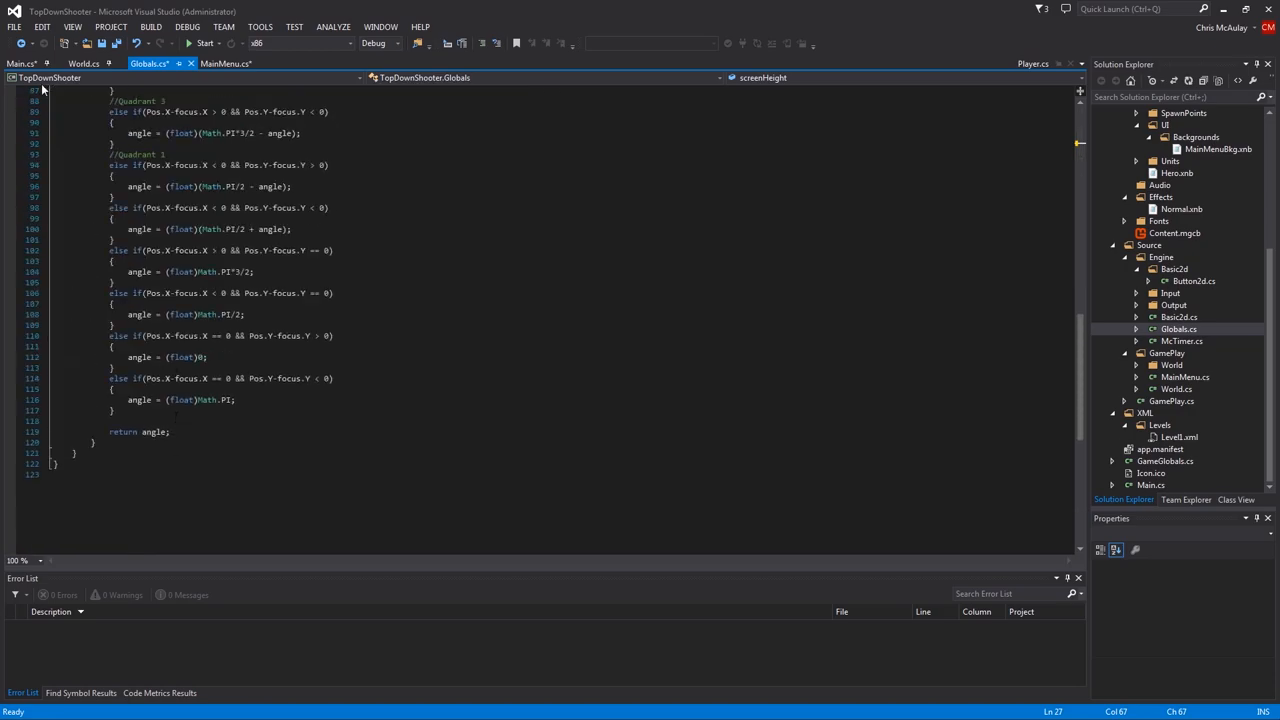
pyautogui.click(20, 62)
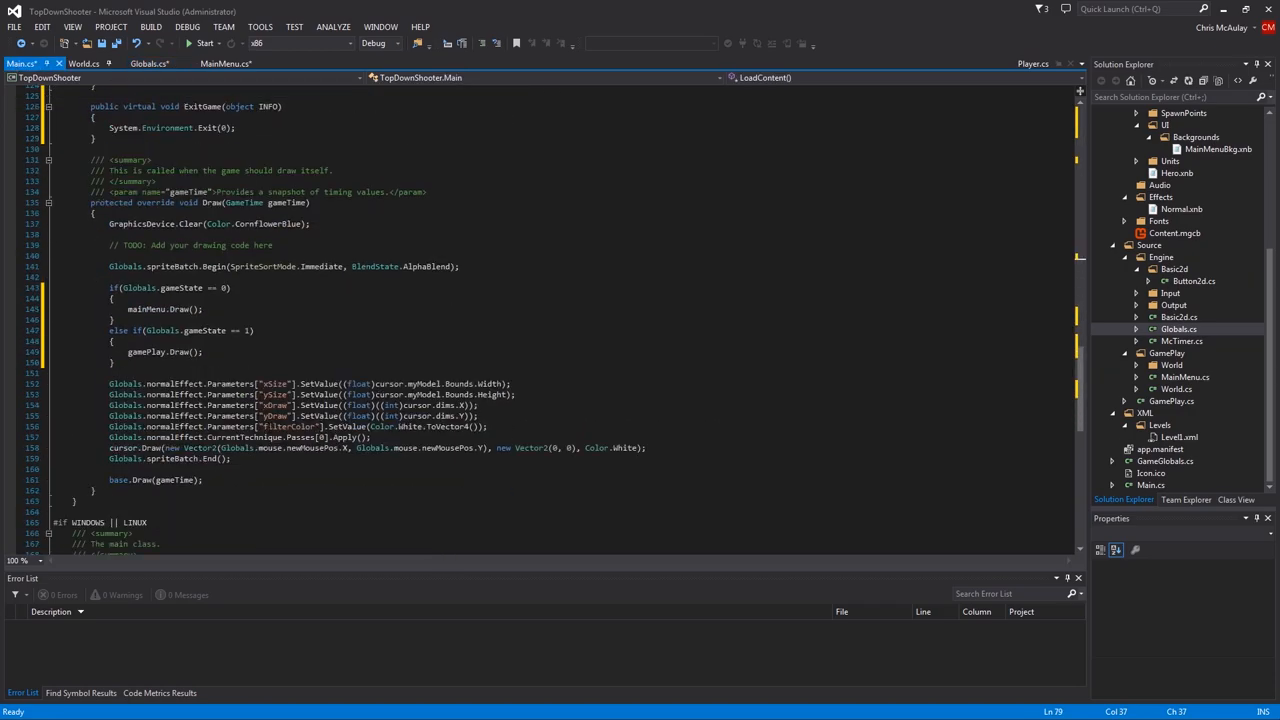
pyautogui.scroll(-3)
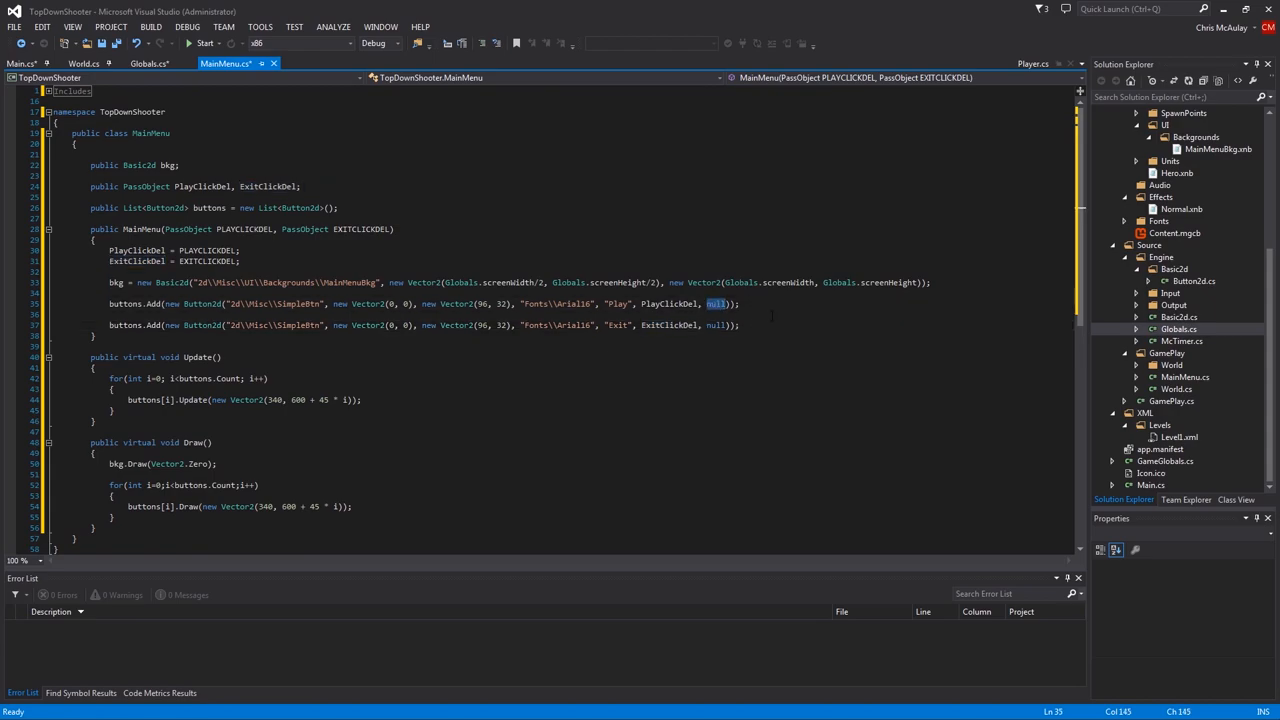
# Pass 1 instead of null as the Play button's info value in MainMenu
pyautogui.write('1, tempElement);')
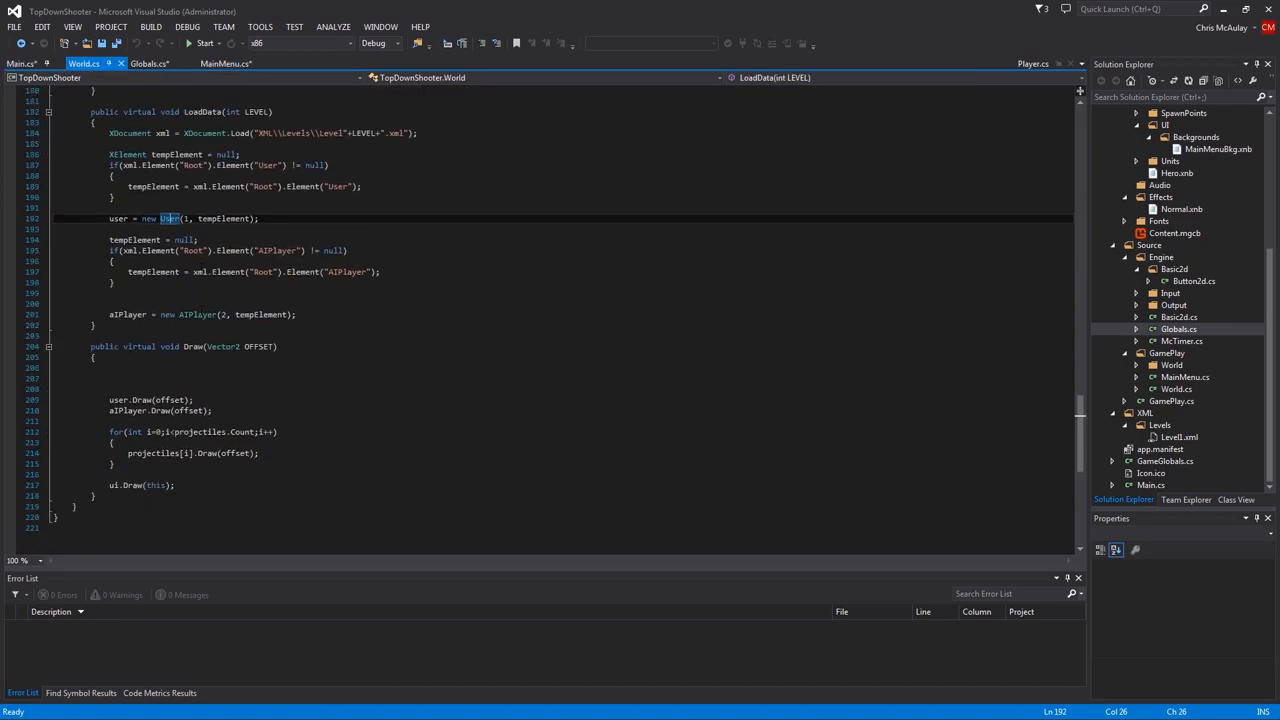
# Add a Back-key single-press check in World's Update that calls ResetWorld(null)
pyautogui.scroll(3)
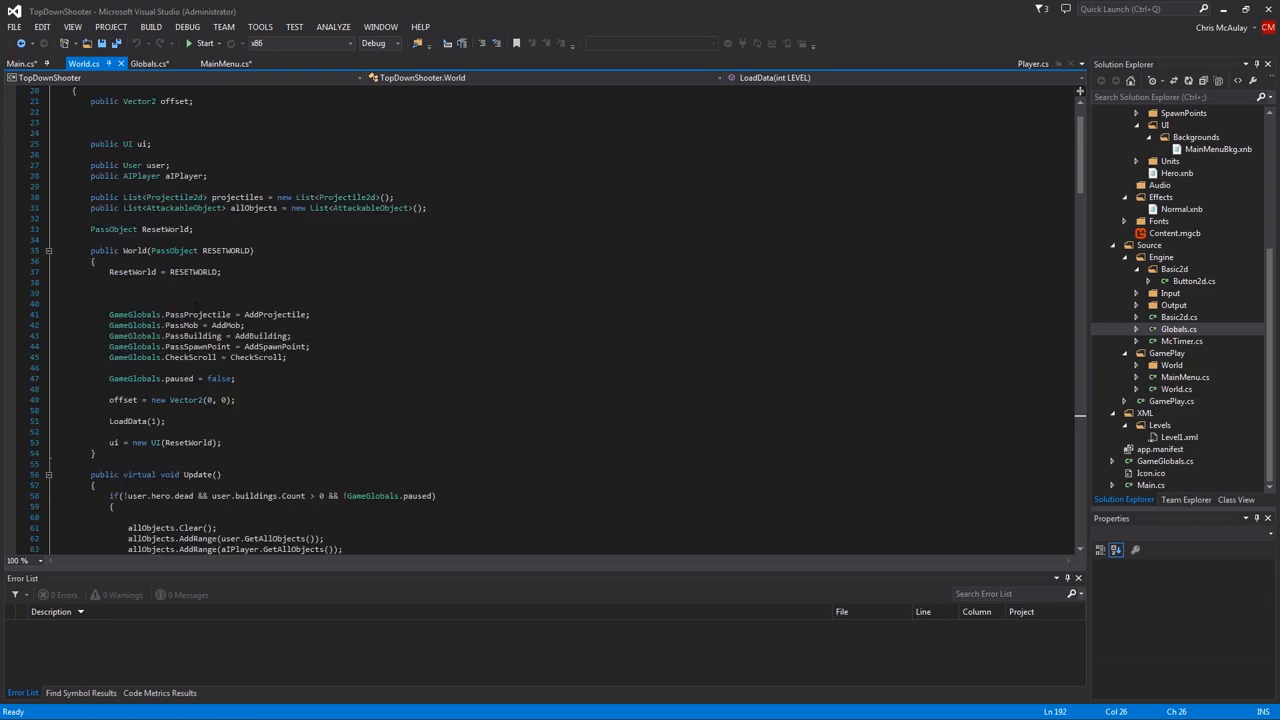
pyautogui.scroll(-3)
pyautogui.write('if(Globals.keyboard.GetSinglePress("B')
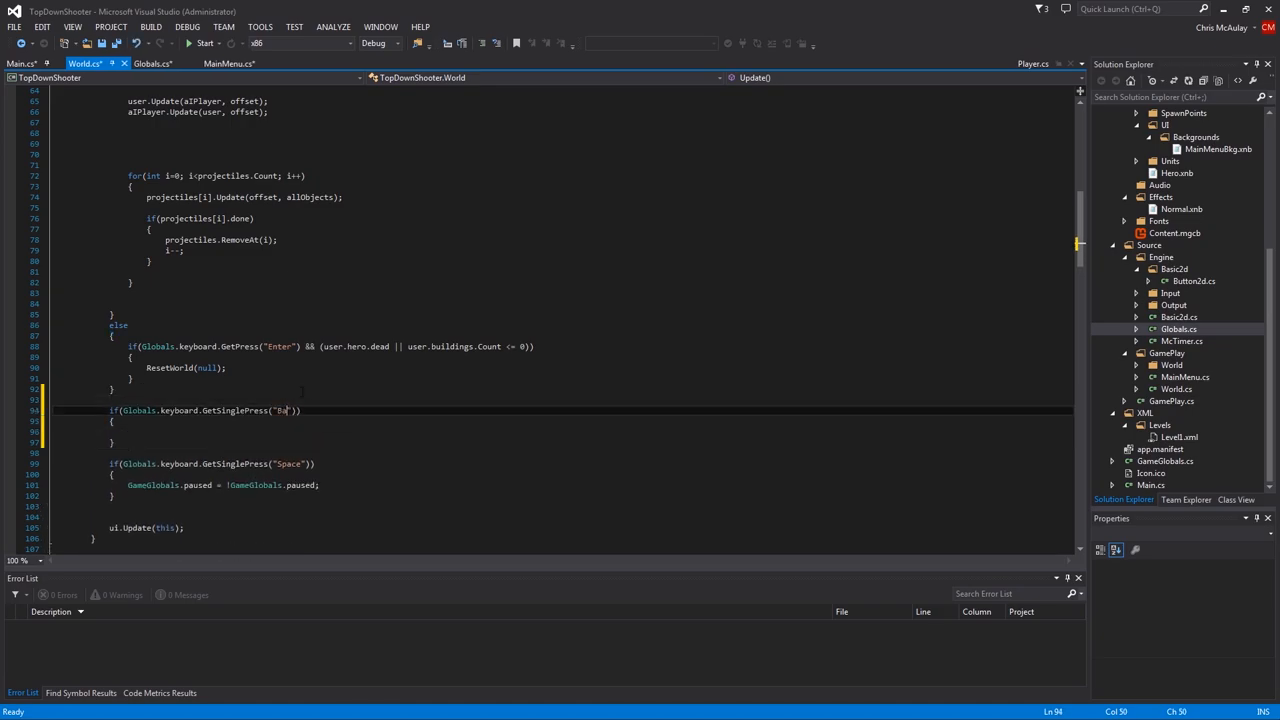
pyautogui.write('ck')
pyautogui.click(302, 430)
pyautogui.write('ResetWorld(null);')
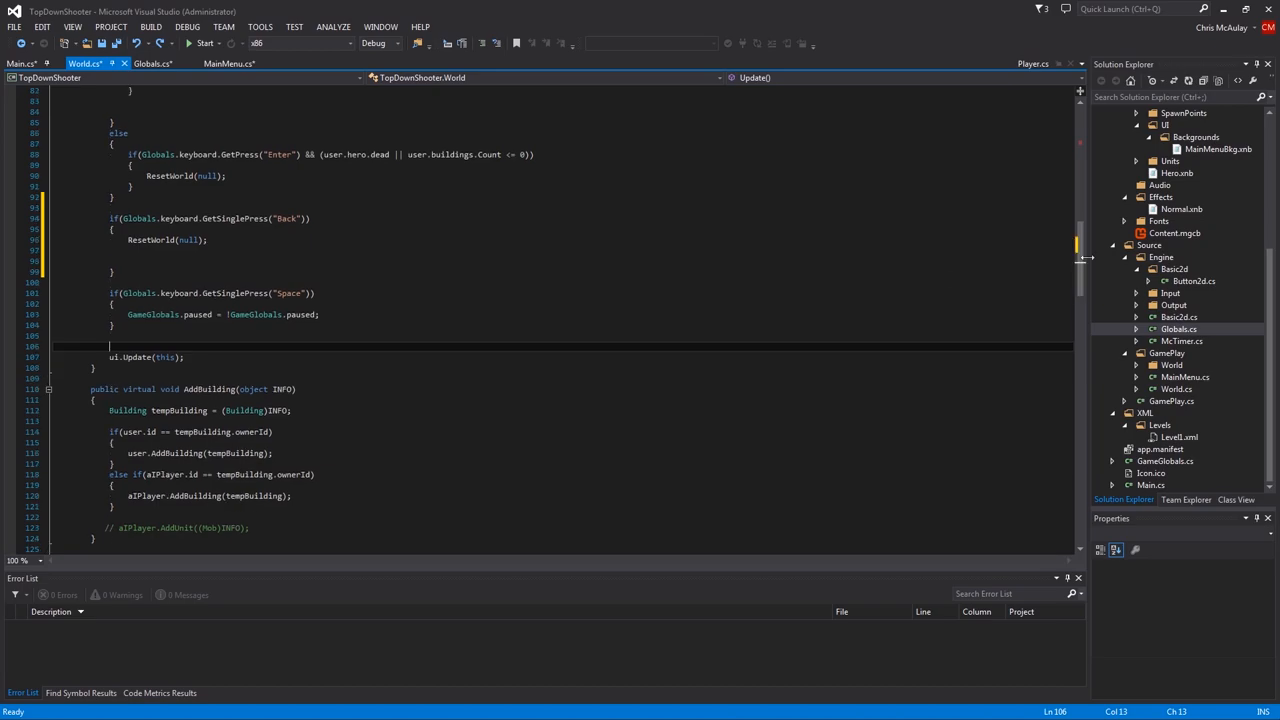
# Add a PassObject CHANGEGAMESTATE parameter to World's constructor and store it in ChangeGameState
pyautogui.scroll(3)
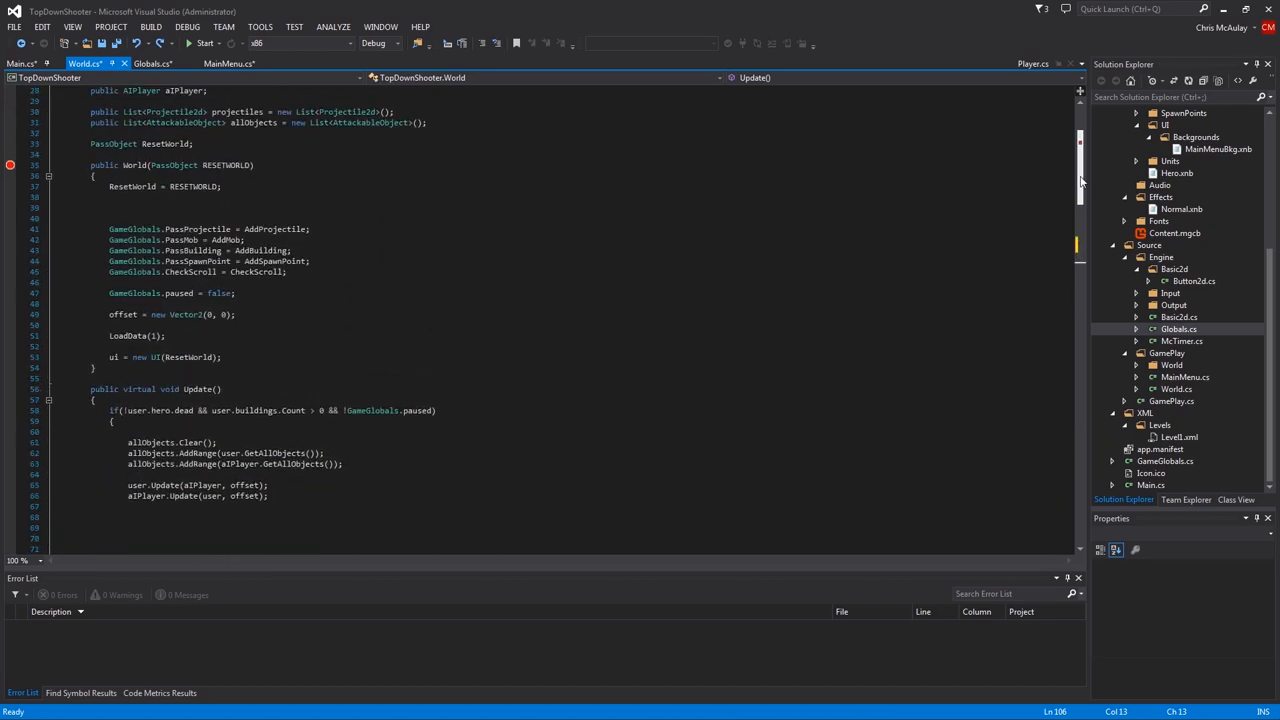
pyautogui.scroll(3)
pyautogui.write(', ')
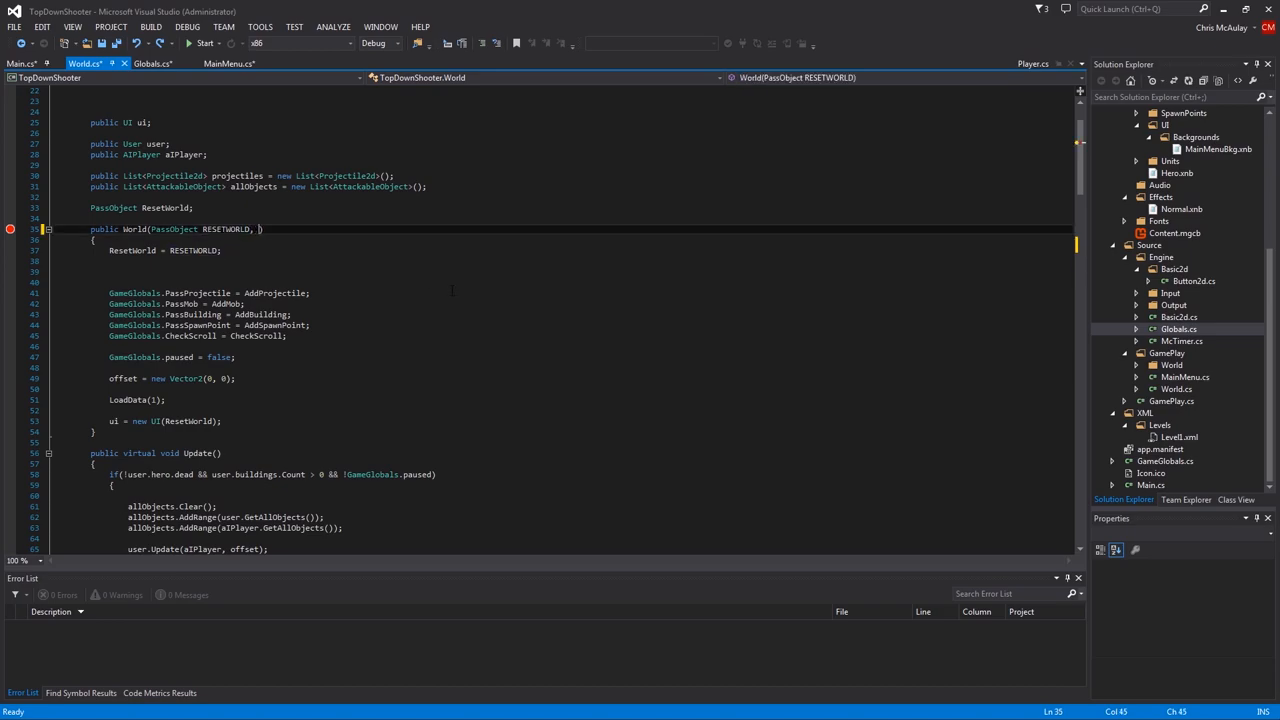
pyautogui.write('PassObject GAMESTAT')
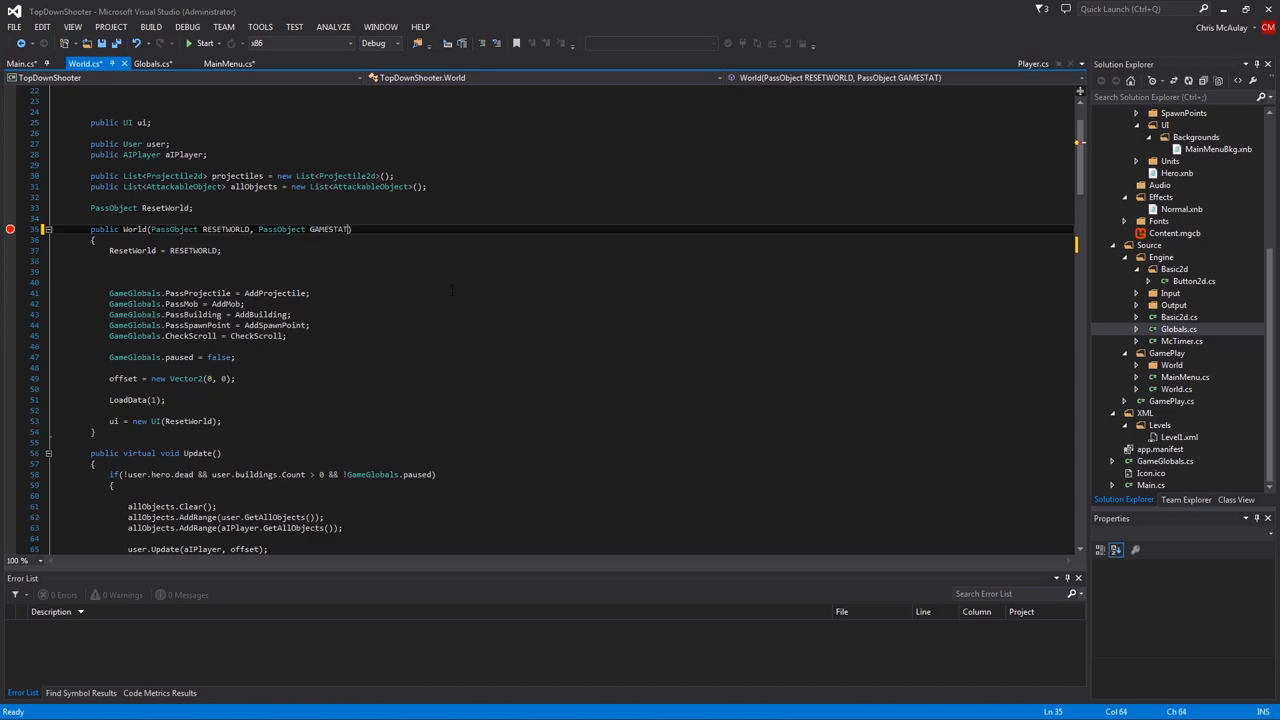
pyautogui.press('BackSpace')
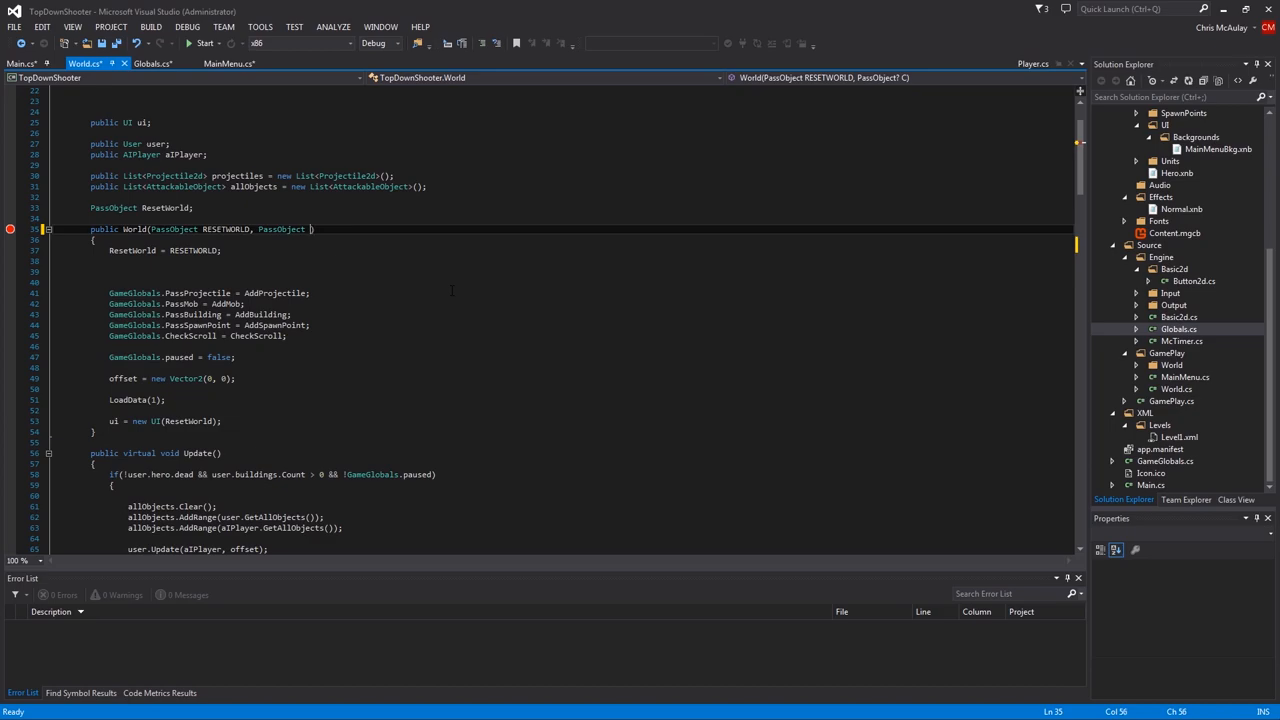
pyautogui.write('CHANGEGAMESTATE')
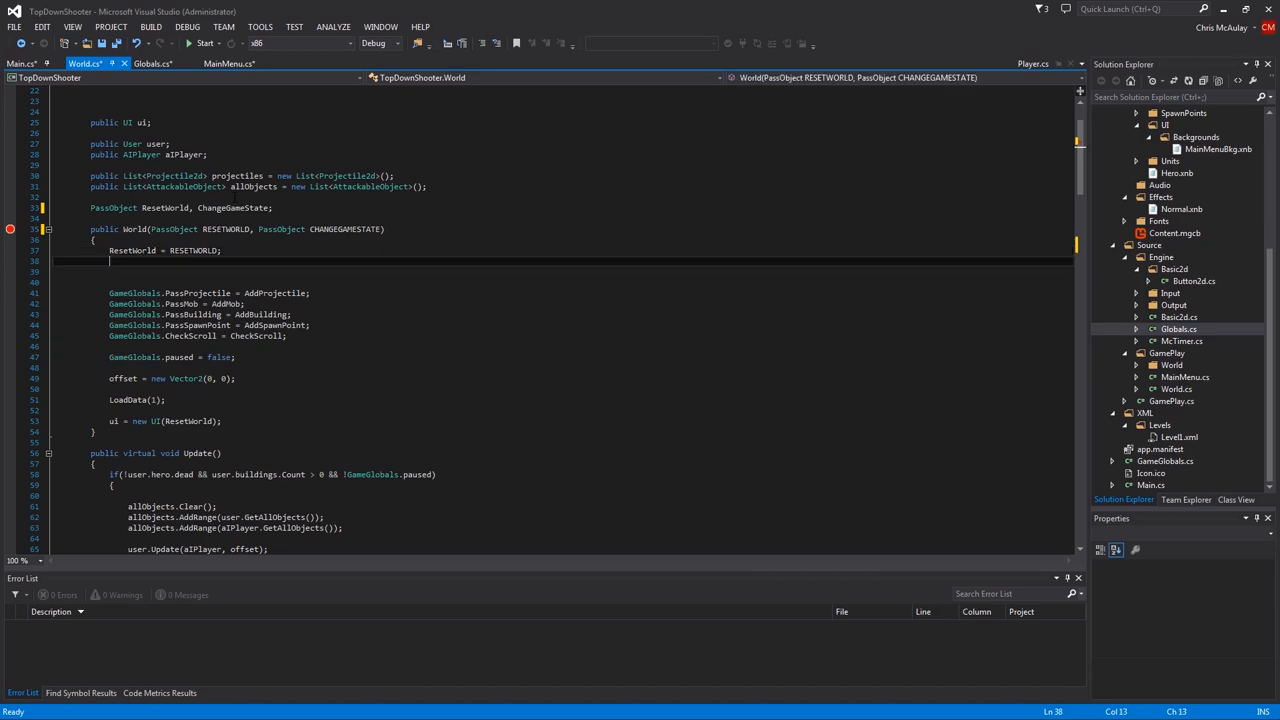
pyautogui.write('ChangeGameState')
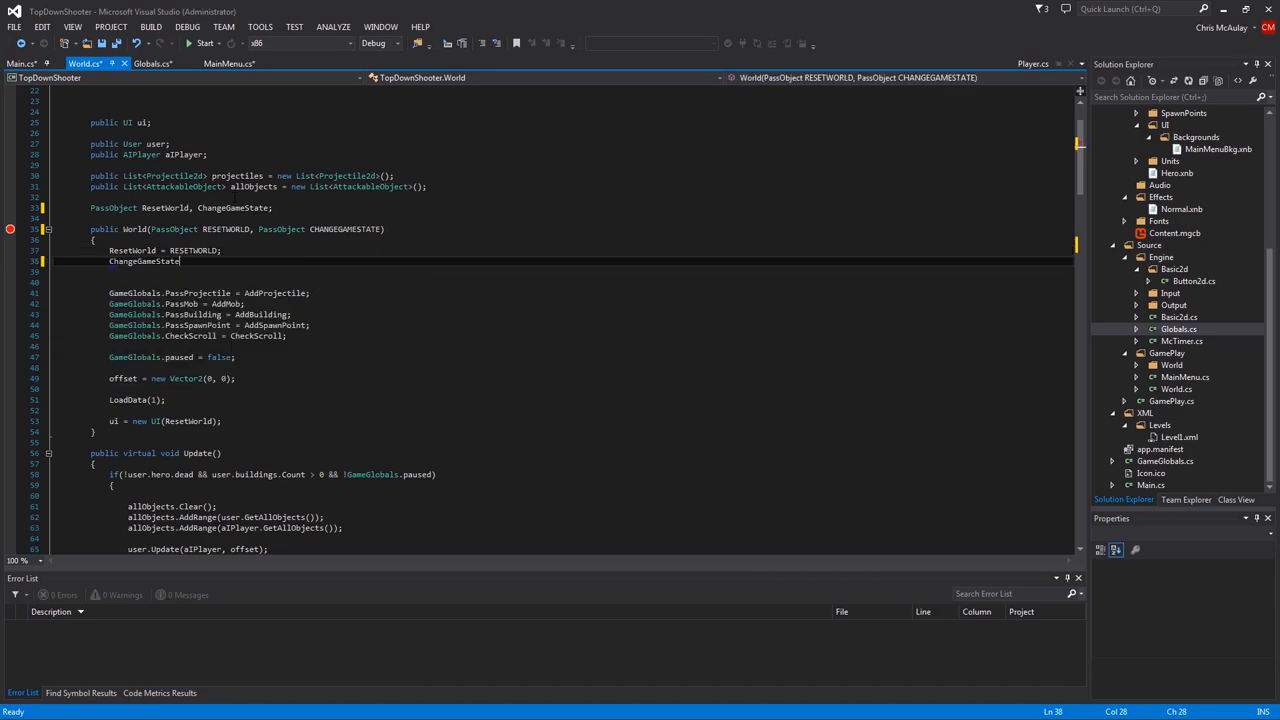
pyautogui.write('= CHANGEGAMESTATE;')
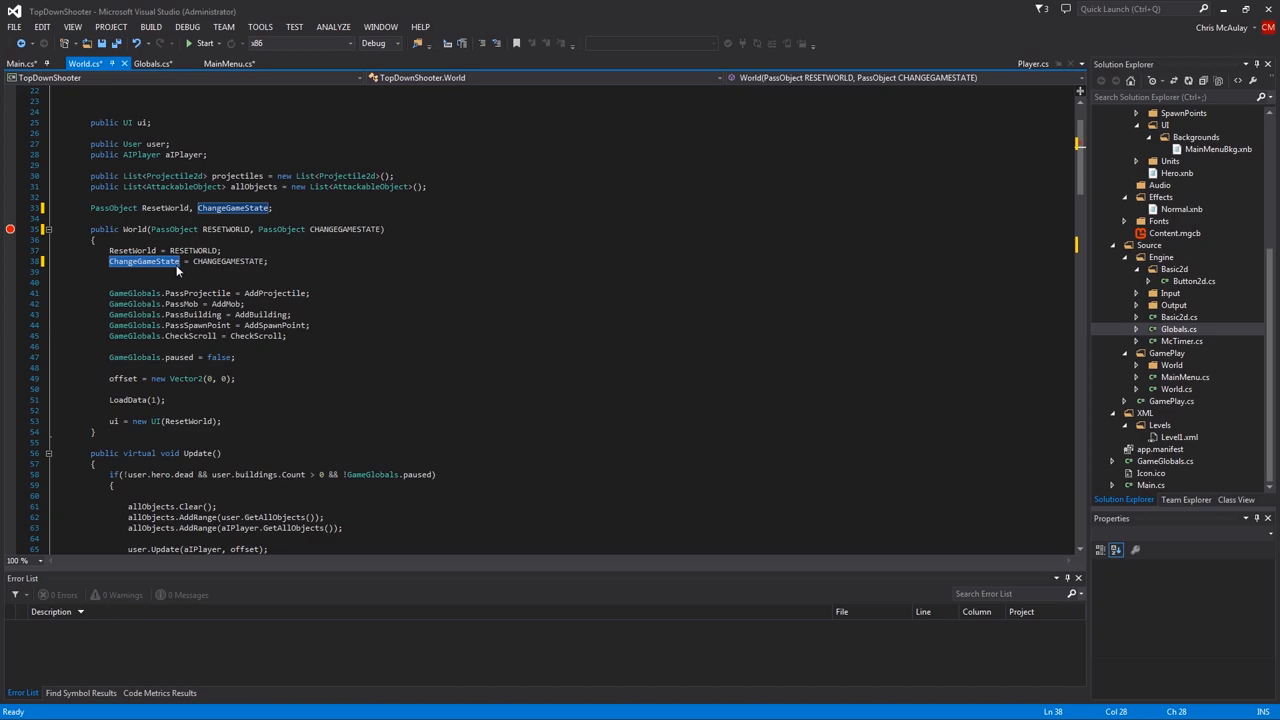
# Call ChangeGameState(0) in the Back-key handler after resetting the world
pyautogui.scroll(3)
pyautogui.write('ChangeGameState();')
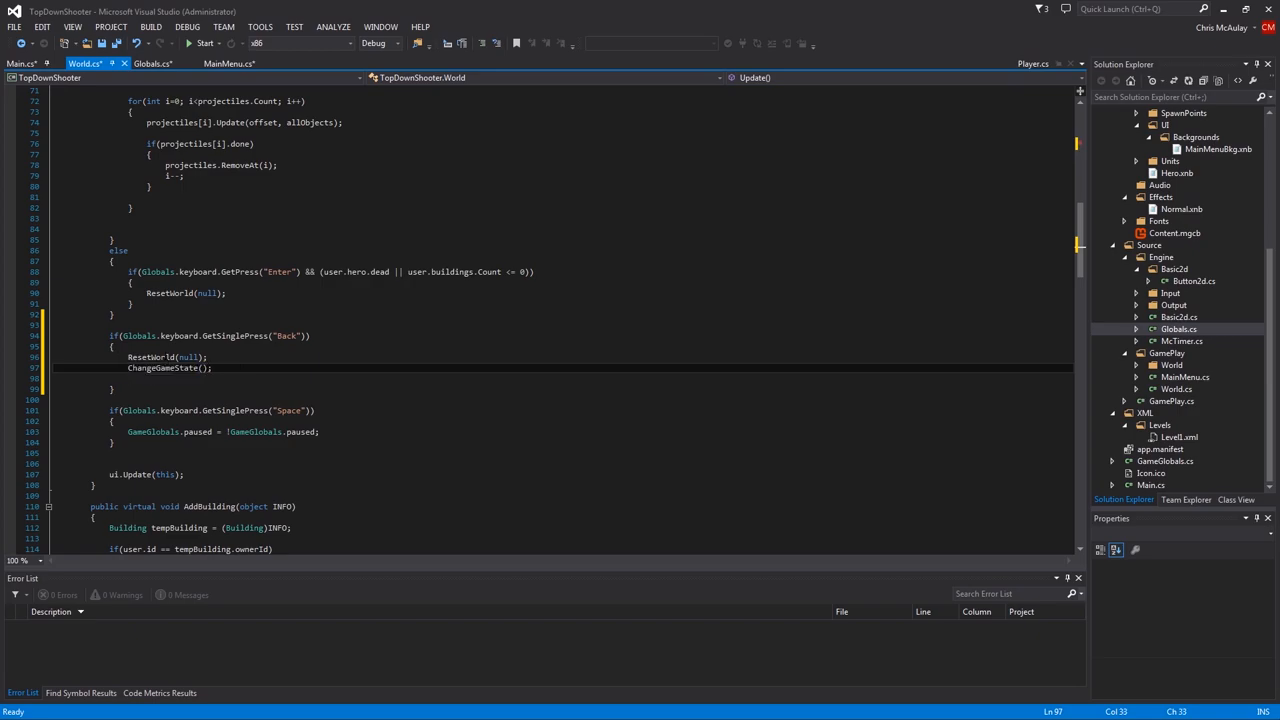
pyautogui.write('0;')
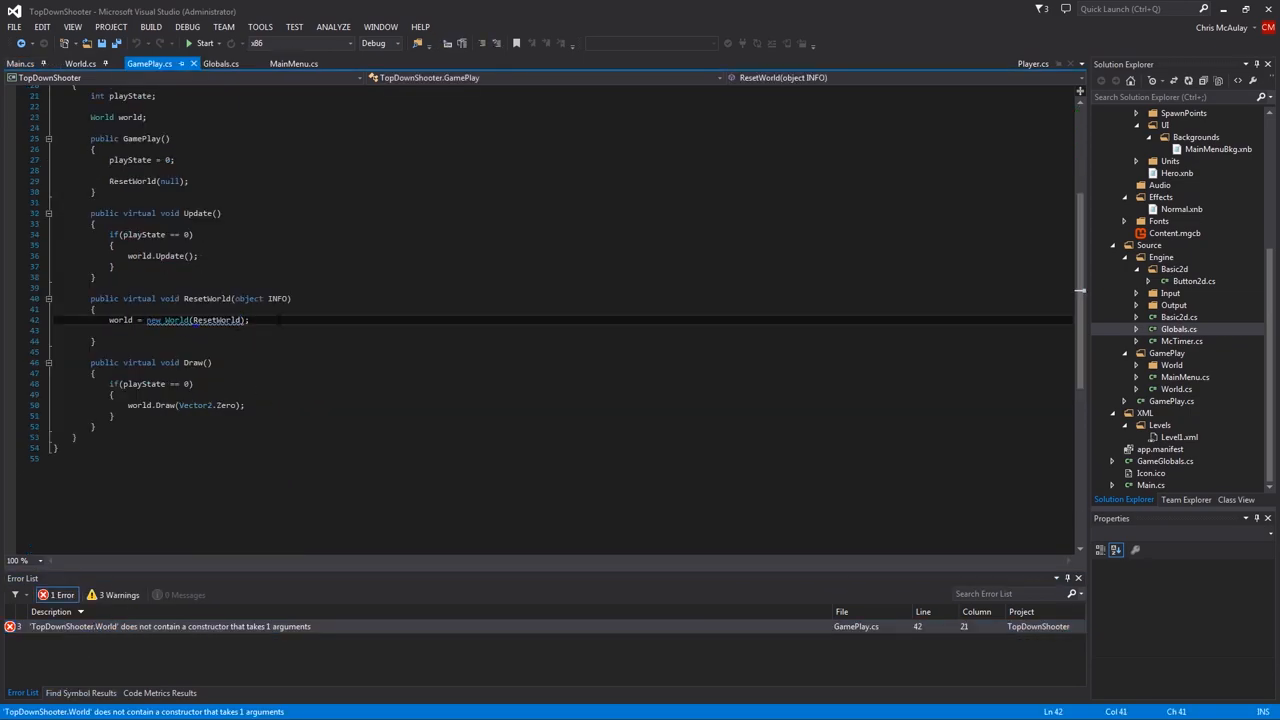
# Give GamePlay a PassObject ChangeGameState field and a CHANGEGAMESTATE constructor parameter
pyautogui.write(', Change')
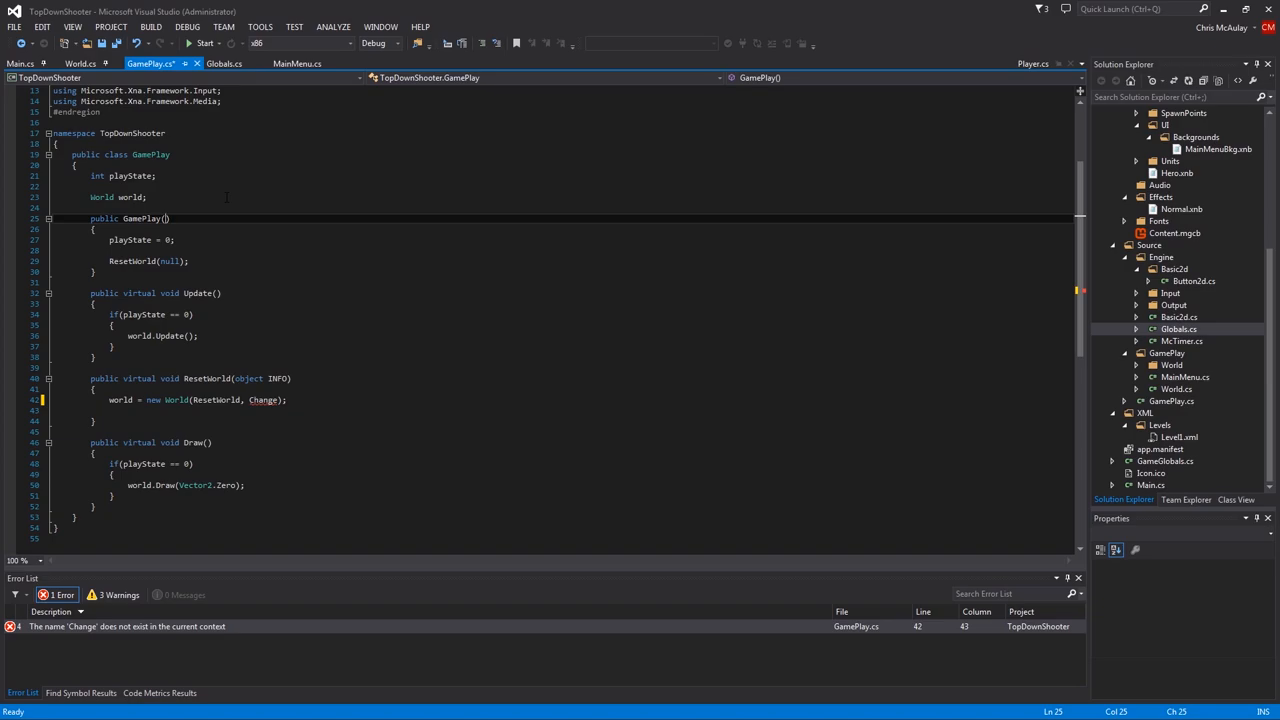
pyautogui.write('PassObject')
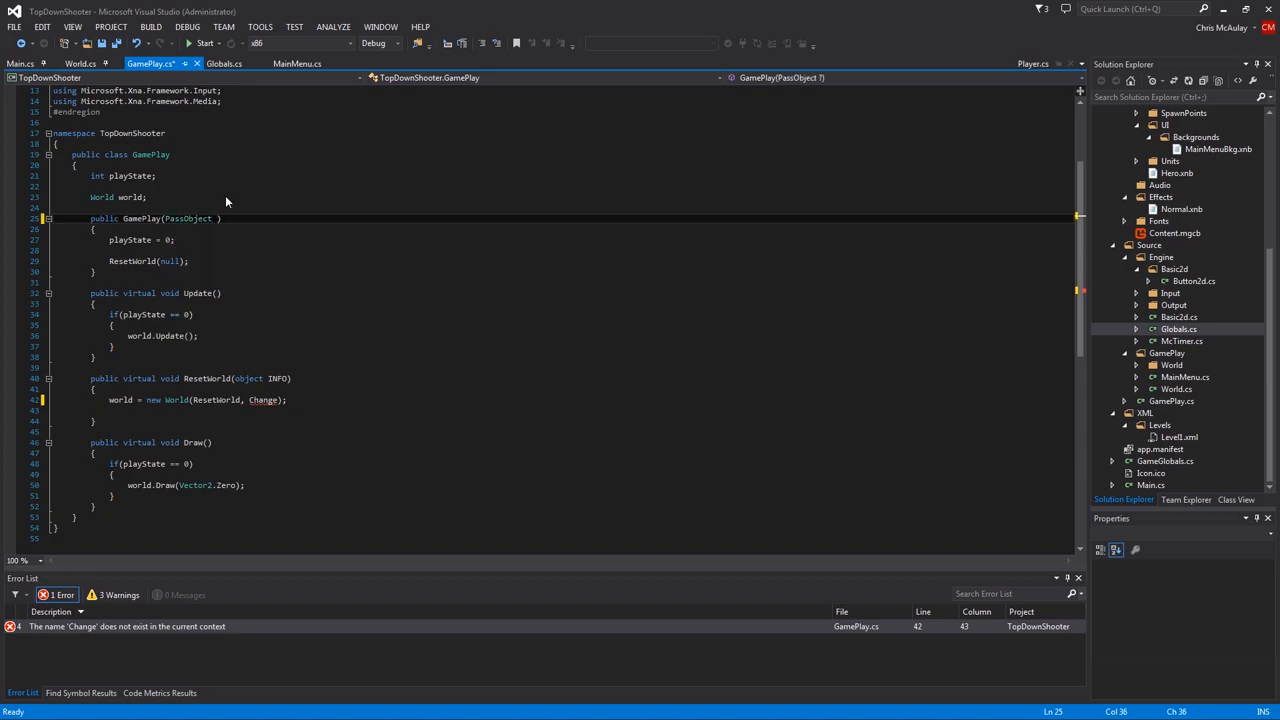
pyautogui.write('CHANGEGAME')
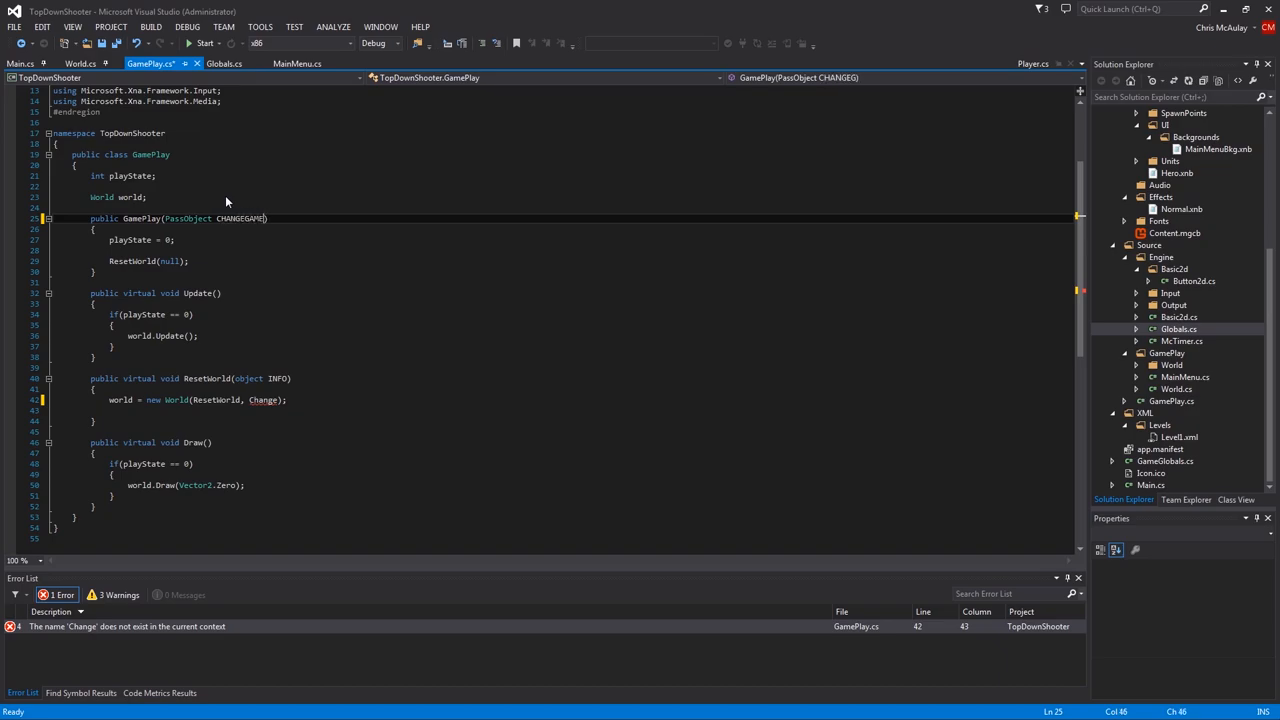
pyautogui.write('S')
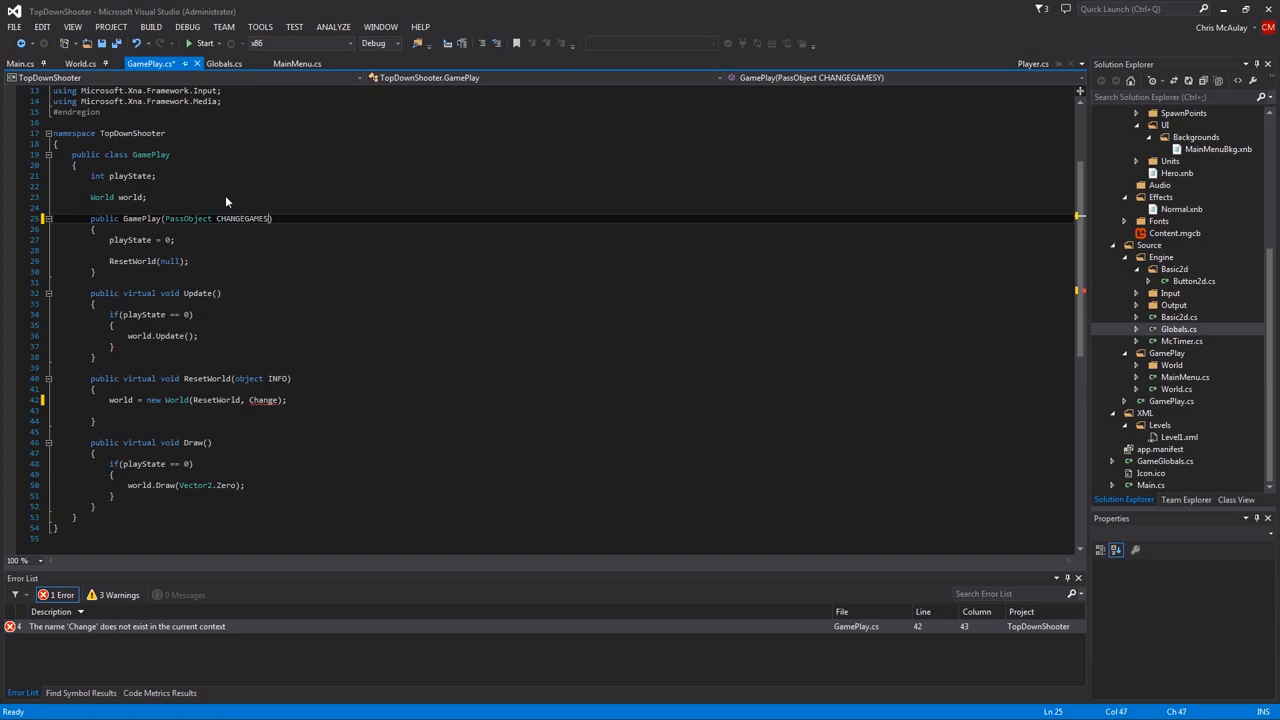
pyautogui.write('CHANGEGAMESTATE')
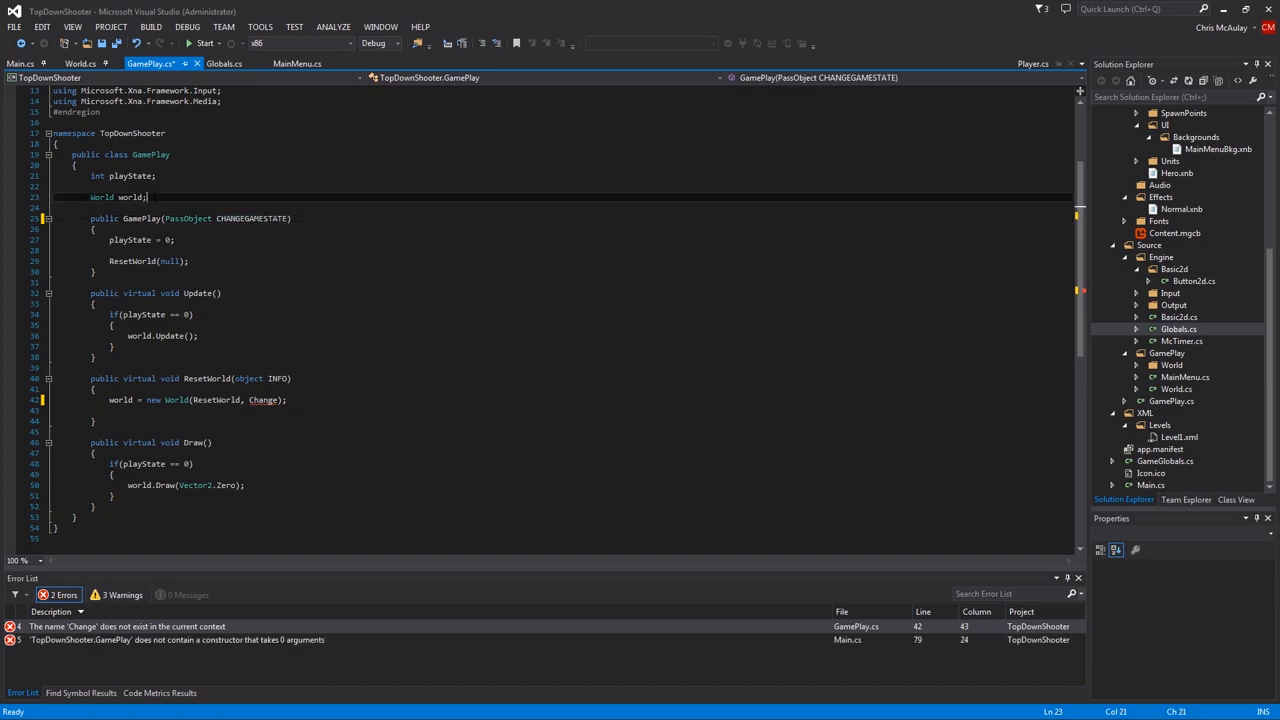
pyautogui.write('PassObject ChangeGame')
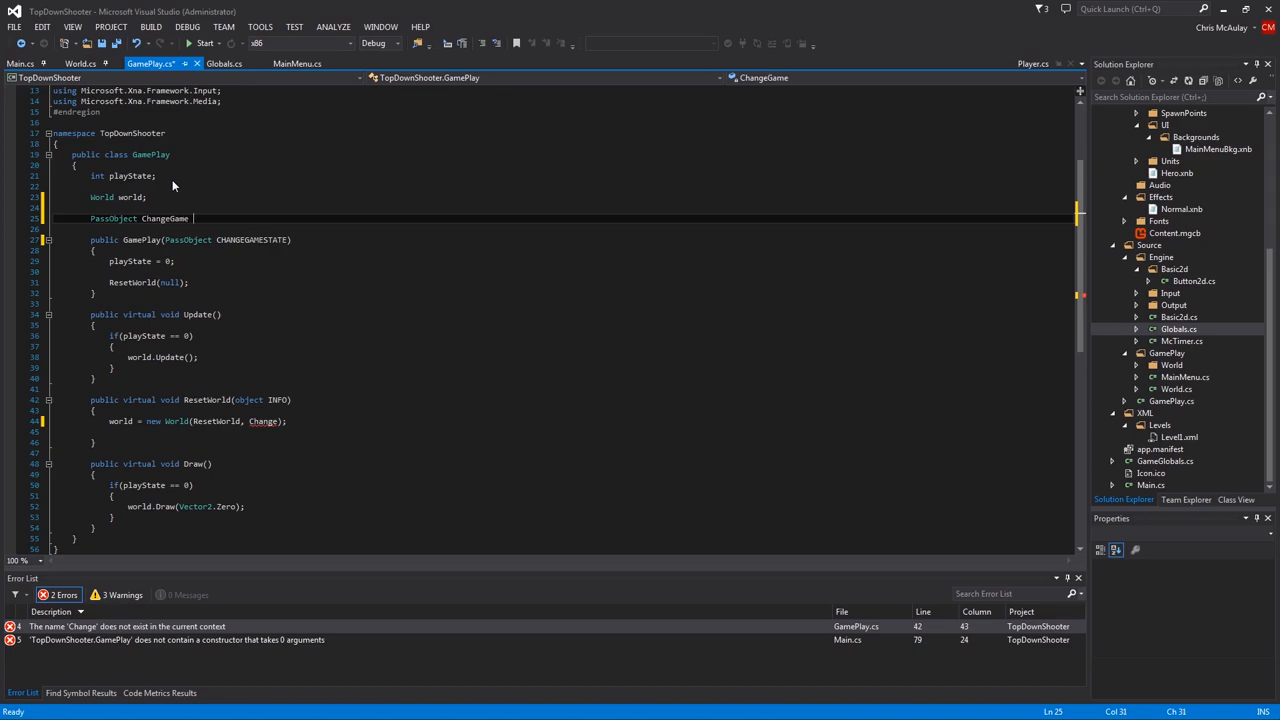
pyautogui.write('State;')
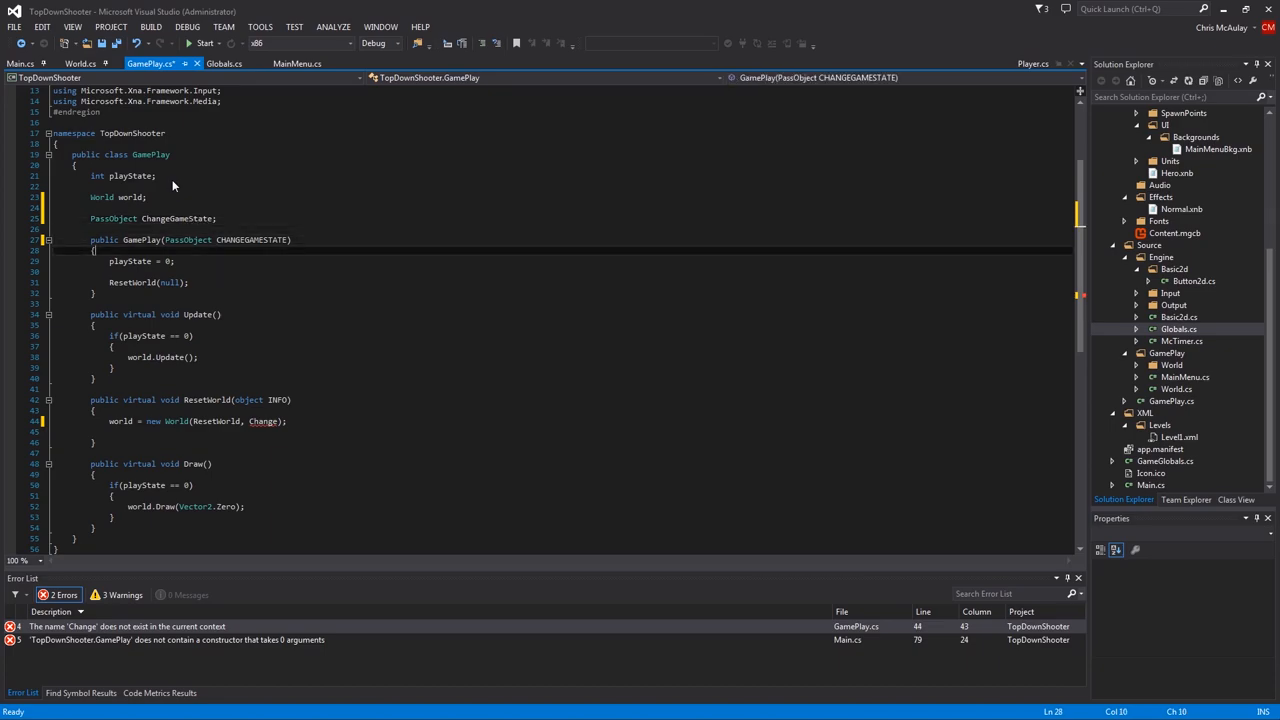
# Assign ChangeGameState from the parameter in GamePlay's constructor, then move to GameGlobals.cs
pyautogui.click(188, 282)
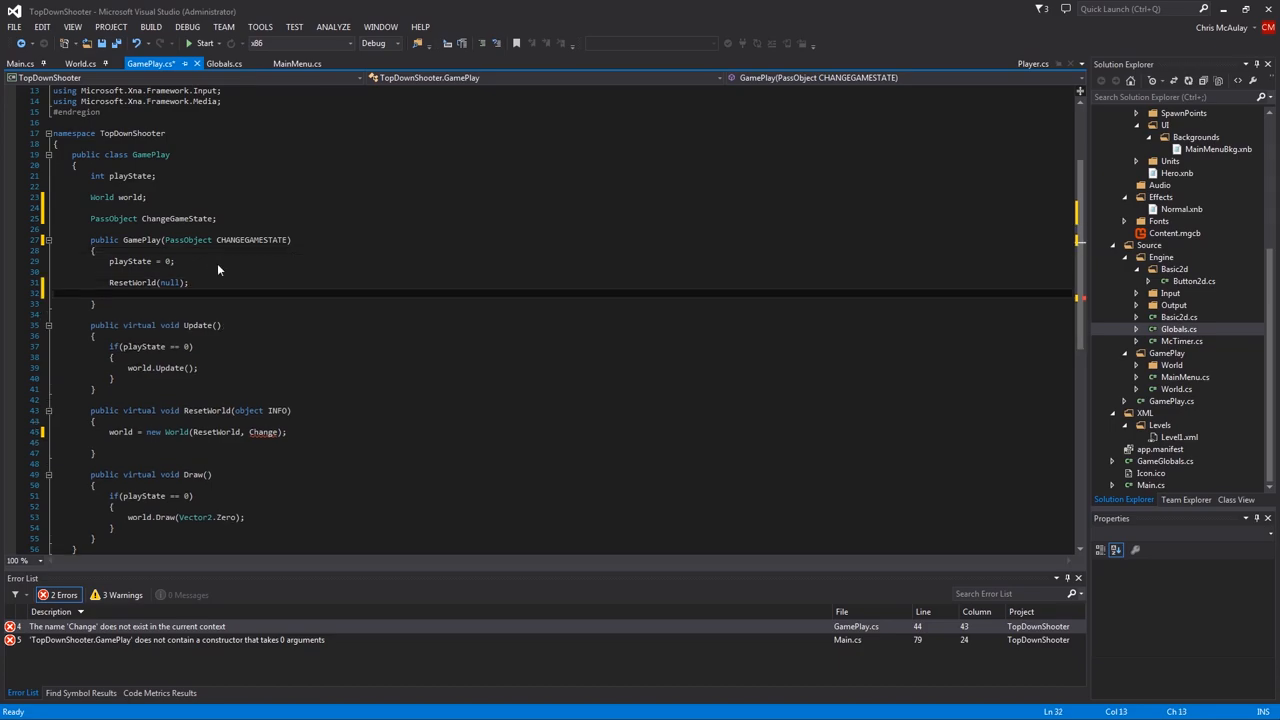
pyautogui.write('ChangeGameState = CHANGEGAMESTATE;')
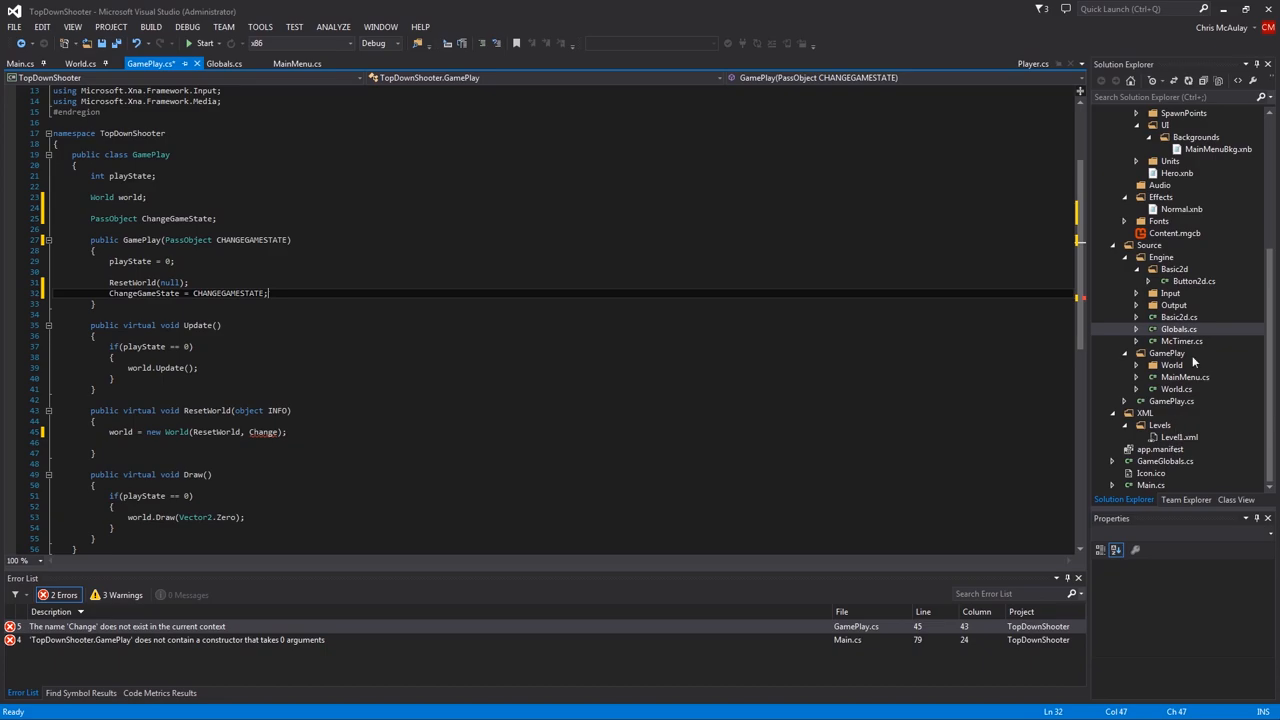
pyautogui.click(1164, 460)
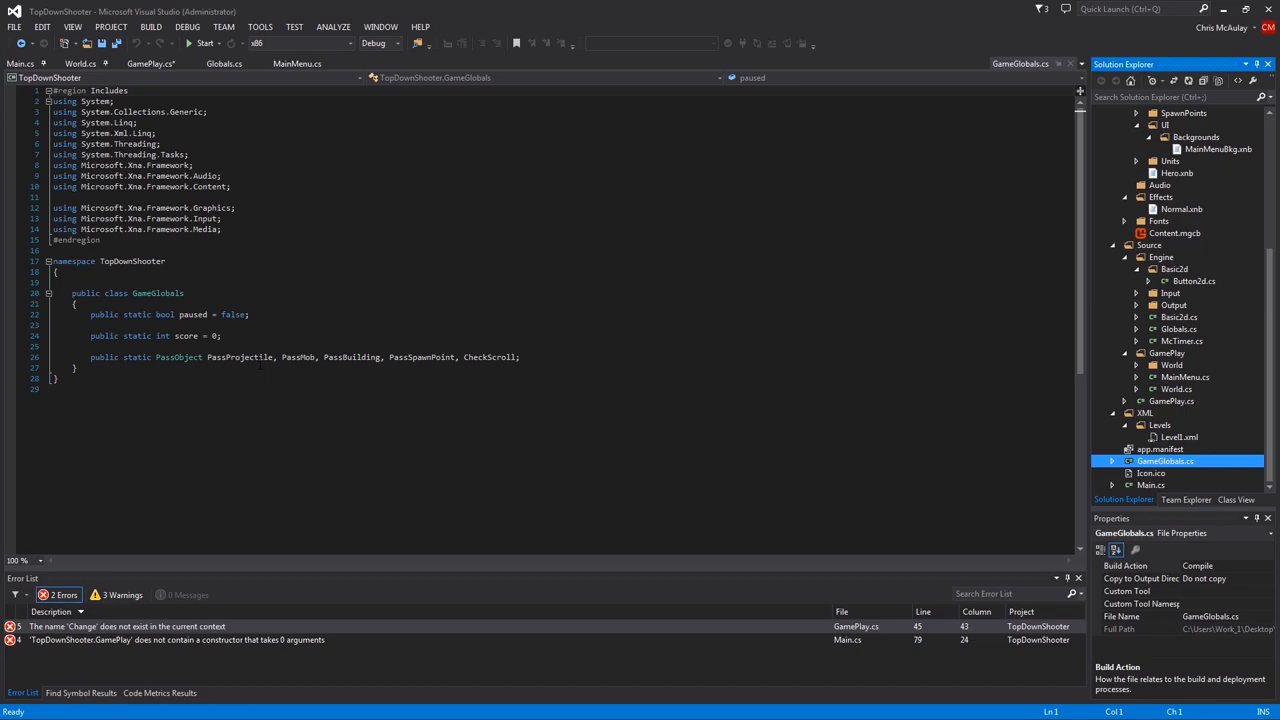
# Check the PassObject declarations in GameGlobals, then return to GamePlay to pass ChangeGameState into new World
pyautogui.click(498, 356)
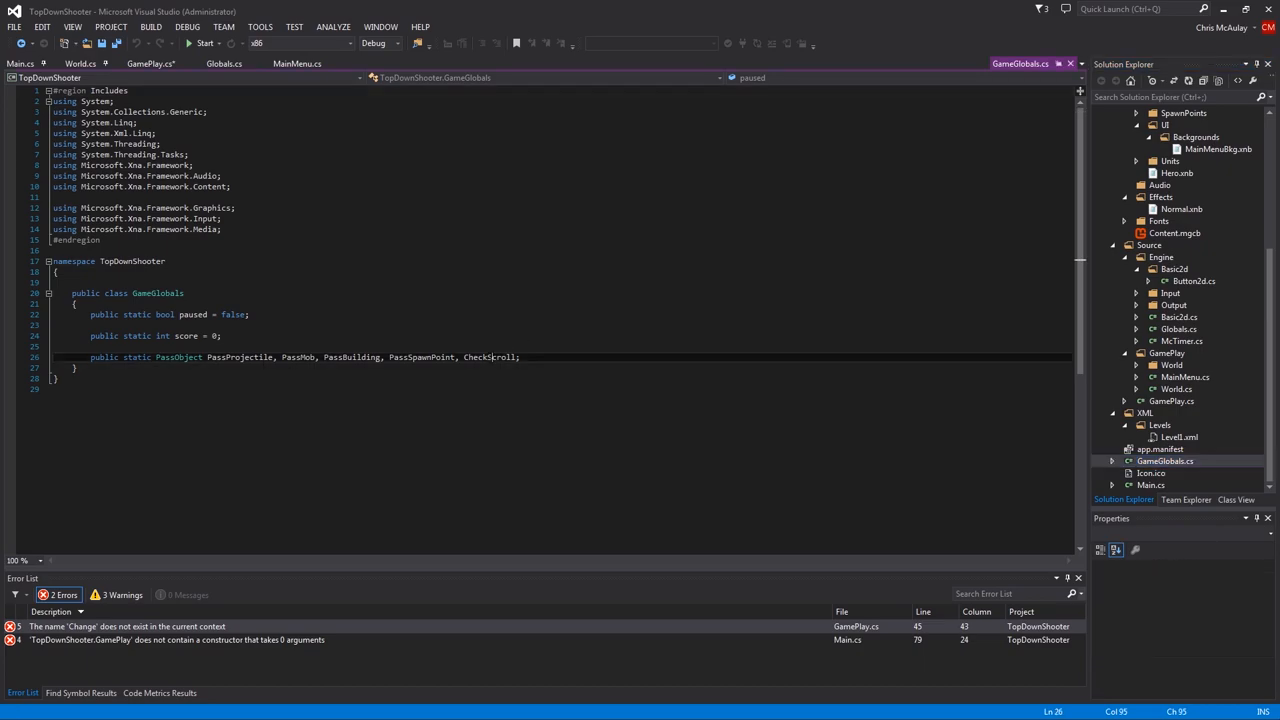
pyautogui.doubleClick(488, 356)
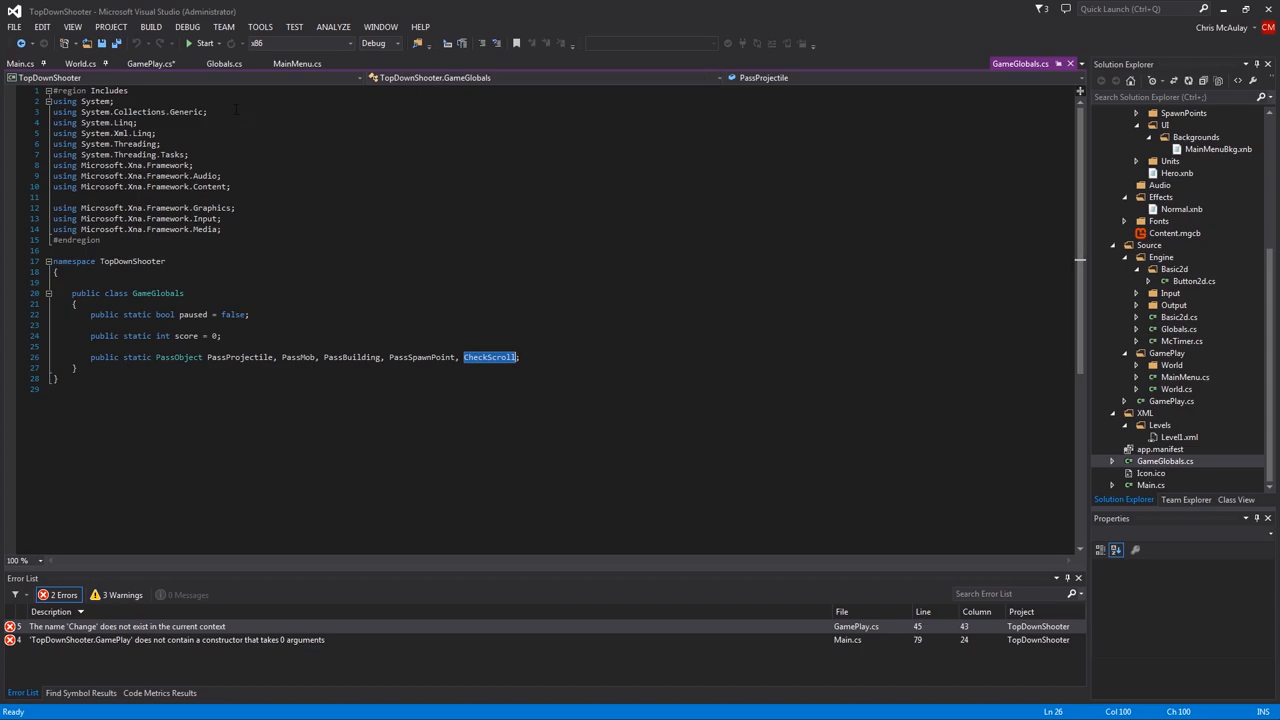
pyautogui.click(150, 62)
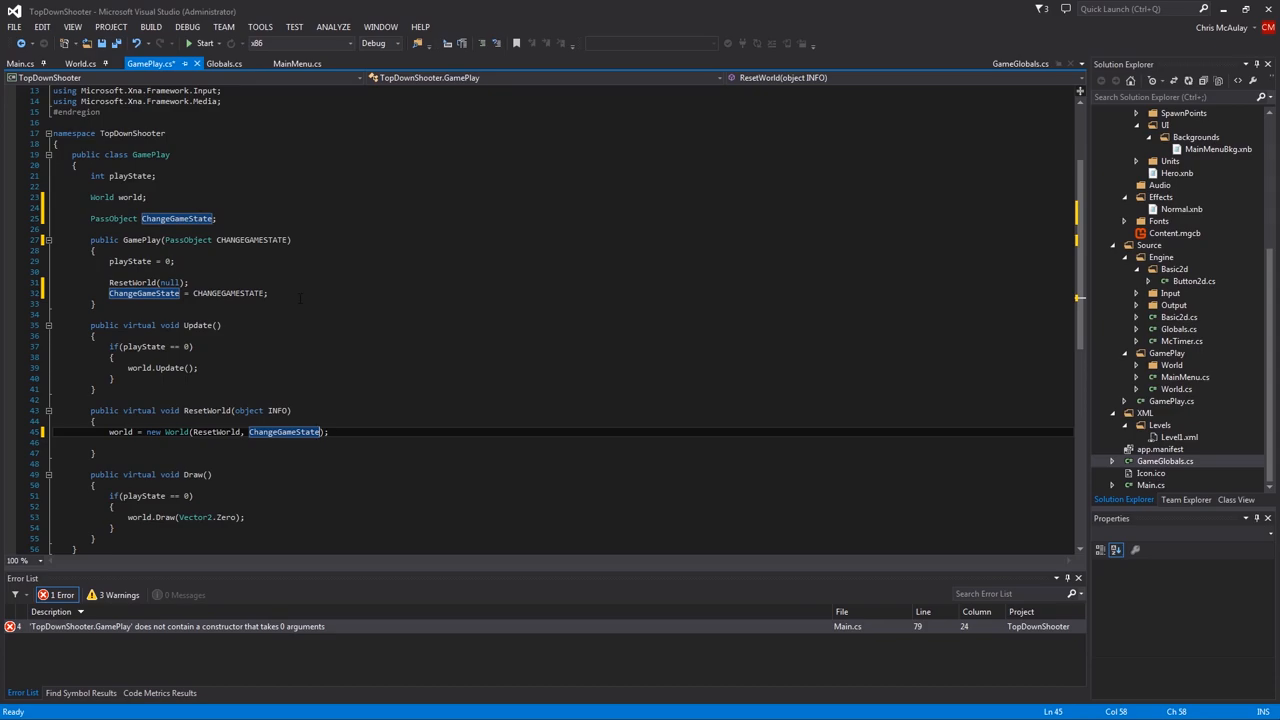
# In Main.cs LoadContent, construct GamePlay with ChangeGameState, clearing the errors
pyautogui.click(20, 62)
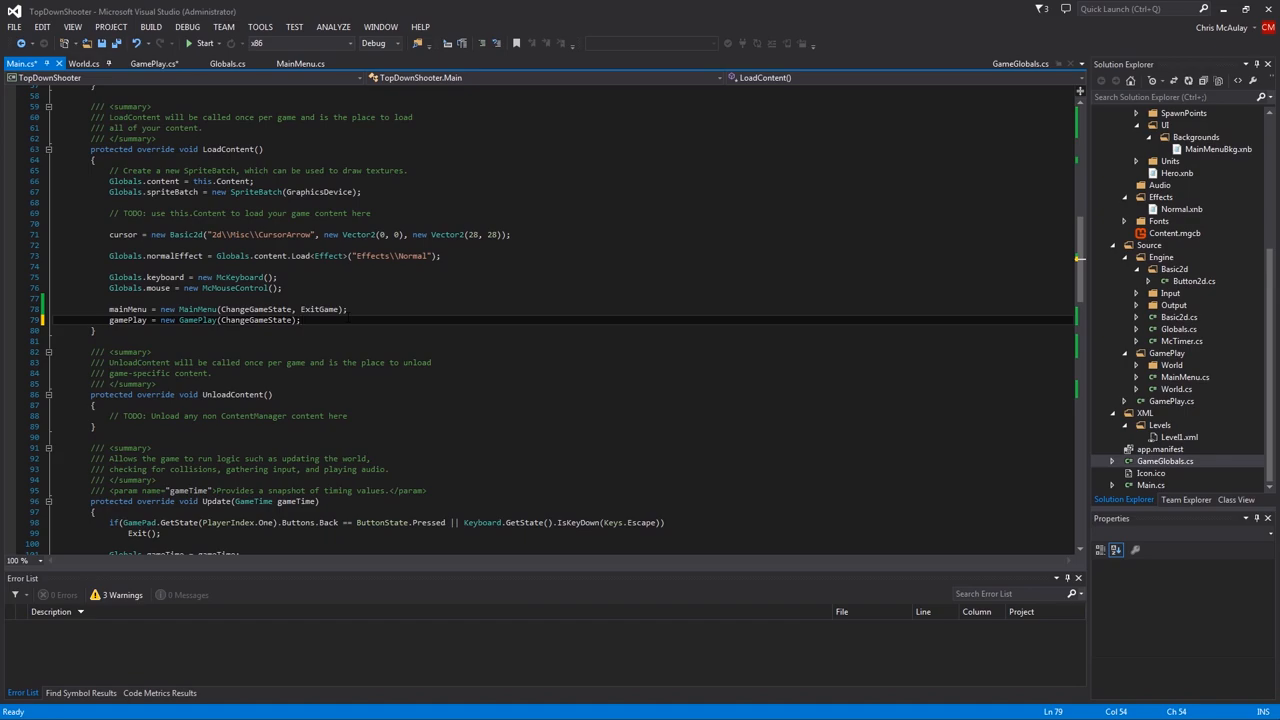
pyautogui.doubleClick(256, 320)
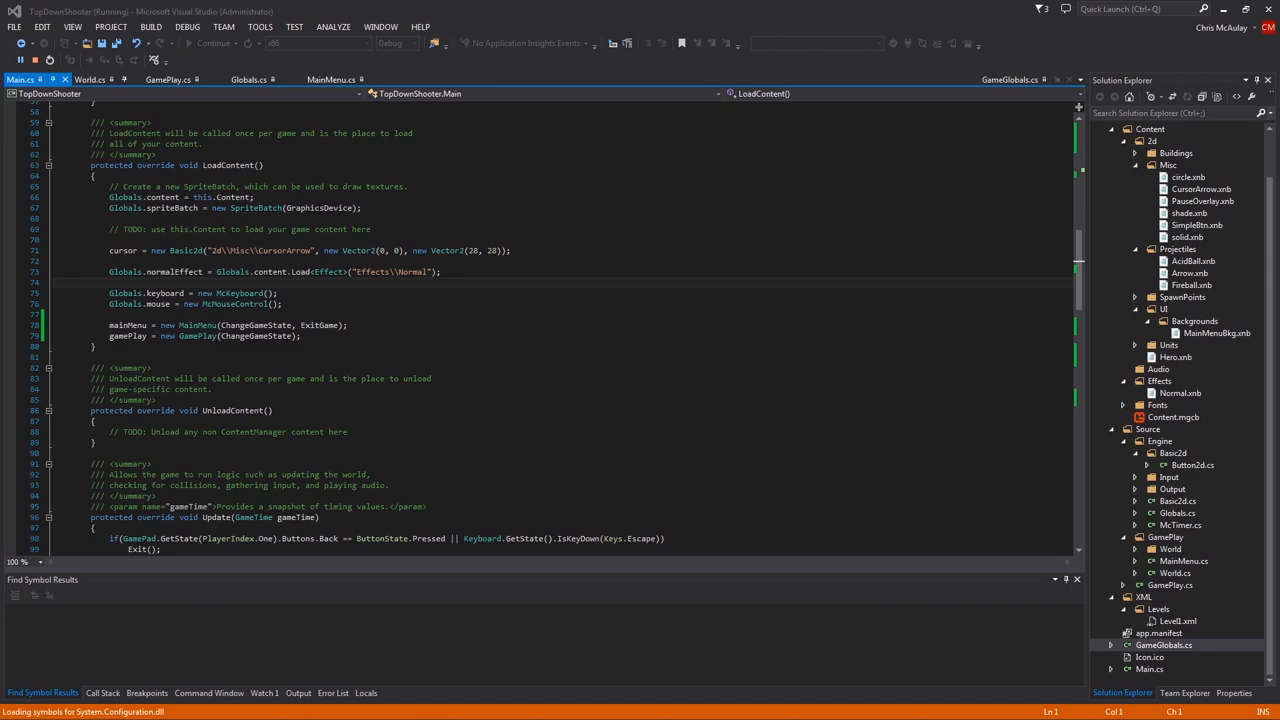
# Start debugging, stop after the ContentLoadException, check MainMenu.cs and launch the game again
pyautogui.click(214, 42)
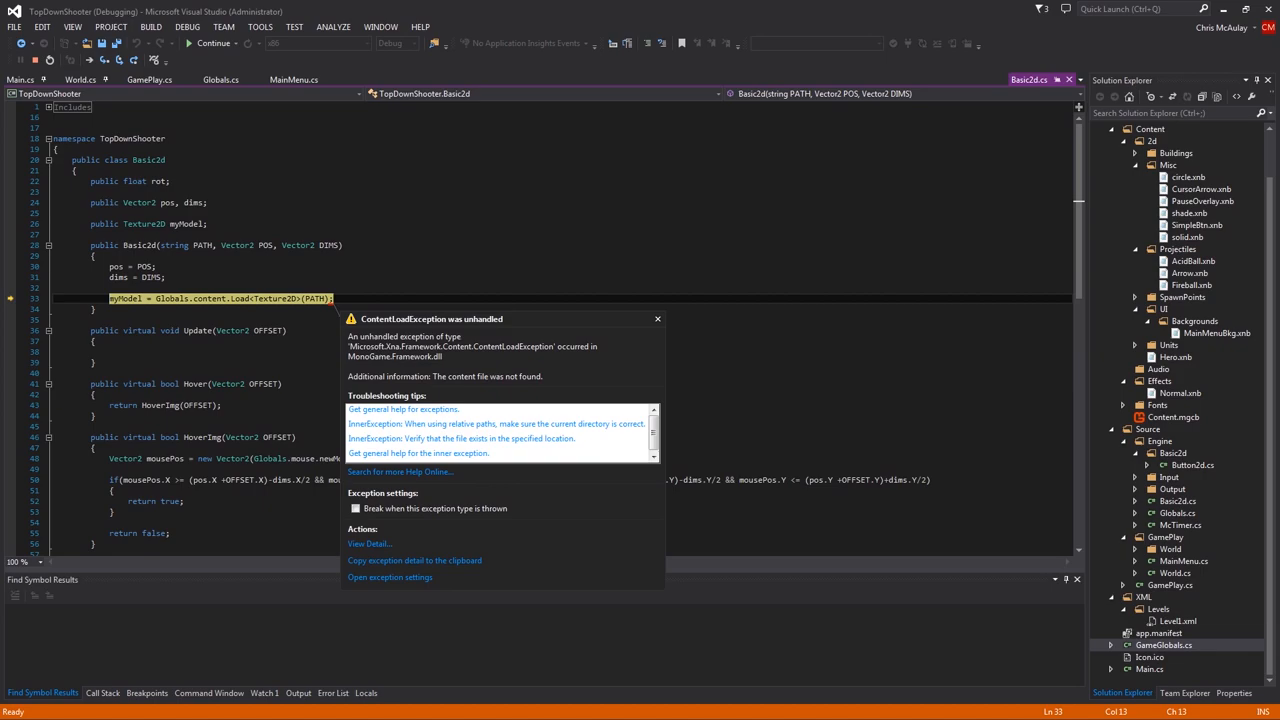
pyautogui.moveTo(316, 298)
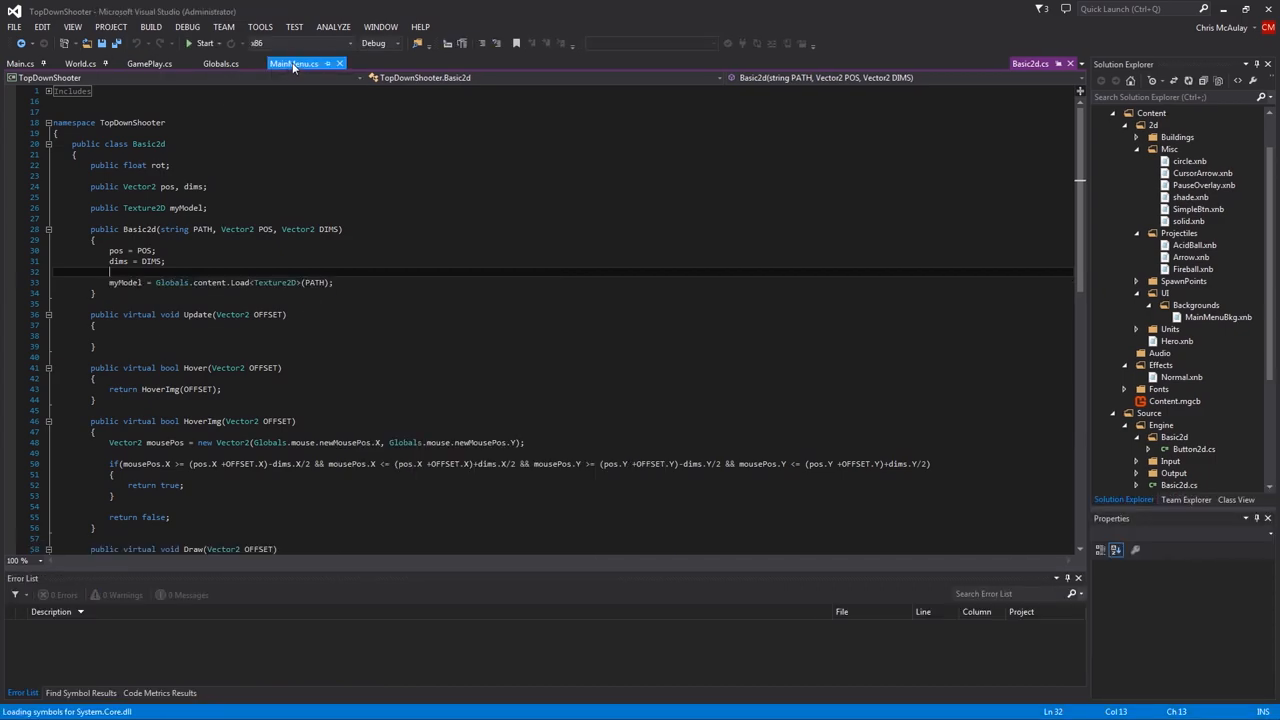
pyautogui.click(292, 62)
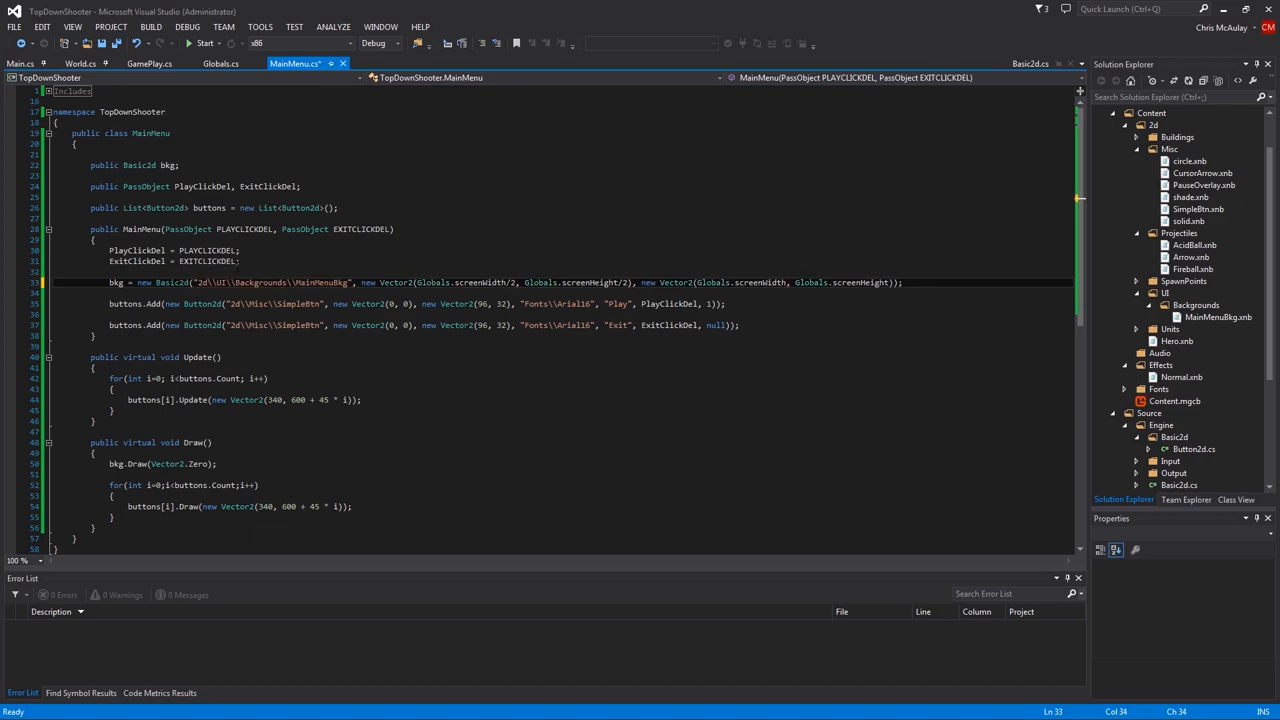
pyautogui.click(204, 44)
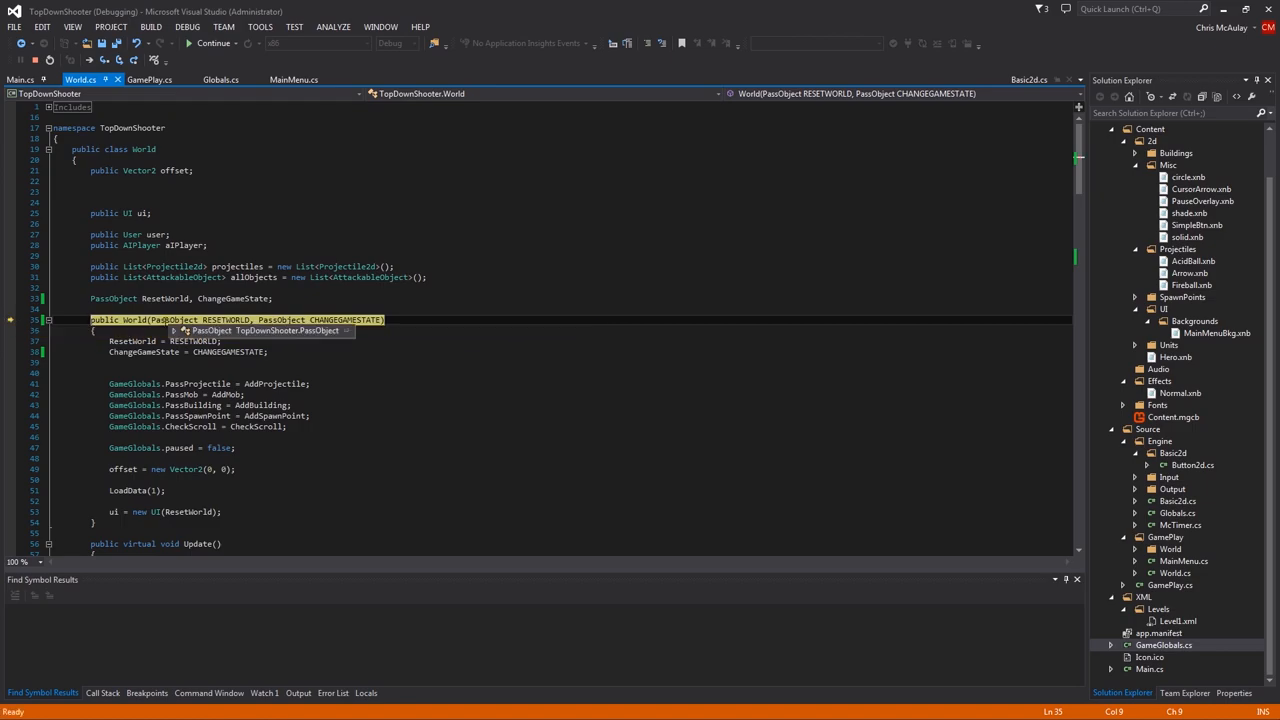
pyautogui.click(212, 44)
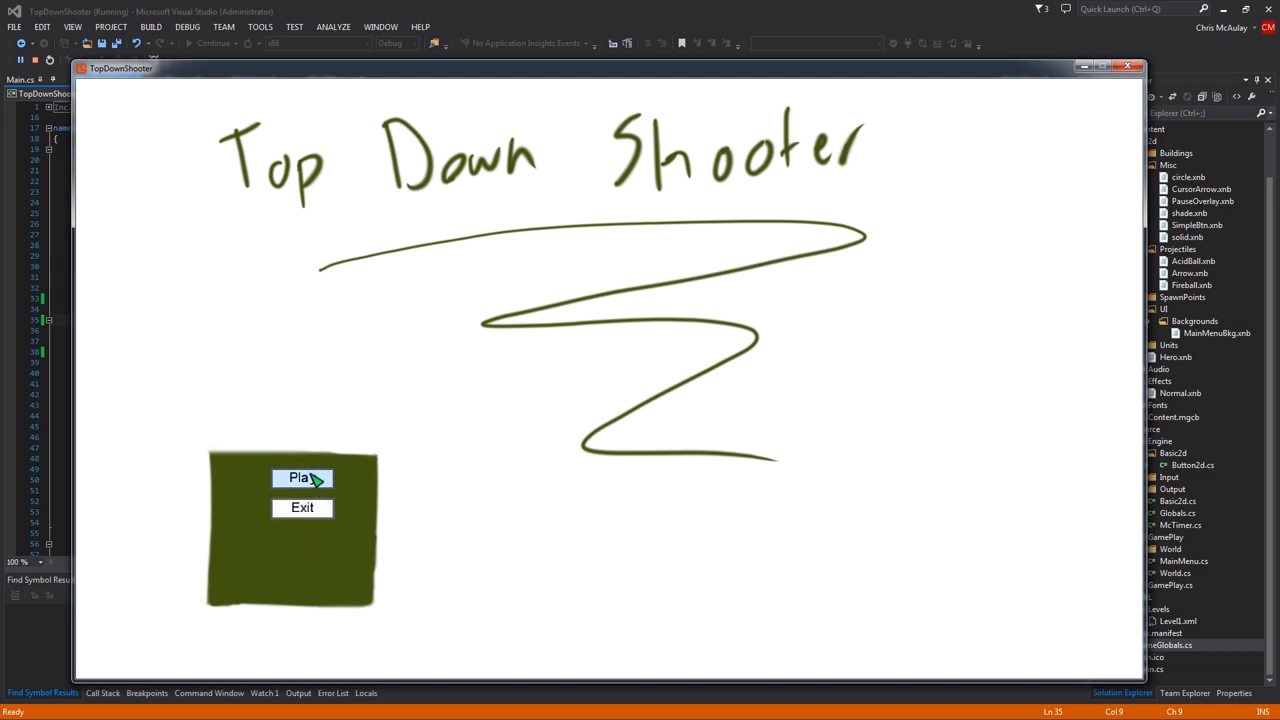
pyautogui.moveTo(320, 488)
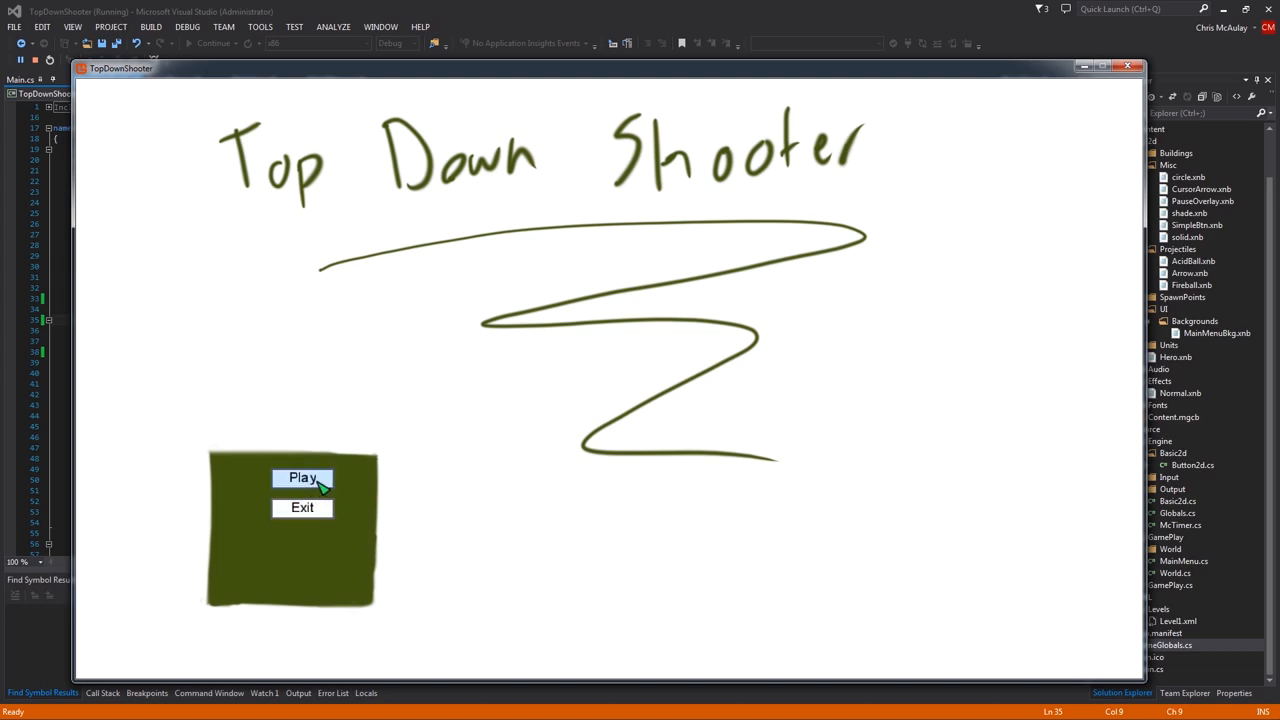
pyautogui.moveTo(16, 402)
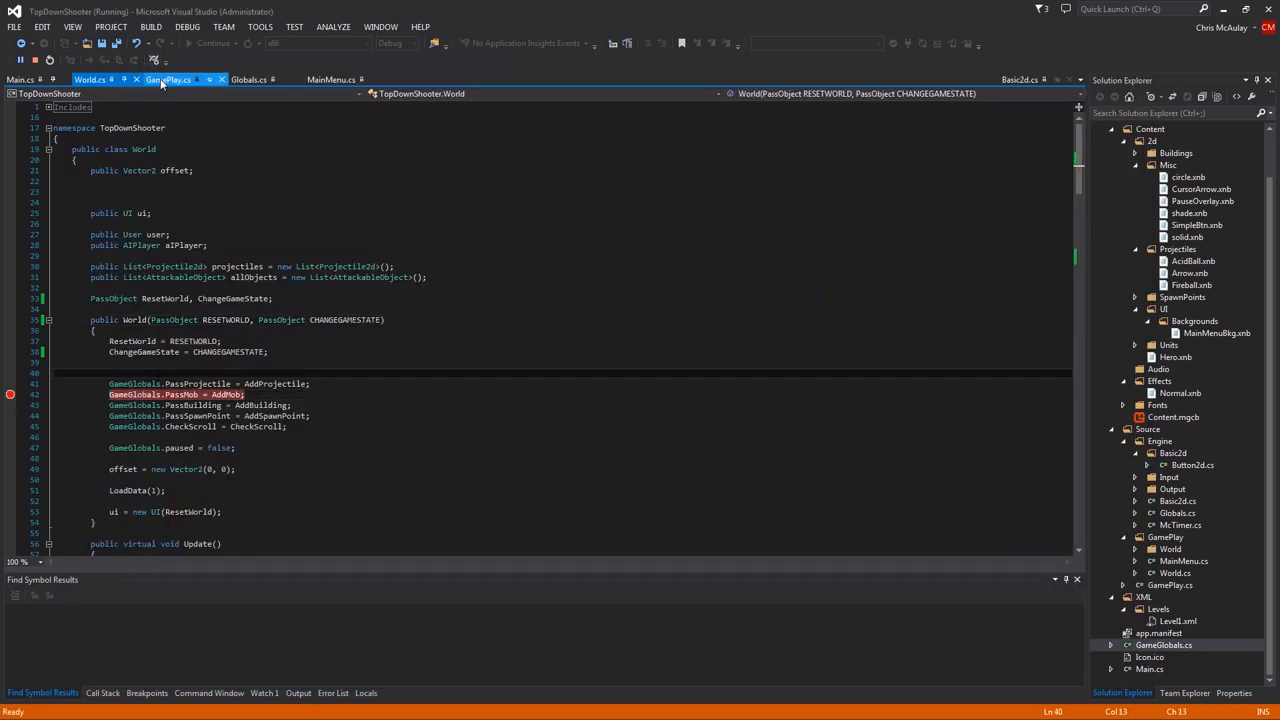
# Review the GamePlay code after Play broke execution in World's constructor
pyautogui.click(168, 80)
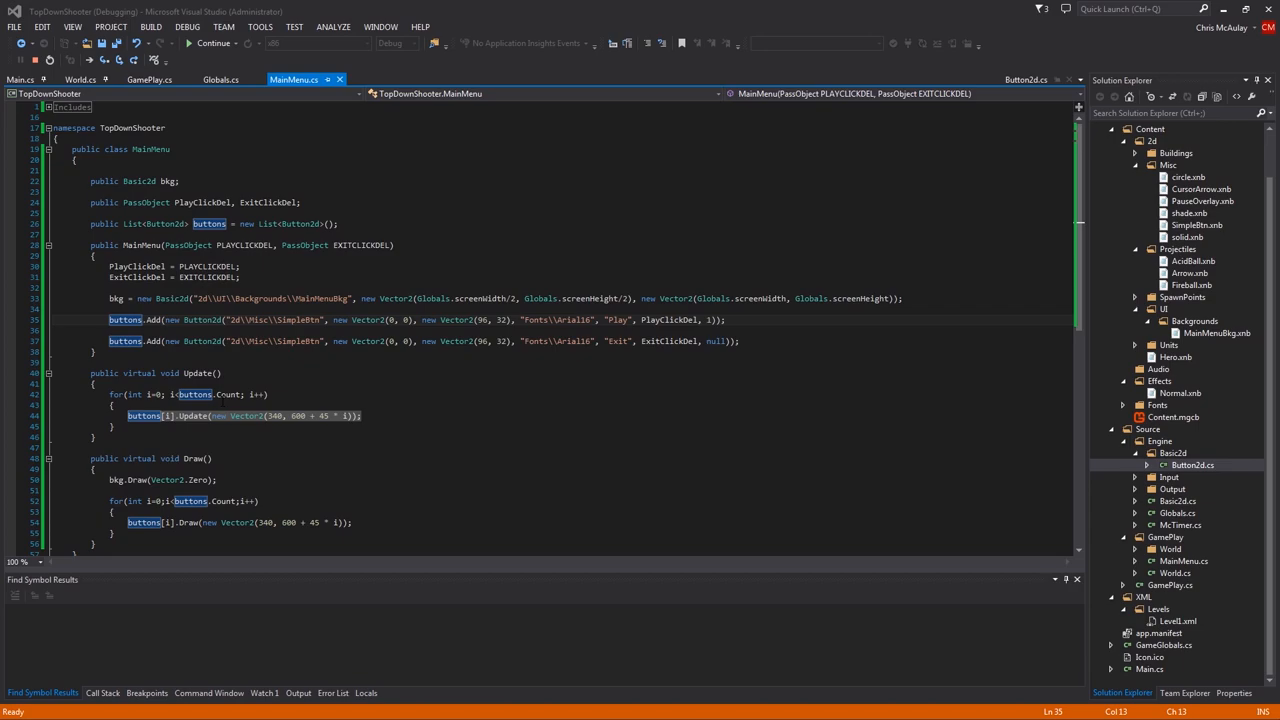
# Add info = INFO; at the start of the Button2d constructor
pyautogui.click(1192, 464)
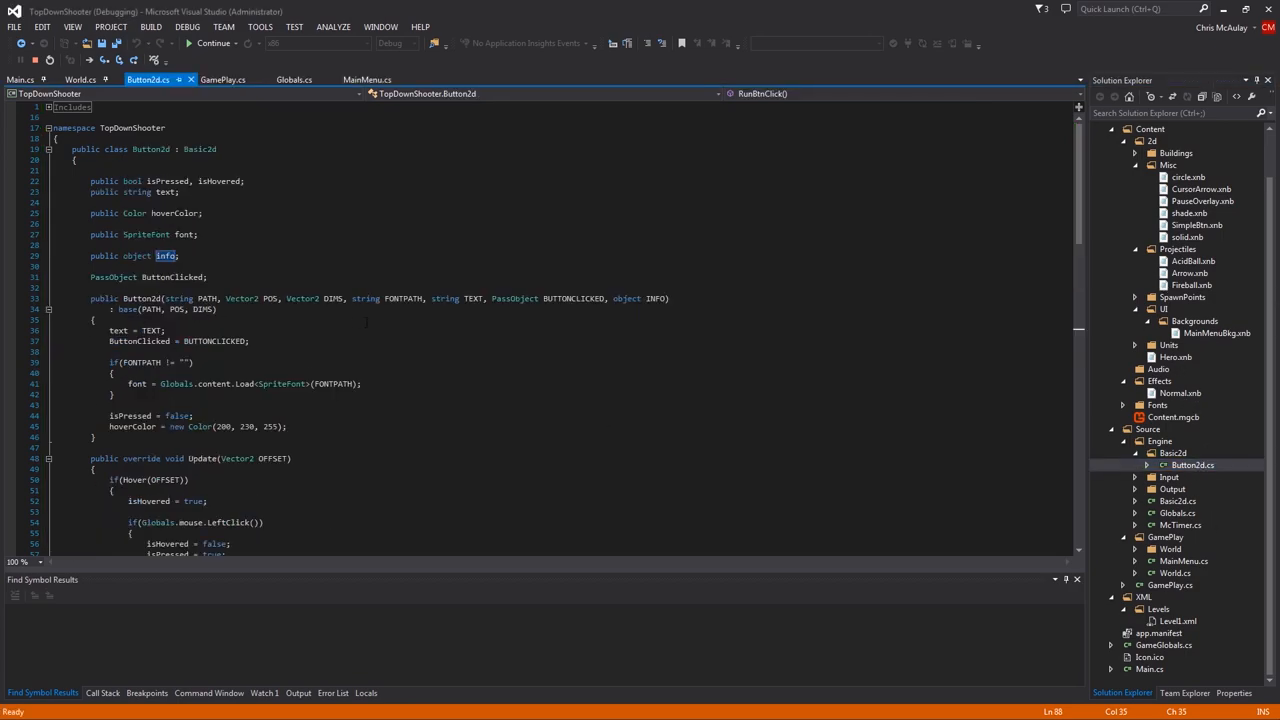
pyautogui.moveTo(656, 298)
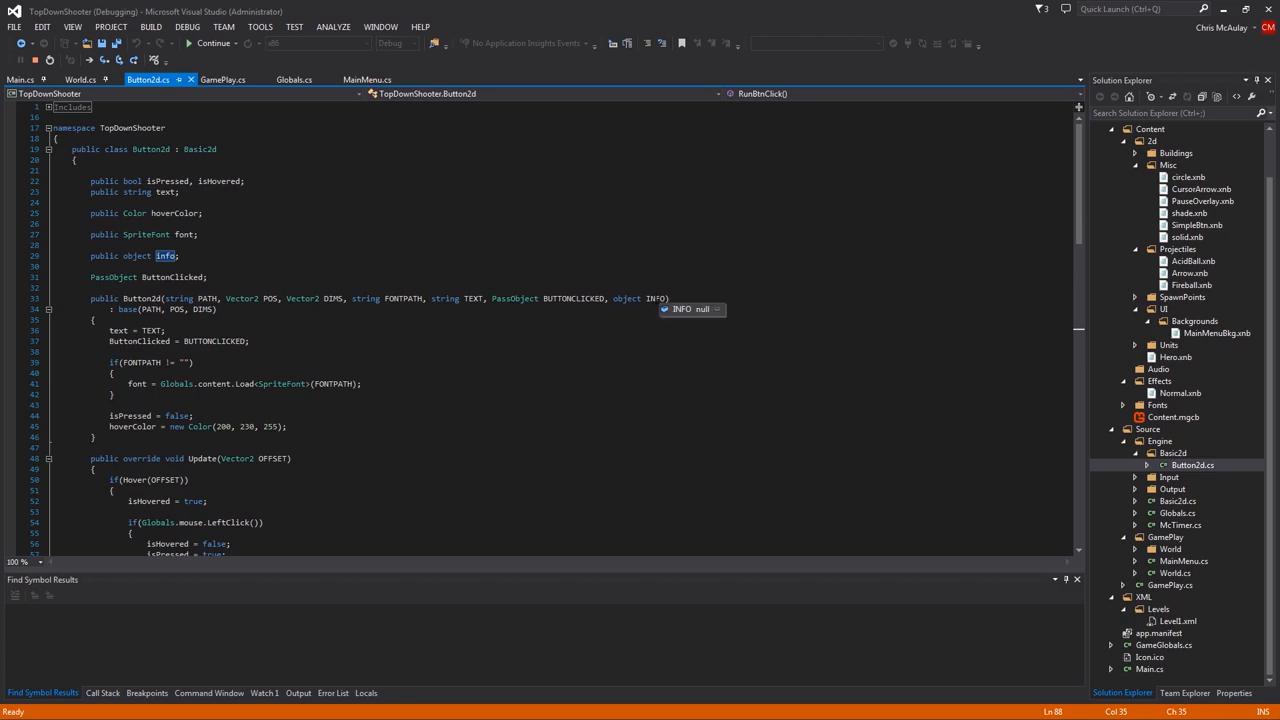
pyautogui.scroll(-3)
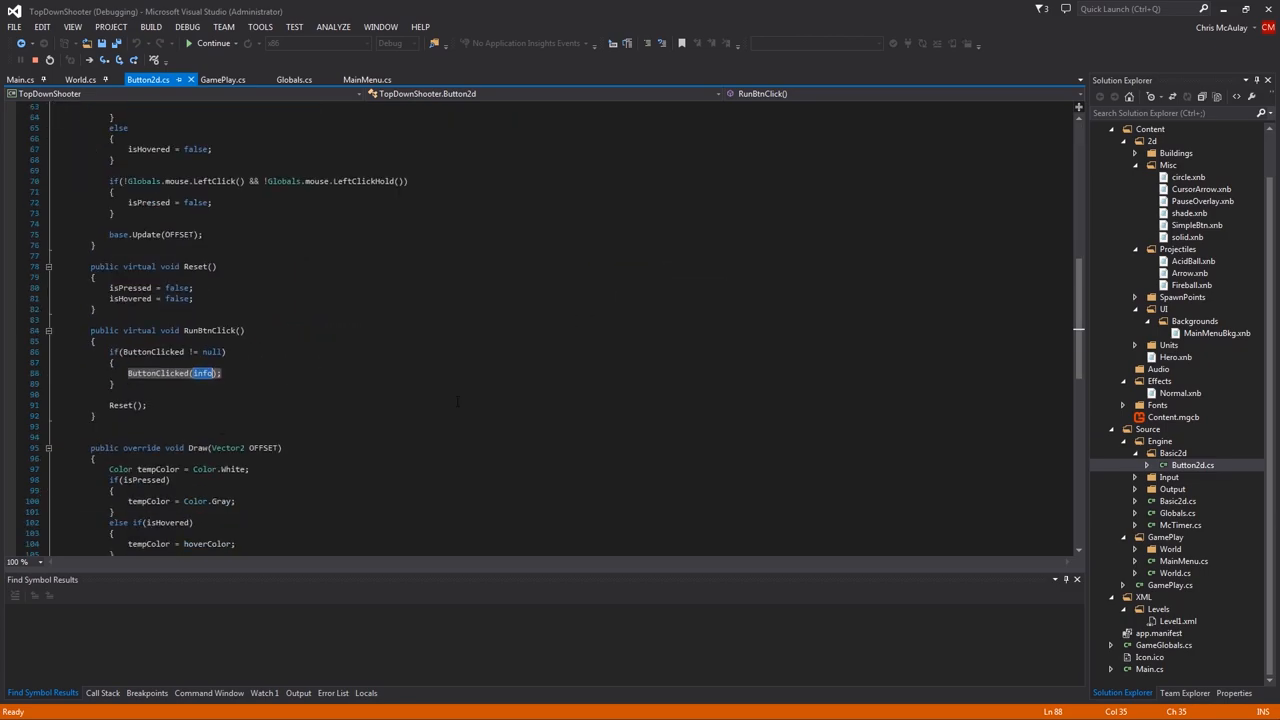
pyautogui.scroll(3)
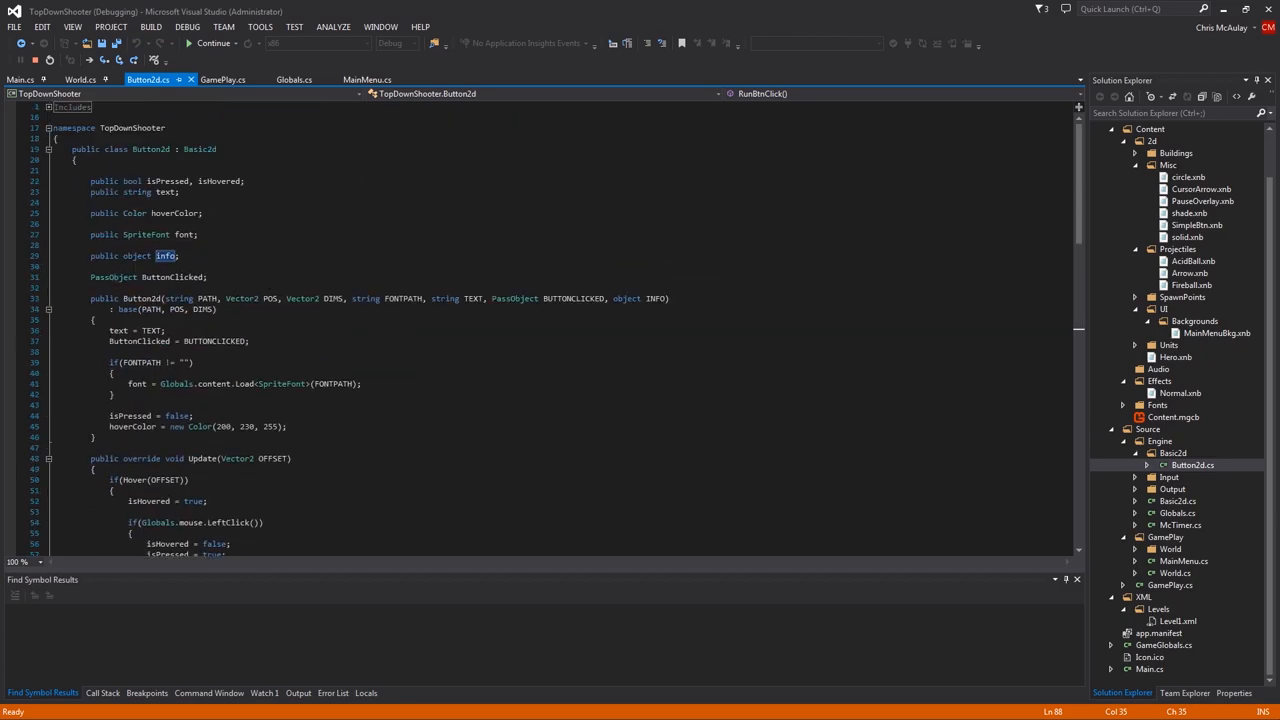
pyautogui.click(164, 256)
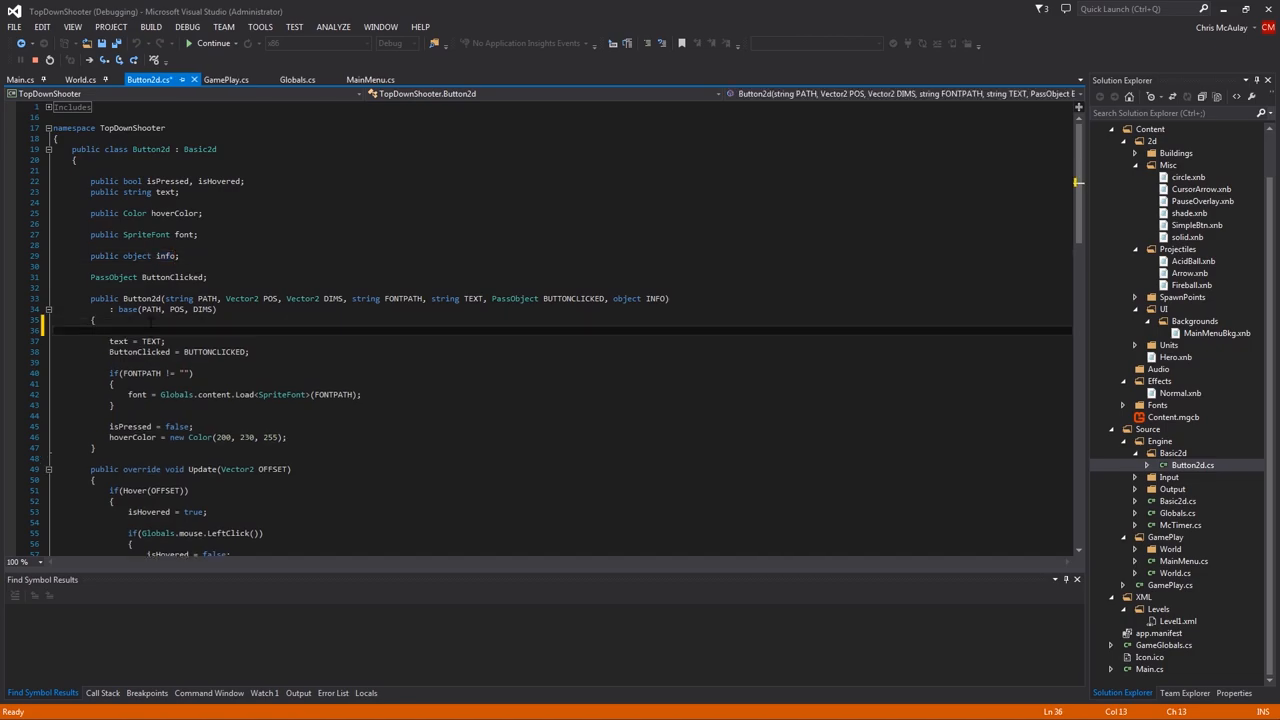
pyautogui.write('info =')
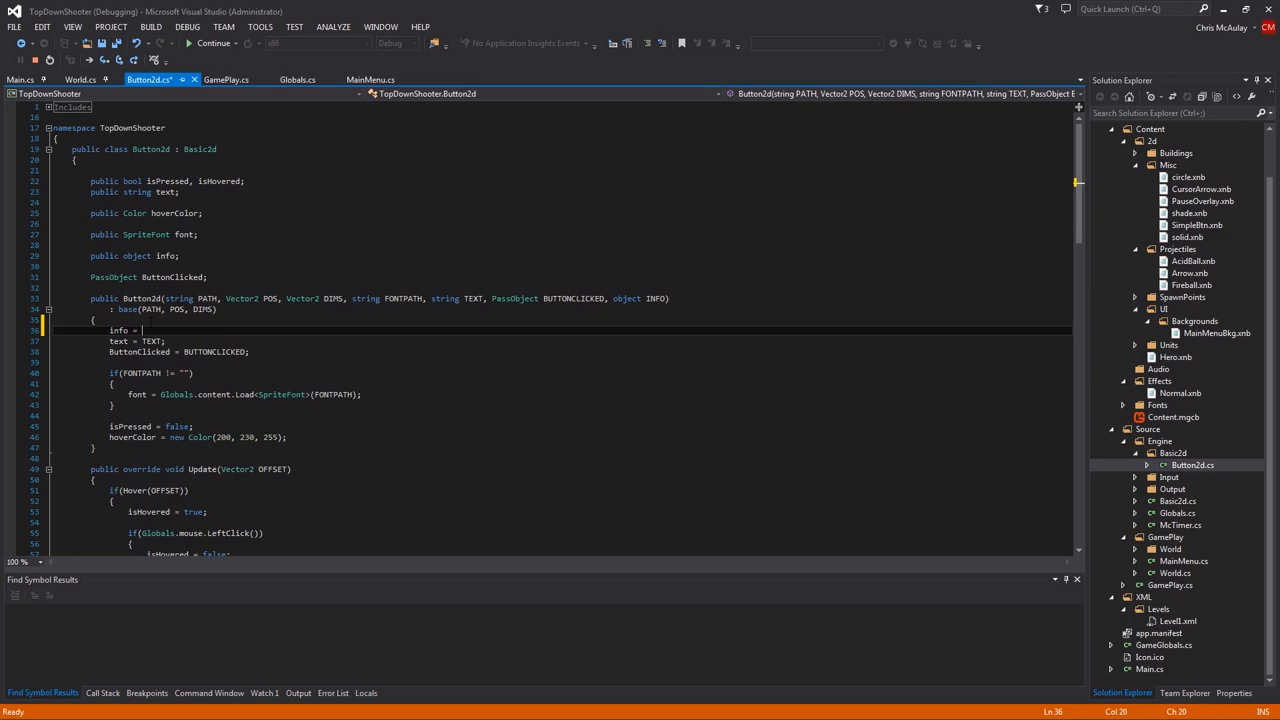
pyautogui.write('INFO;')
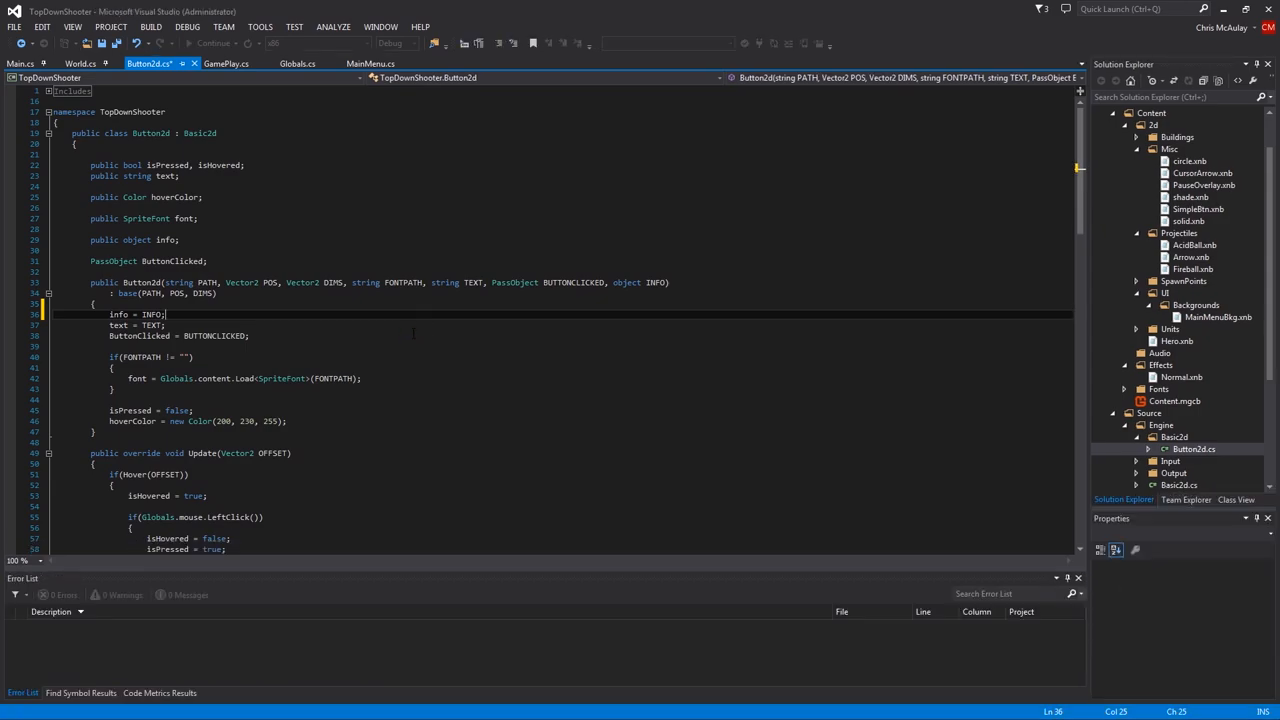
# Inspect World's delegate assignments, test the running game, then move to GamePlay.cs
pyautogui.click(188, 44)
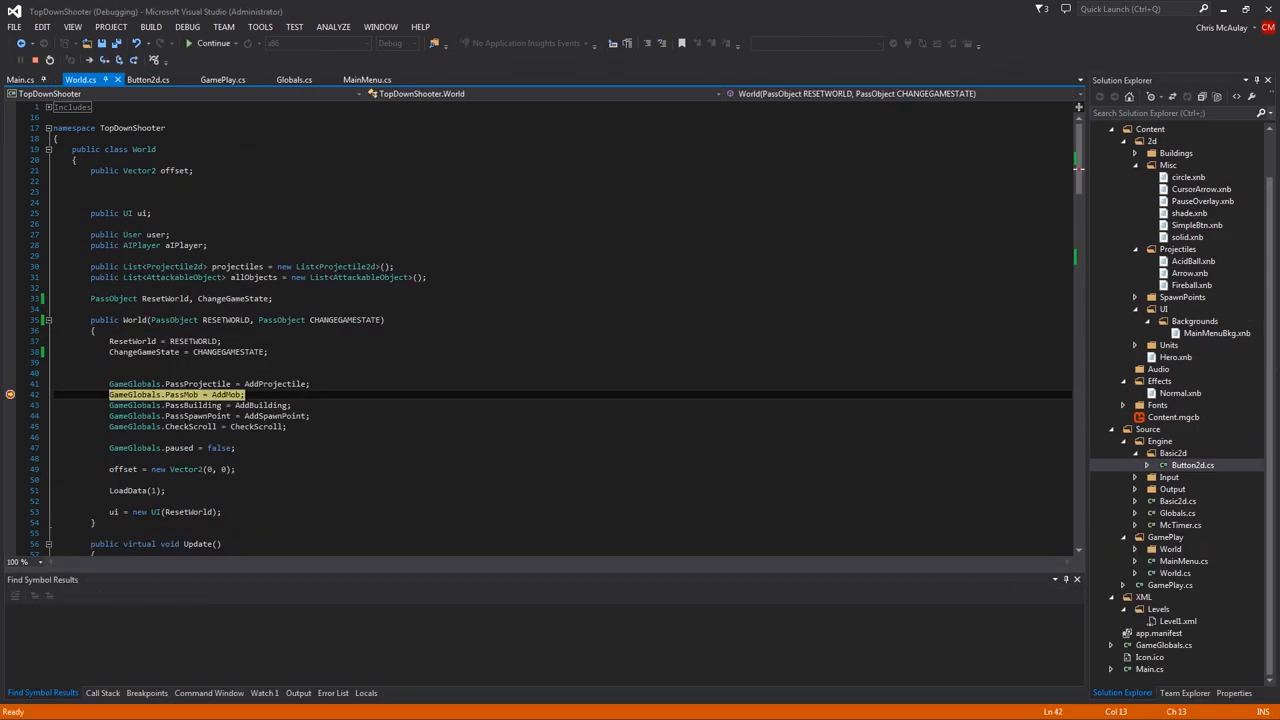
pyautogui.doubleClick(134, 394)
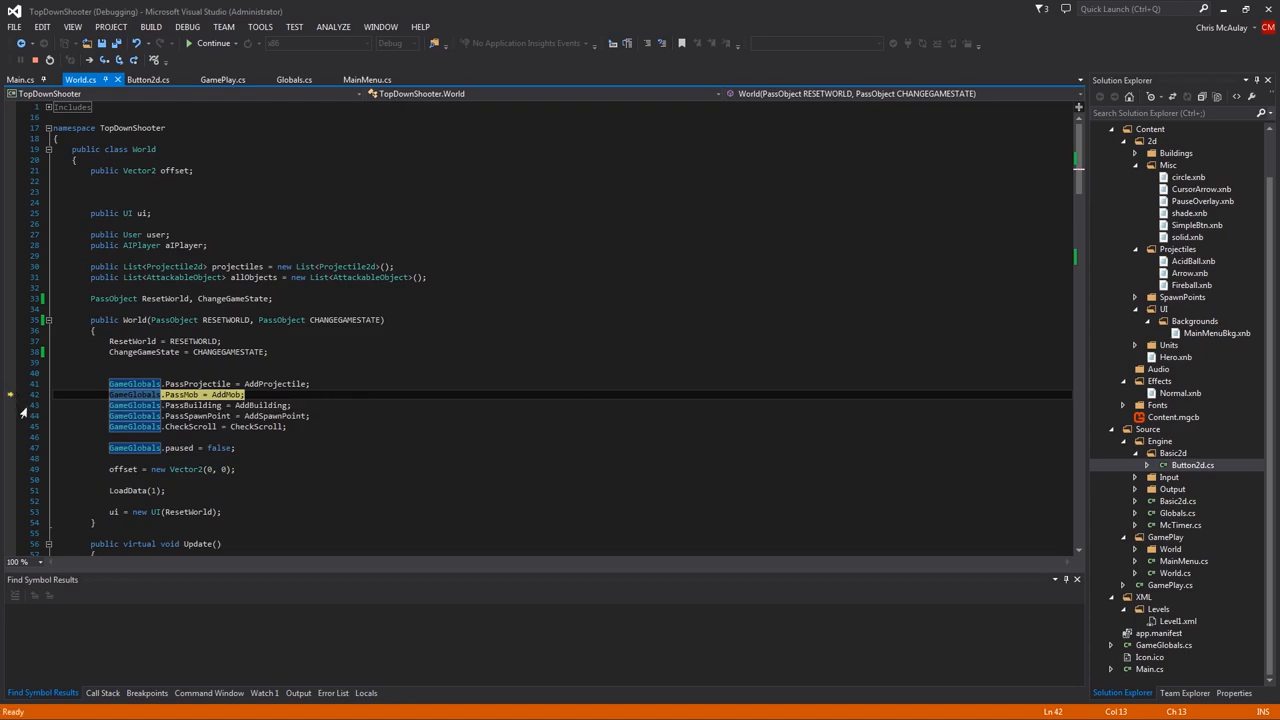
pyautogui.click(212, 44)
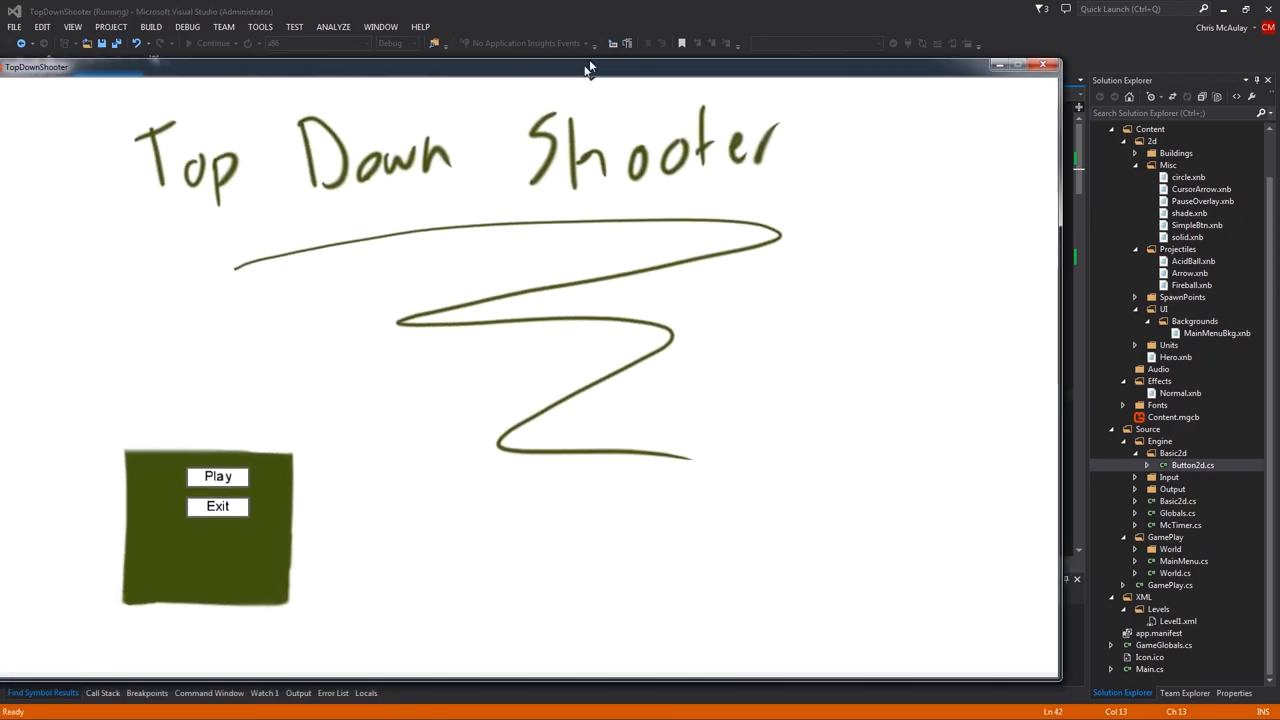
pyautogui.click(216, 476)
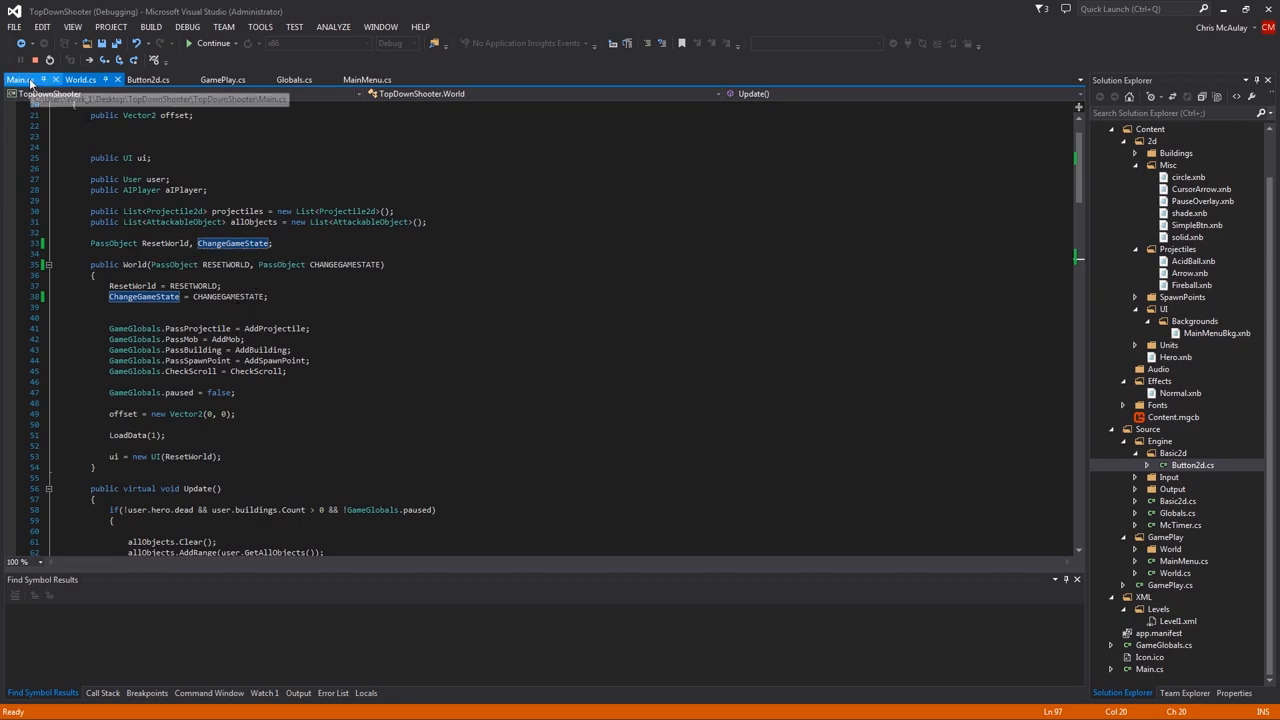
pyautogui.click(222, 80)
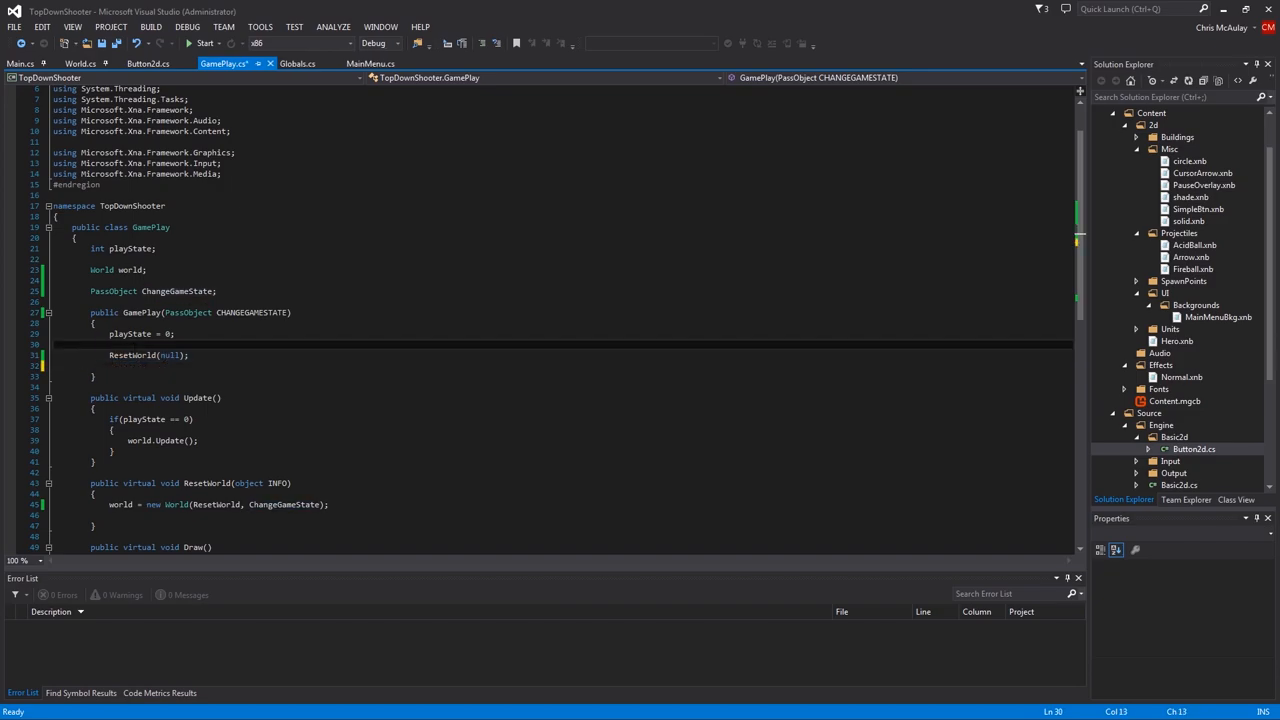
# Add 'ChangeGameState = CHANGEGAMESTATE;' above ResetWorld(null) in the GamePlay constructor and run the game
pyautogui.write('\\ChangeGameState = CHANGEGAMESTATE')
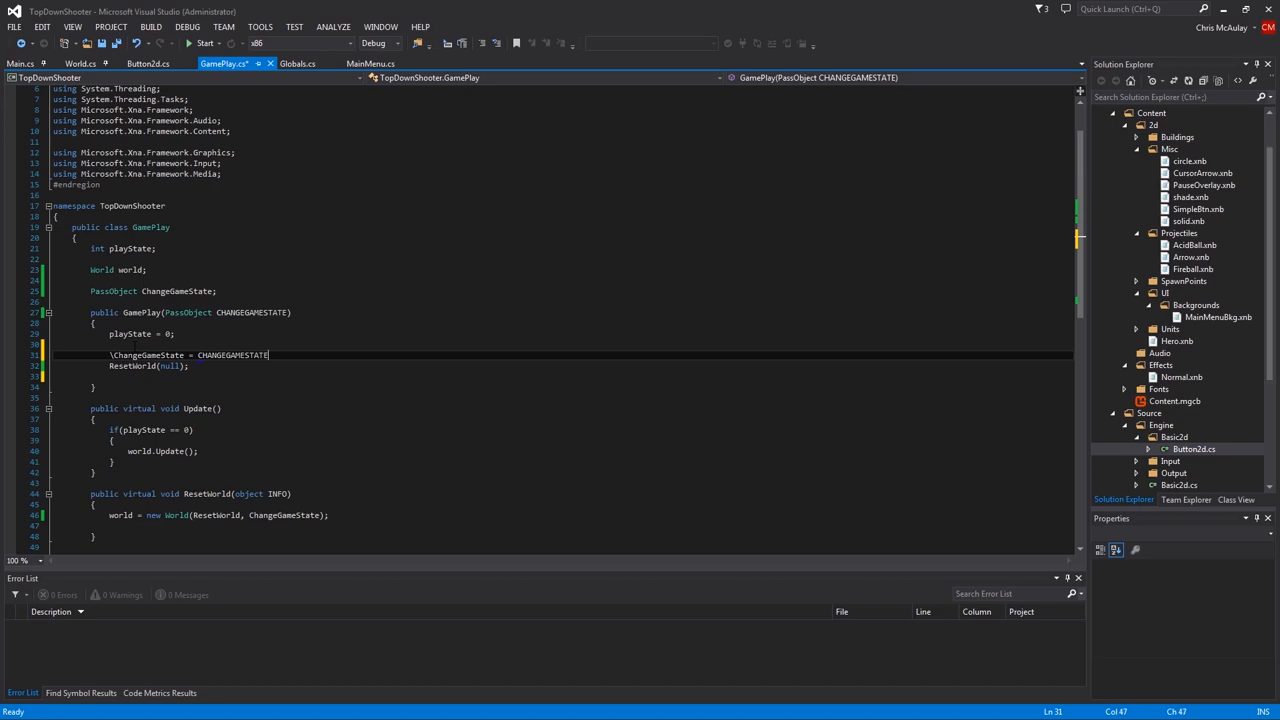
pyautogui.press('ctrl+b')
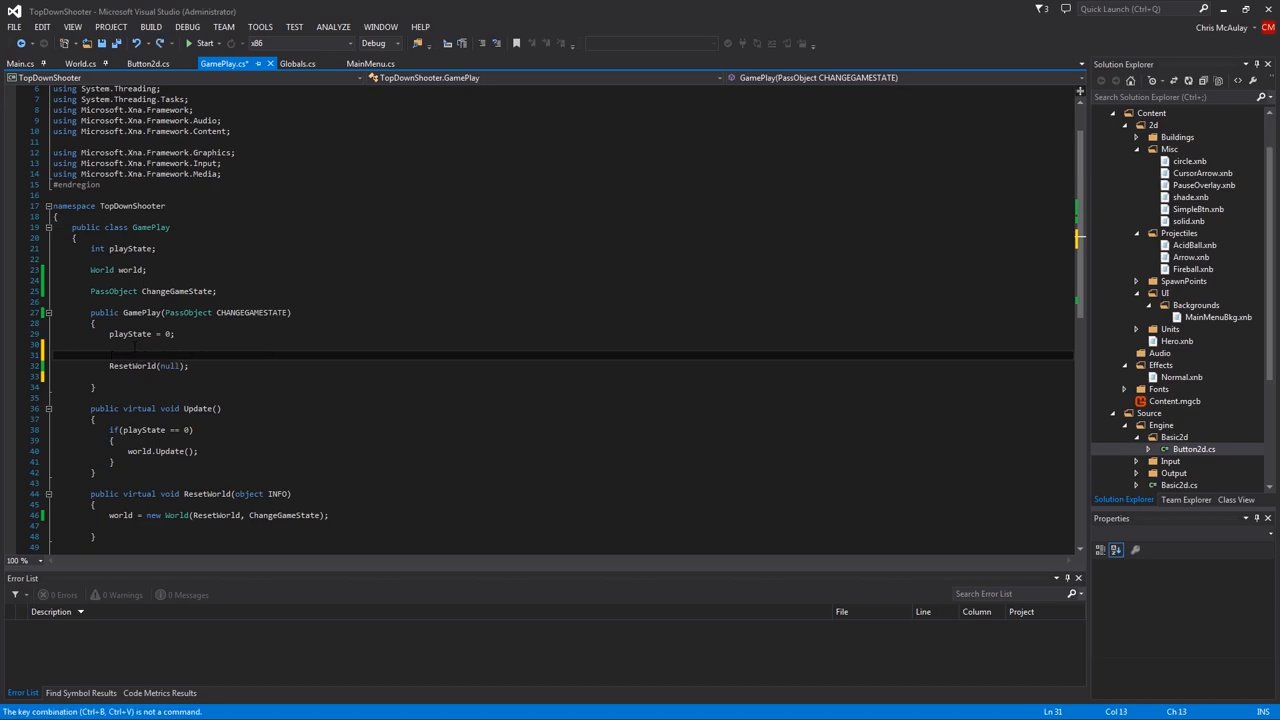
pyautogui.write('ChangeGameState = CHANGEGAMESTATE;')
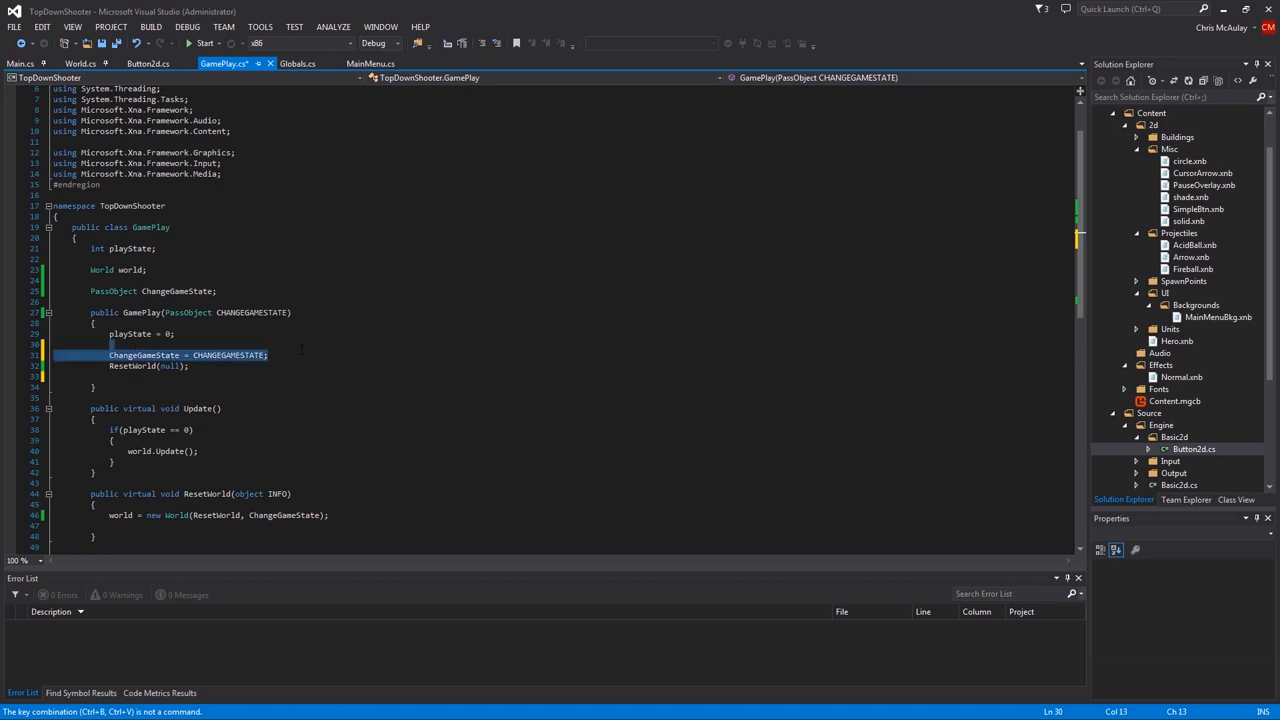
pyautogui.click(204, 44)
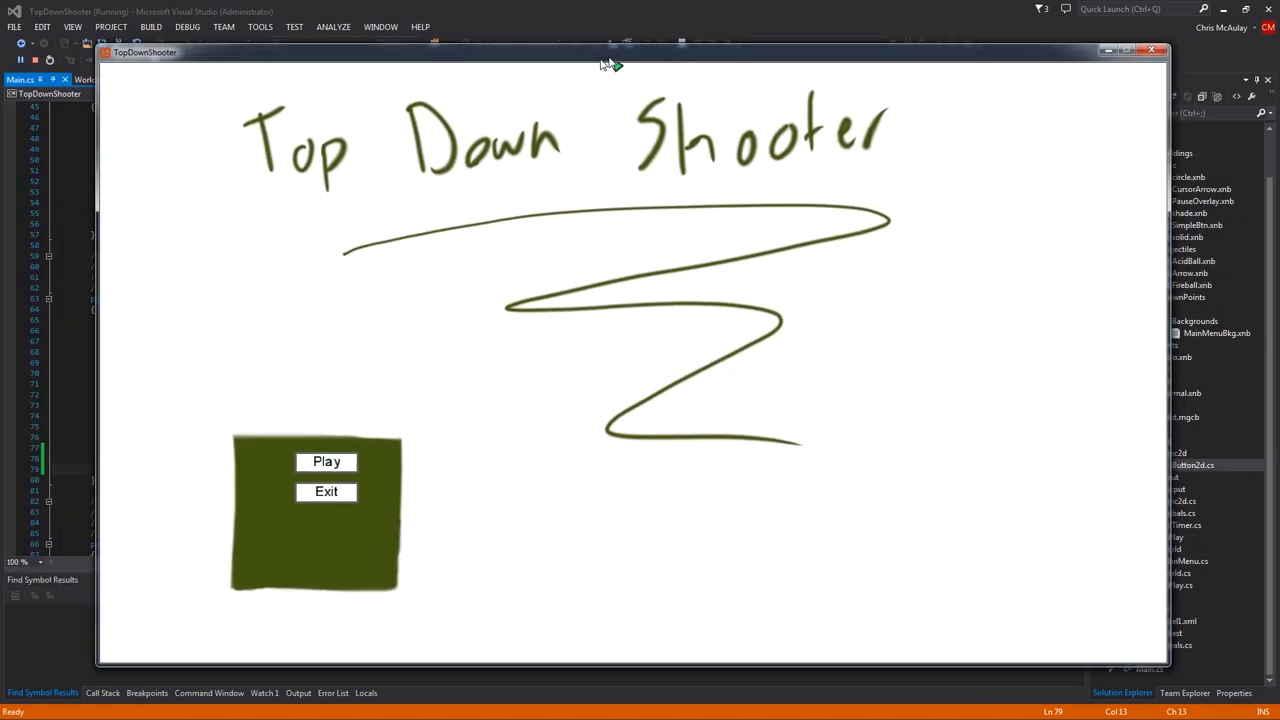
# Try the Play button in the running game, then close the game window to return to Main.cs
pyautogui.click(326, 460)
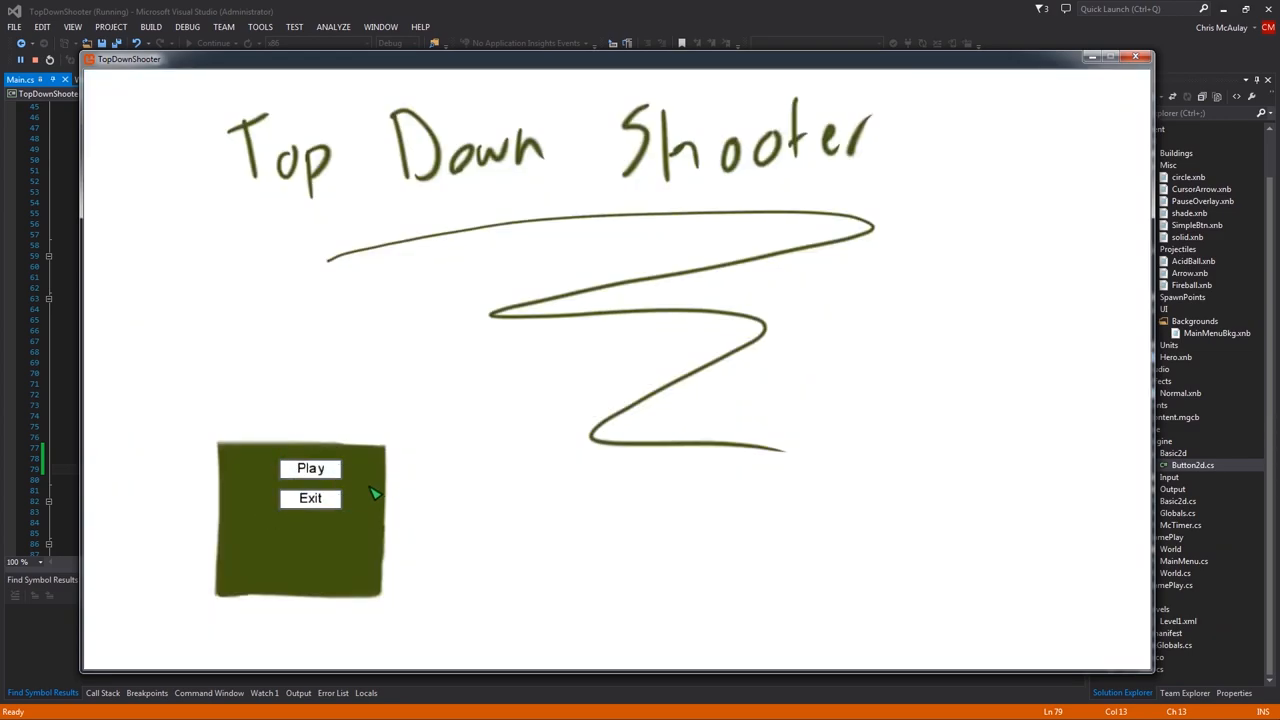
pyautogui.moveTo(1128, 70)
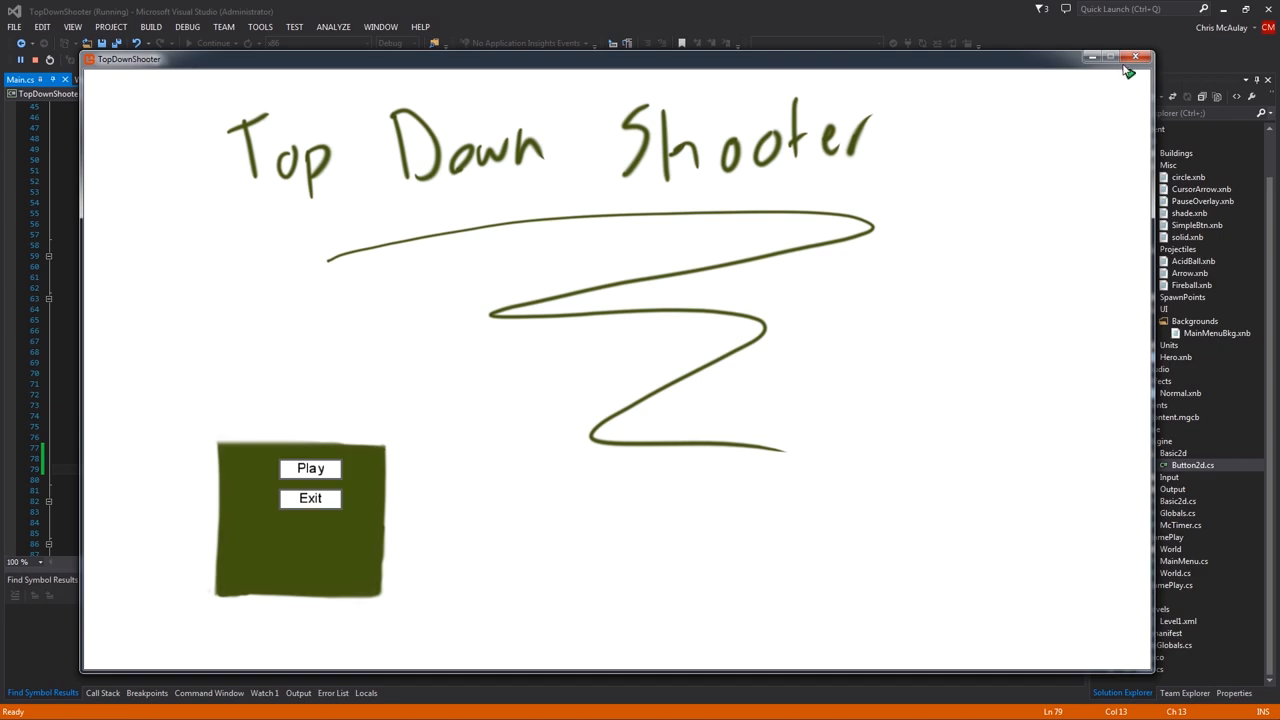
pyautogui.click(1136, 56)
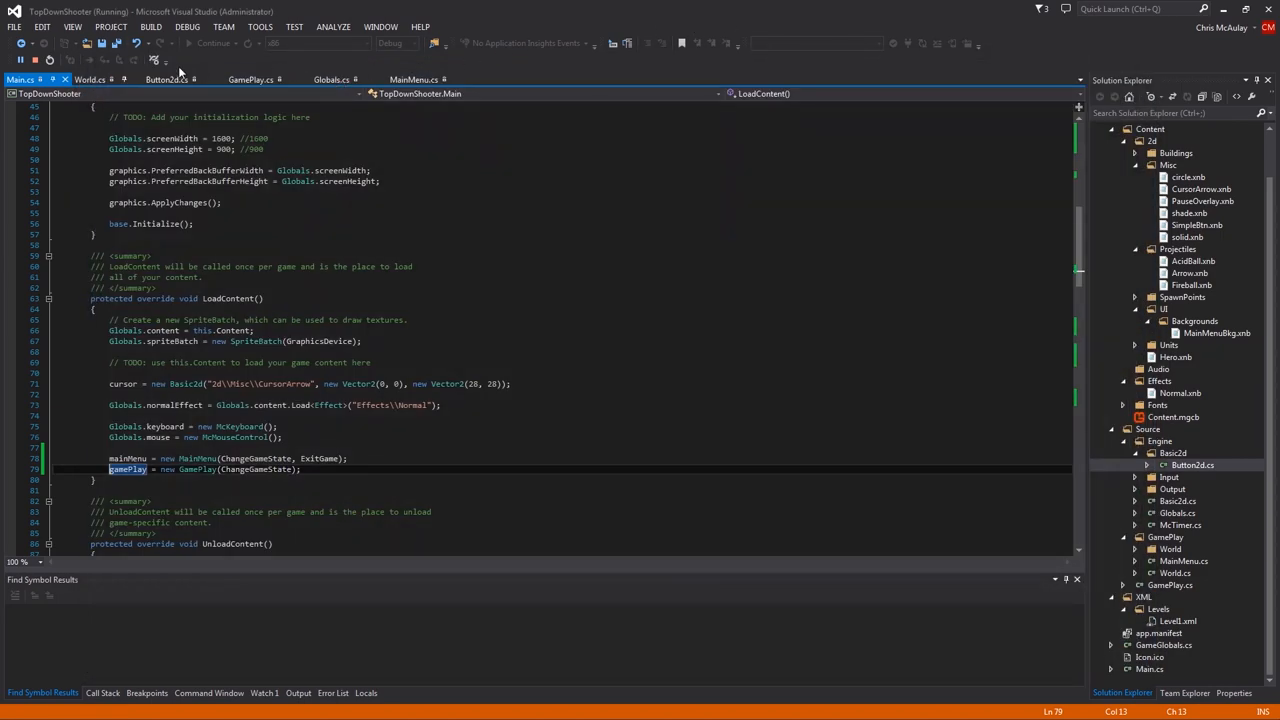
# Move the Play/Exit buttons to x 325 in MainMenu's Update and Draw and test-run the game
pyautogui.click(368, 62)
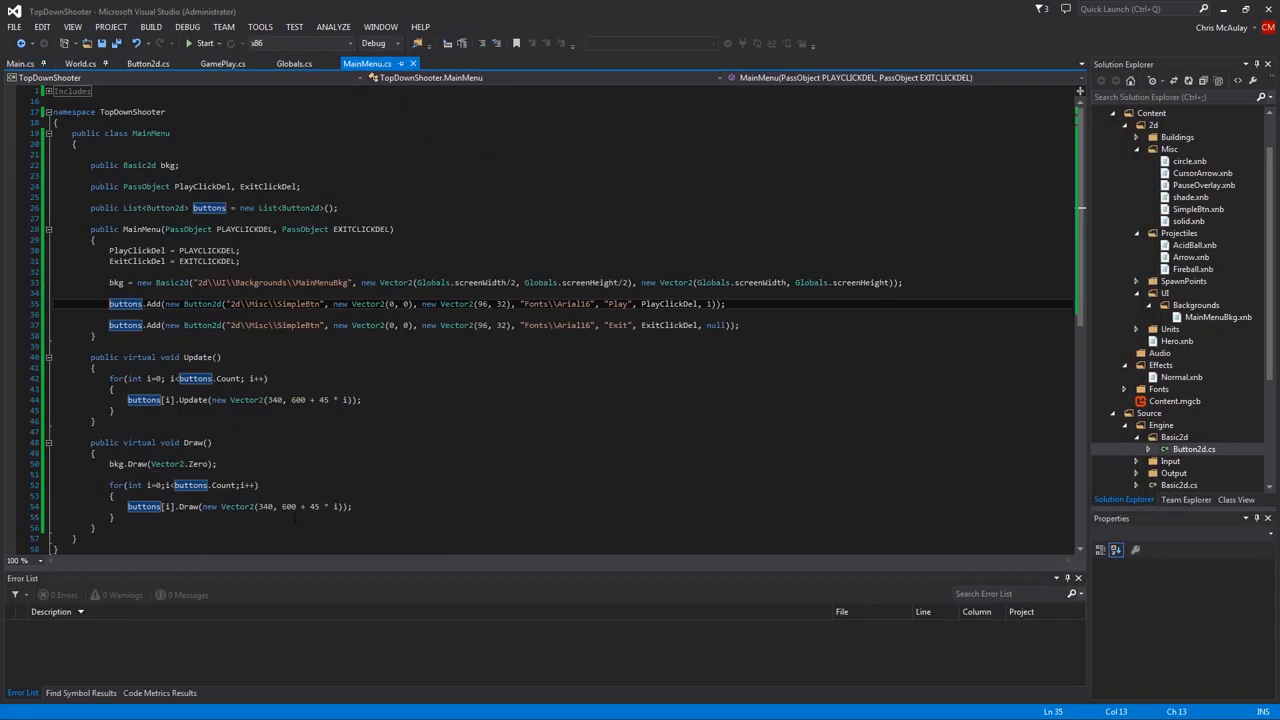
pyautogui.click(268, 506)
pyautogui.write('25')
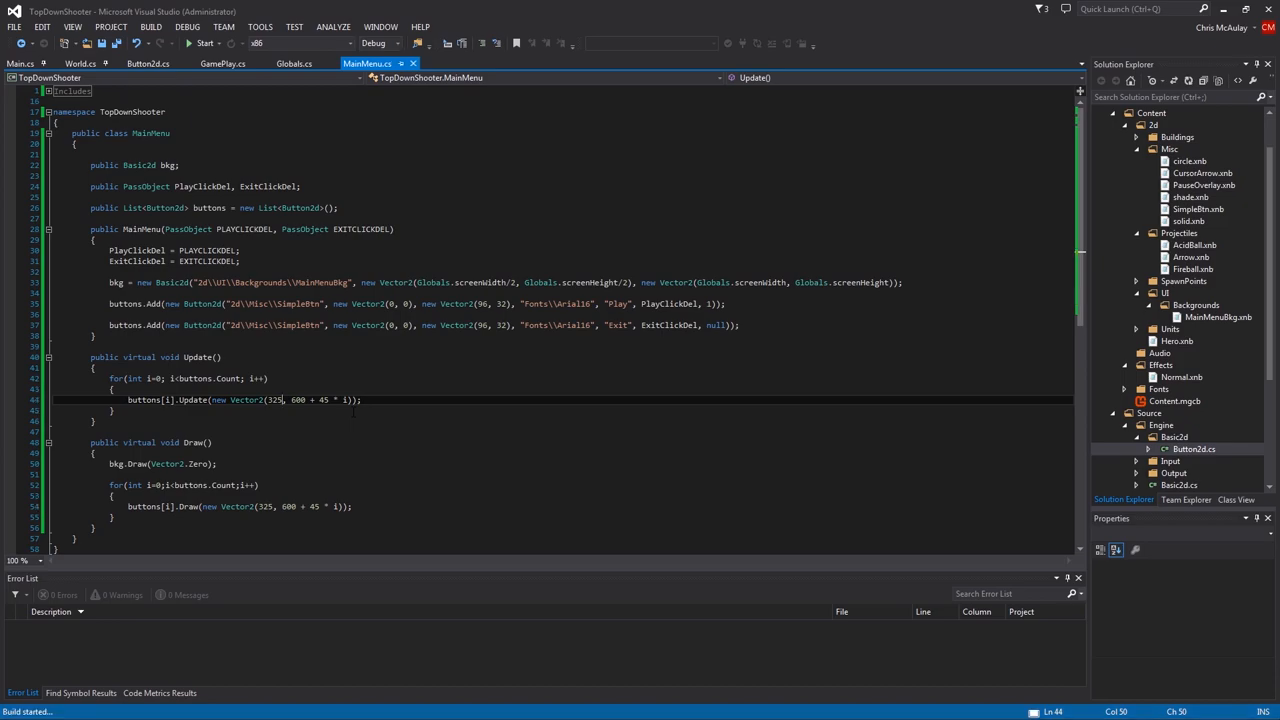
pyautogui.click(204, 44)
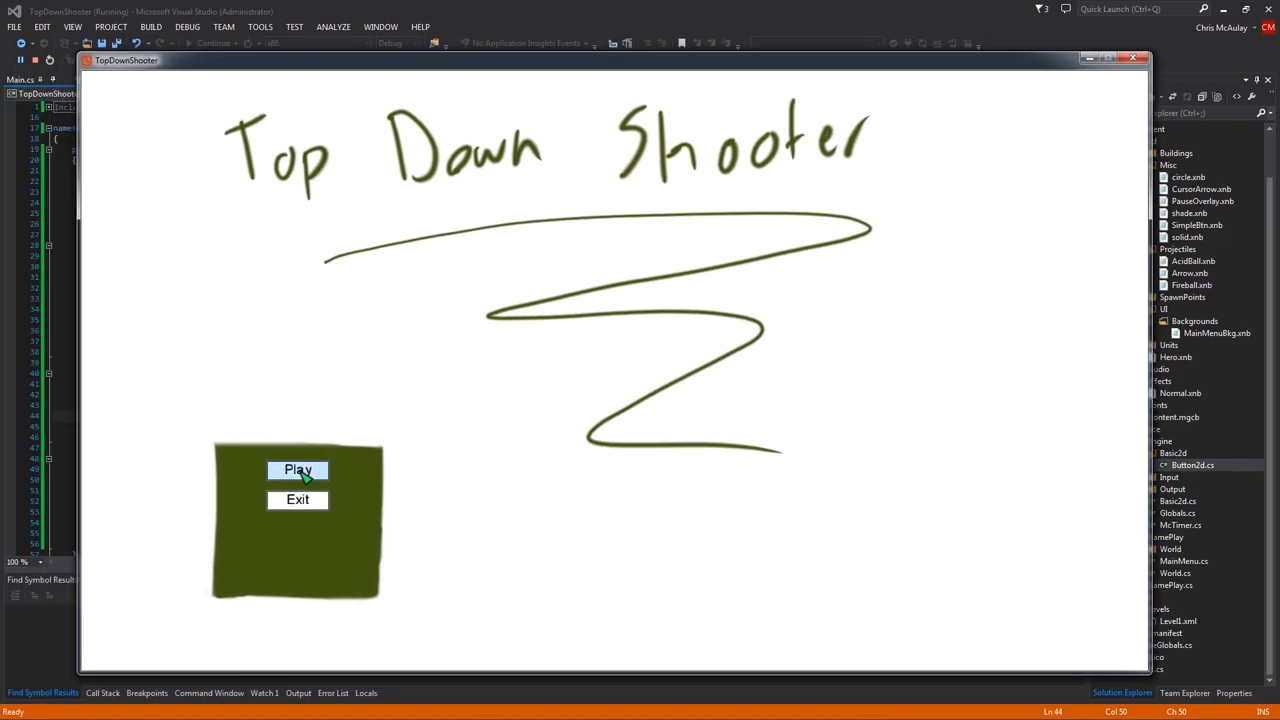
pyautogui.moveTo(308, 504)
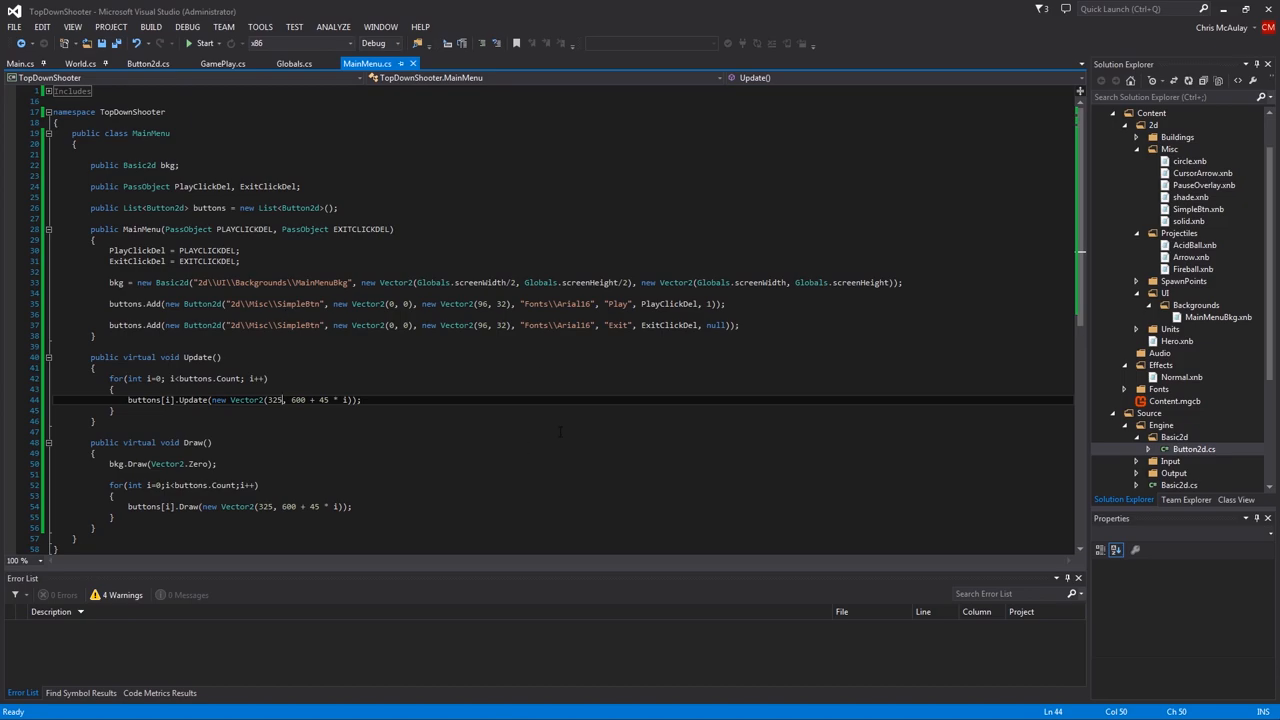
pyautogui.click(204, 44)
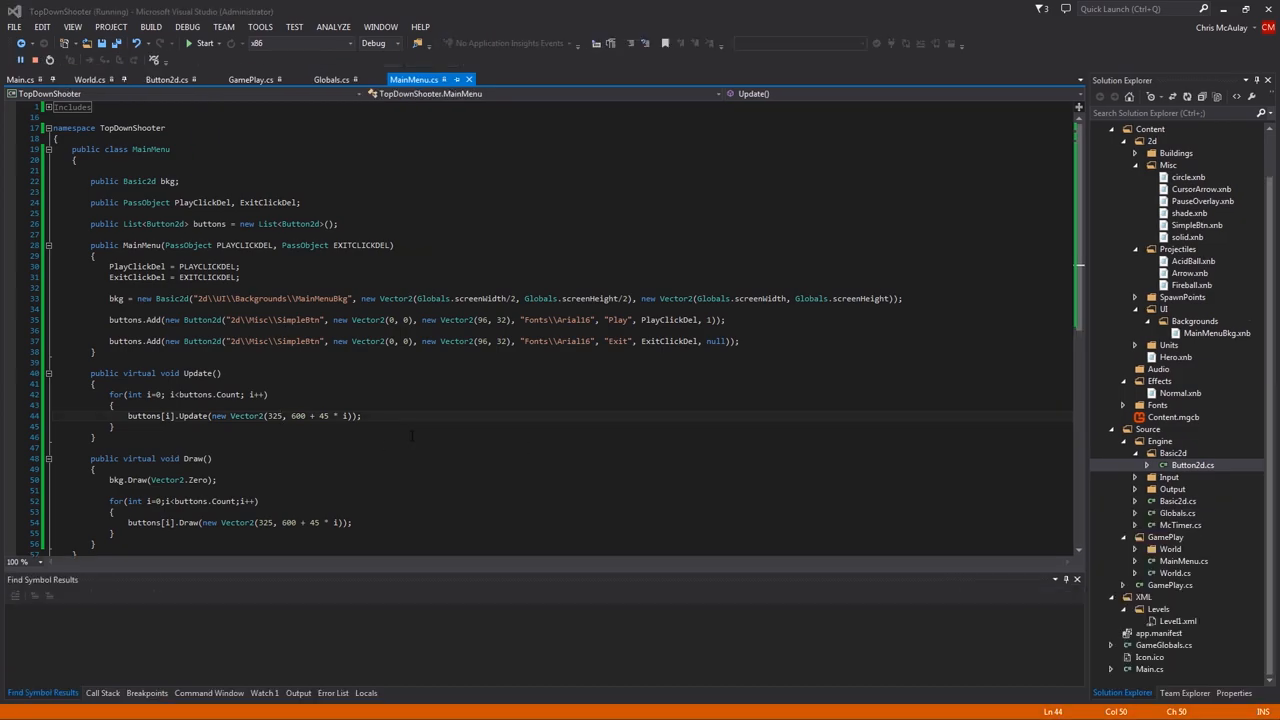
# Bring the TopDownShooter window forward to view the repositioned Play and Exit buttons
pyautogui.click(204, 44)
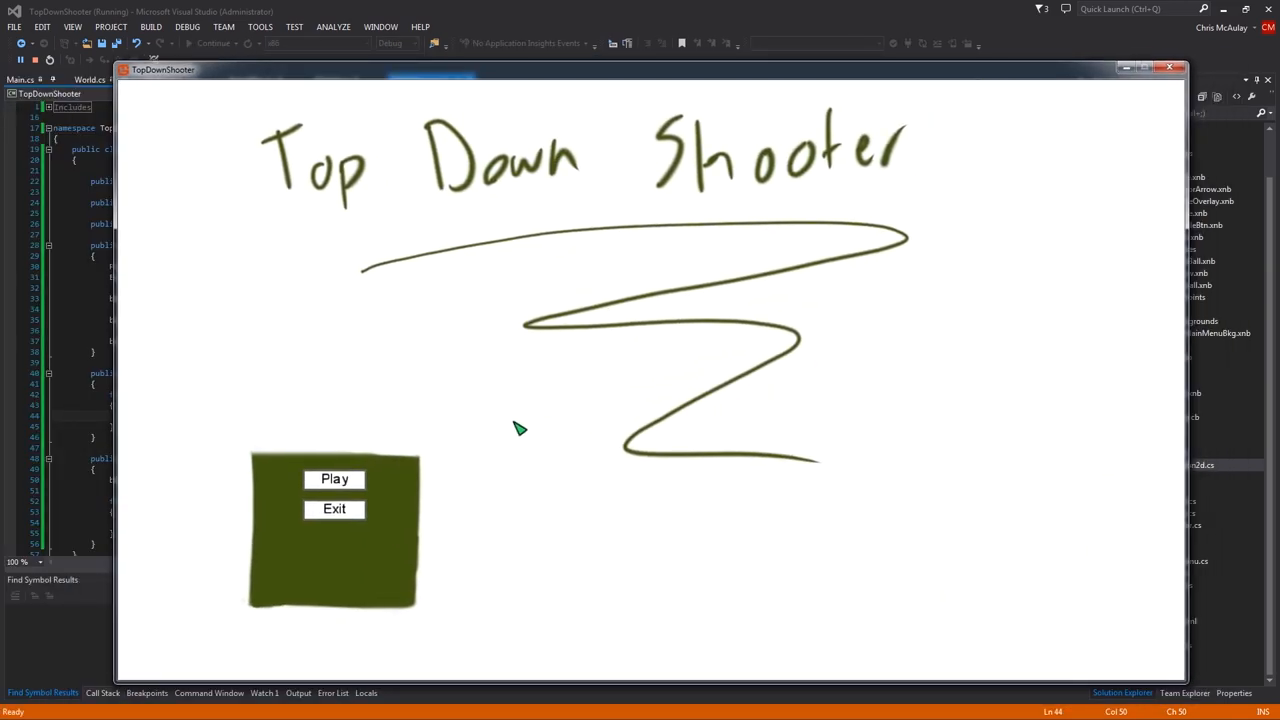
pyautogui.moveTo(476, 488)
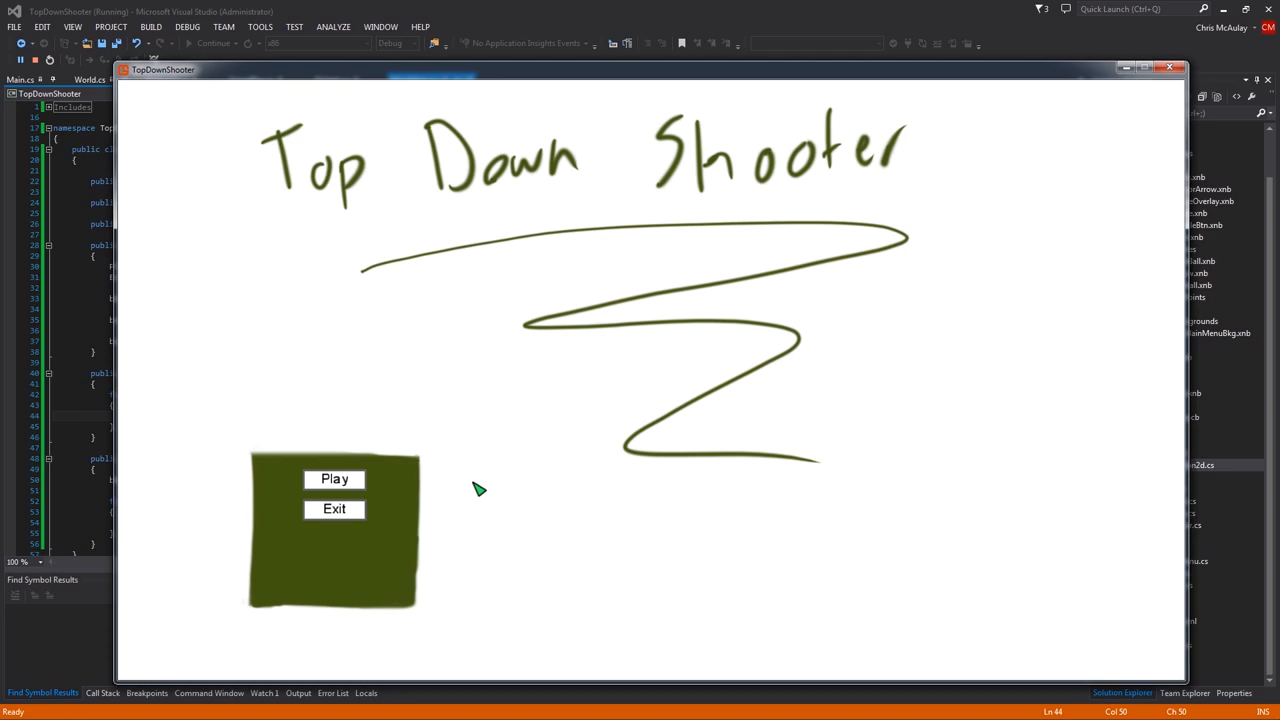
pyautogui.moveTo(540, 524)
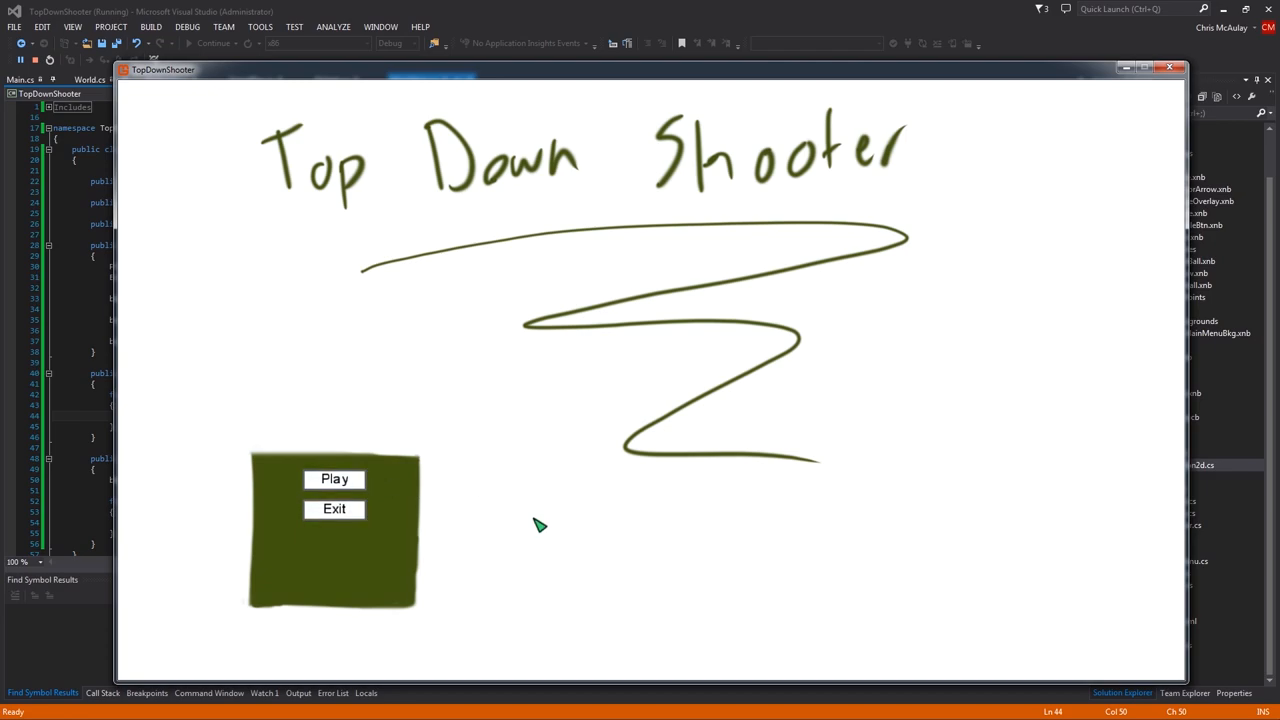
pyautogui.moveTo(616, 536)
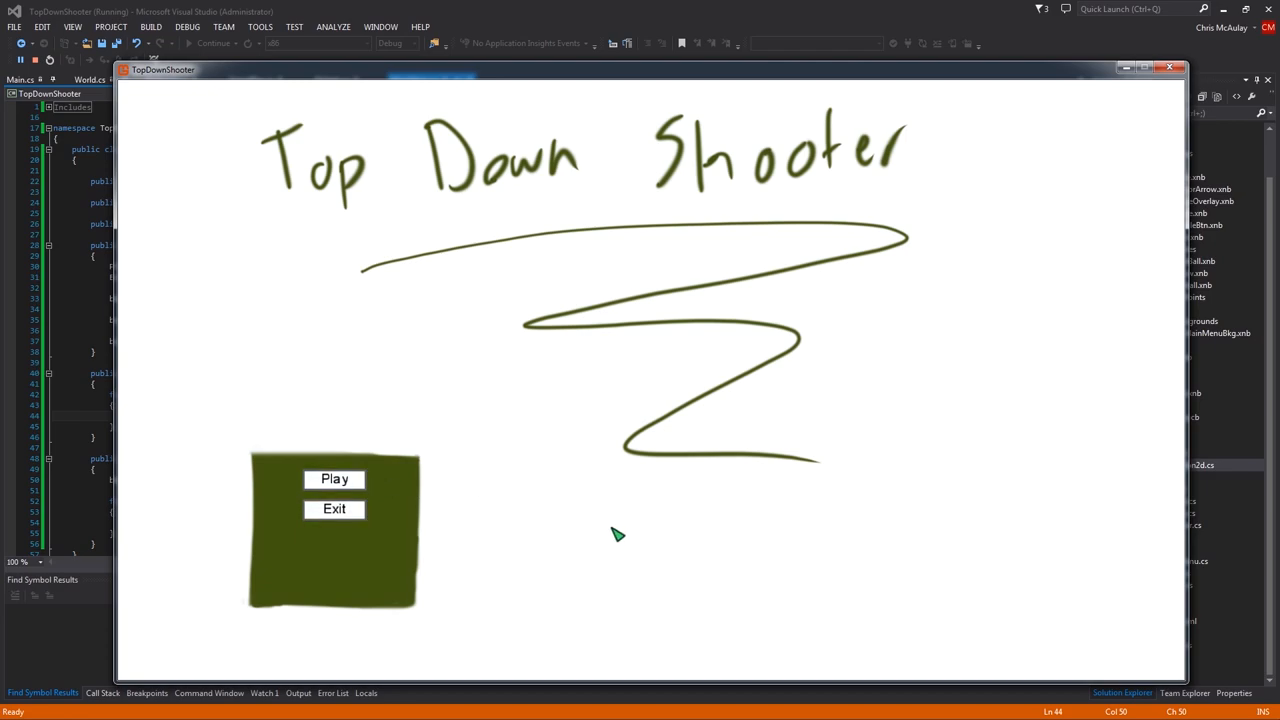
pyautogui.moveTo(610, 536)
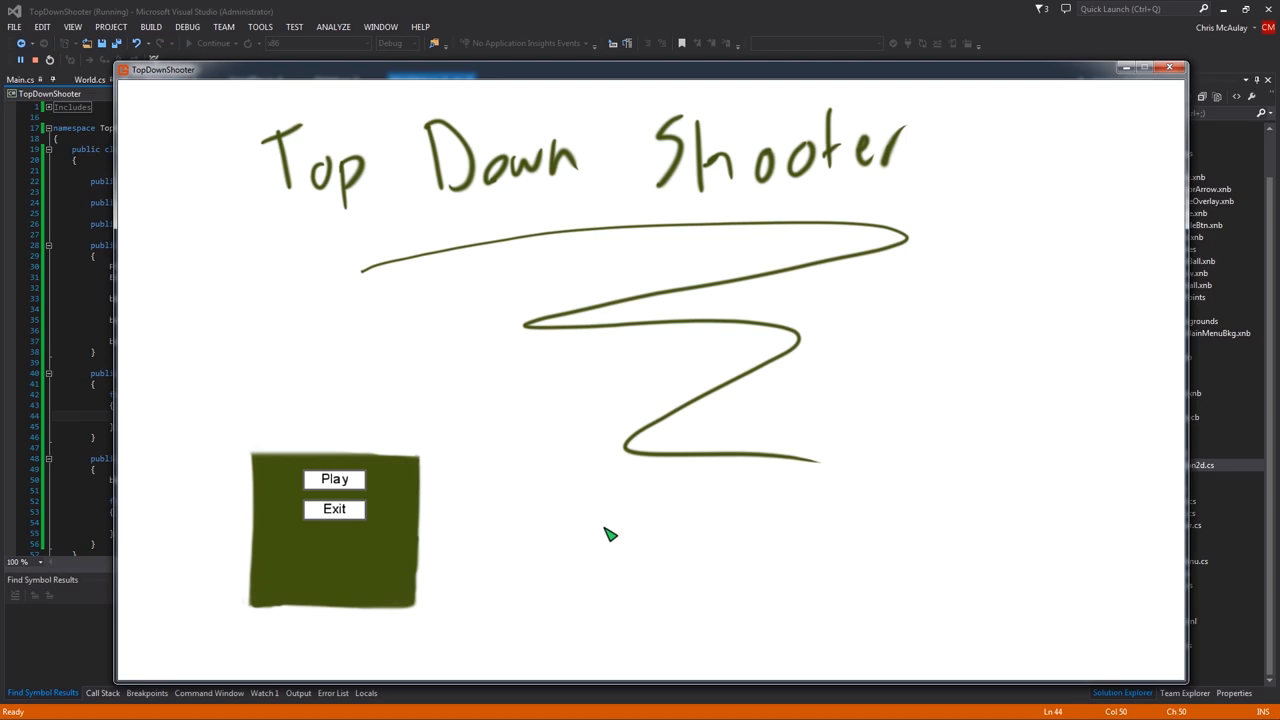
pyautogui.moveTo(672, 462)
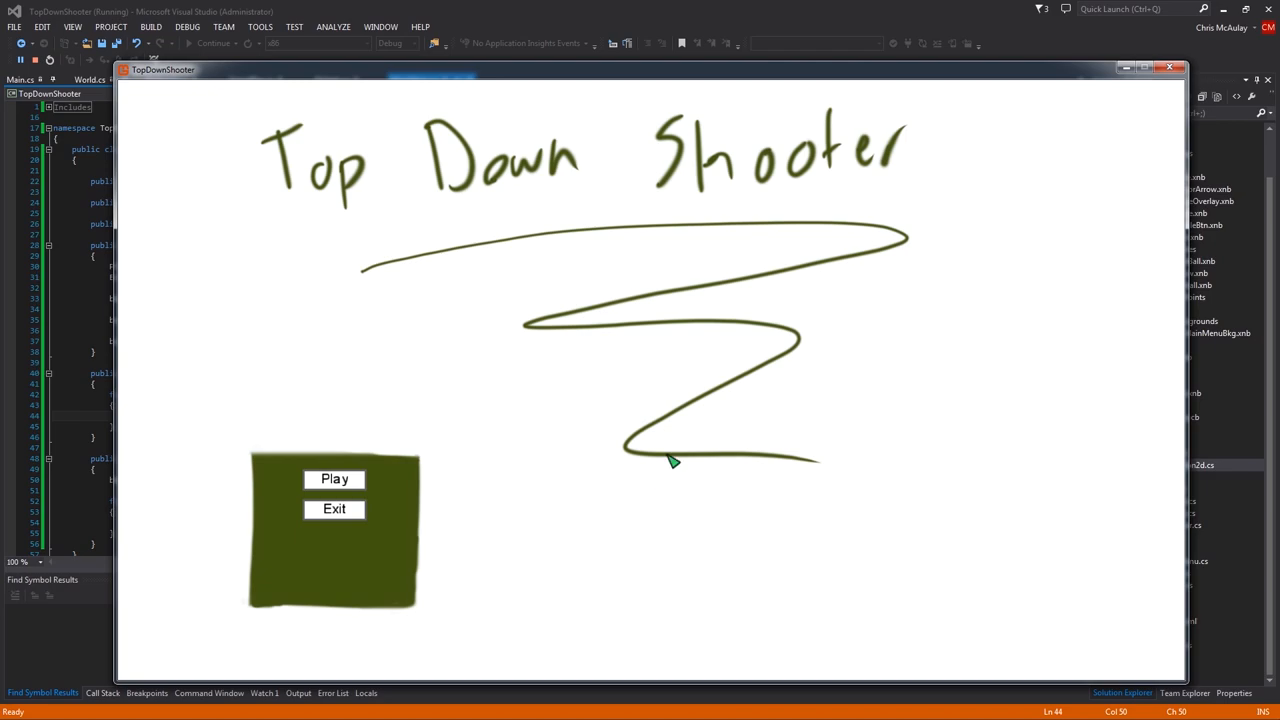